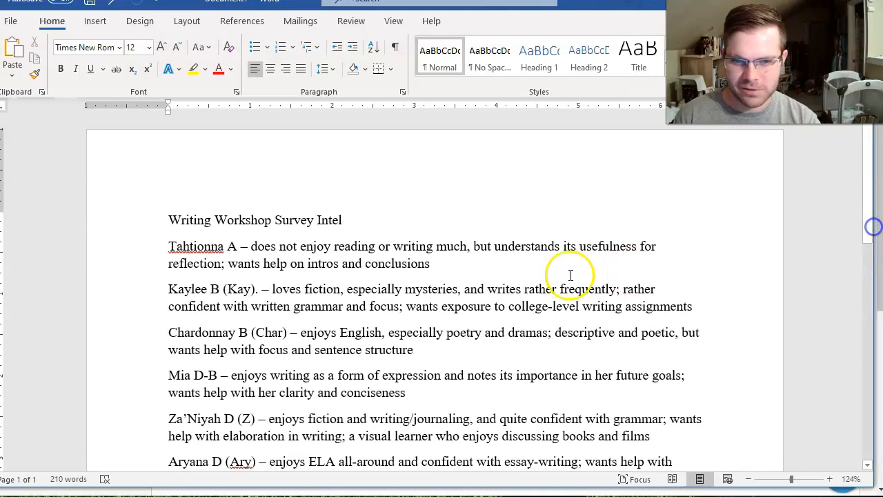
# Scroll through the Day 2 (08-27 / 08-28) folder's list of writing workshop materials
pyautogui.scroll(-3)
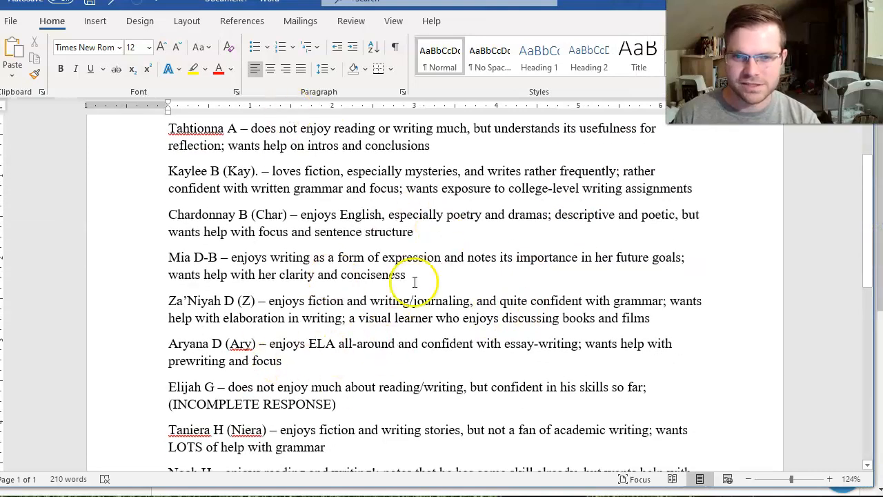
pyautogui.scroll(3)
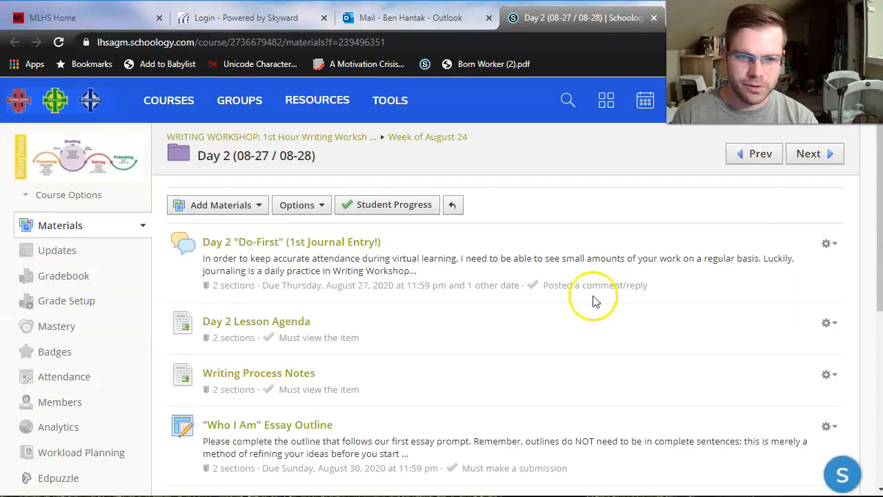
pyautogui.moveTo(599, 383)
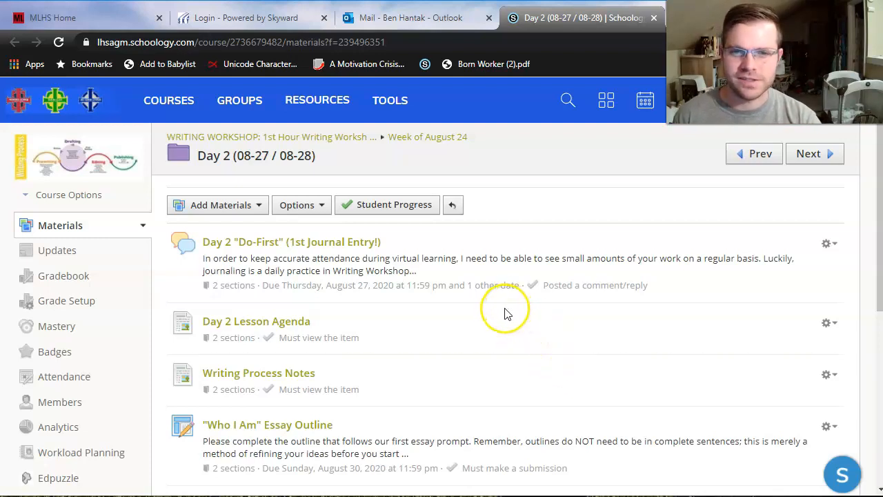
pyautogui.moveTo(502, 318)
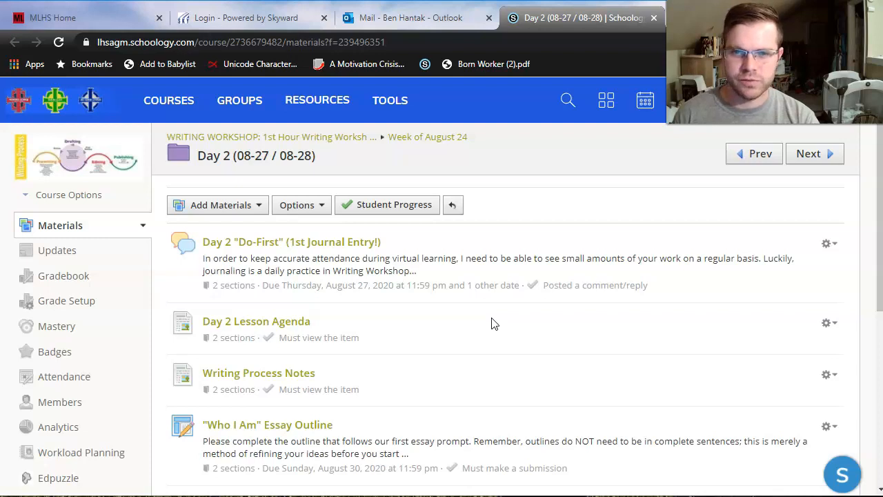
pyautogui.moveTo(230, 324)
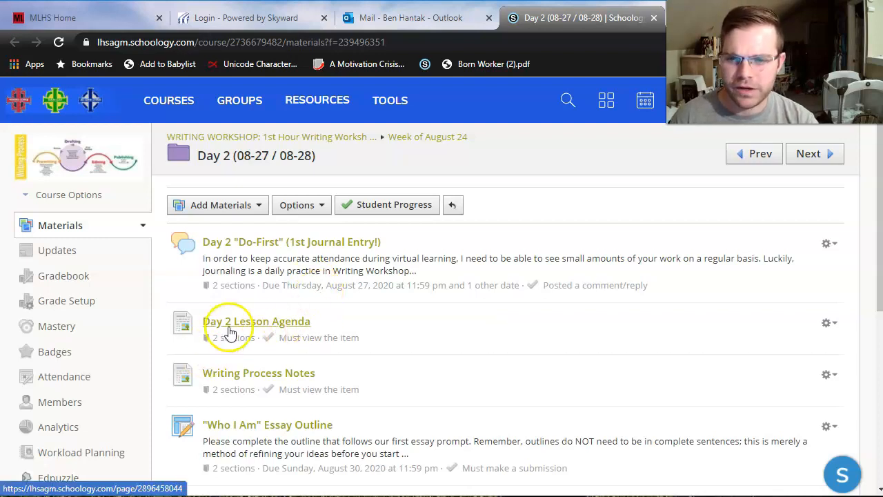
pyautogui.moveTo(269, 249)
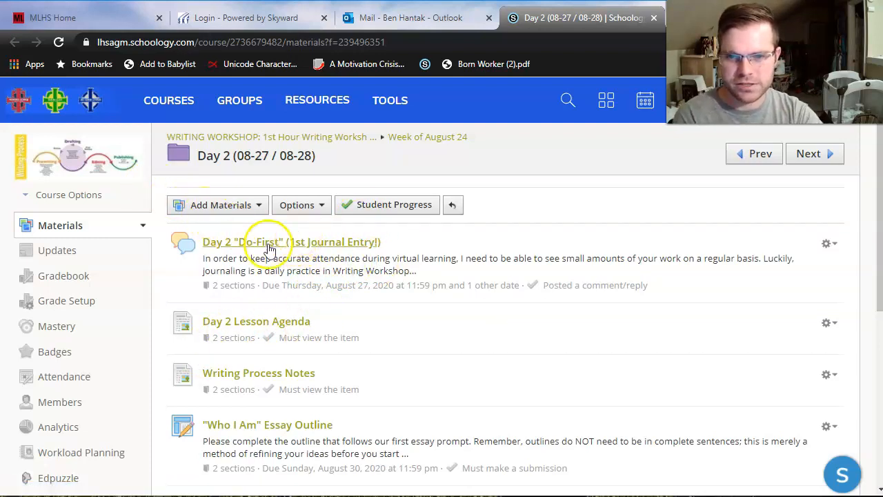
pyautogui.moveTo(306, 250)
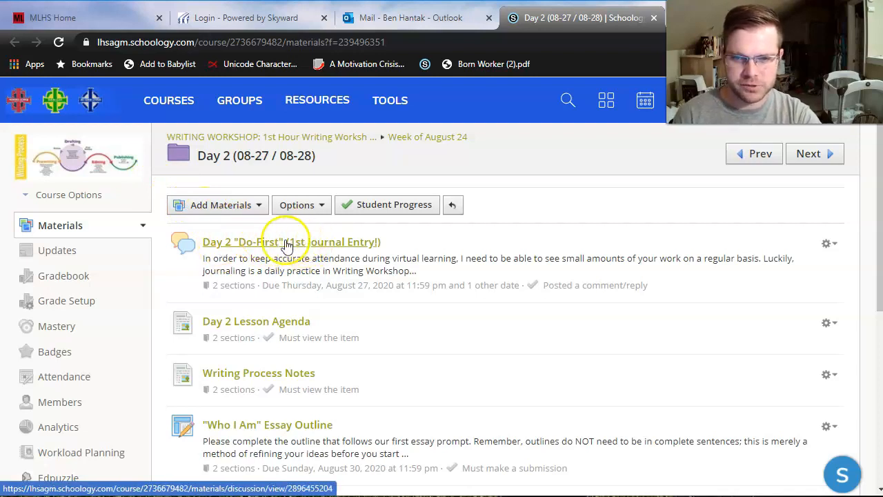
pyautogui.moveTo(338, 245)
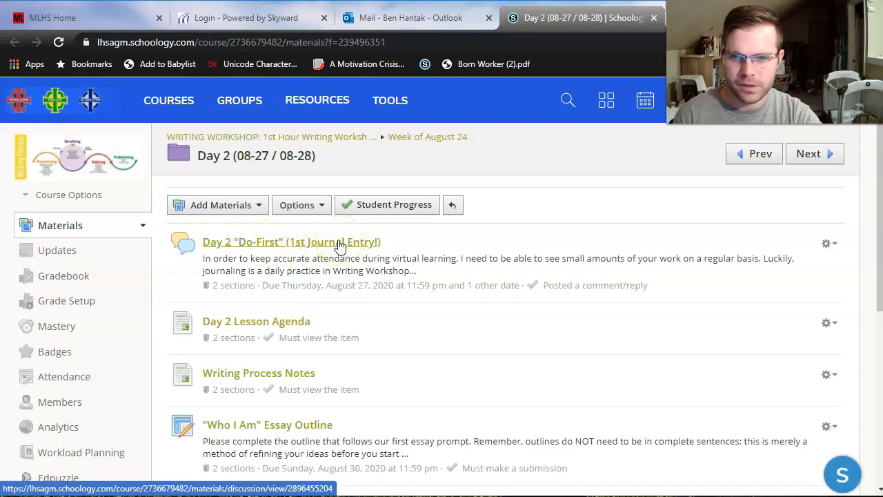
# Open the Day 2 Do-First (1st Journal Entry!) discussion and highlight the attendance and journaling sentences
pyautogui.click(291, 241)
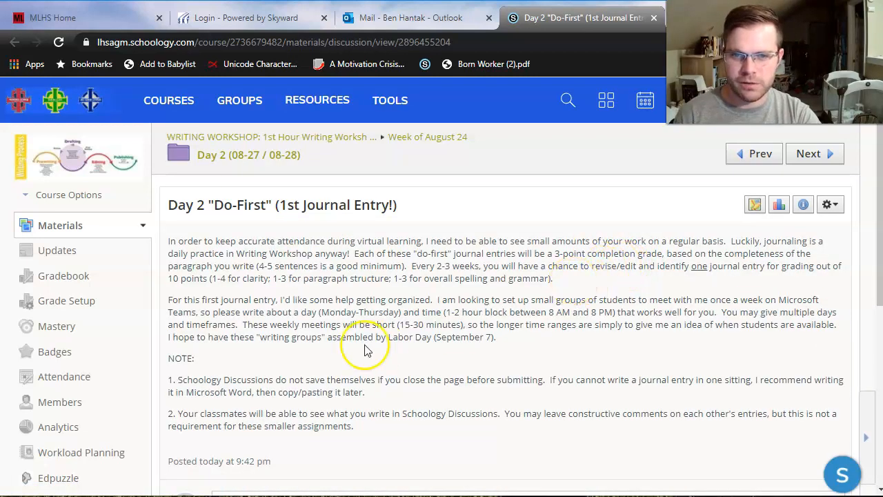
pyautogui.moveTo(495, 317)
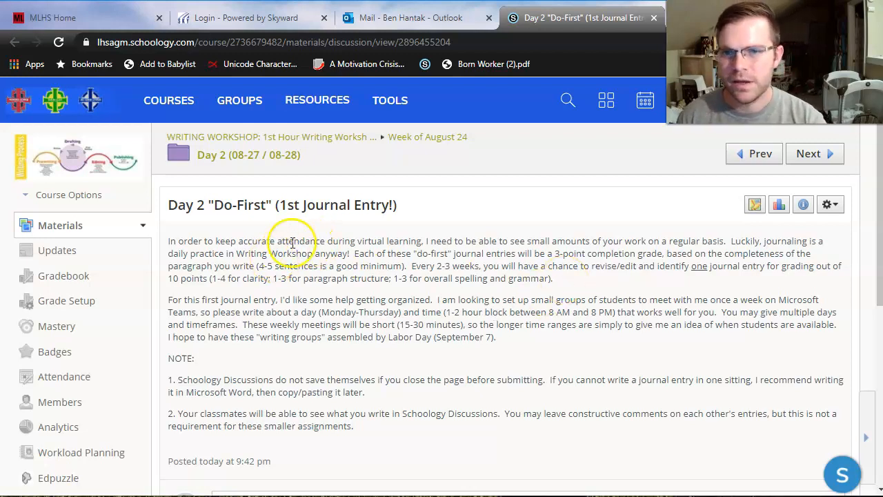
pyautogui.moveTo(333, 240)
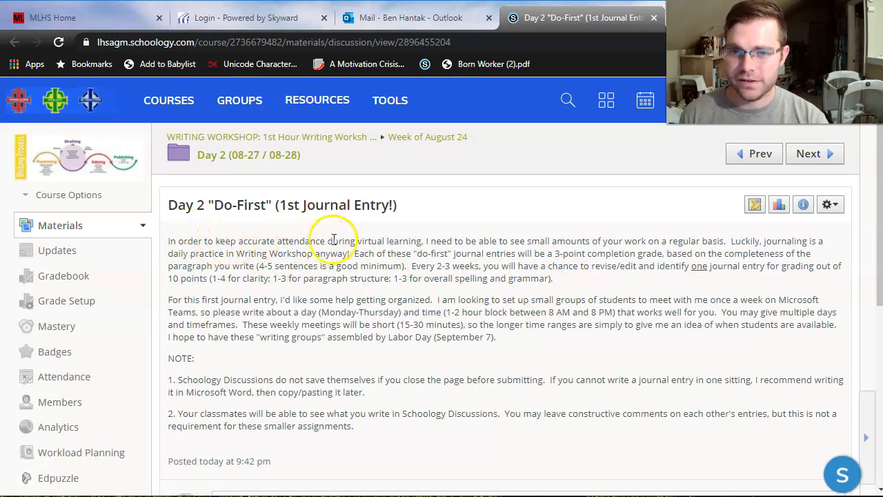
pyautogui.moveTo(333, 241); pyautogui.dragTo(459, 241)
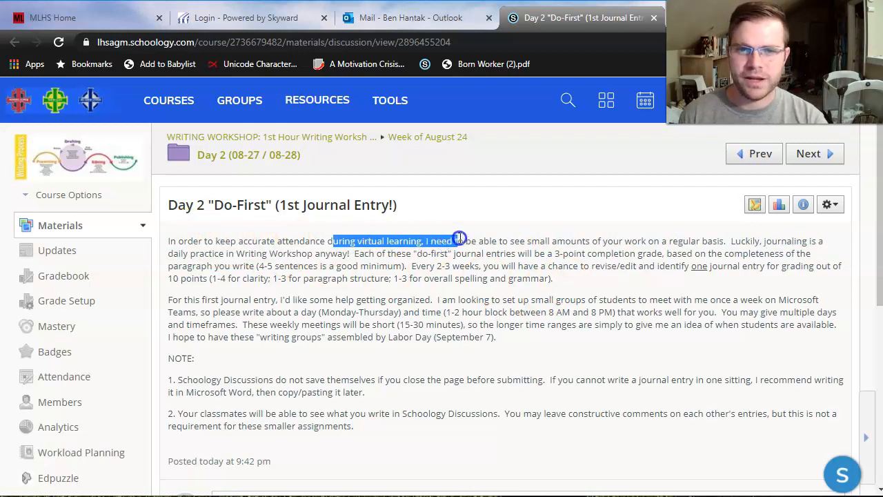
pyautogui.moveTo(459, 241); pyautogui.dragTo(697, 241)
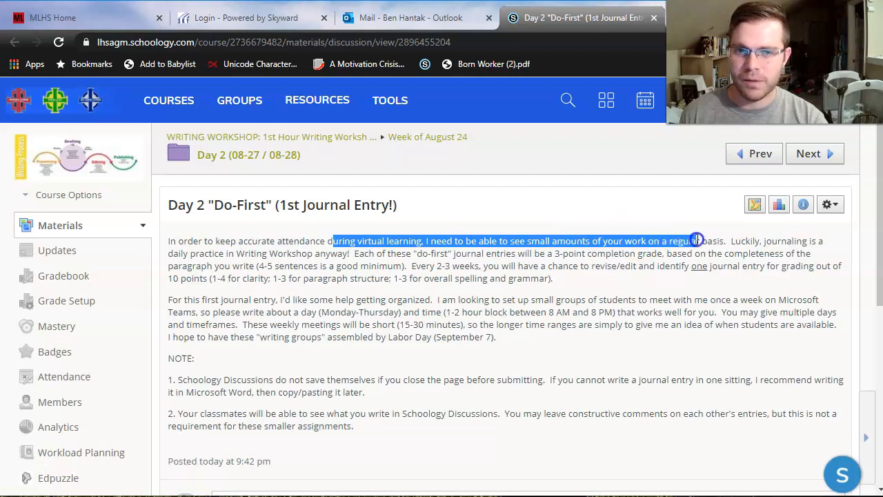
pyautogui.moveTo(697, 240); pyautogui.dragTo(732, 254)
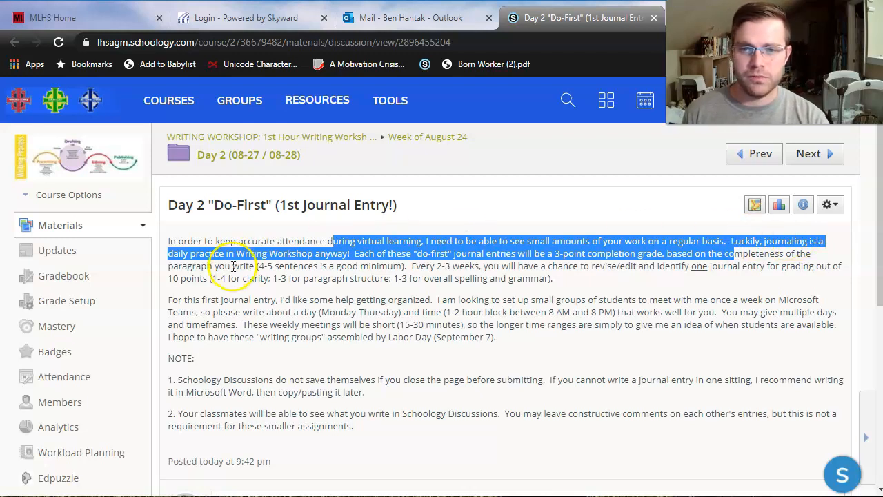
pyautogui.moveTo(288, 248)
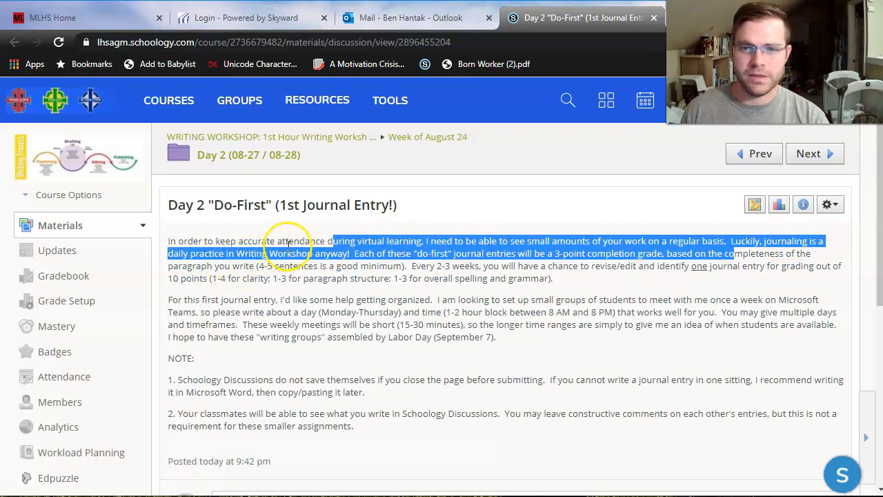
pyautogui.moveTo(287, 247)
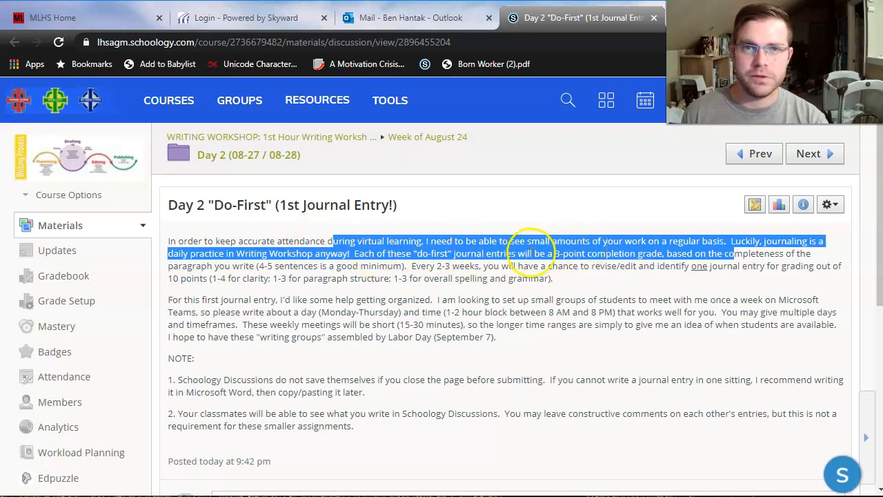
pyautogui.moveTo(718, 252)
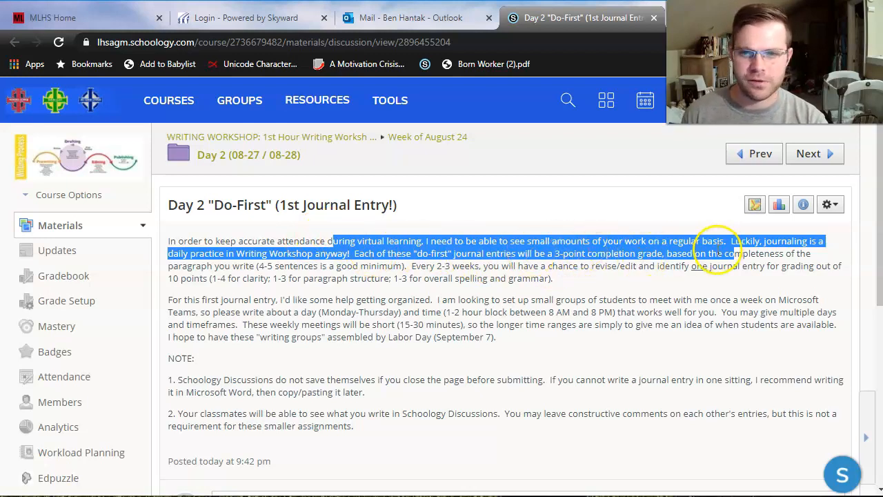
pyautogui.moveTo(290, 265)
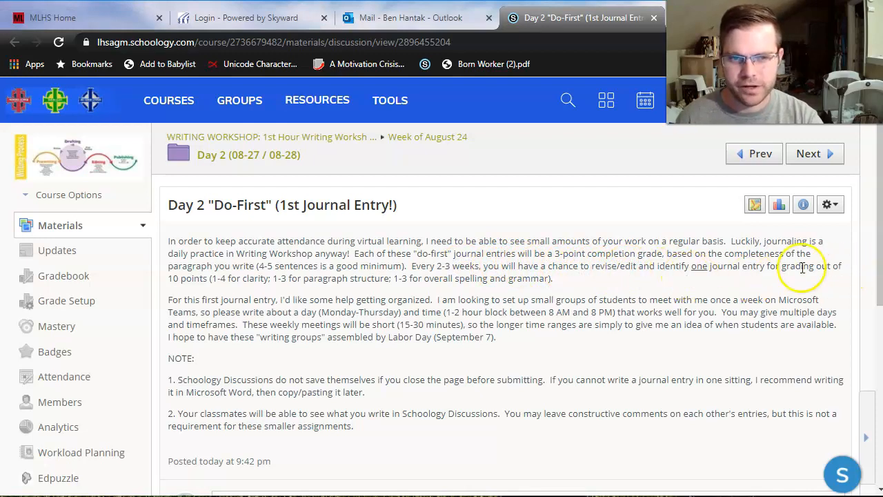
pyautogui.moveTo(403, 292)
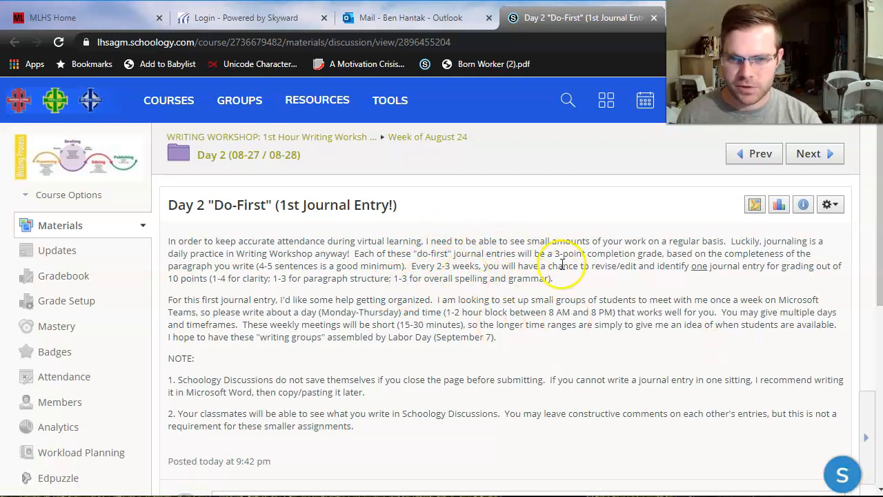
pyautogui.moveTo(584, 257)
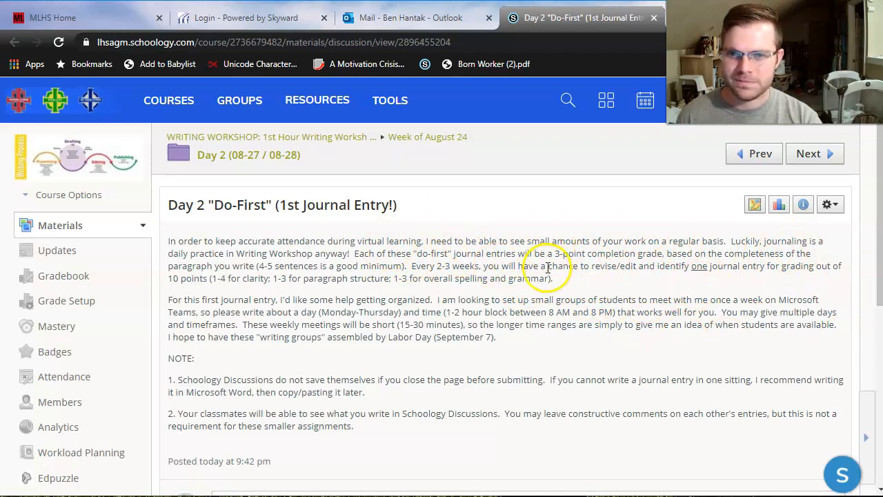
pyautogui.moveTo(272, 304)
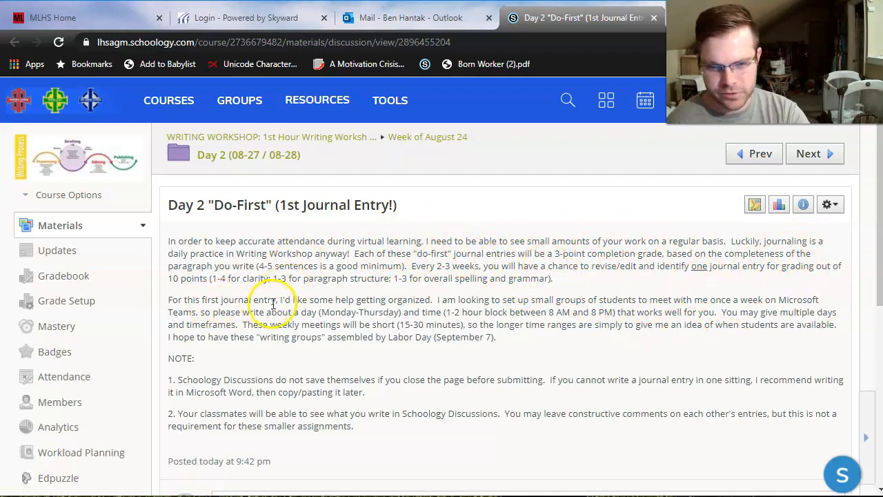
pyautogui.moveTo(263, 302)
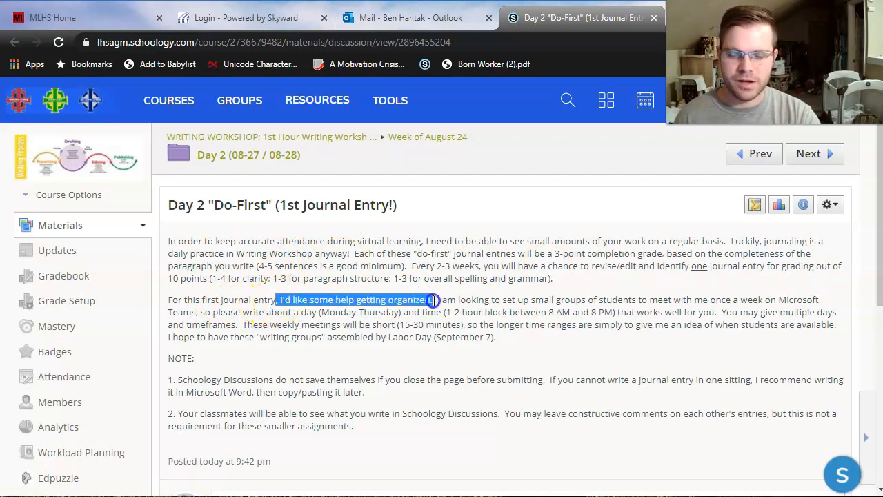
pyautogui.click(472, 312)
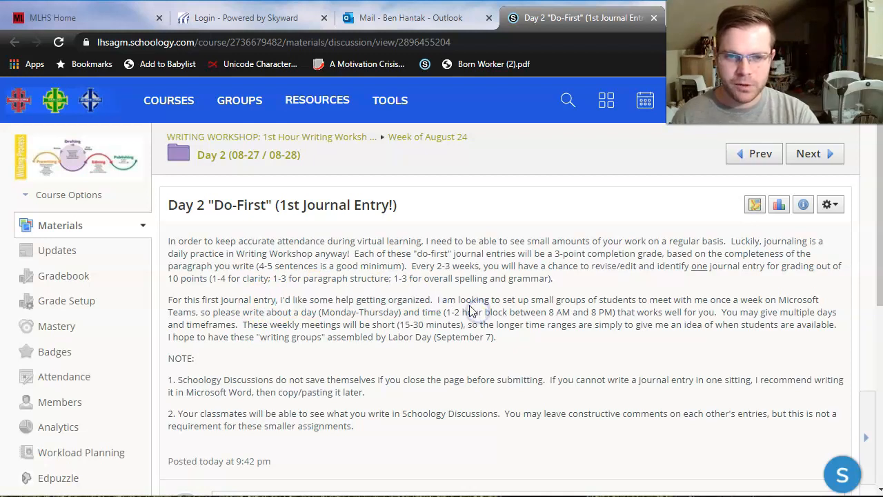
pyautogui.moveTo(473, 300); pyautogui.dragTo(631, 312)
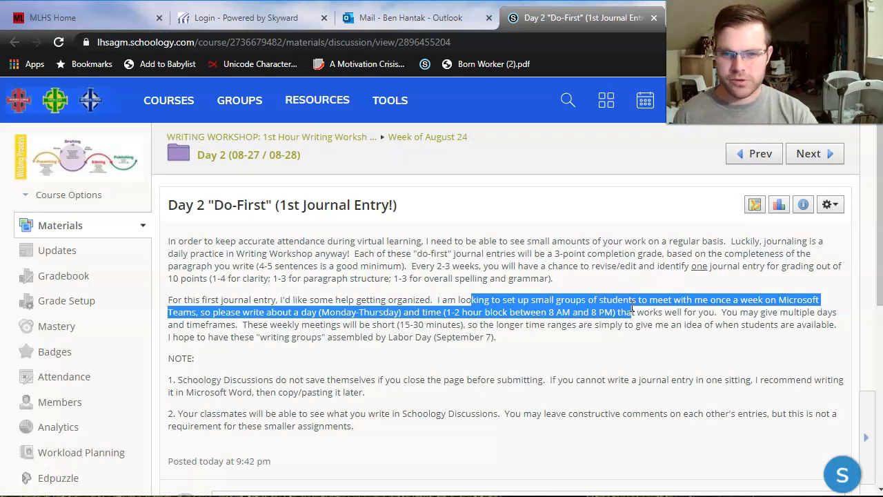
pyautogui.click(304, 331)
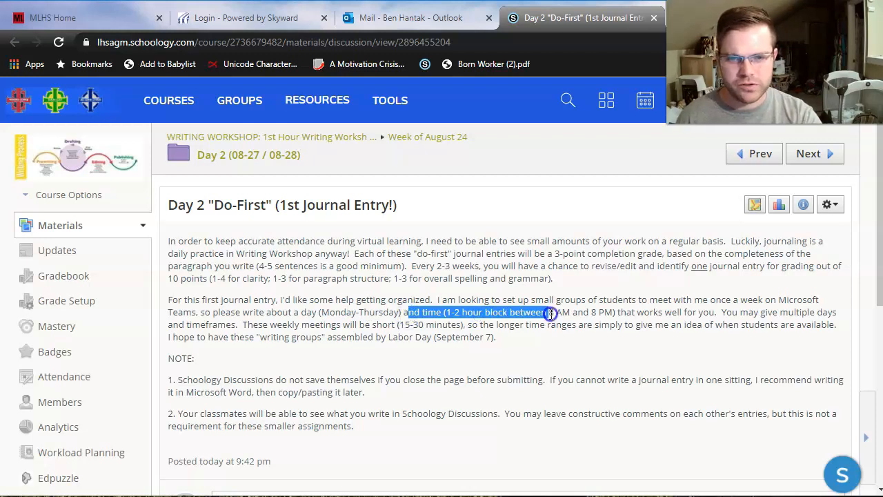
pyautogui.moveTo(549, 312); pyautogui.dragTo(625, 324)
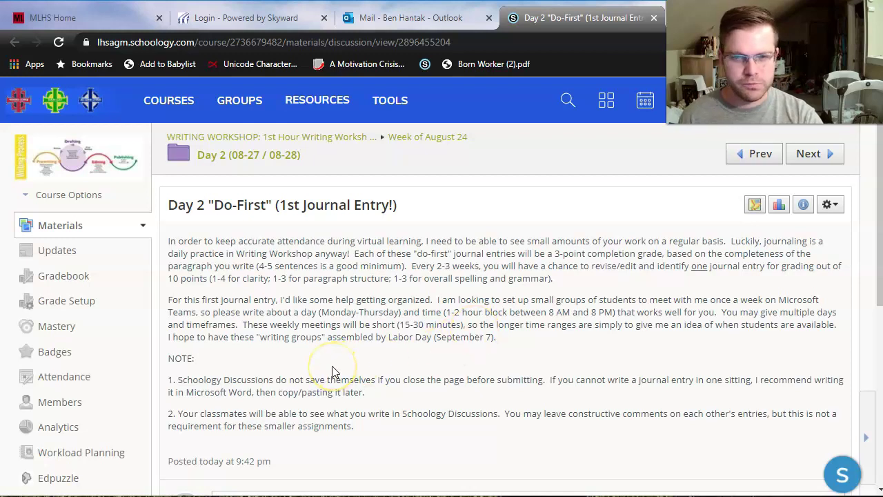
pyautogui.moveTo(469, 316)
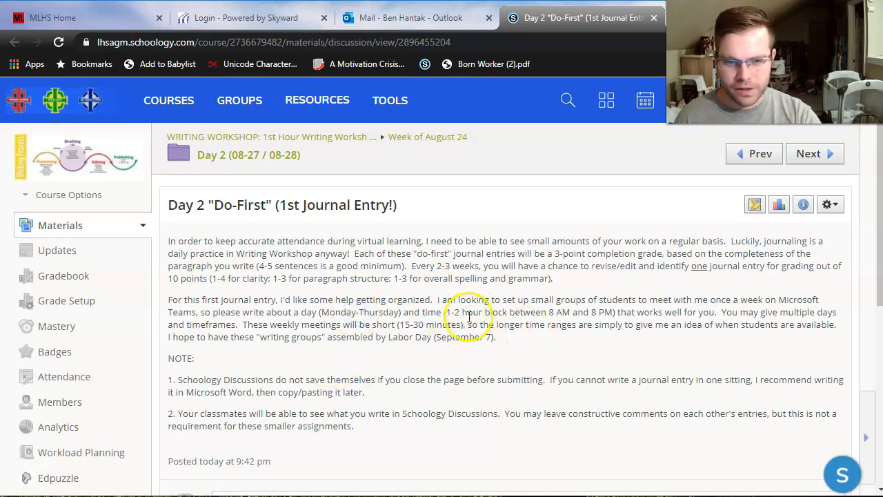
pyautogui.moveTo(455, 311); pyautogui.dragTo(522, 324)
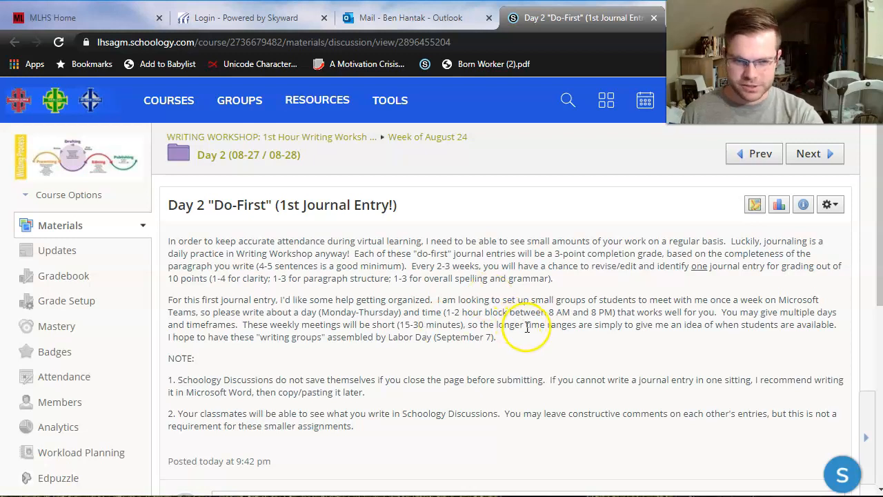
pyautogui.moveTo(528, 324); pyautogui.dragTo(718, 324)
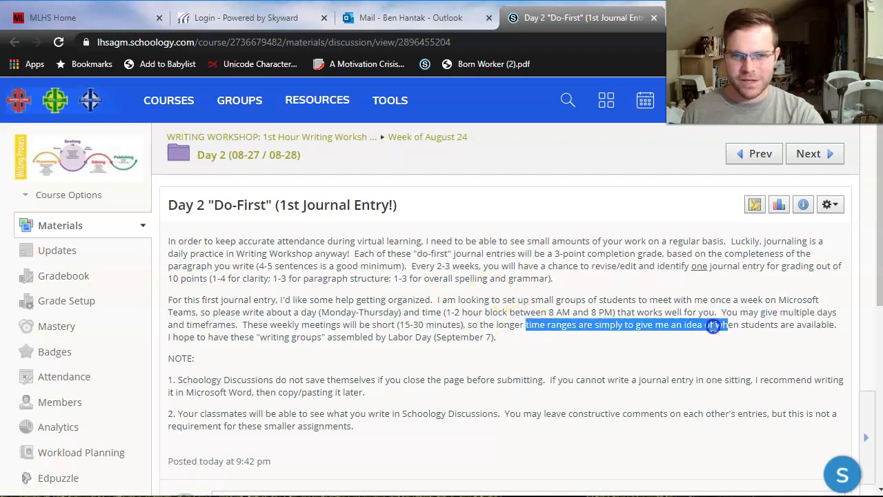
pyautogui.moveTo(720, 325); pyautogui.dragTo(835, 325)
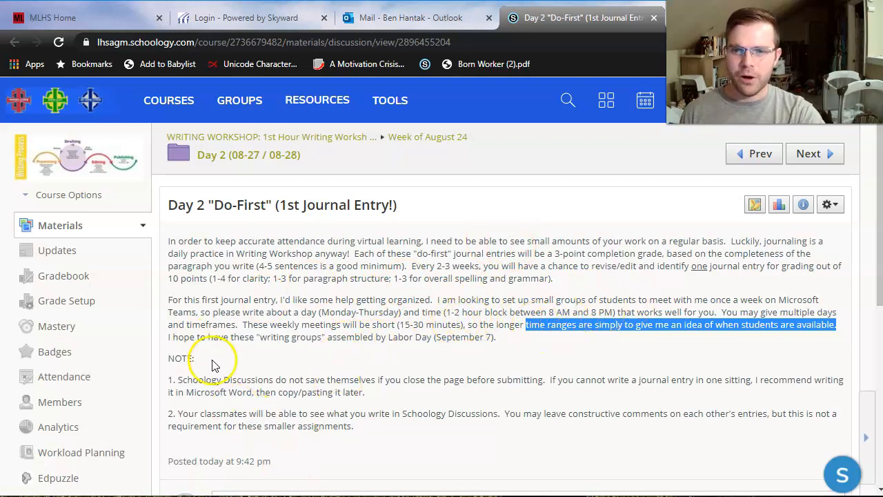
pyautogui.click(521, 338)
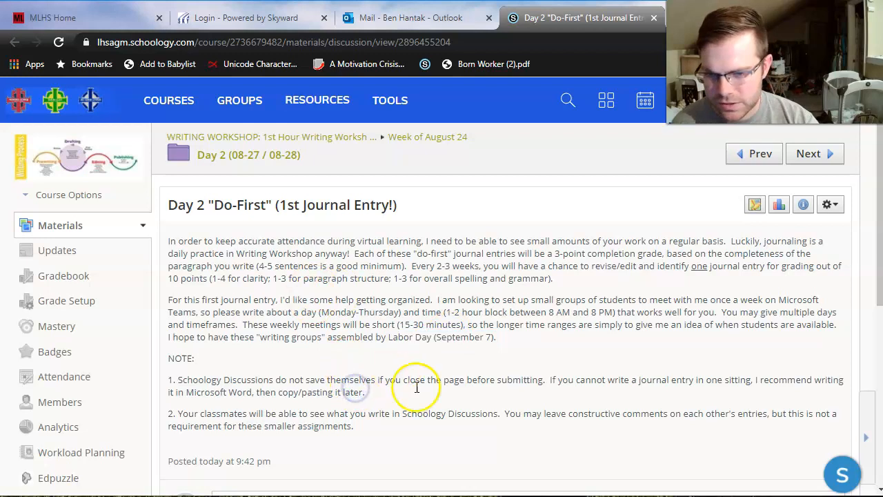
# Highlight the first note: unsubmitted discussion work isn't saved, so draft in Microsoft Word
pyautogui.scroll(-3)
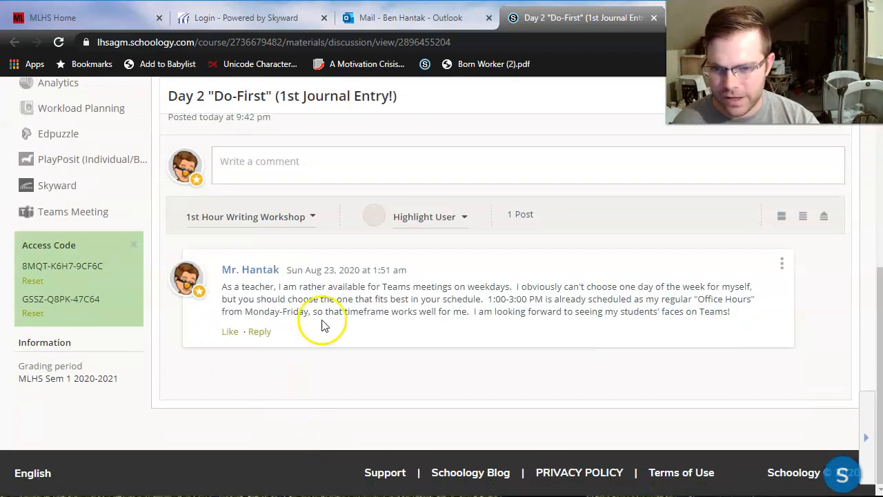
pyautogui.moveTo(633, 295)
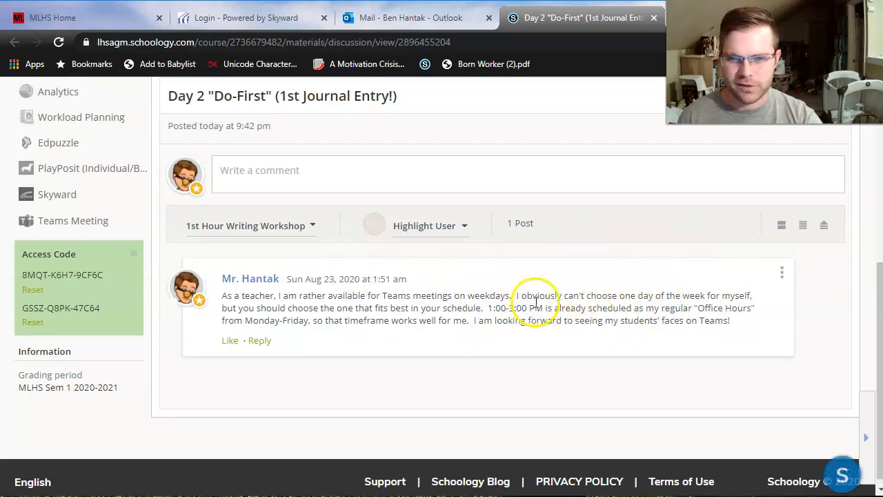
pyautogui.scroll(3)
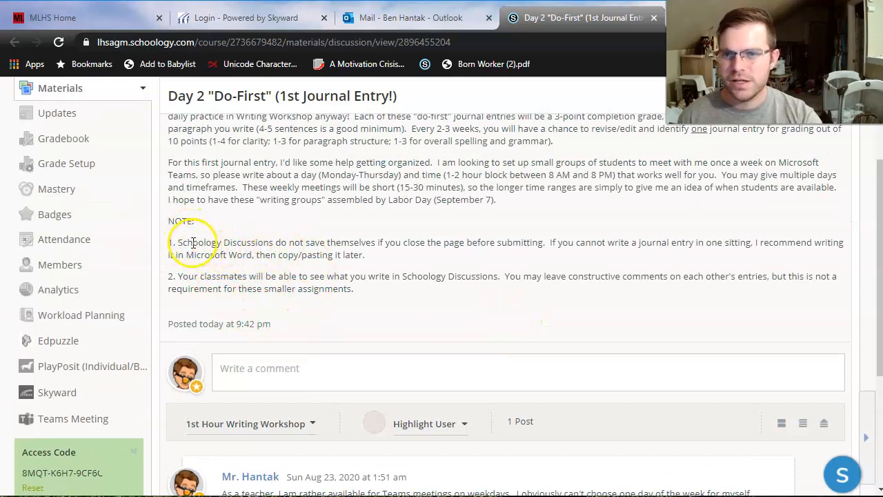
pyautogui.moveTo(193, 243); pyautogui.dragTo(474, 242)
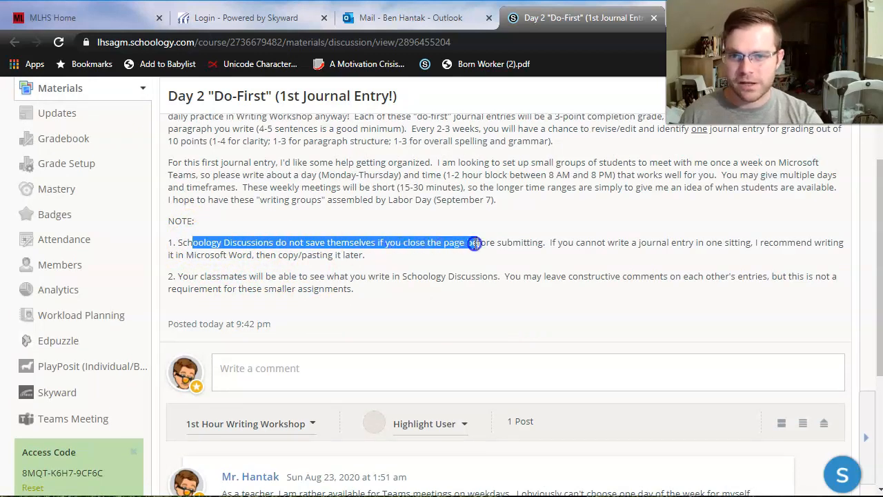
pyautogui.moveTo(474, 242); pyautogui.dragTo(548, 246)
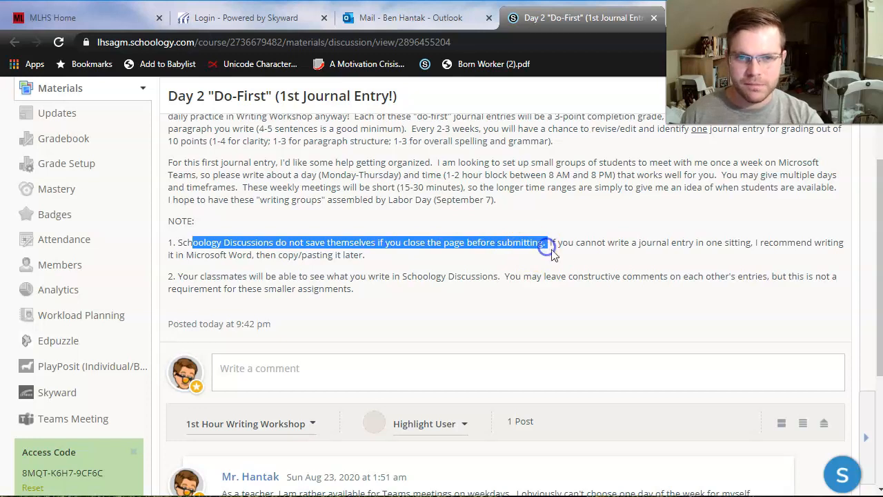
pyautogui.click(470, 242)
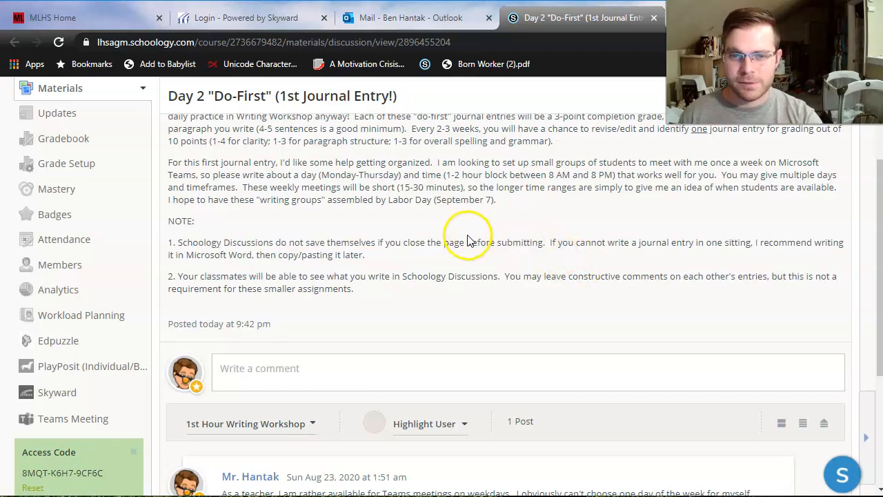
pyautogui.moveTo(407, 243); pyautogui.dragTo(497, 242)
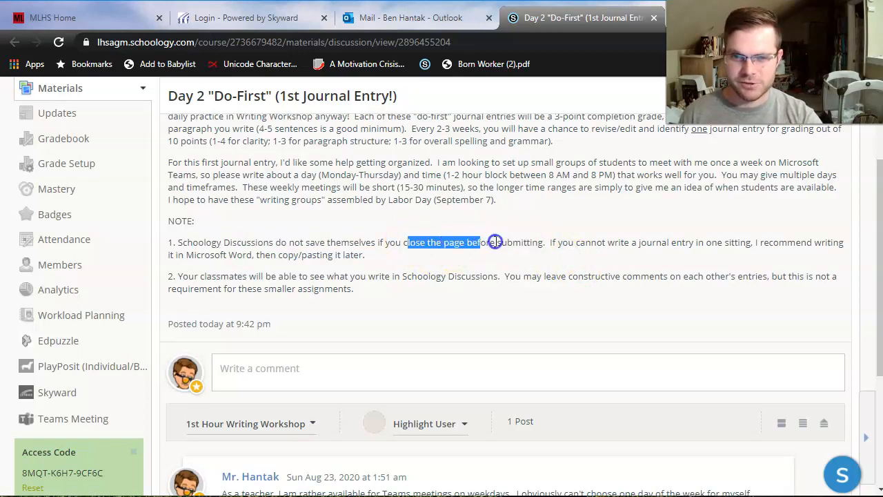
pyautogui.click(527, 242)
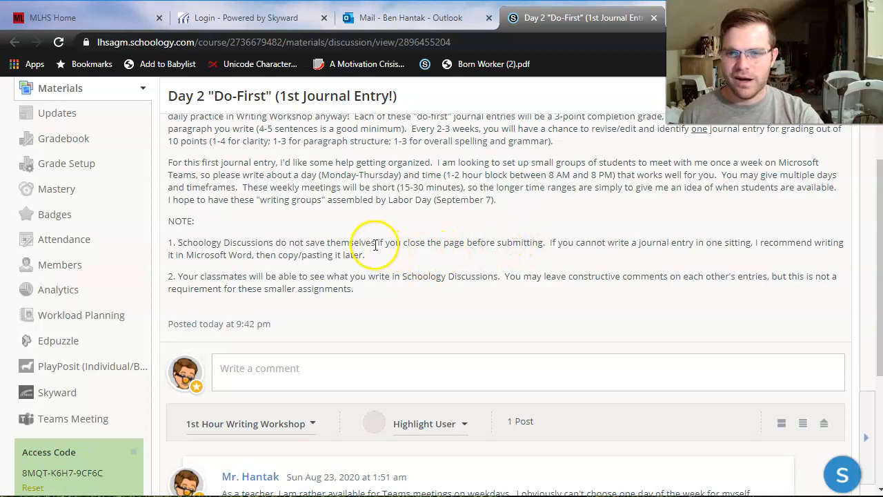
pyautogui.moveTo(370, 242); pyautogui.dragTo(507, 242)
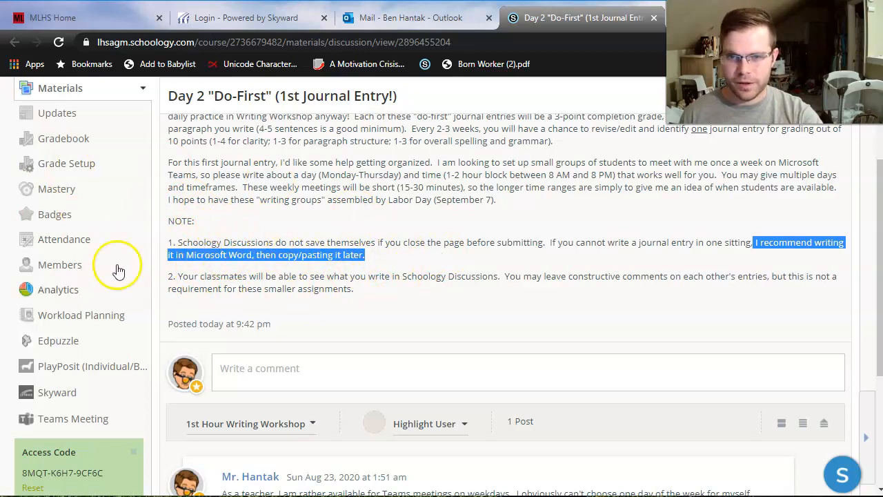
pyautogui.moveTo(211, 271)
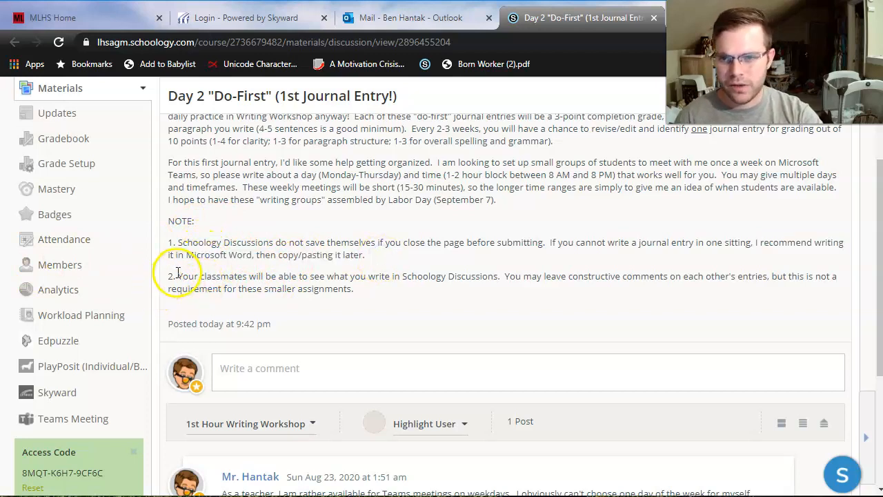
# Highlight the second note: classmates can see entries, and comments are not required
pyautogui.moveTo(178, 276); pyautogui.dragTo(354, 289)
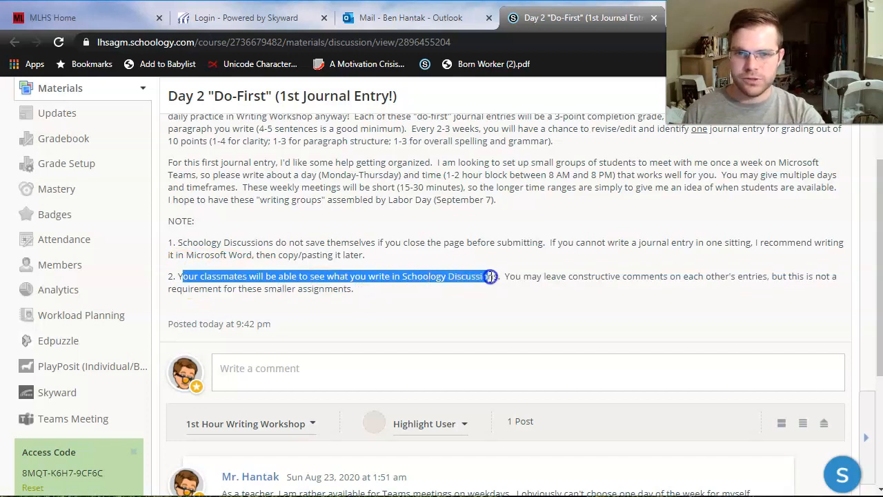
pyautogui.click(499, 276)
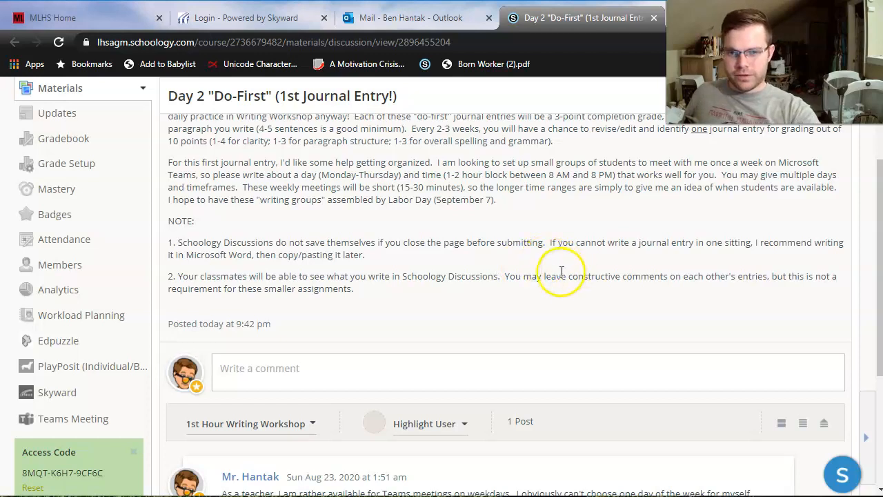
pyautogui.moveTo(468, 295)
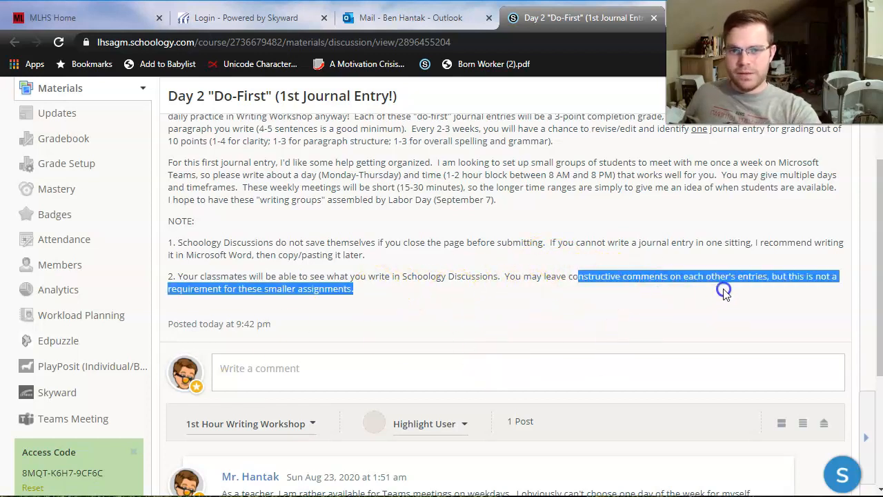
pyautogui.click(619, 271)
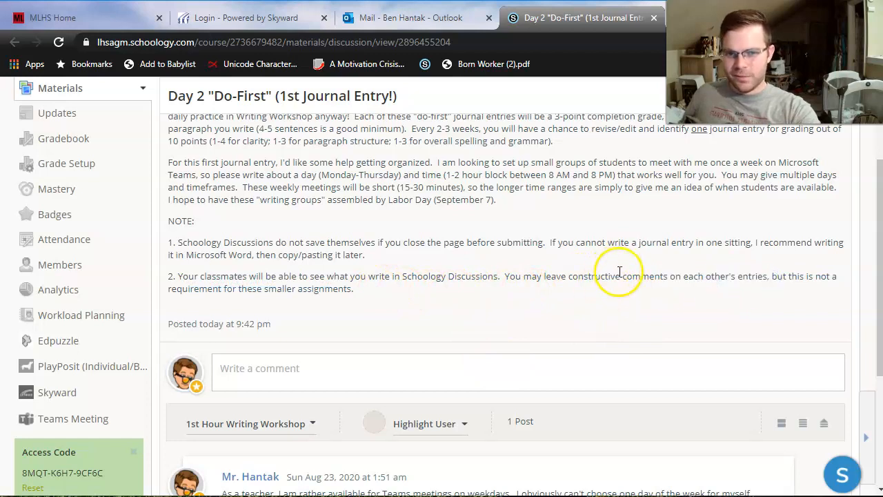
pyautogui.doubleClick(592, 276)
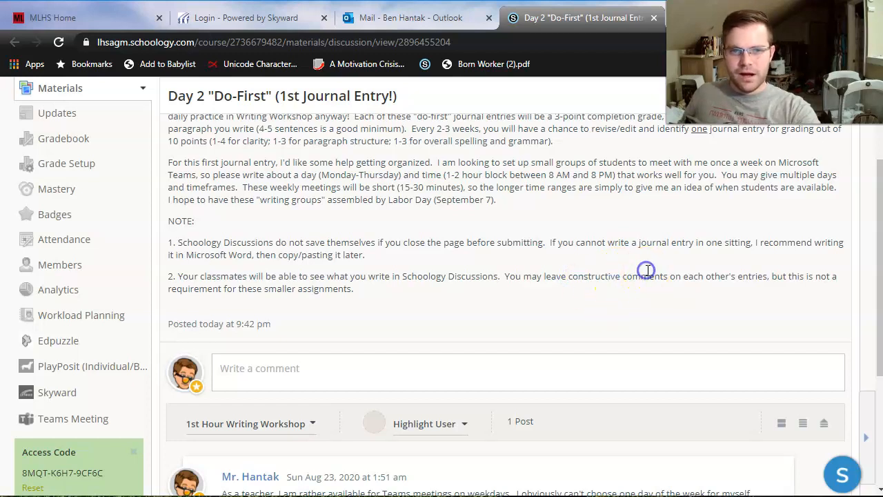
pyautogui.moveTo(316, 276); pyautogui.dragTo(771, 276)
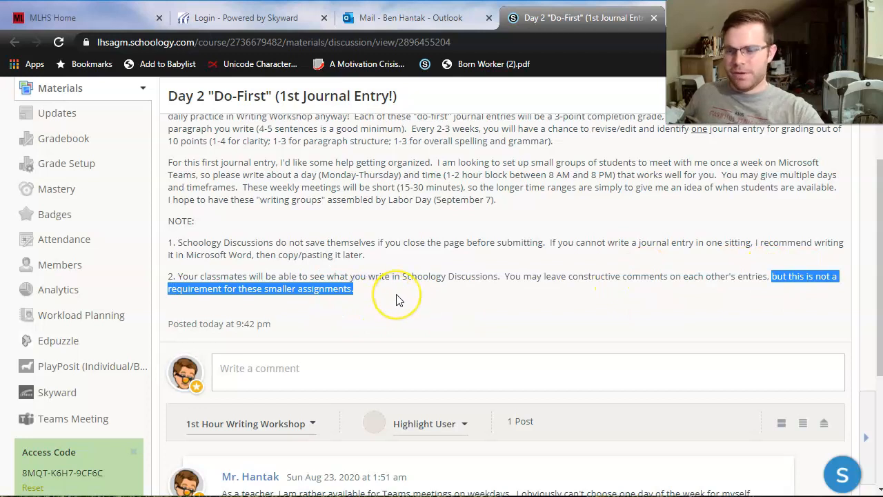
pyautogui.moveTo(399, 297)
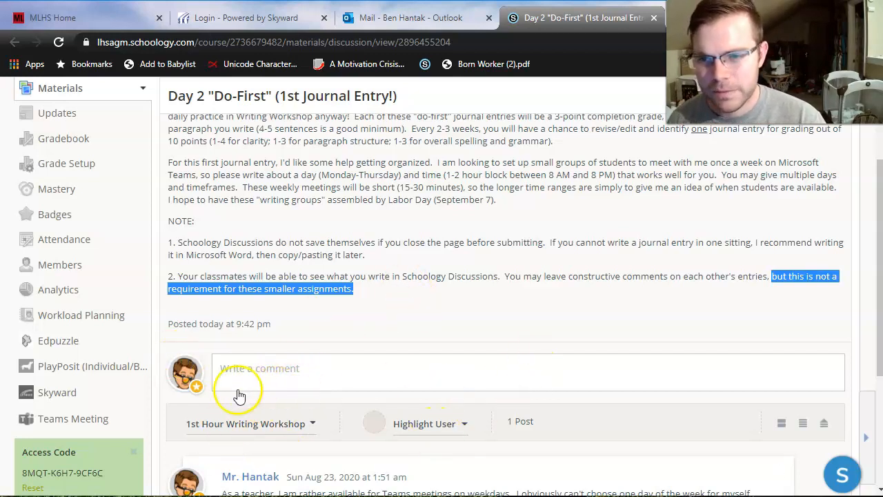
pyautogui.moveTo(339, 378)
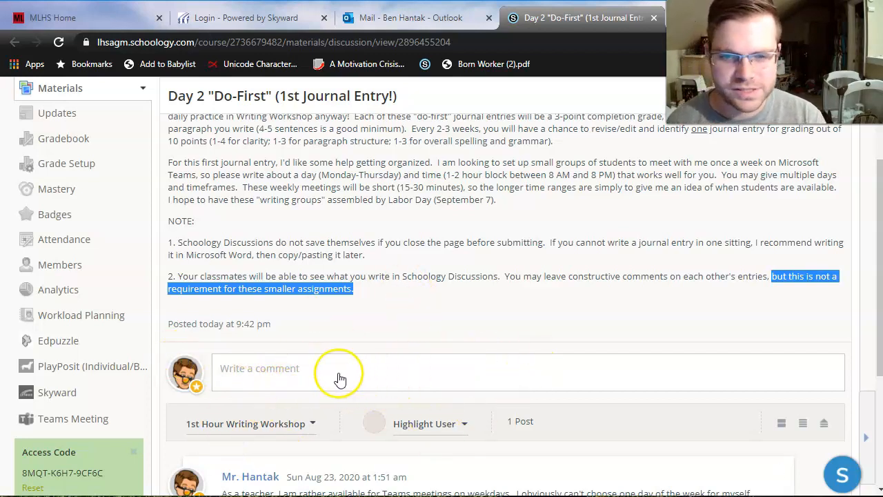
pyautogui.moveTo(431, 387)
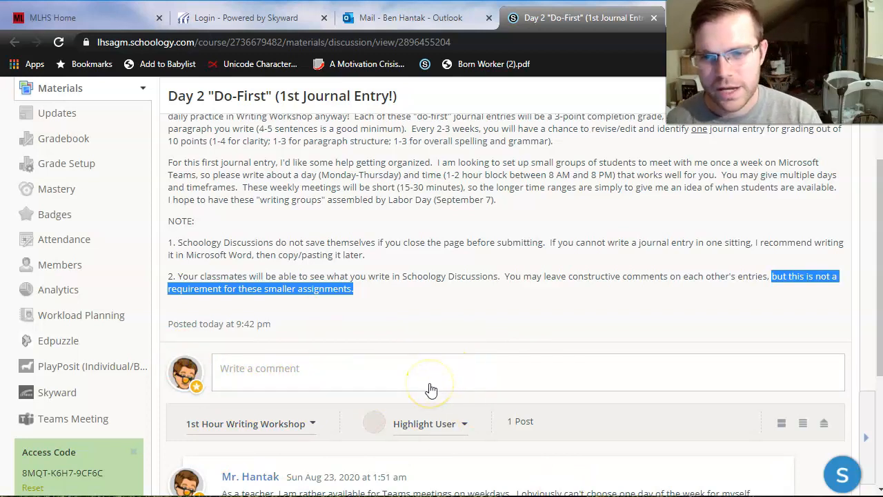
pyautogui.moveTo(542, 333)
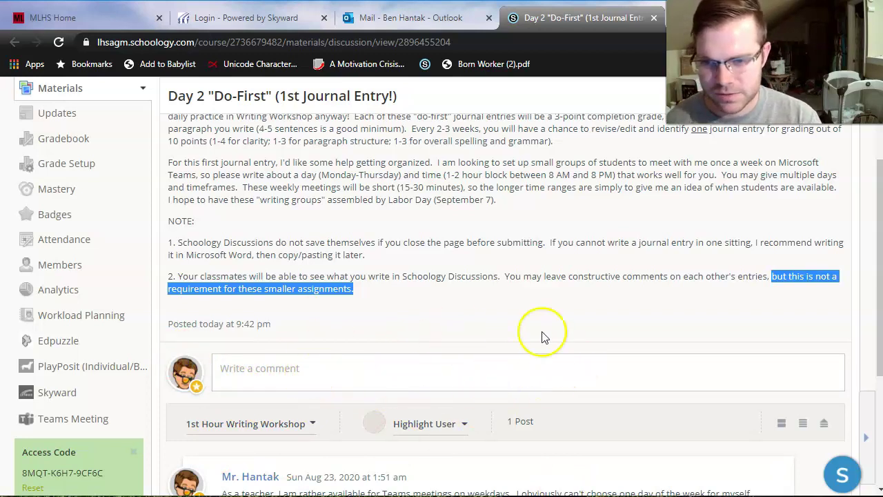
pyautogui.moveTo(587, 321)
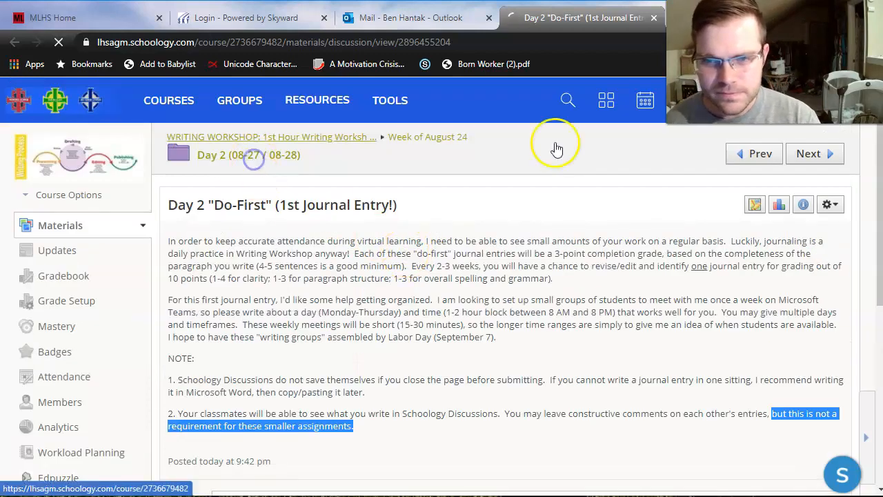
# Open the Day 2 Lesson Agenda from the folder and highlight the Writing Process Notes video mention
pyautogui.click(256, 155)
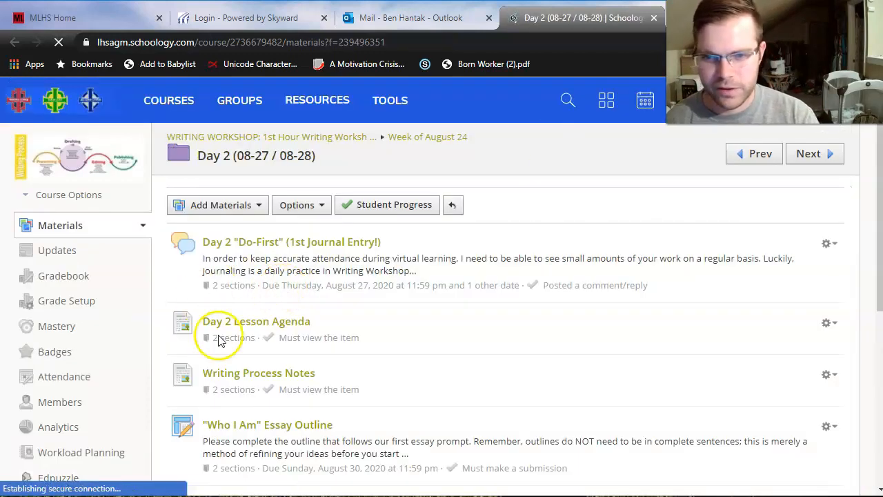
pyautogui.click(256, 321)
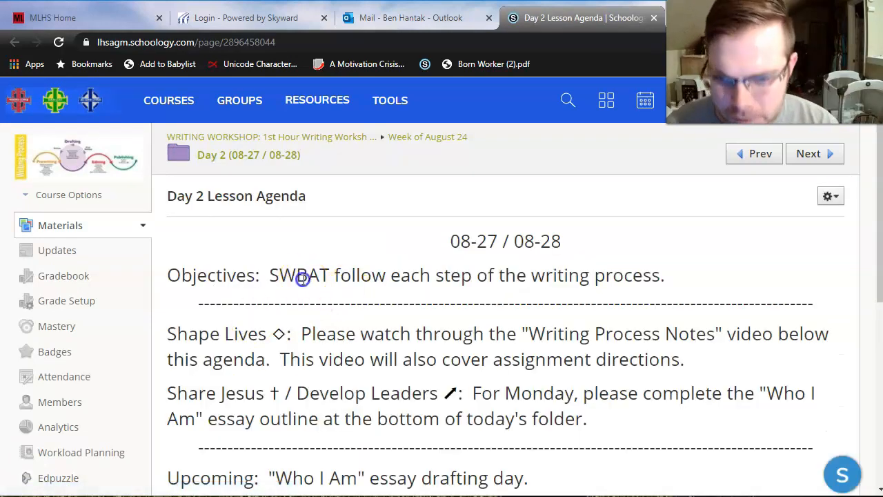
pyautogui.moveTo(303, 279); pyautogui.dragTo(658, 279)
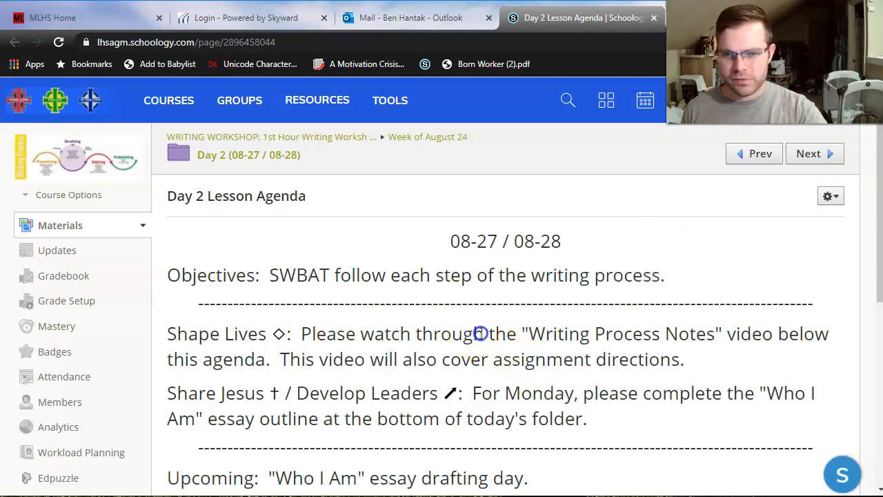
pyautogui.moveTo(476, 333); pyautogui.dragTo(725, 333)
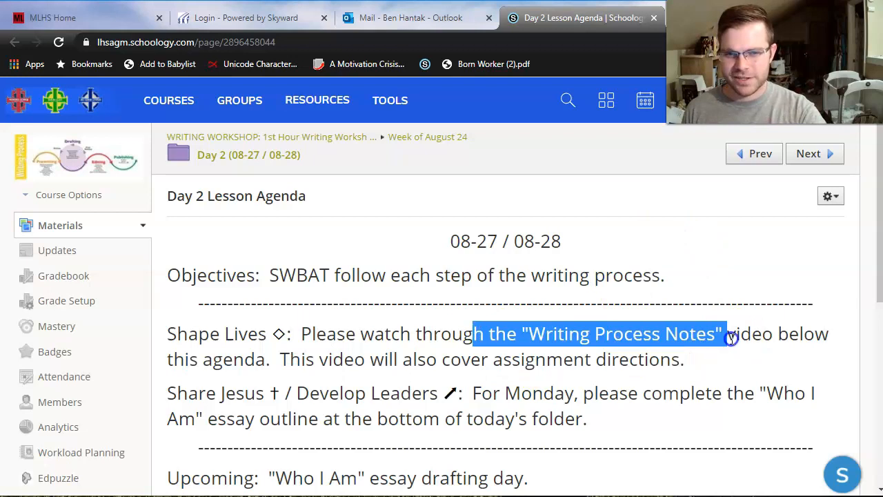
pyautogui.moveTo(602, 305)
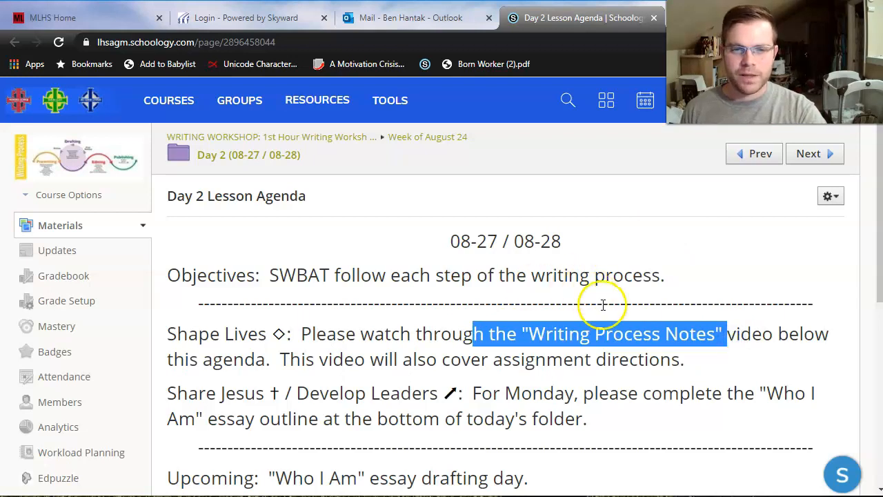
pyautogui.moveTo(577, 325)
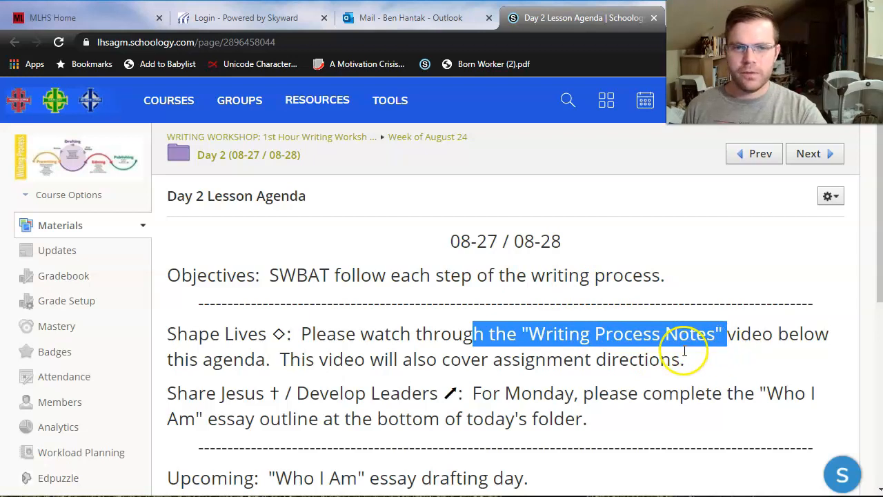
pyautogui.moveTo(659, 335)
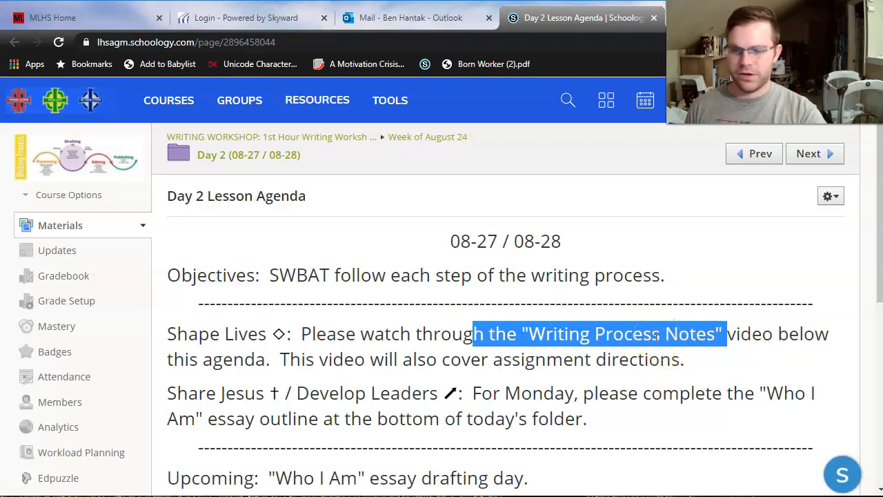
pyautogui.moveTo(690, 333)
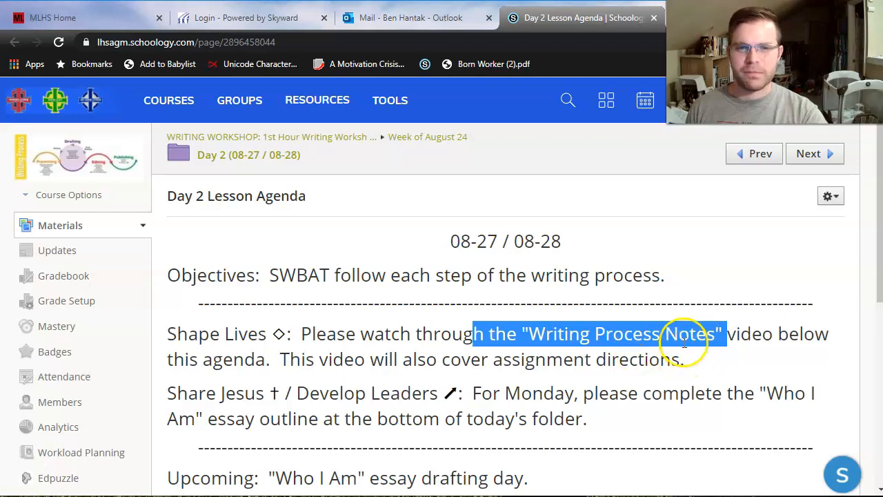
pyautogui.moveTo(642, 312)
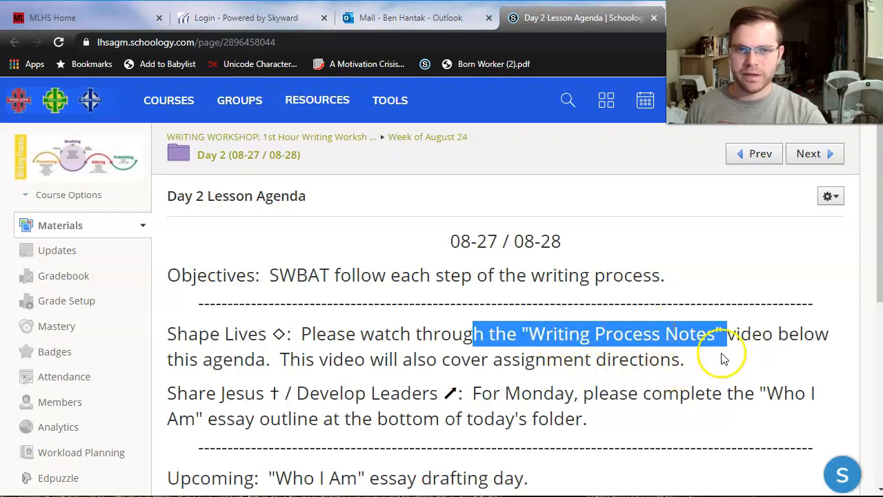
pyautogui.moveTo(617, 349)
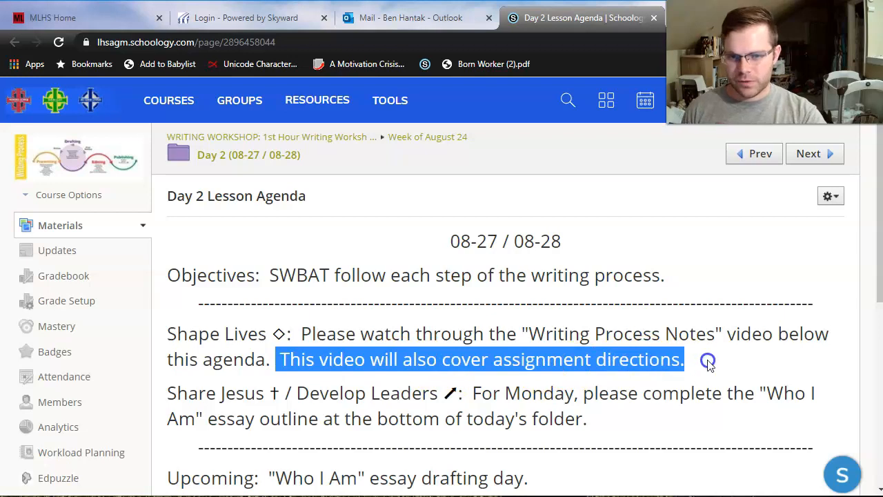
# Highlight the agenda's Monday essay outline and upcoming 'Who I Am' drafting day lines
pyautogui.click(708, 359)
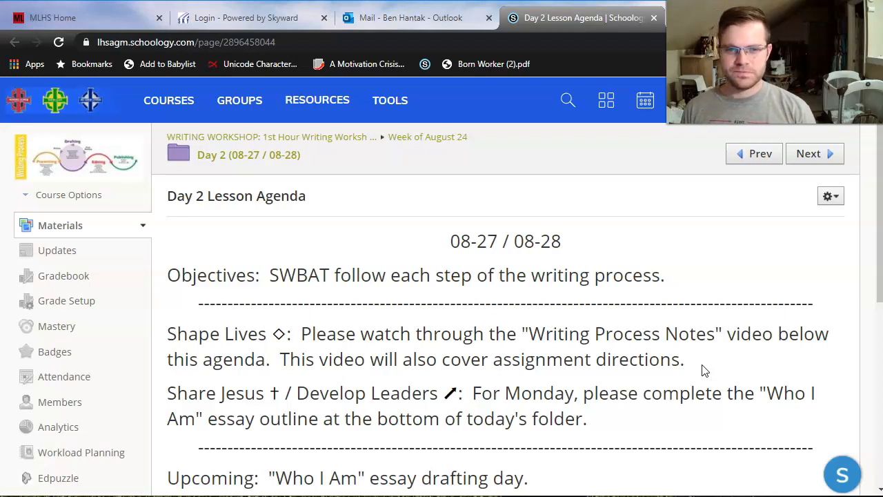
pyautogui.doubleClick(605, 392)
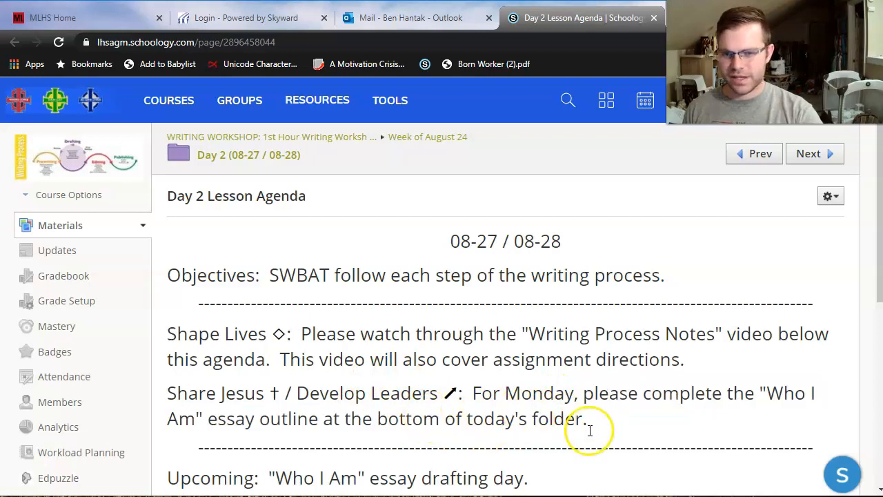
pyautogui.scroll(-3)
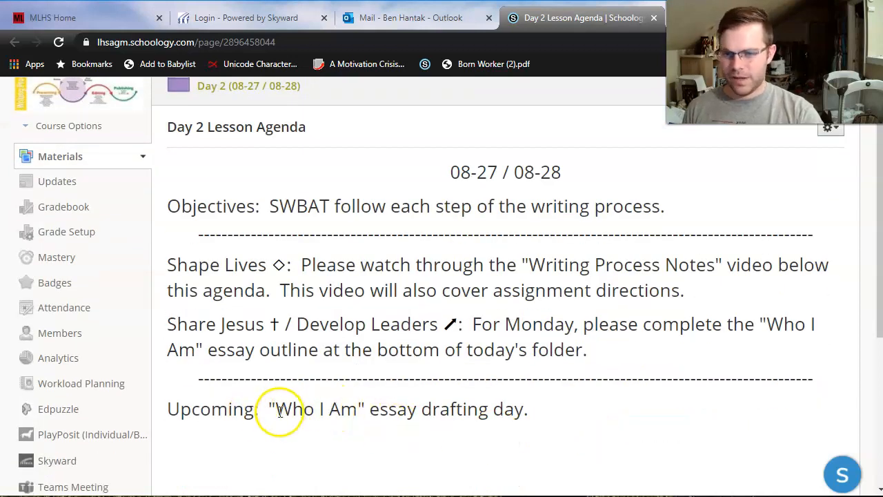
pyautogui.moveTo(274, 409); pyautogui.dragTo(534, 409)
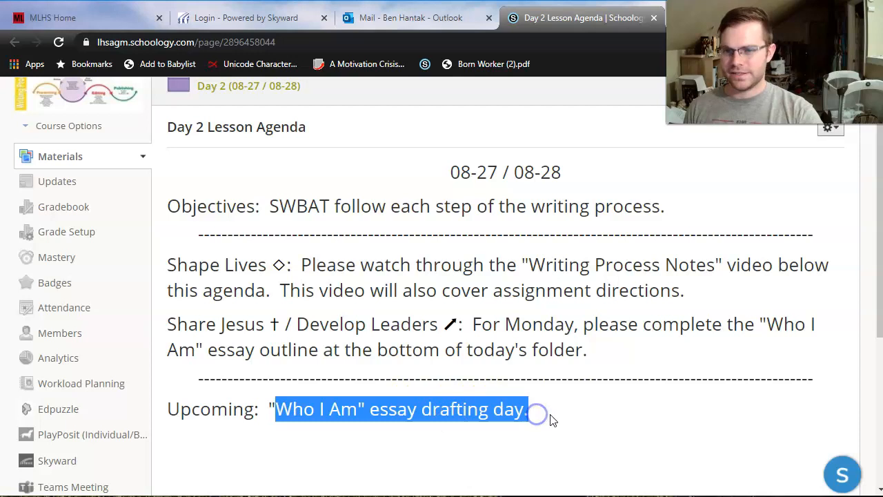
pyautogui.click(552, 408)
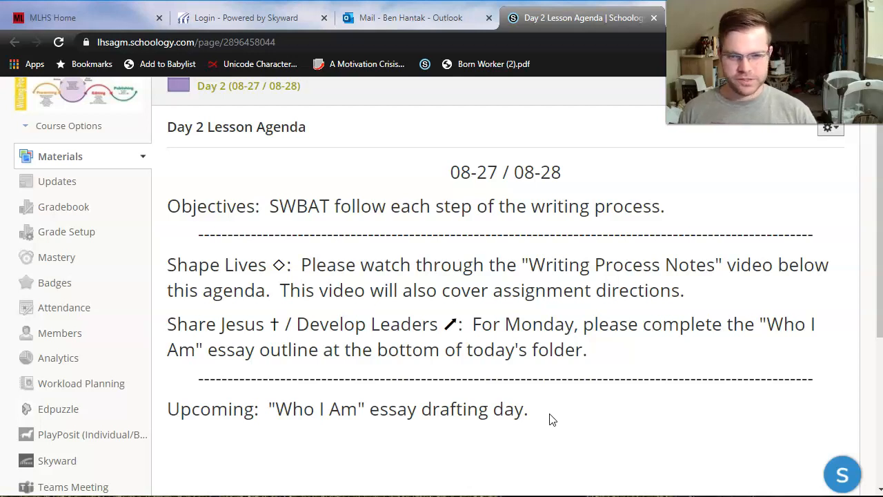
pyautogui.moveTo(600, 397)
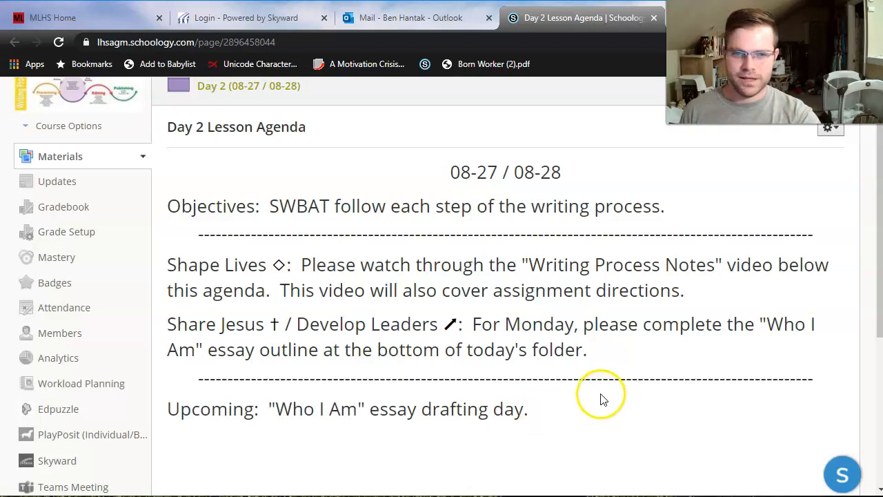
pyautogui.moveTo(556, 193)
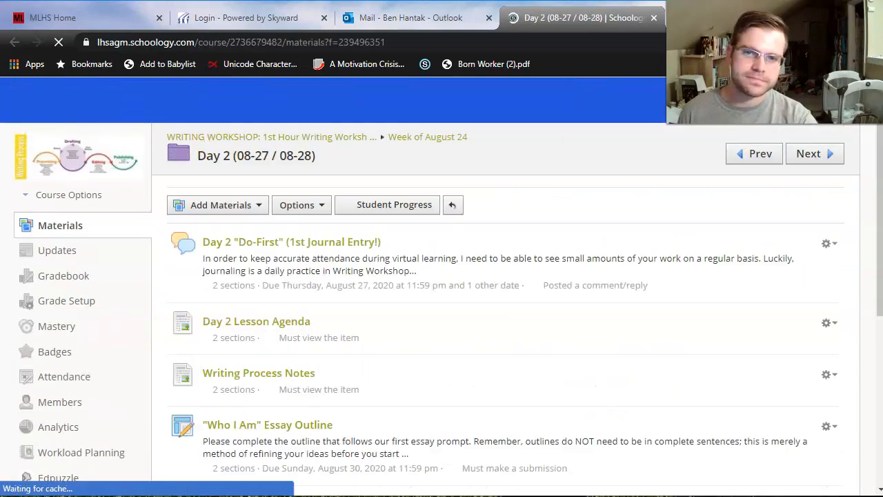
pyautogui.click(258, 373)
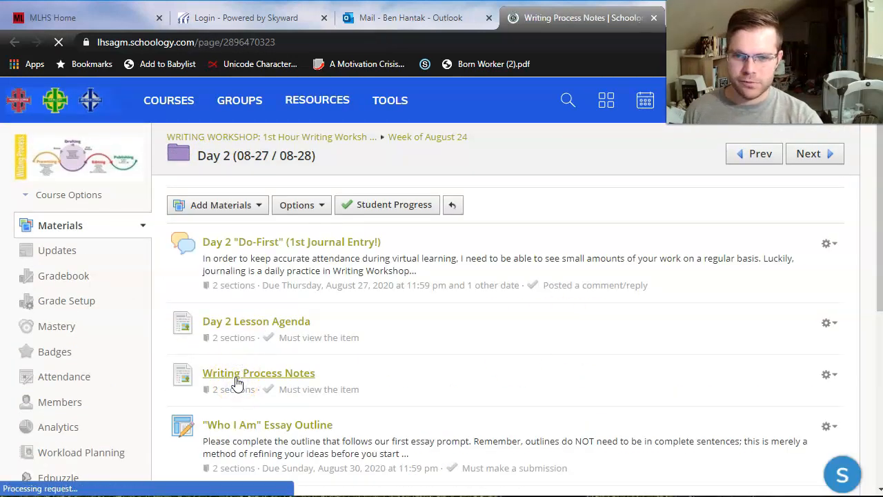
pyautogui.click(259, 373)
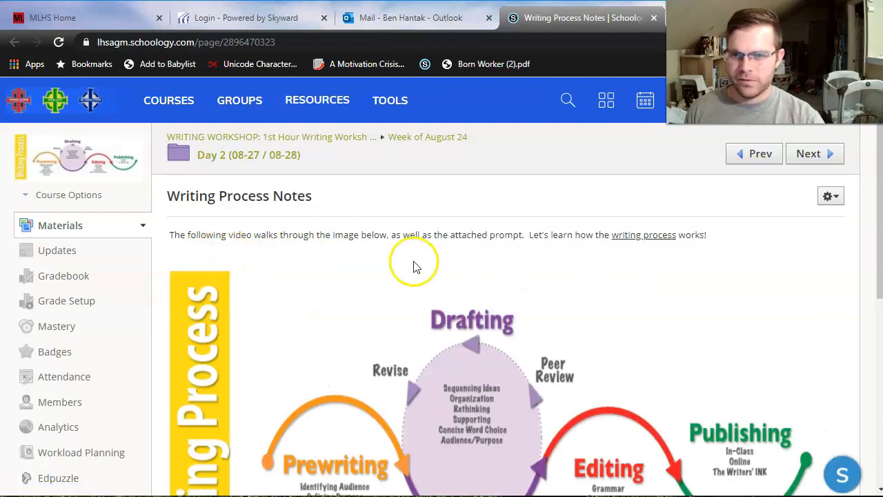
pyautogui.moveTo(351, 256)
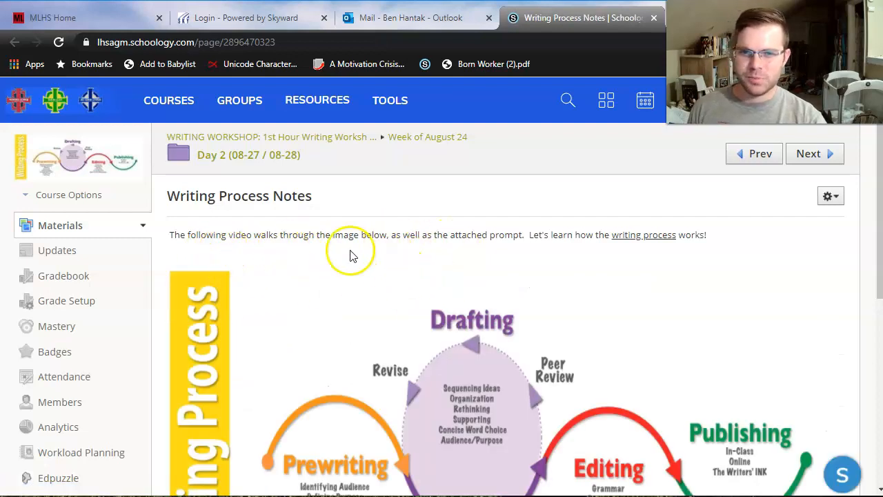
pyautogui.moveTo(731, 324)
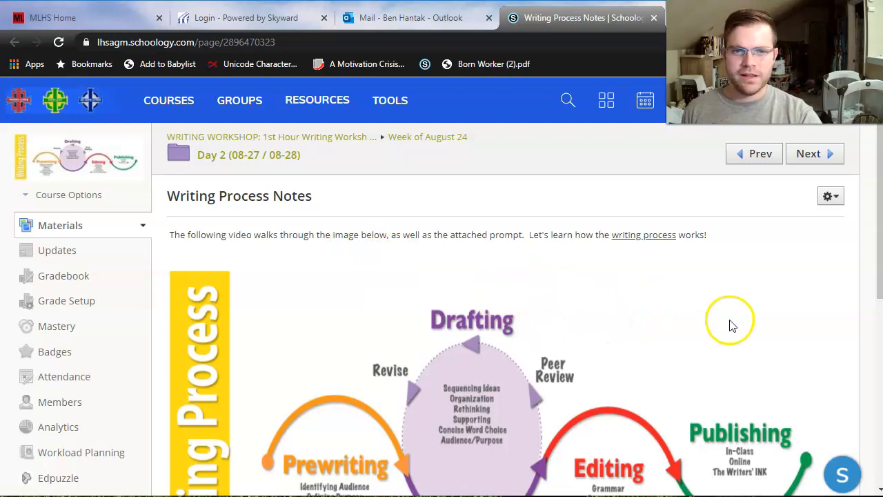
pyautogui.scroll(-3)
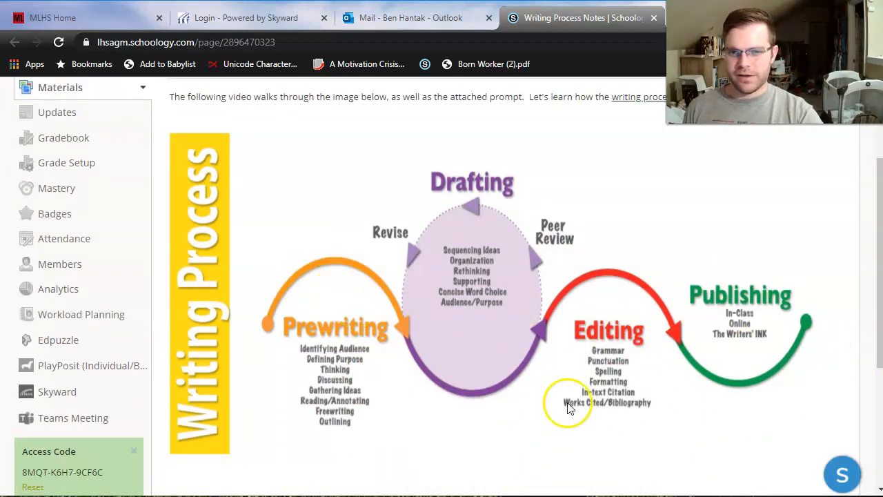
pyautogui.moveTo(635, 417)
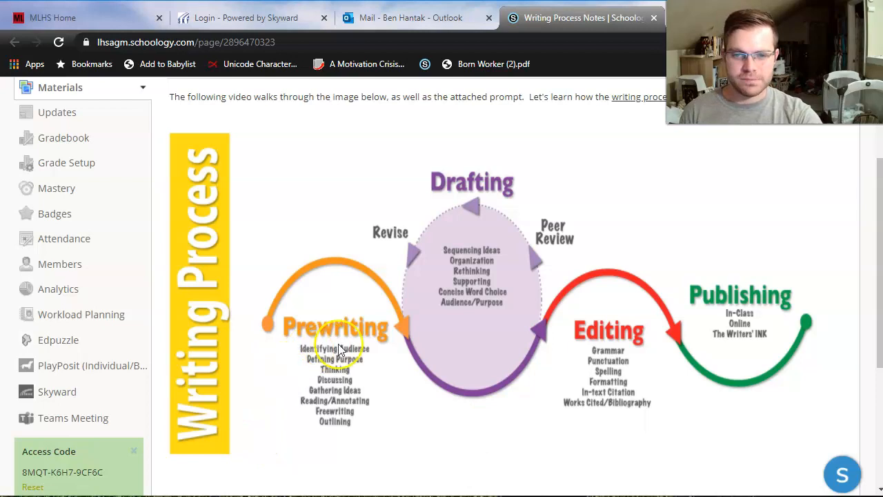
pyautogui.moveTo(621, 330)
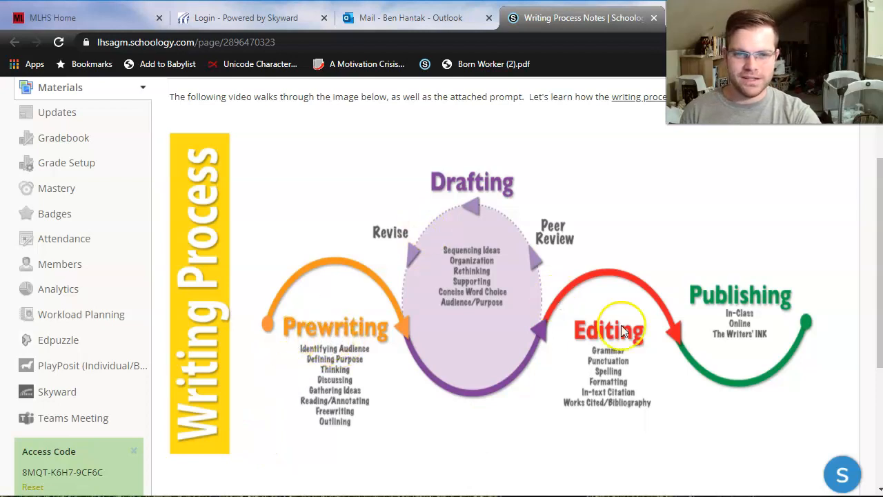
pyautogui.moveTo(466, 180)
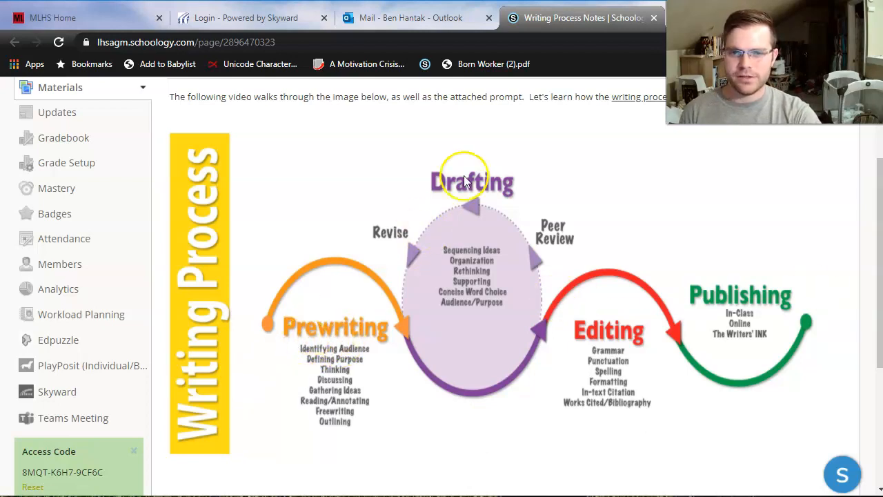
pyautogui.moveTo(744, 327)
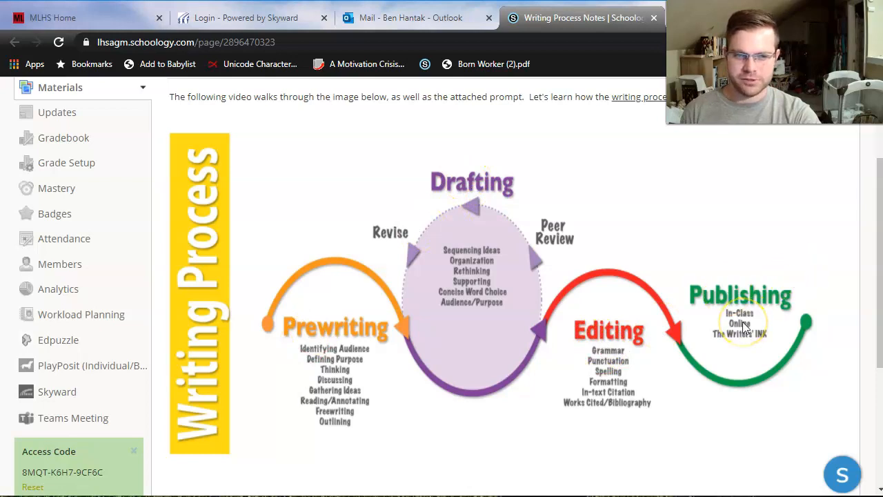
pyautogui.moveTo(649, 169)
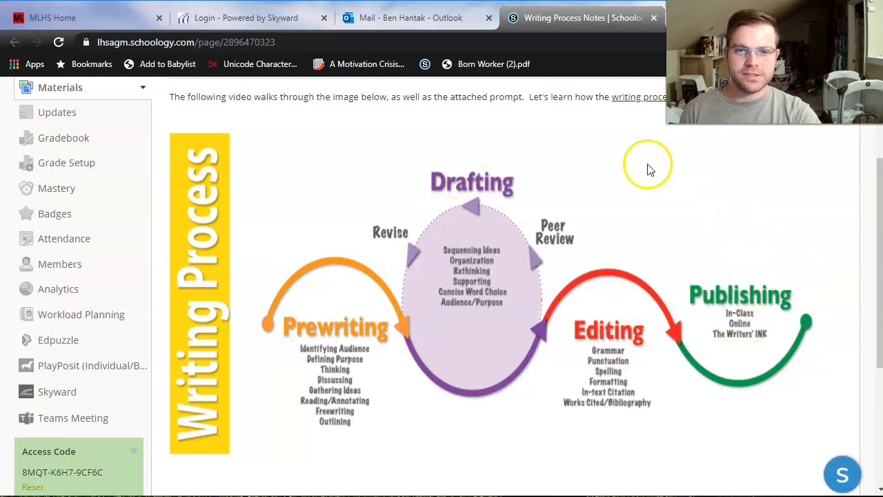
pyautogui.moveTo(573, 162)
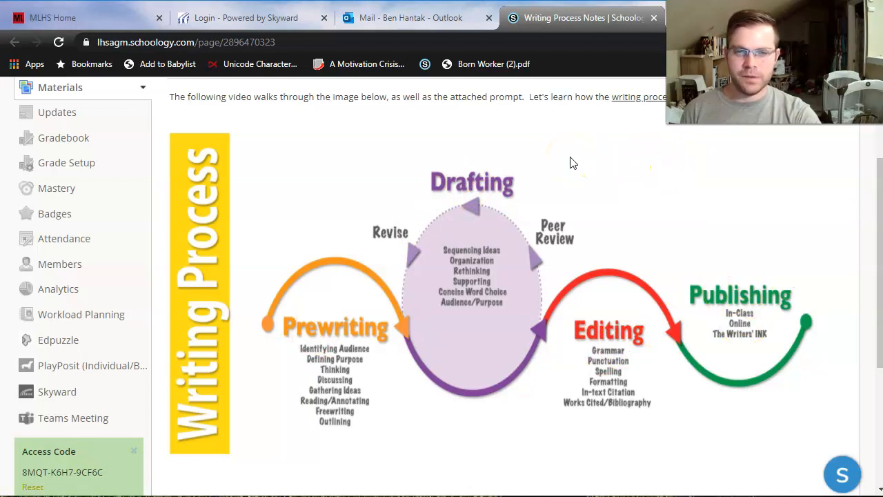
pyautogui.moveTo(573, 169)
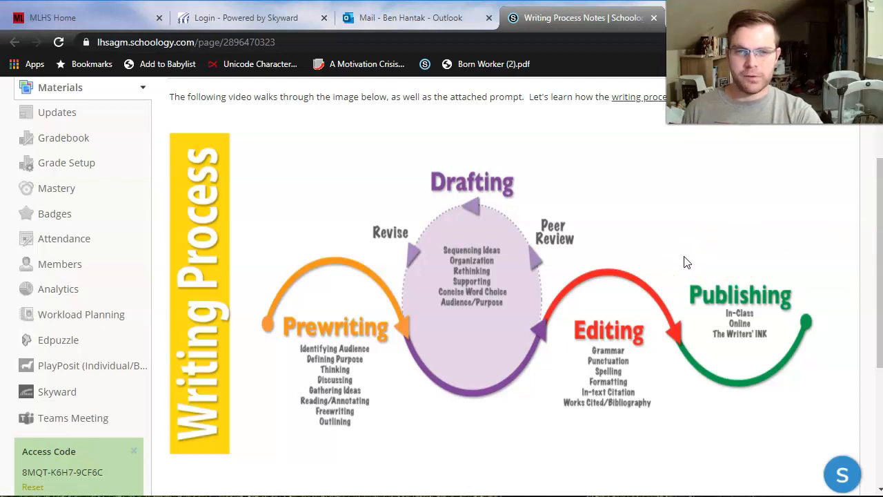
pyautogui.moveTo(656, 286)
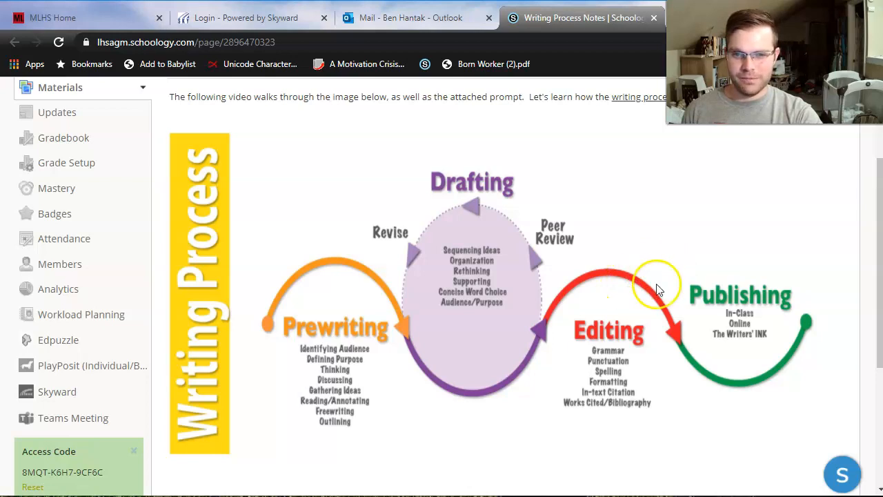
pyautogui.moveTo(797, 211)
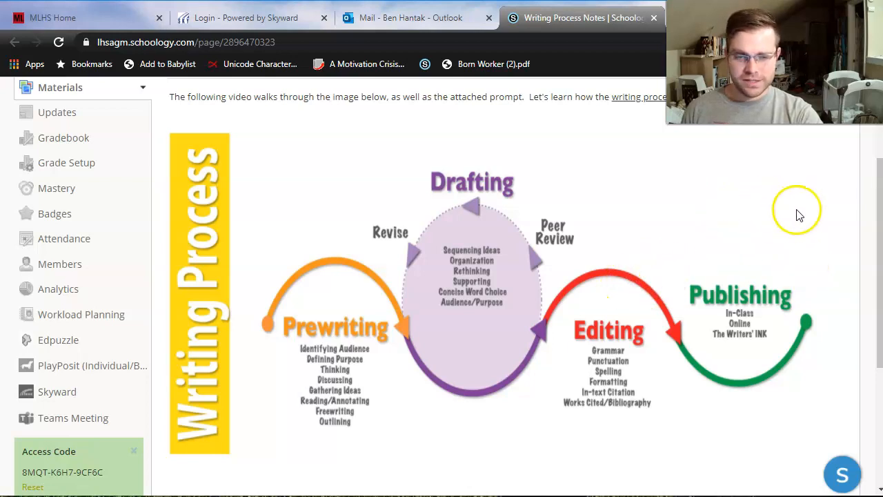
pyautogui.moveTo(335, 354)
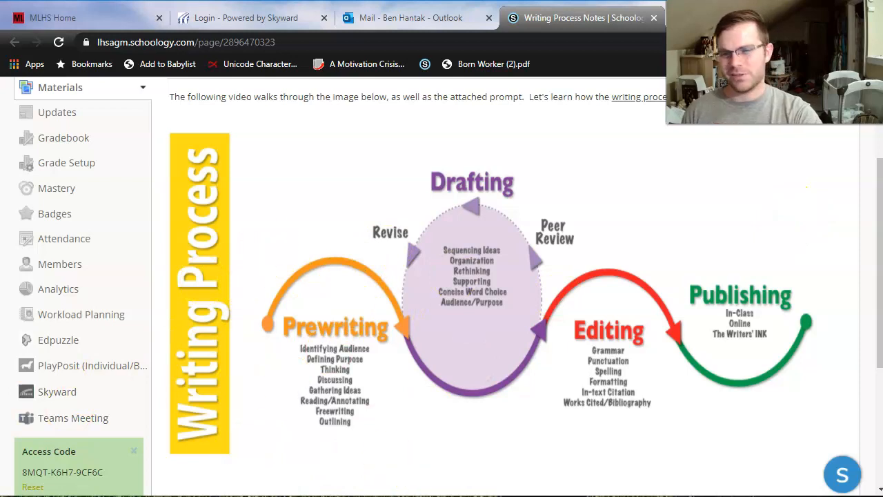
pyautogui.moveTo(252, 299)
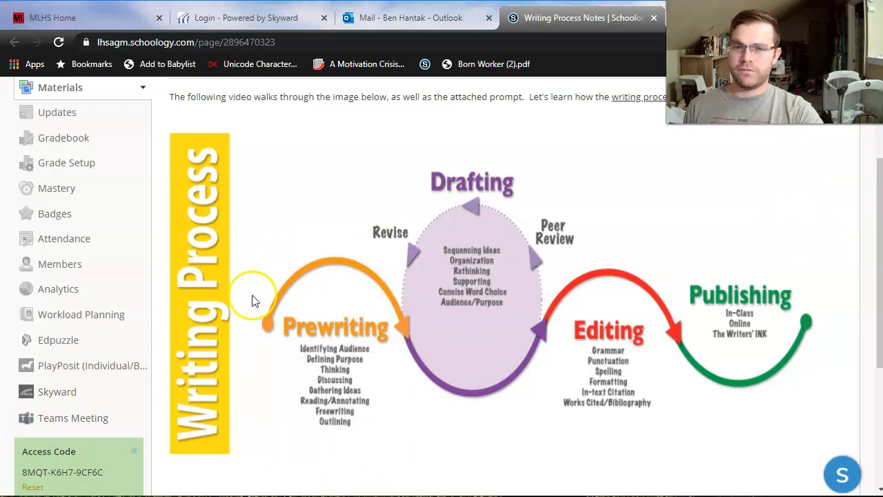
pyautogui.moveTo(402, 266)
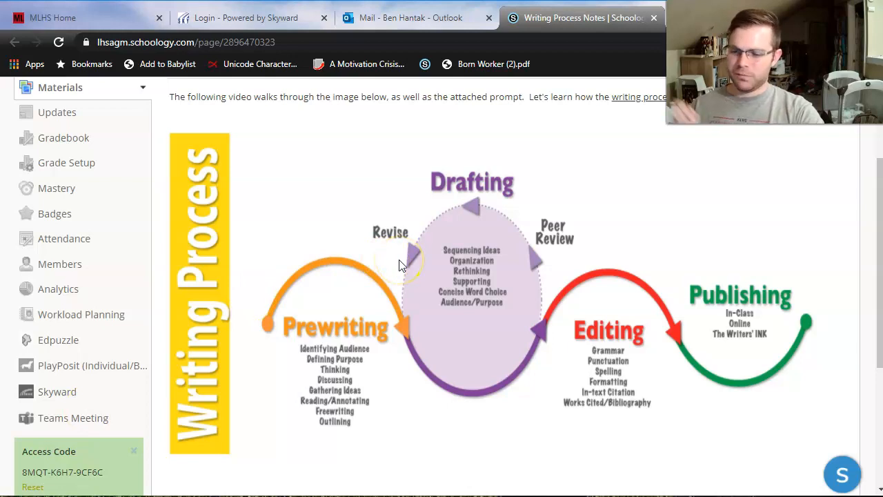
pyautogui.moveTo(716, 265)
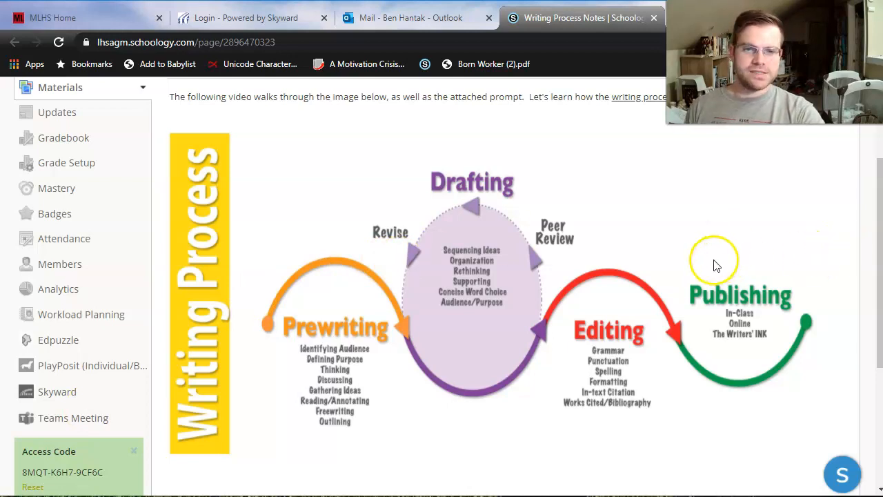
pyautogui.moveTo(661, 299)
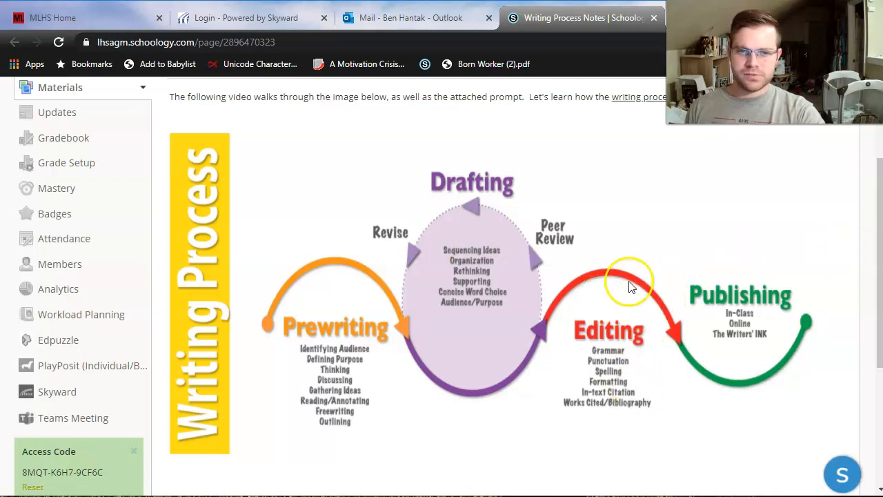
pyautogui.moveTo(646, 345)
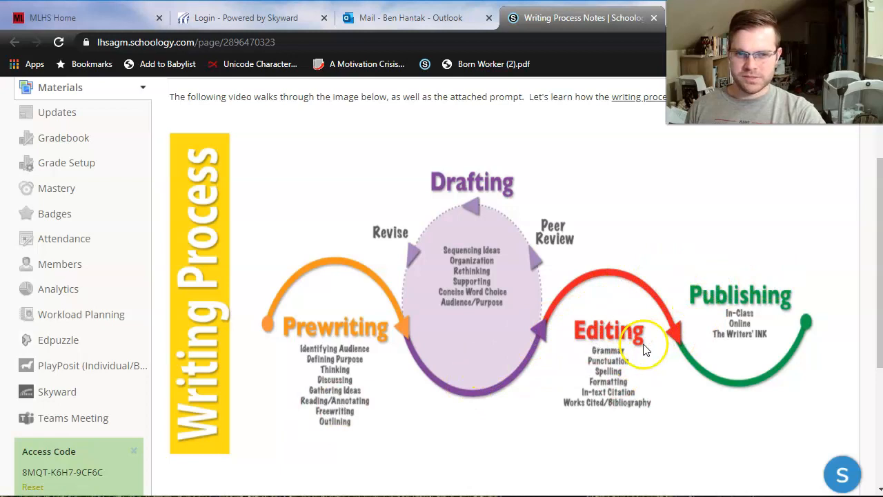
pyautogui.moveTo(401, 320)
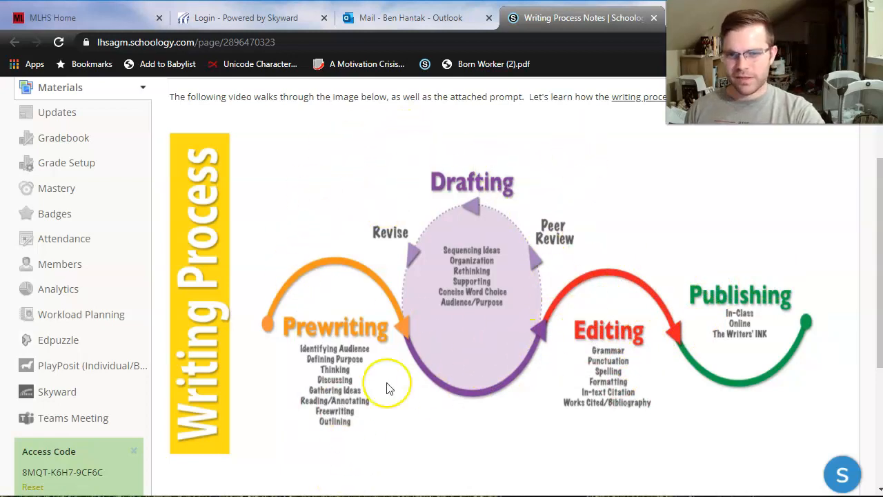
pyautogui.moveTo(790, 231)
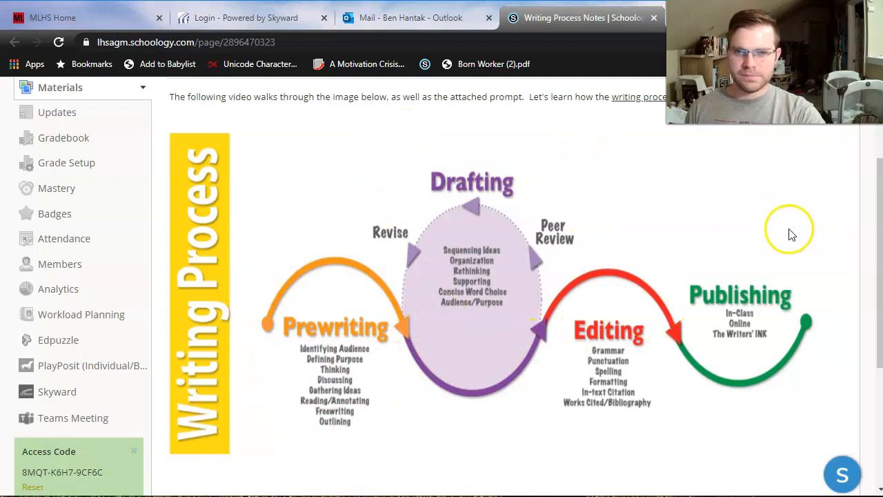
pyautogui.moveTo(792, 233)
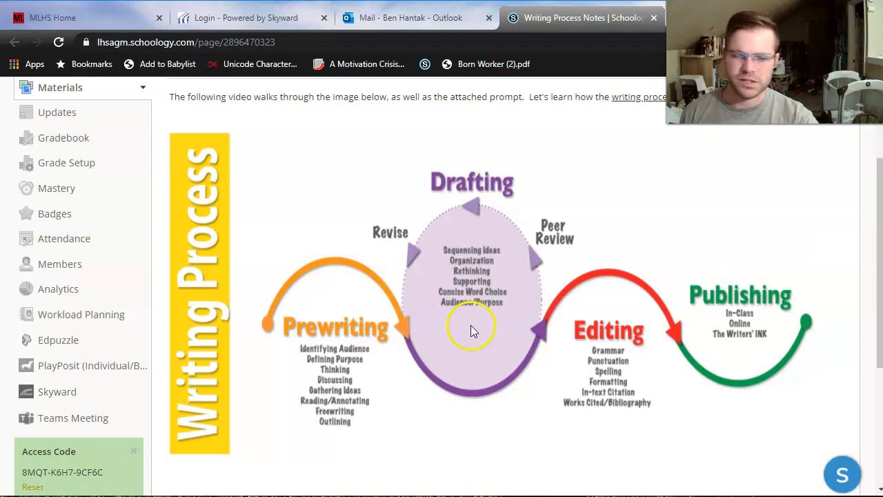
pyautogui.moveTo(338, 334)
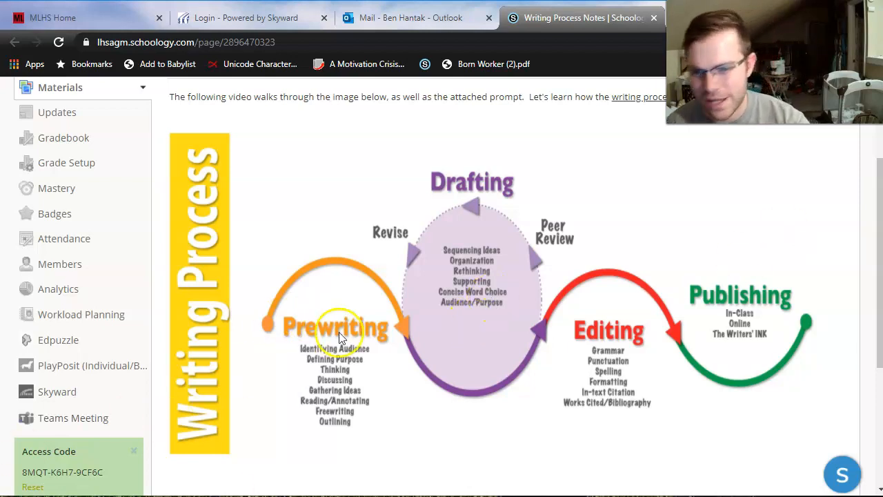
pyautogui.moveTo(300, 311)
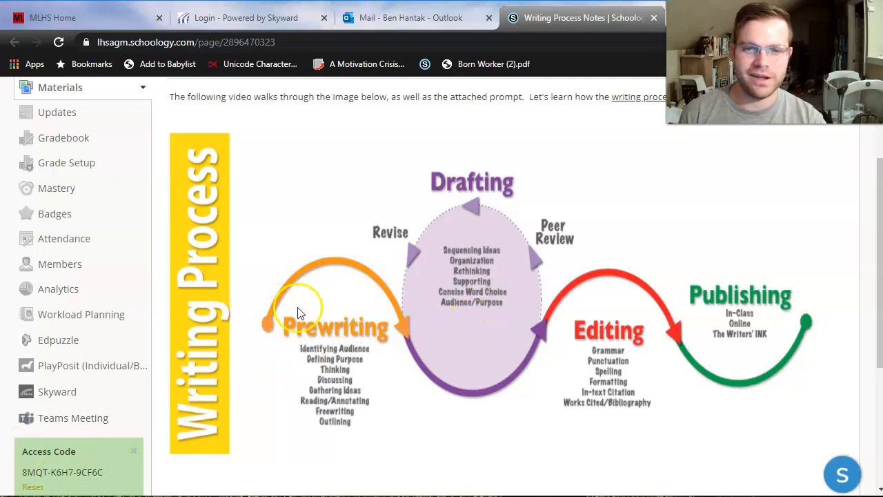
pyautogui.moveTo(271, 368)
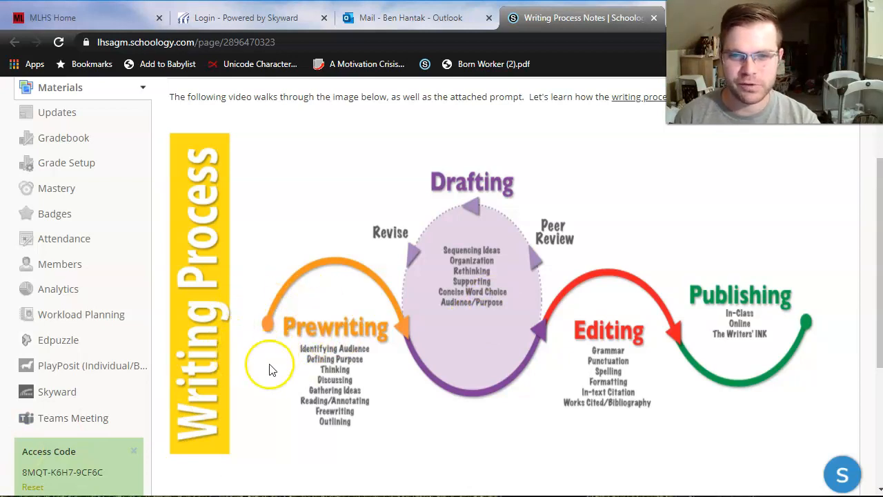
pyautogui.moveTo(321, 359)
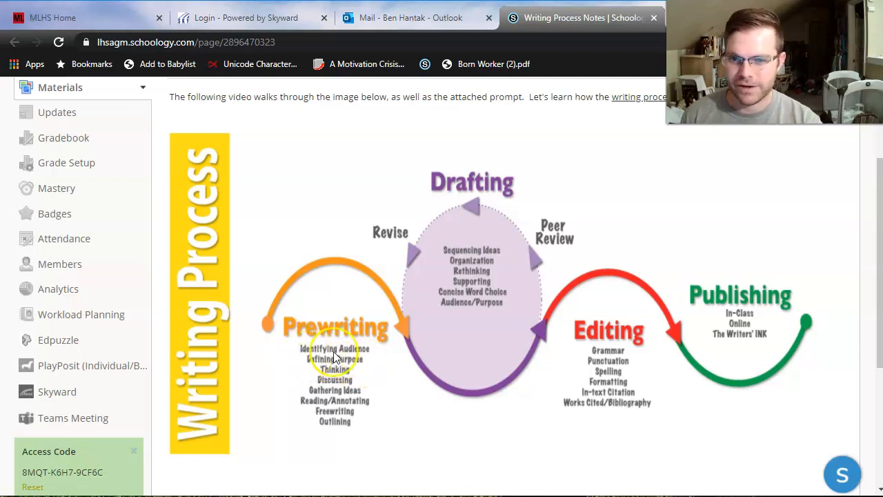
pyautogui.moveTo(364, 360)
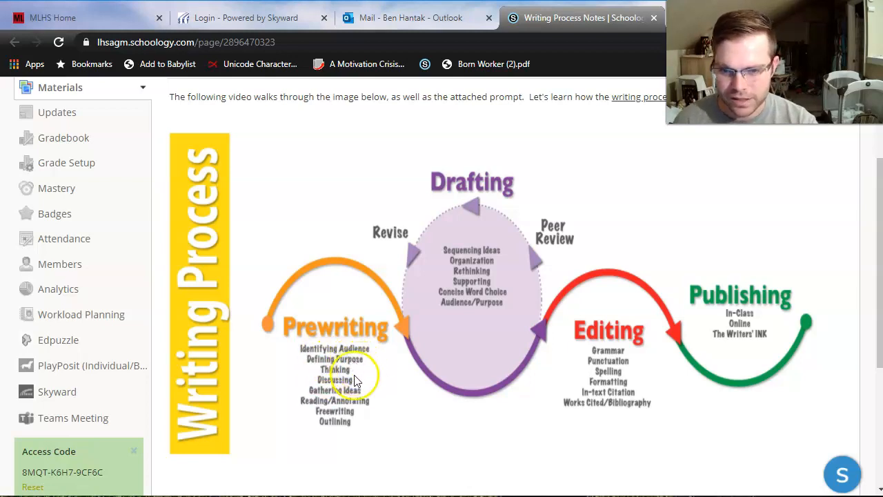
pyautogui.moveTo(368, 412)
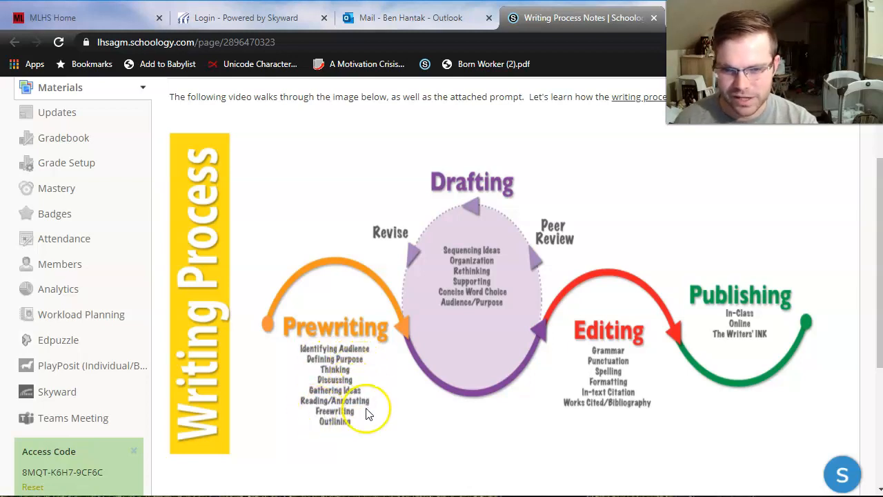
pyautogui.moveTo(338, 400)
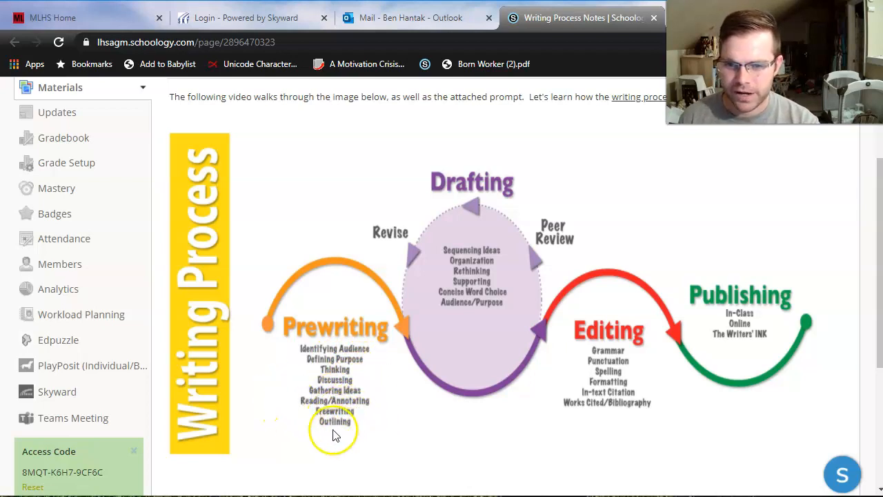
pyautogui.moveTo(269, 414)
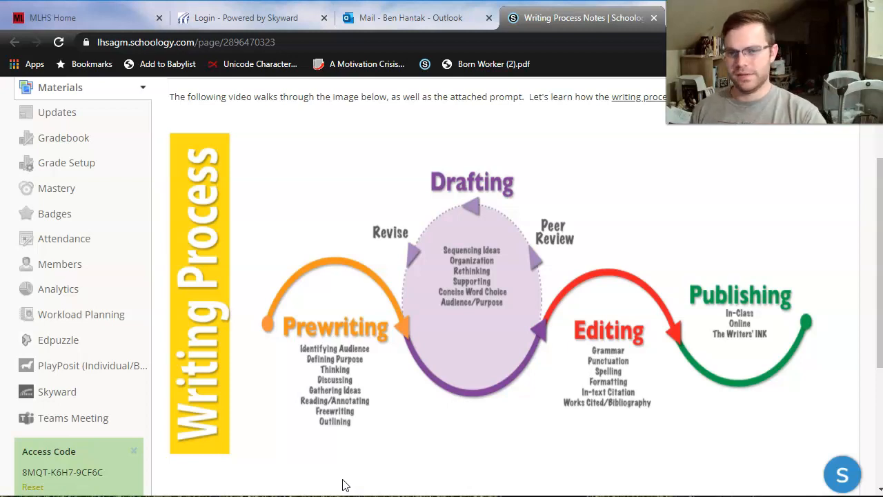
pyautogui.moveTo(766, 372)
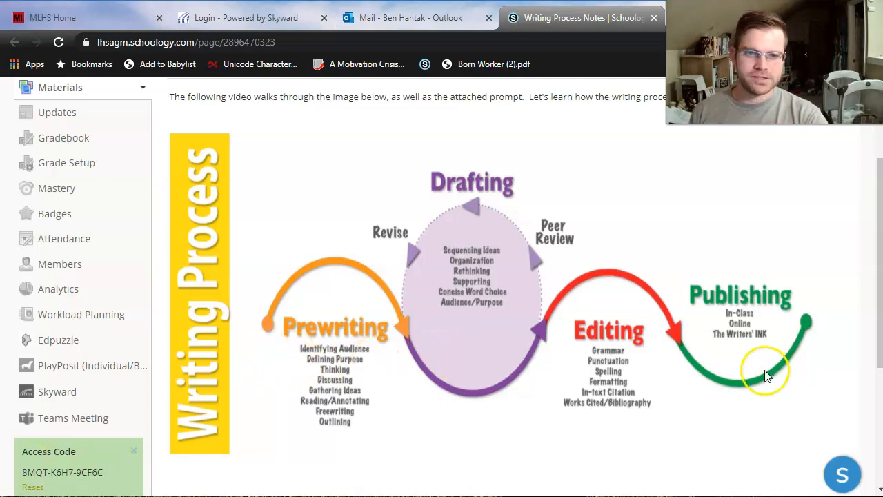
pyautogui.moveTo(289, 387)
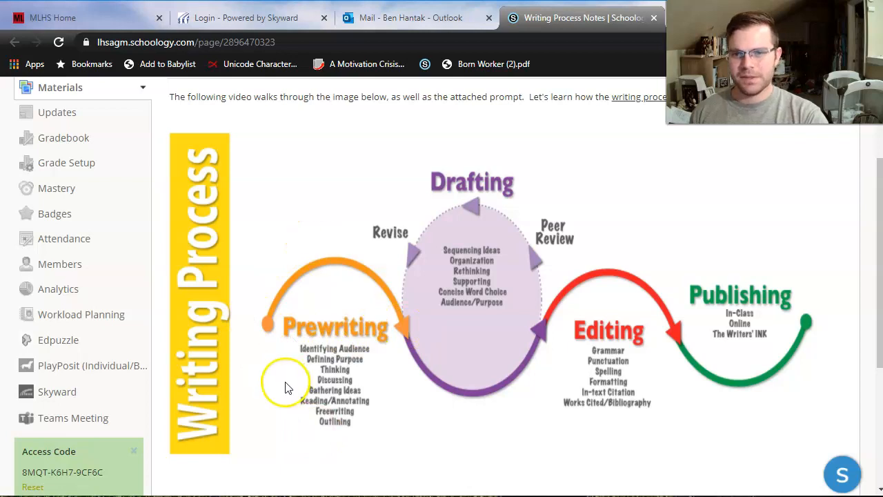
pyautogui.moveTo(193, 397)
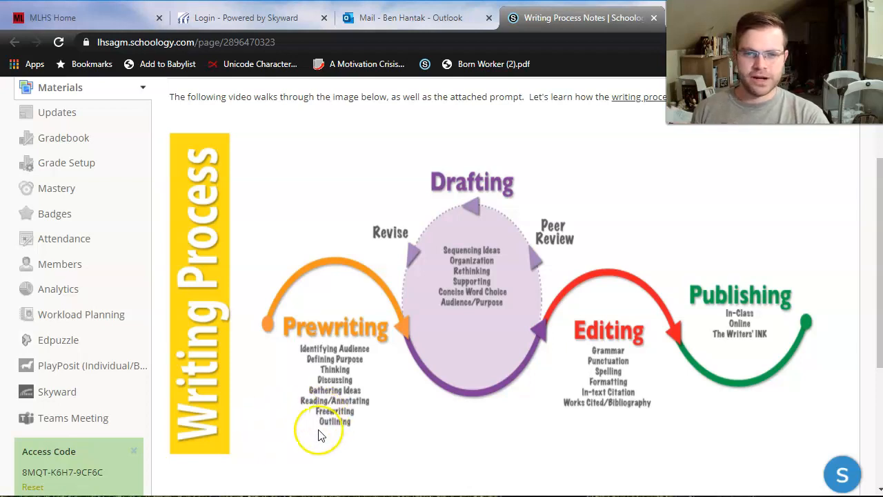
pyautogui.moveTo(321, 376)
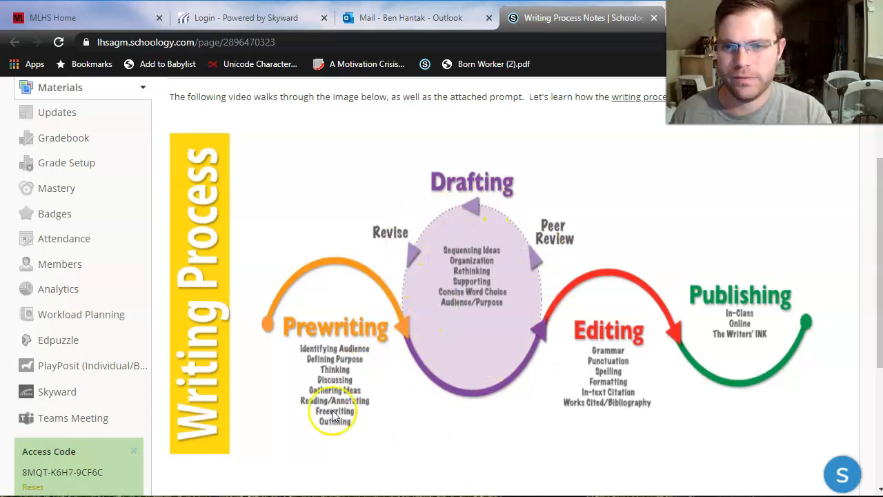
pyautogui.moveTo(403, 364)
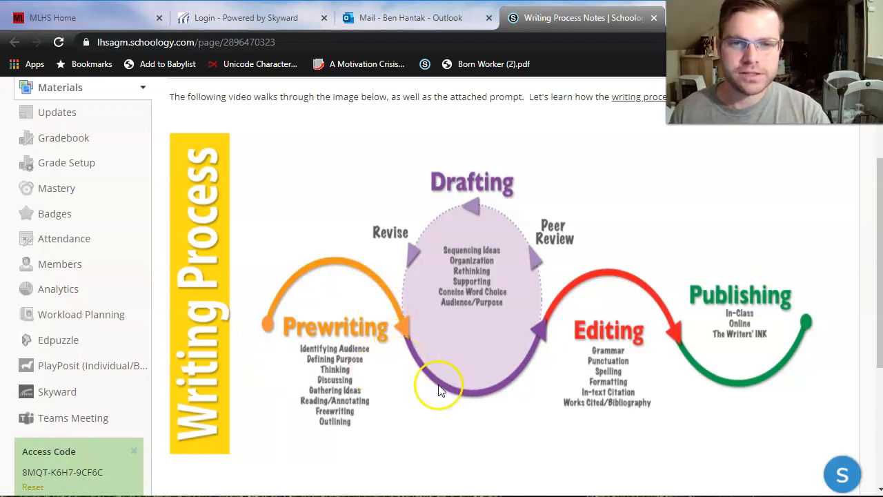
pyautogui.moveTo(387, 271)
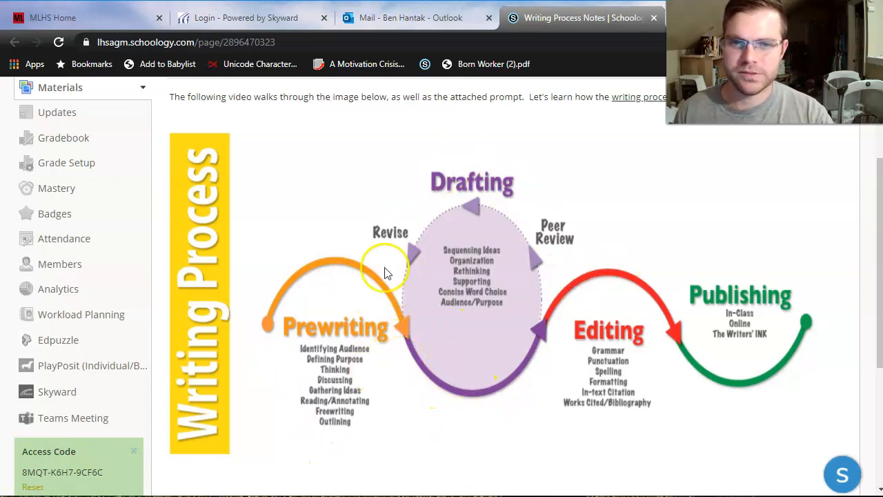
pyautogui.moveTo(481, 314)
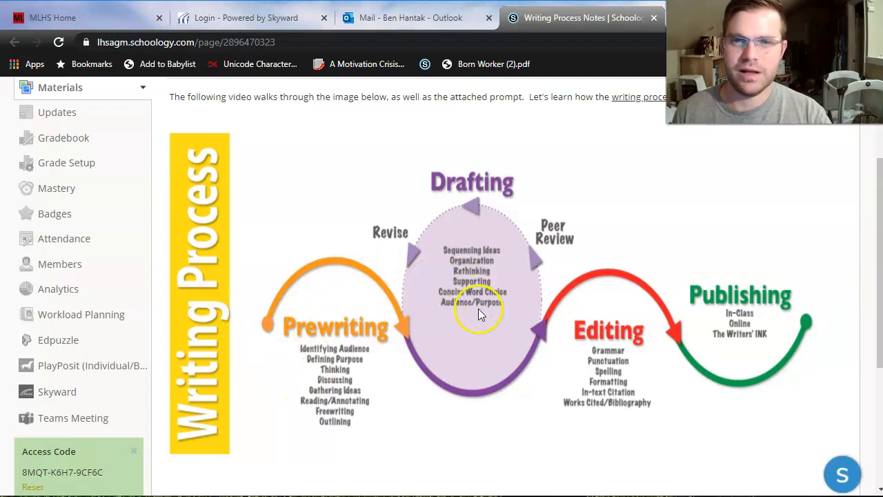
pyautogui.moveTo(393, 317)
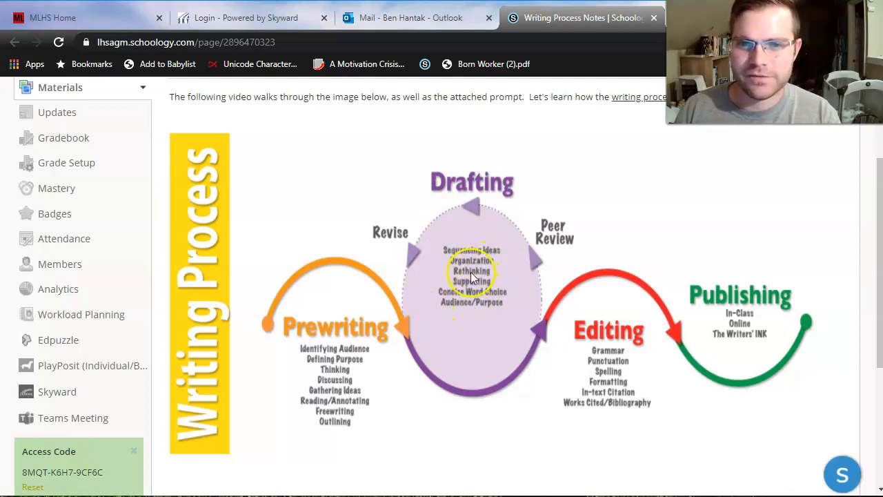
pyautogui.moveTo(477, 297)
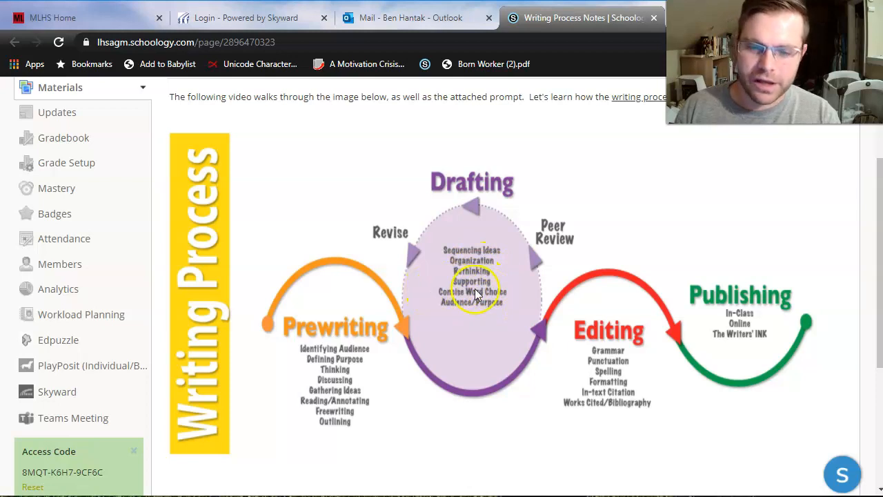
pyautogui.moveTo(495, 309)
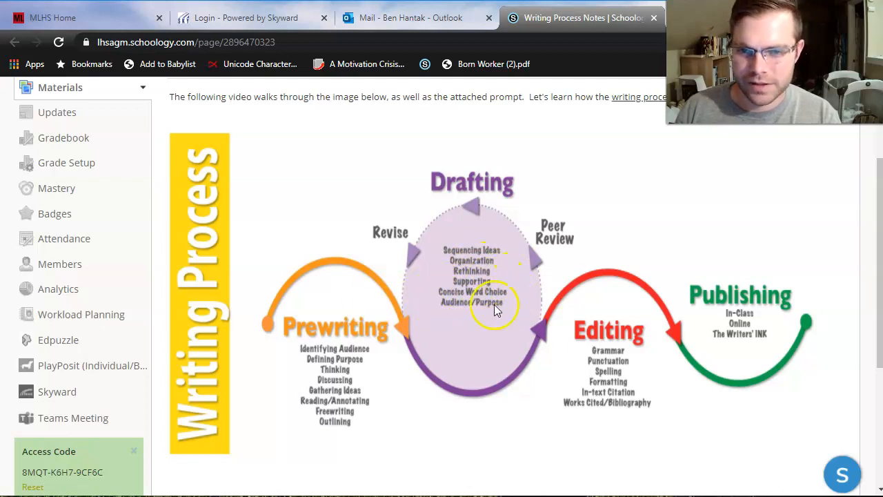
pyautogui.moveTo(425, 307)
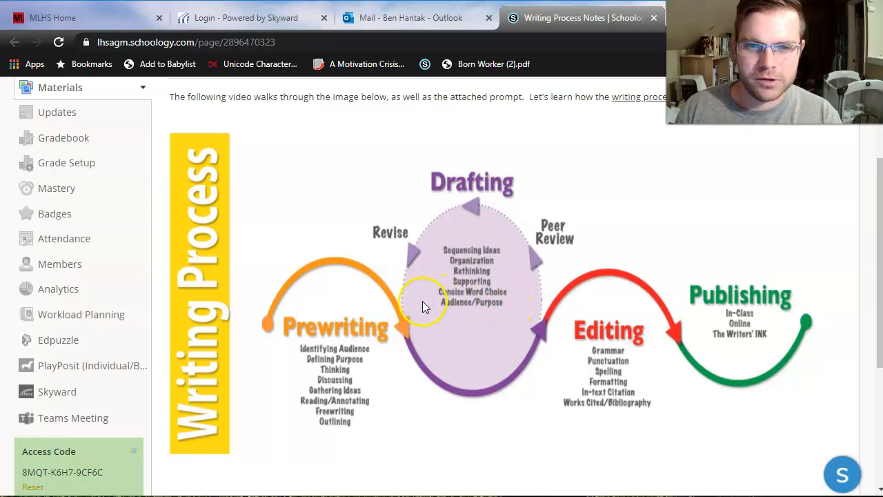
pyautogui.moveTo(435, 328)
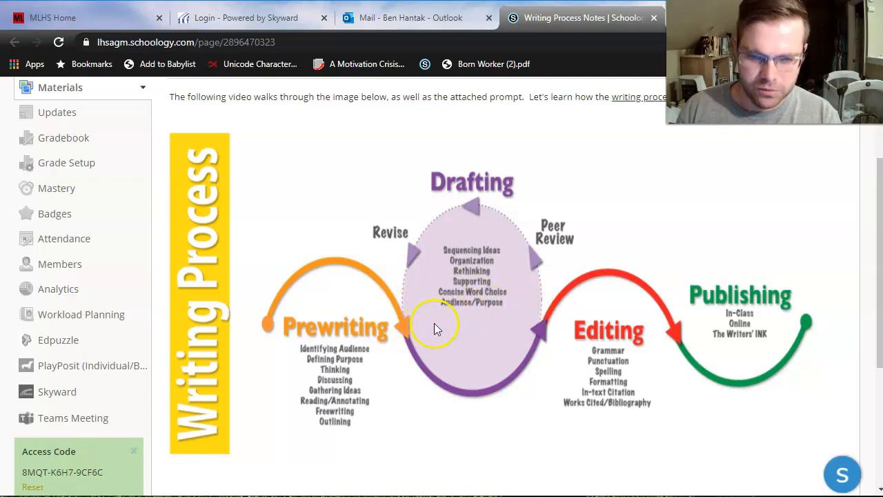
pyautogui.moveTo(472, 343)
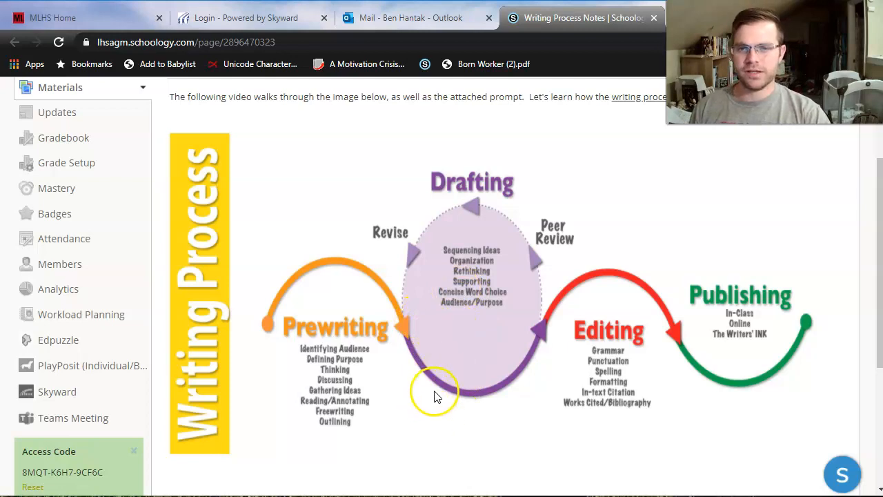
pyautogui.moveTo(421, 362)
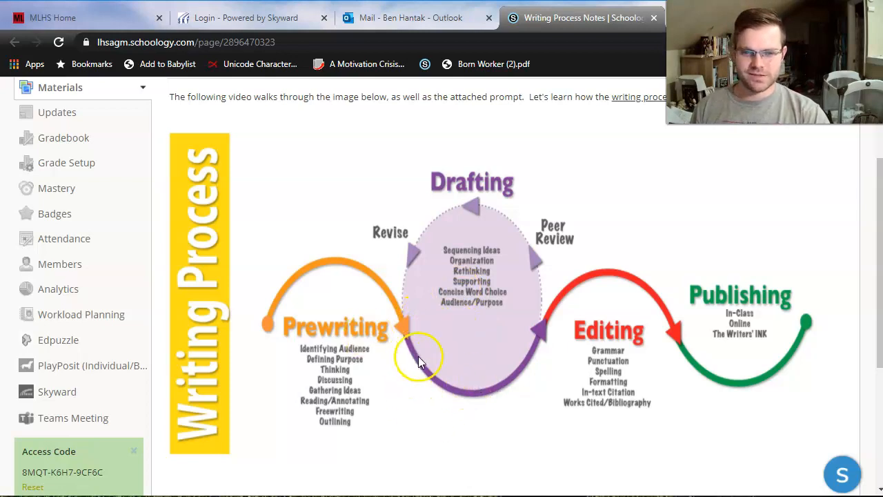
pyautogui.moveTo(542, 317)
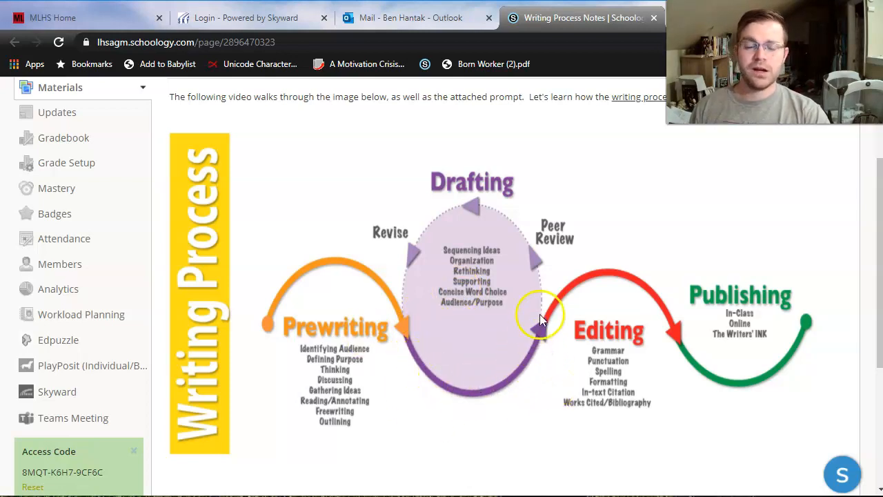
pyautogui.moveTo(542, 342)
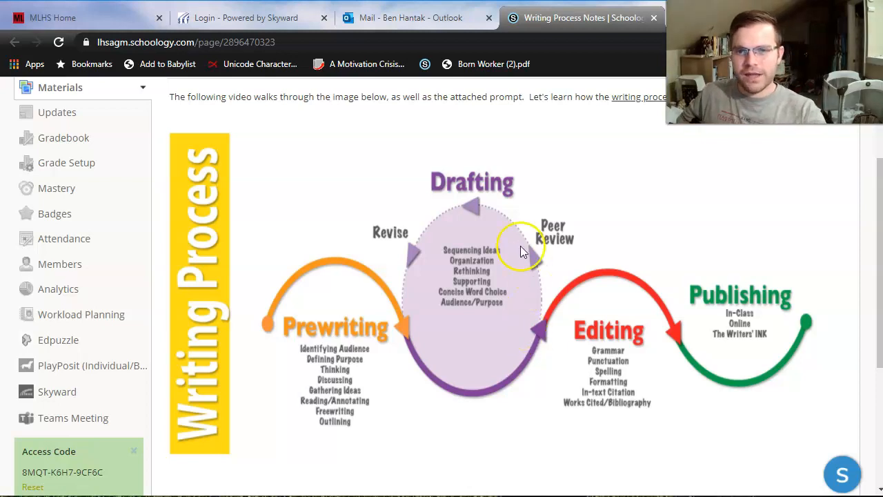
pyautogui.moveTo(397, 296)
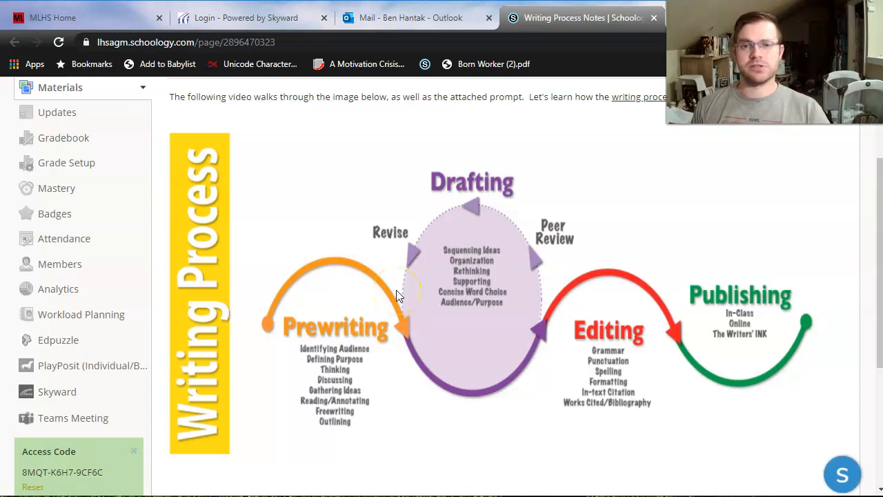
pyautogui.moveTo(559, 286)
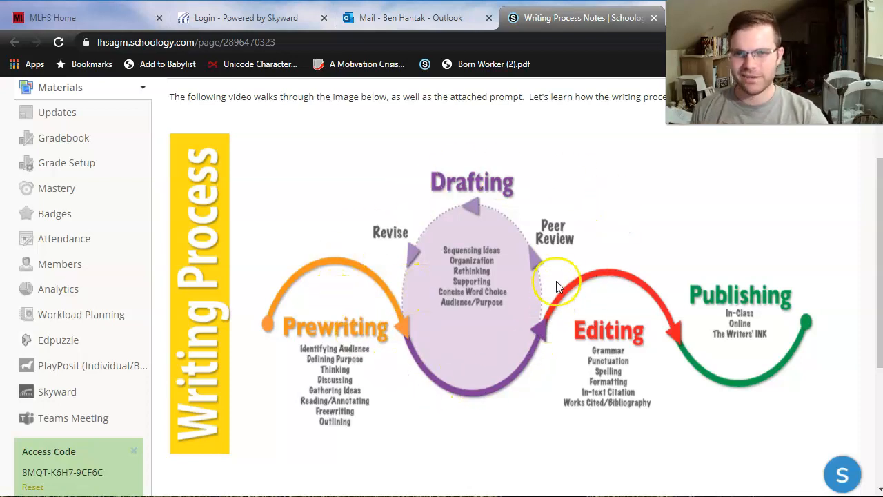
pyautogui.moveTo(484, 195)
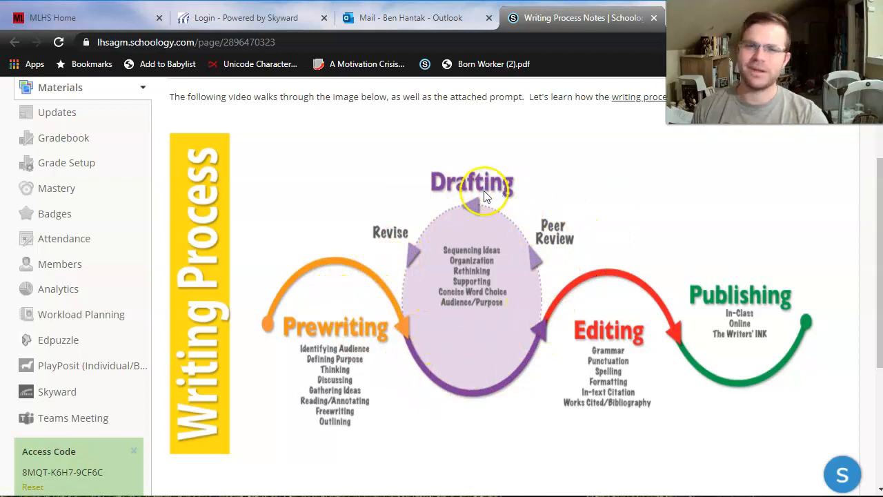
pyautogui.moveTo(467, 392)
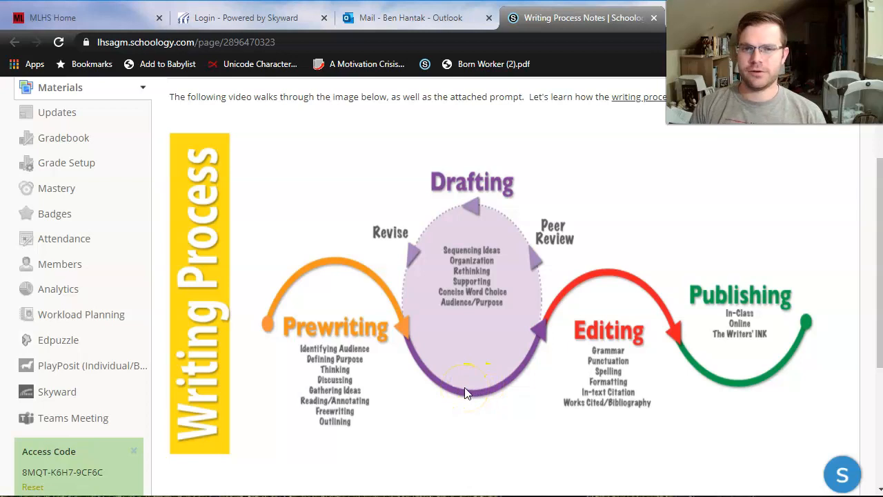
pyautogui.moveTo(397, 259)
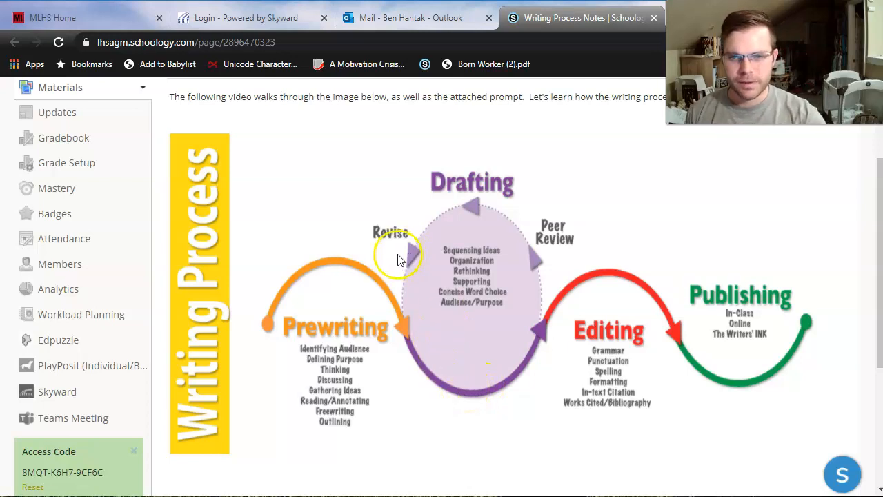
pyautogui.moveTo(464, 371)
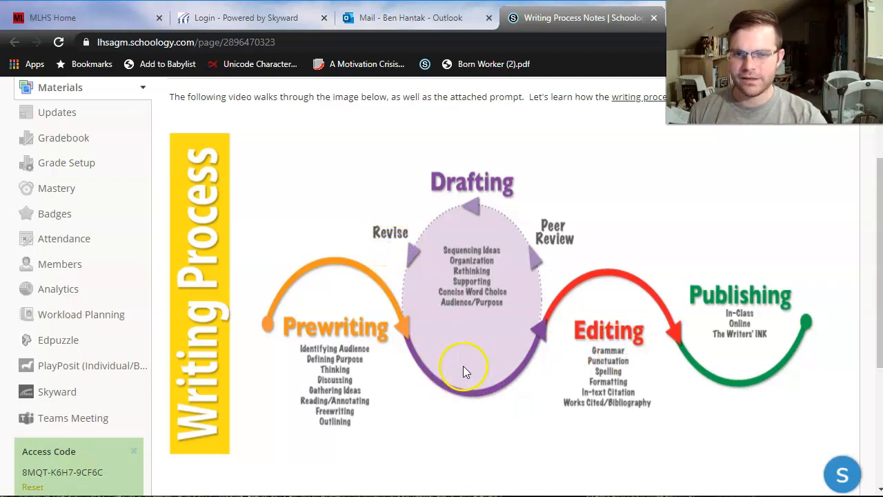
pyautogui.moveTo(397, 249)
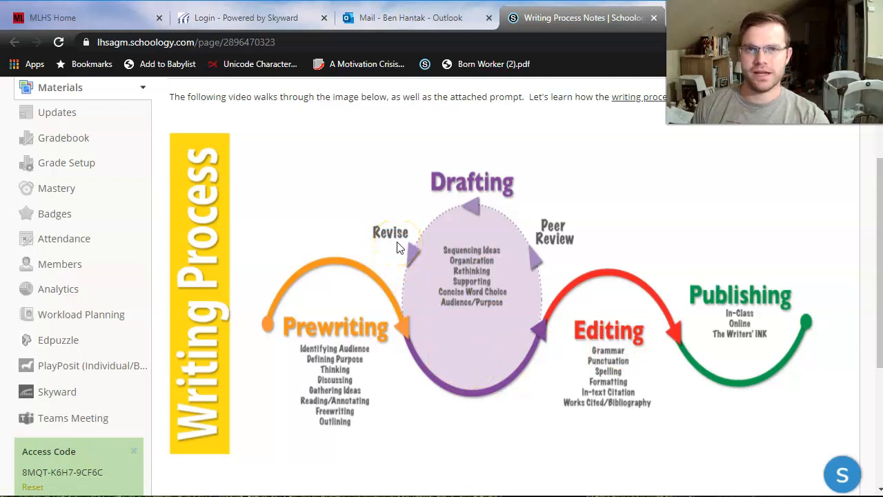
pyautogui.moveTo(523, 238)
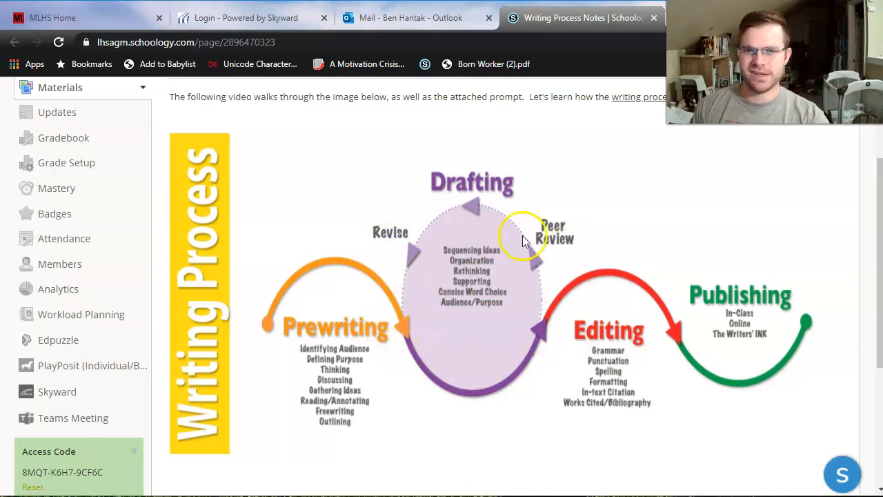
pyautogui.moveTo(510, 246)
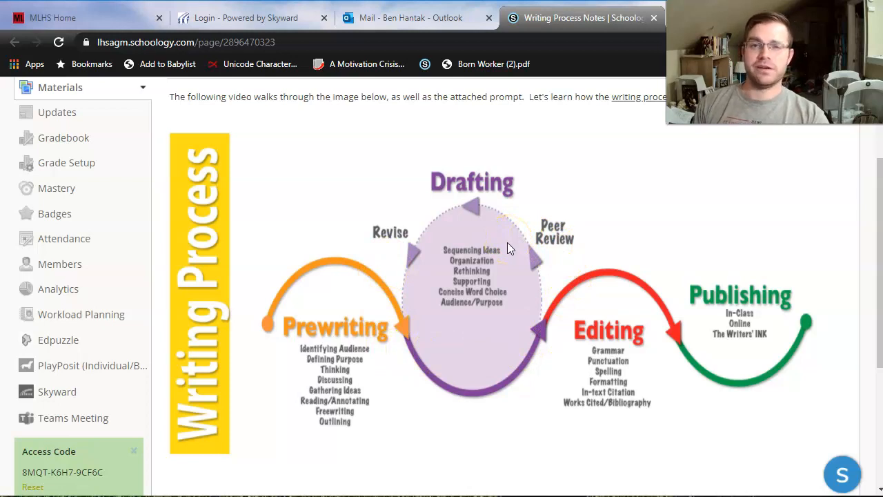
pyautogui.moveTo(525, 236)
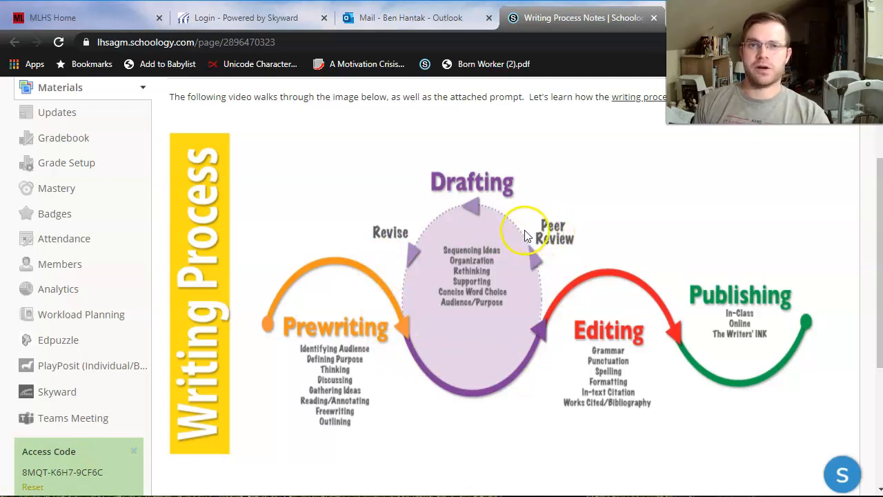
pyautogui.moveTo(522, 239)
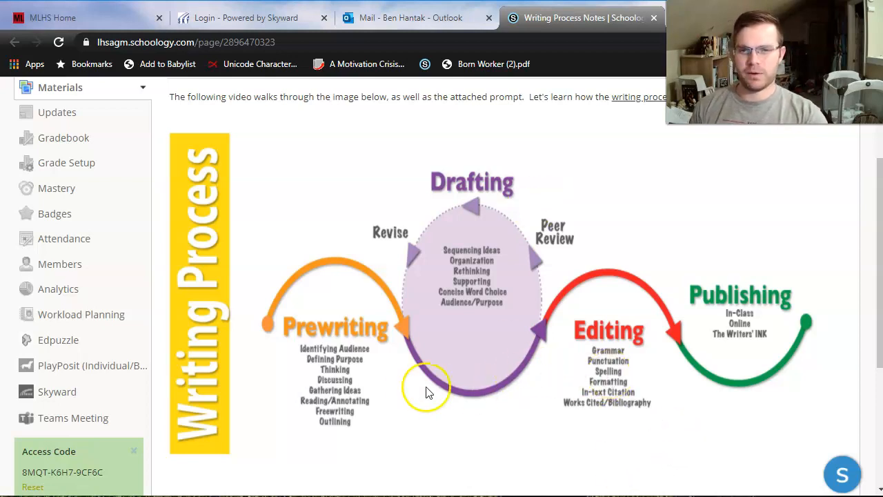
pyautogui.moveTo(506, 223)
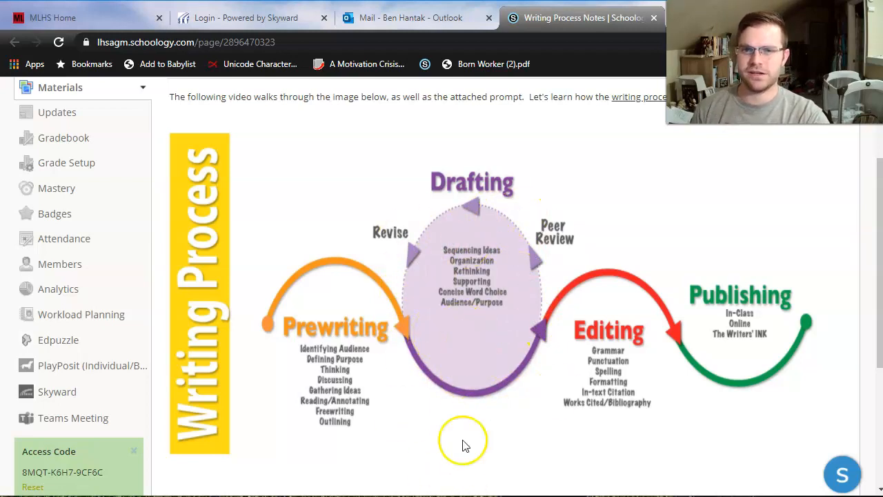
pyautogui.moveTo(632, 335)
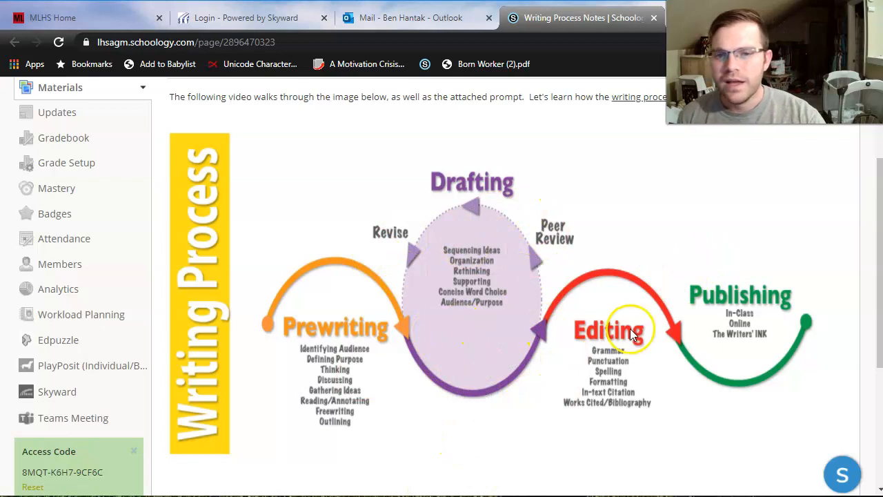
pyautogui.moveTo(559, 311)
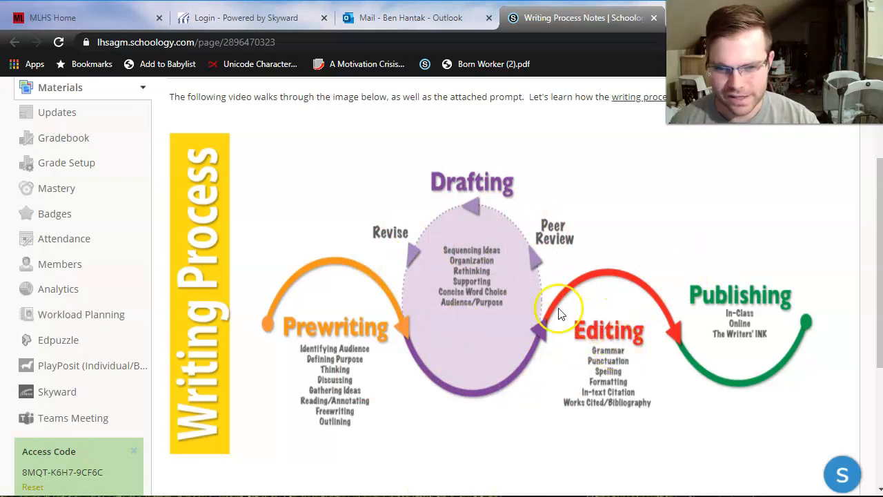
pyautogui.moveTo(390, 252)
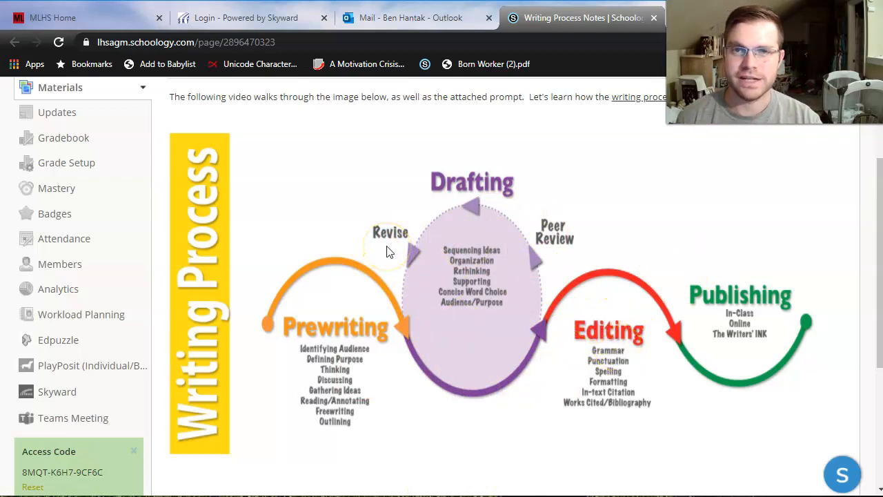
pyautogui.moveTo(707, 339)
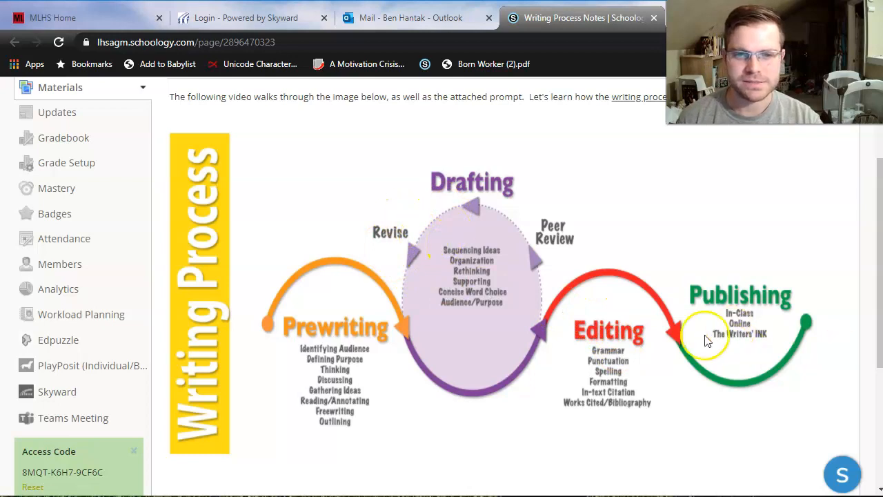
pyautogui.moveTo(628, 338)
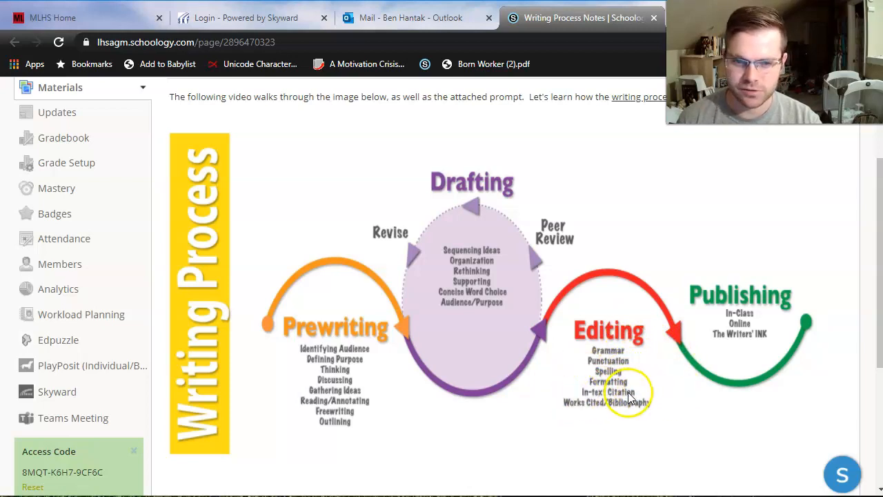
pyautogui.moveTo(722, 376)
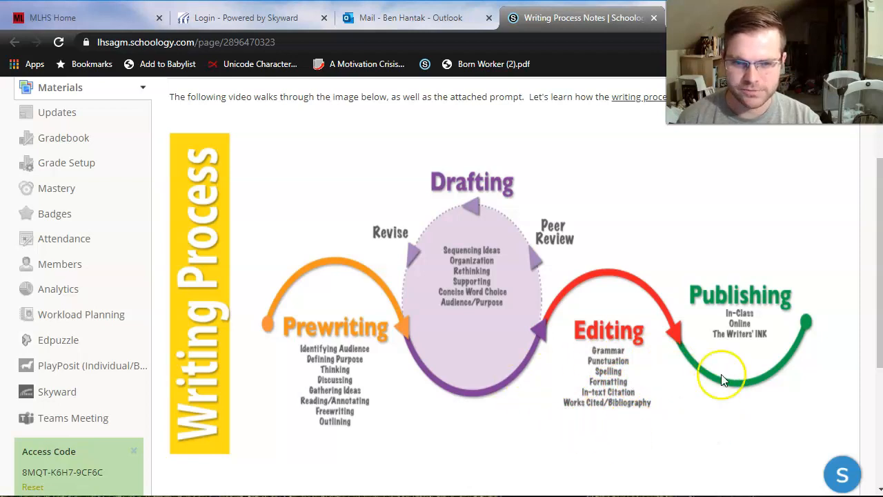
pyautogui.moveTo(601, 421)
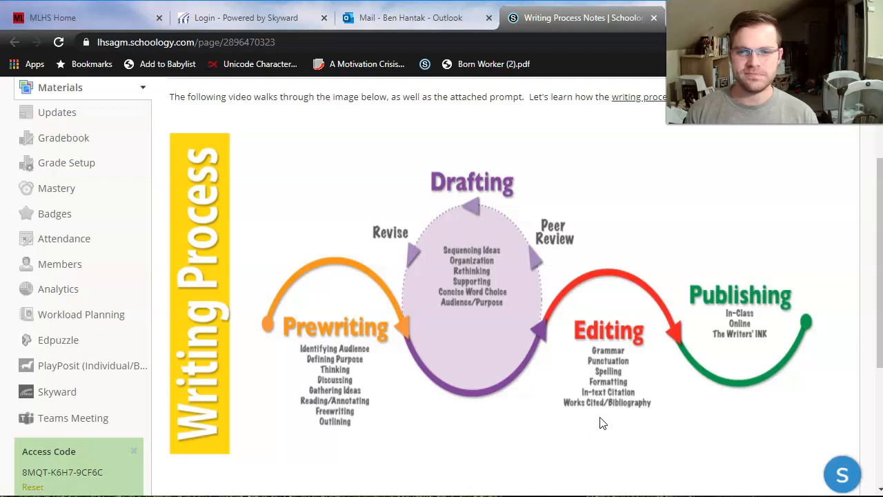
pyautogui.moveTo(765, 323)
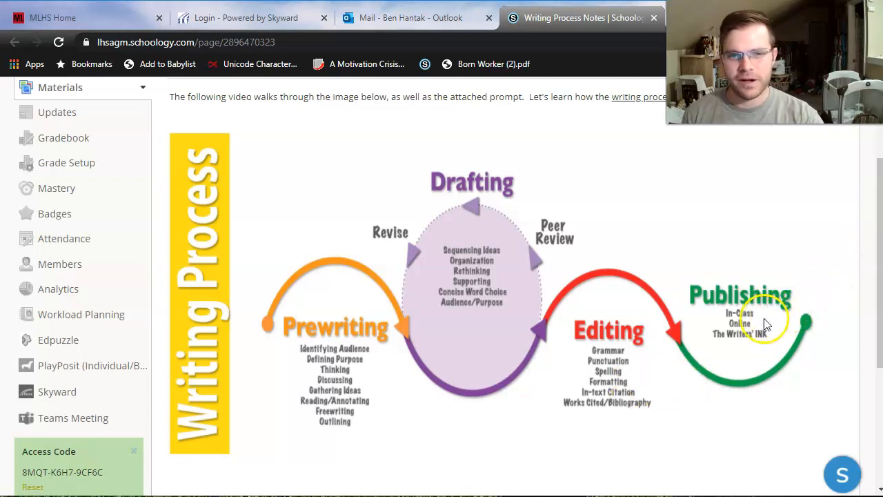
pyautogui.moveTo(740, 312)
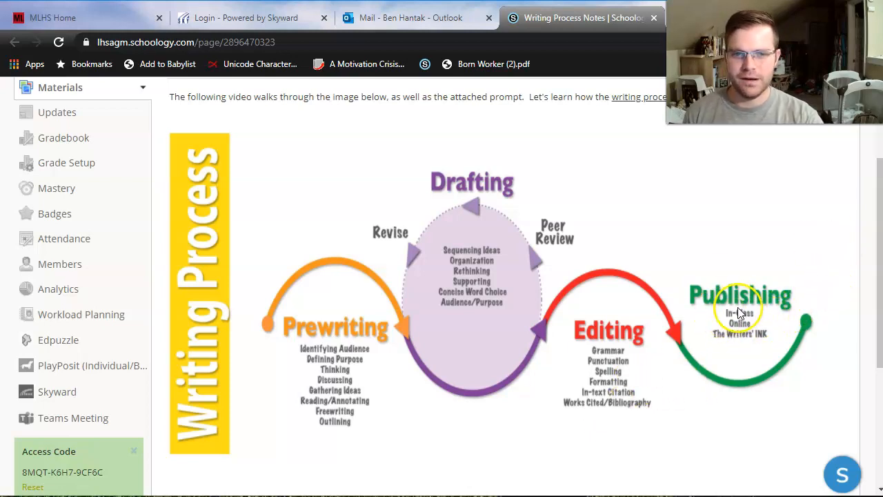
pyautogui.moveTo(791, 289)
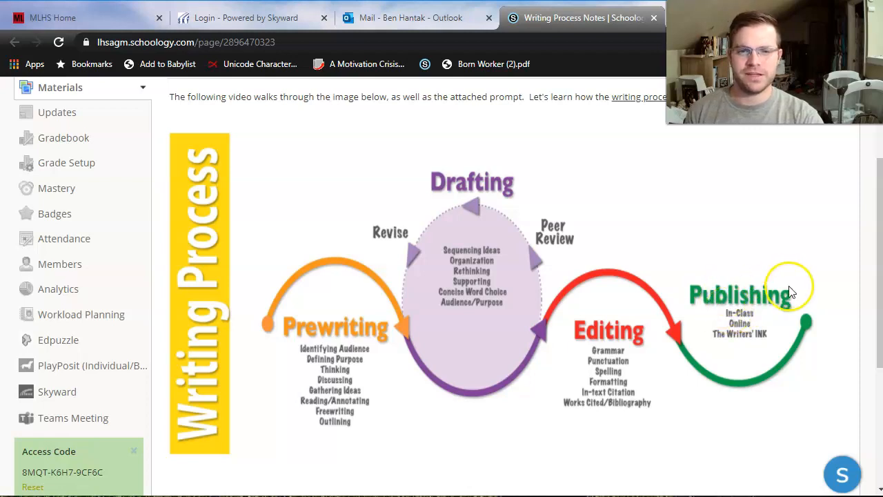
pyautogui.moveTo(731, 294)
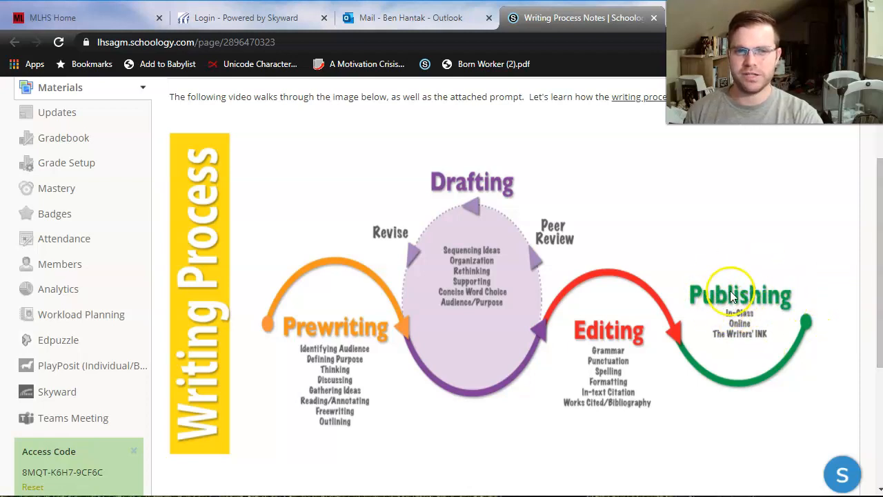
pyautogui.moveTo(774, 316)
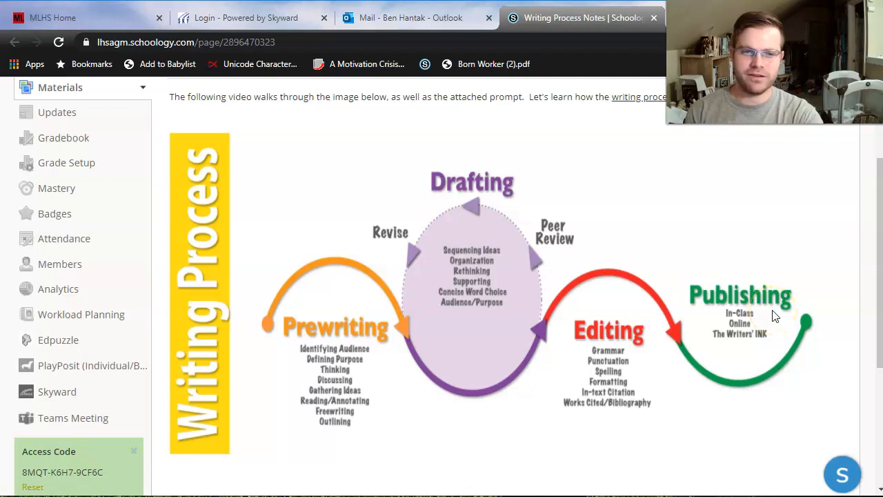
pyautogui.moveTo(771, 312)
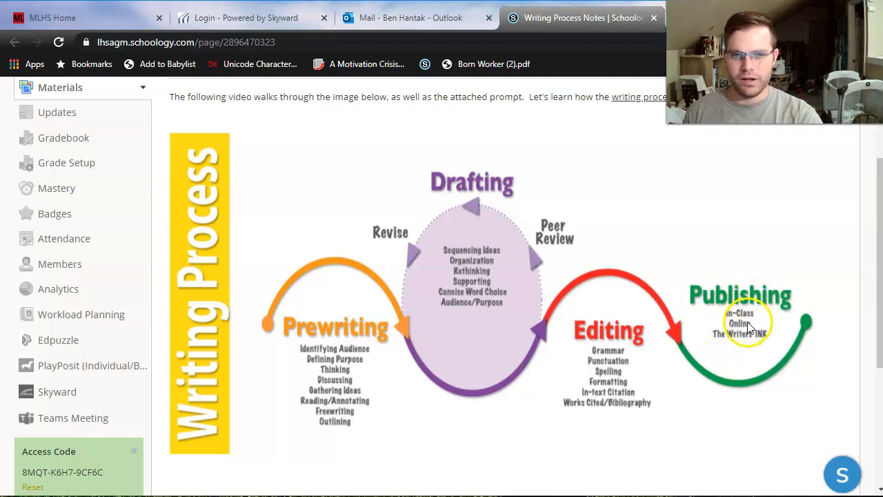
pyautogui.moveTo(773, 327)
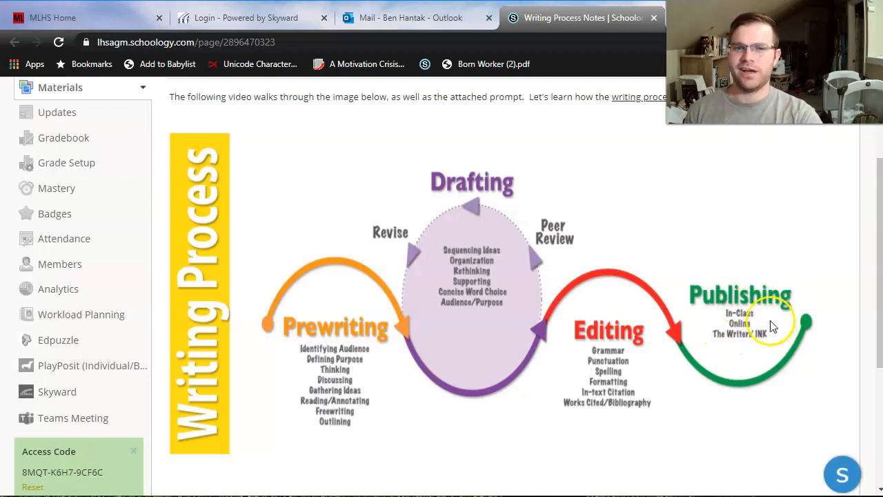
pyautogui.moveTo(763, 329)
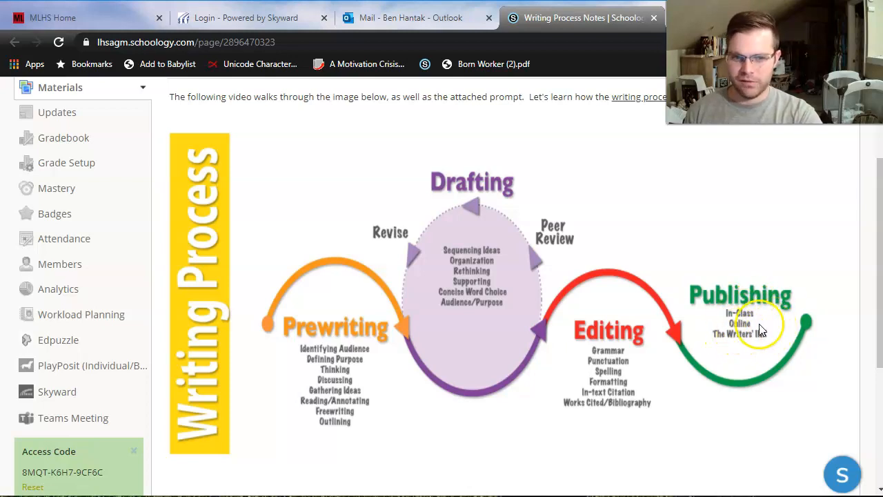
pyautogui.moveTo(707, 300)
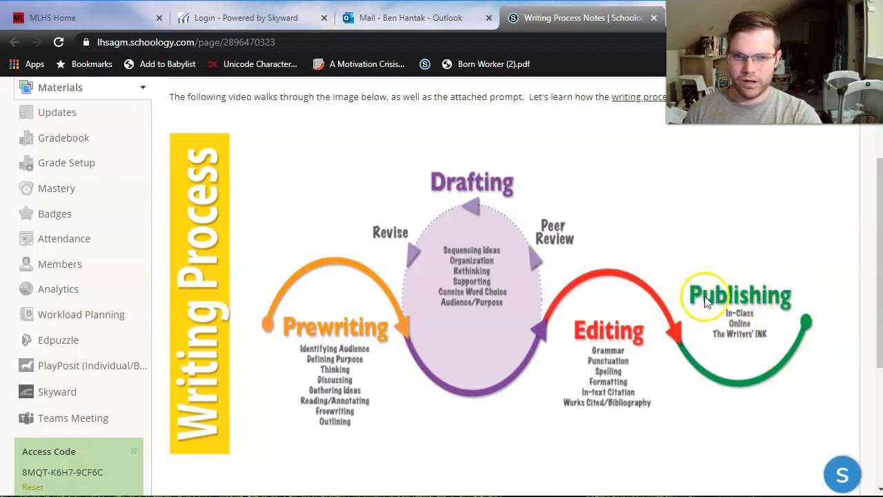
pyautogui.moveTo(751, 338)
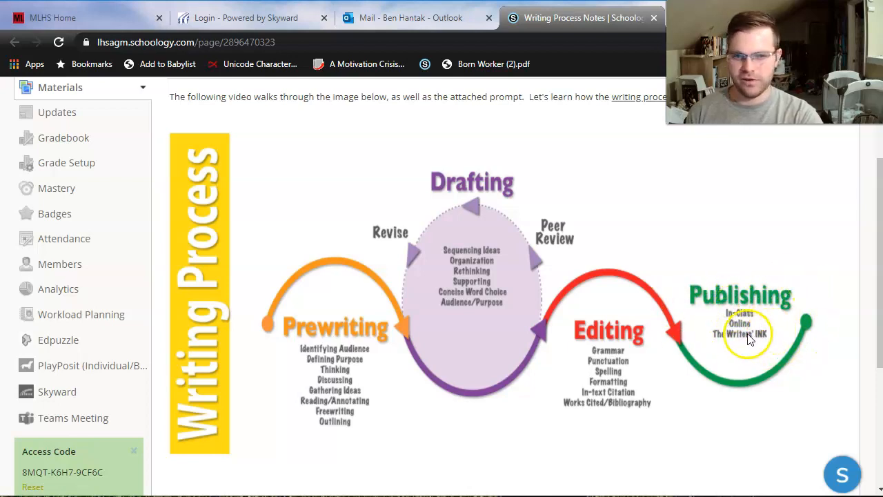
pyautogui.moveTo(749, 344)
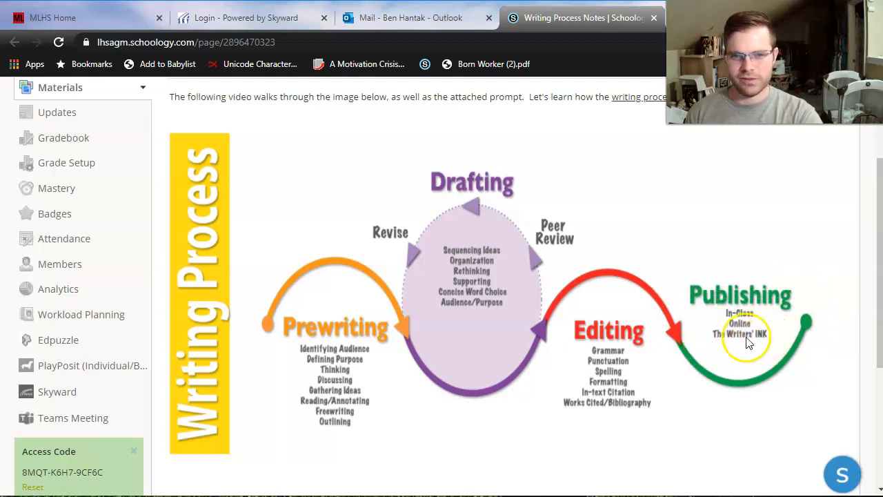
pyautogui.moveTo(710, 337)
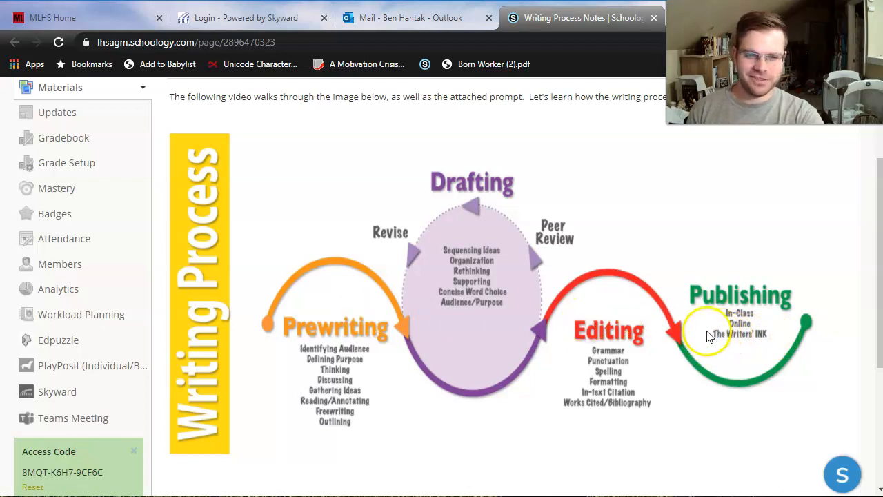
pyautogui.moveTo(739, 349)
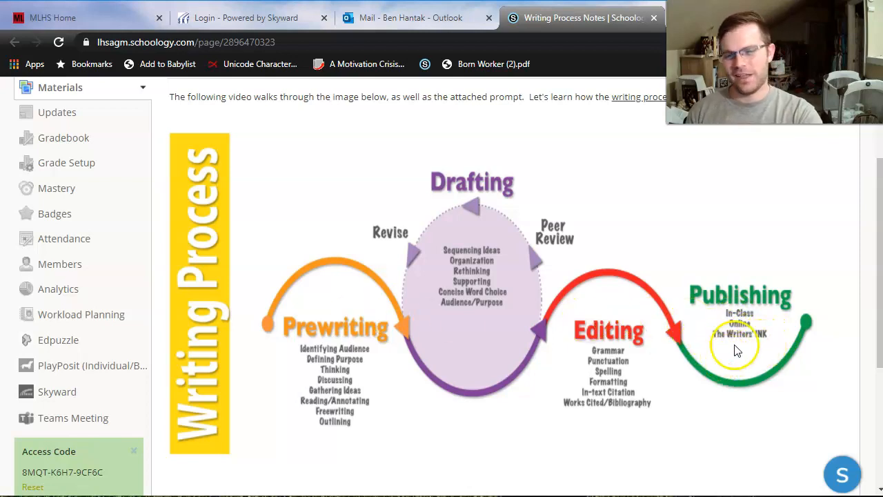
pyautogui.moveTo(730, 309)
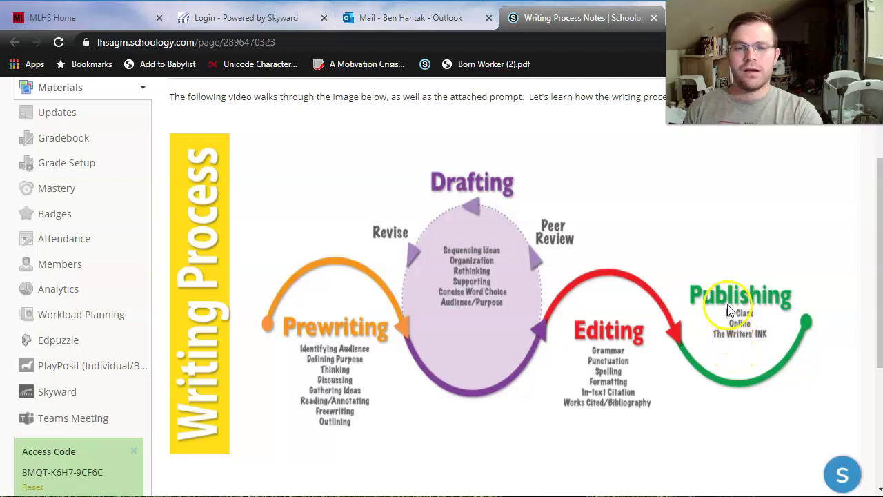
pyautogui.moveTo(793, 298)
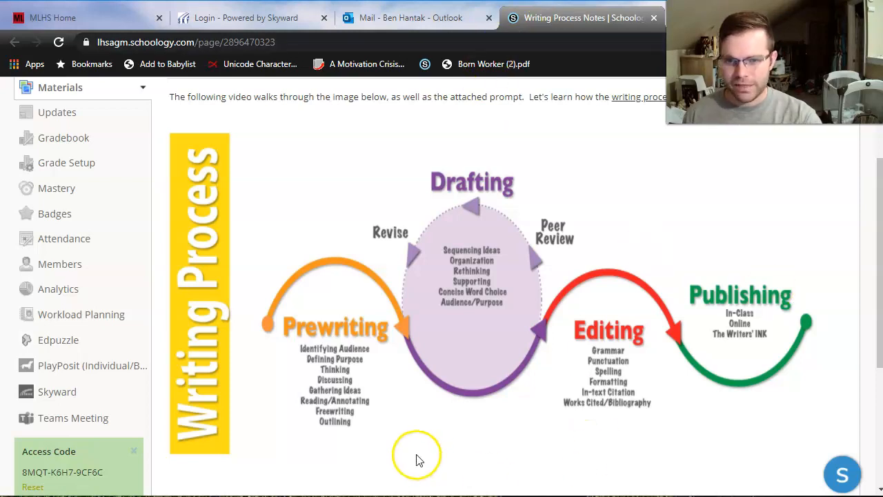
pyautogui.moveTo(304, 359)
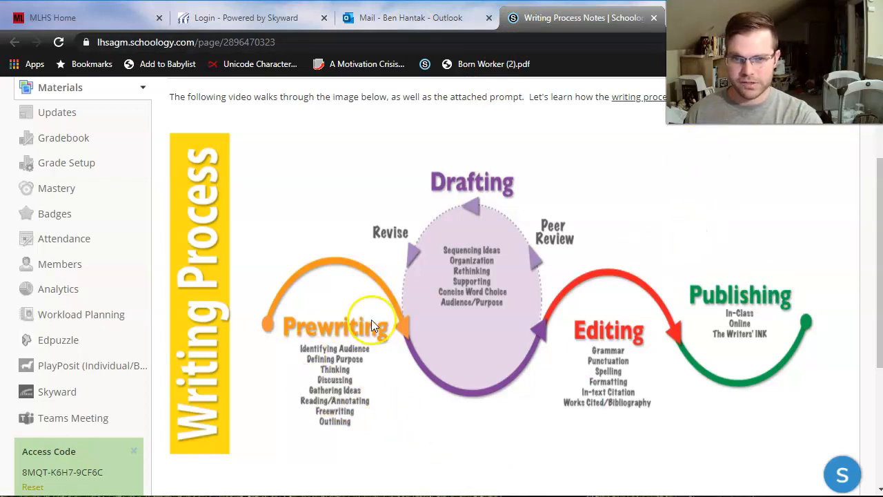
pyautogui.moveTo(285, 304)
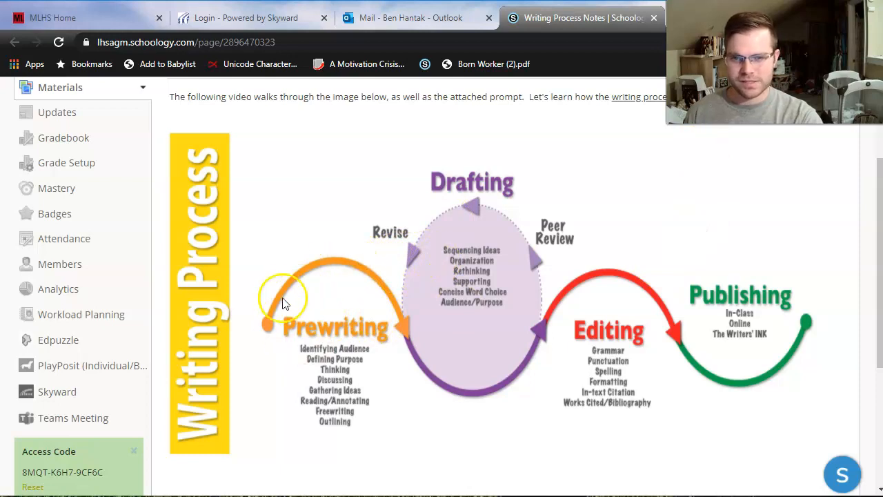
pyautogui.moveTo(300, 283)
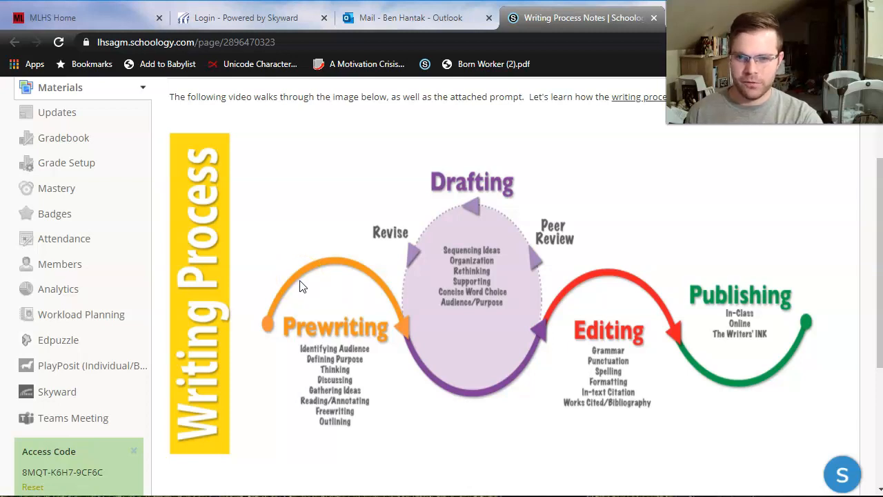
pyautogui.moveTo(327, 286)
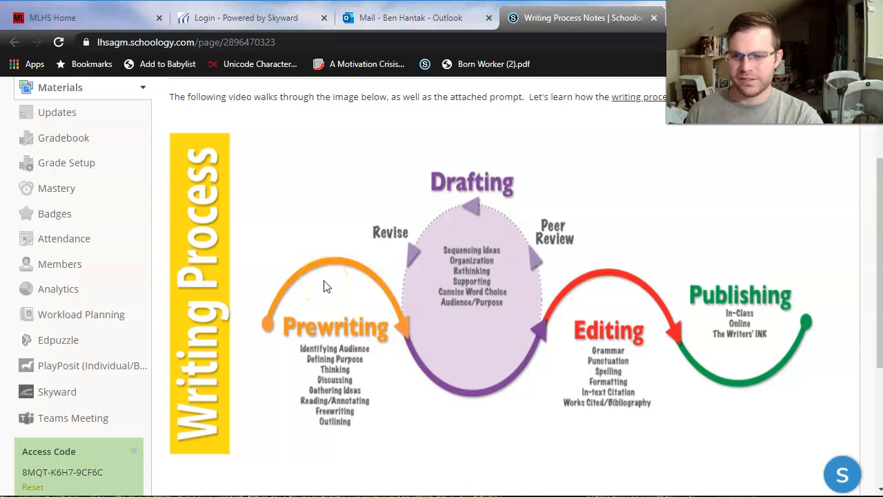
pyautogui.moveTo(440, 311)
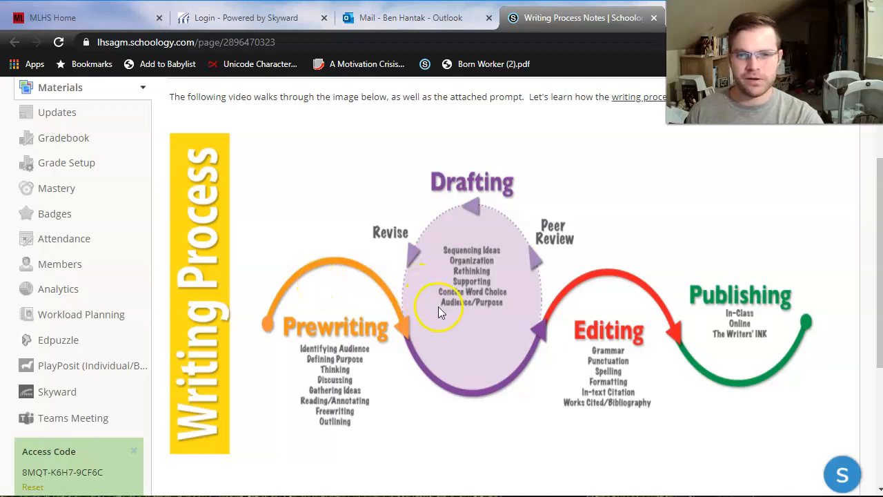
pyautogui.moveTo(379, 335)
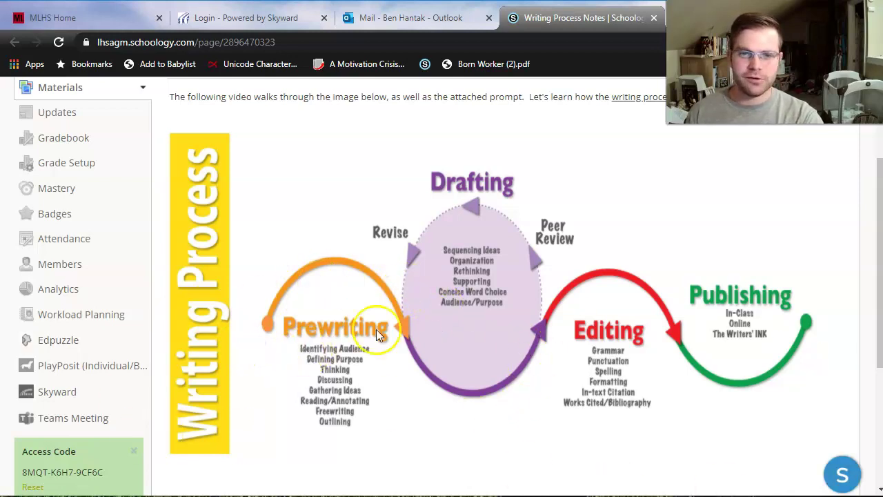
pyautogui.moveTo(610, 359)
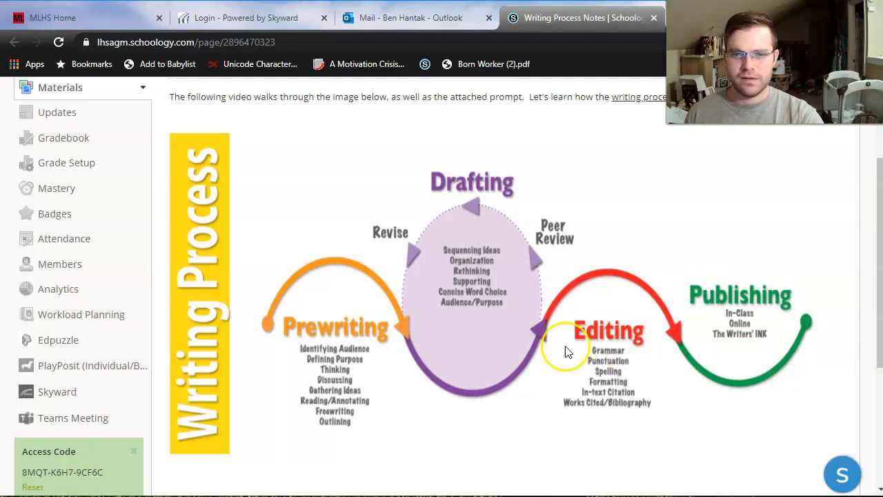
pyautogui.moveTo(480, 363)
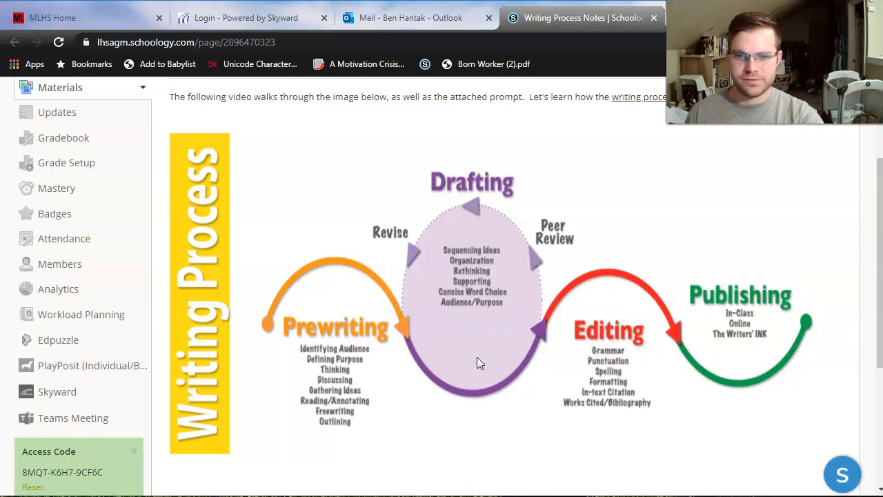
pyautogui.moveTo(545, 317)
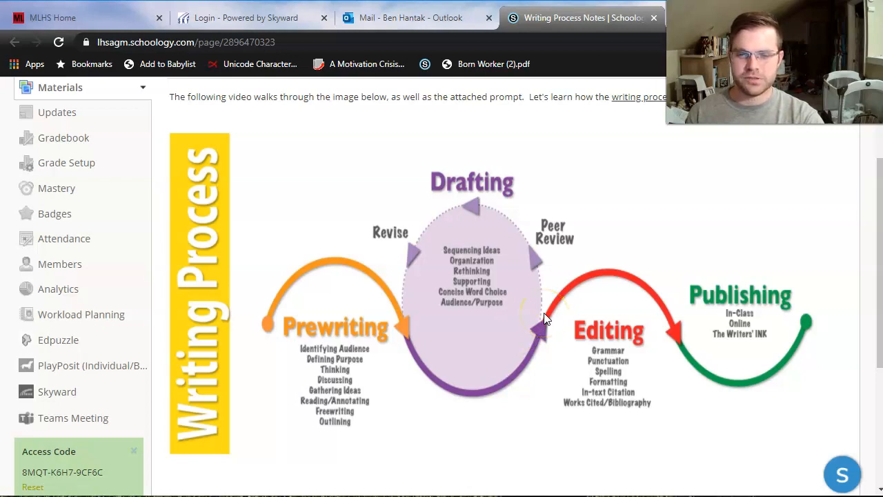
pyautogui.moveTo(270, 377)
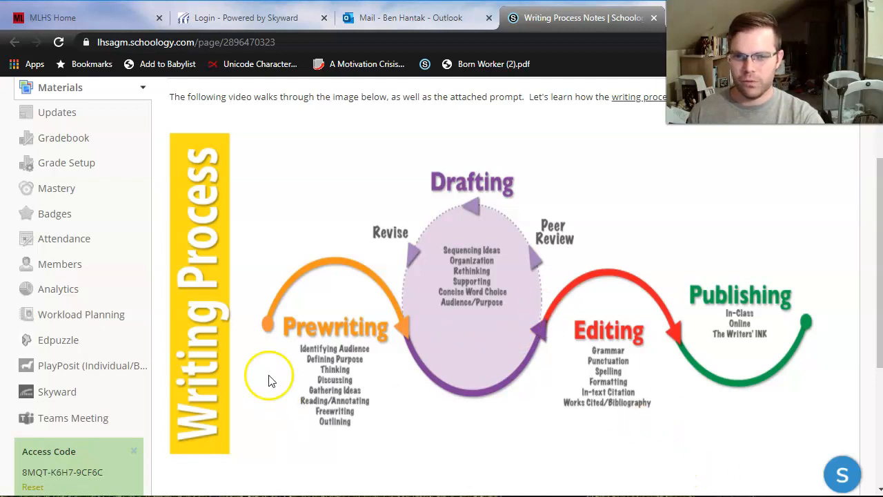
pyautogui.moveTo(660, 397)
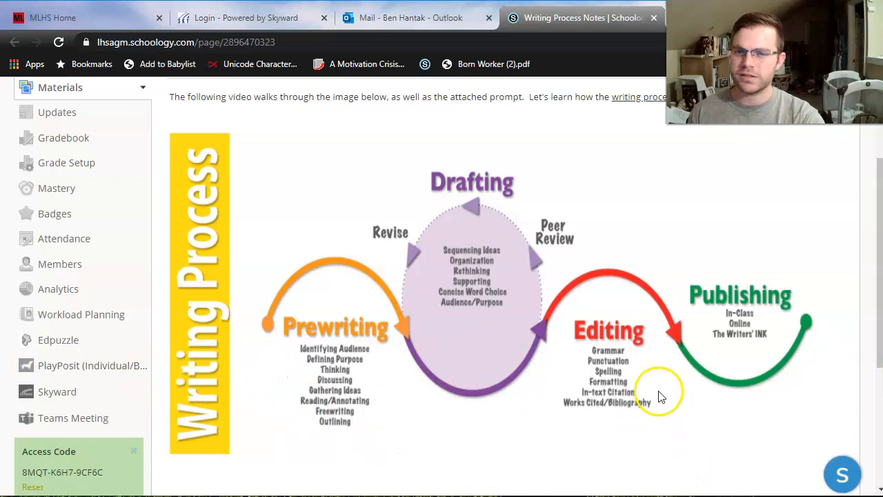
pyautogui.moveTo(414, 328)
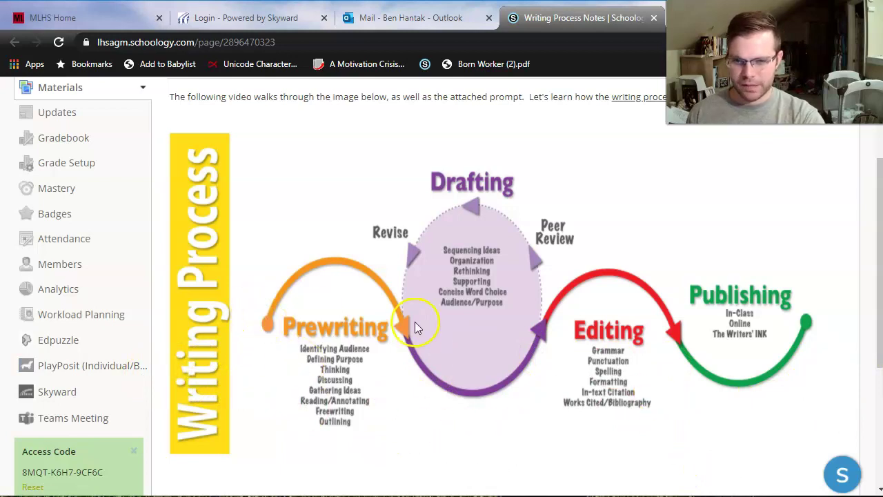
pyautogui.moveTo(324, 300)
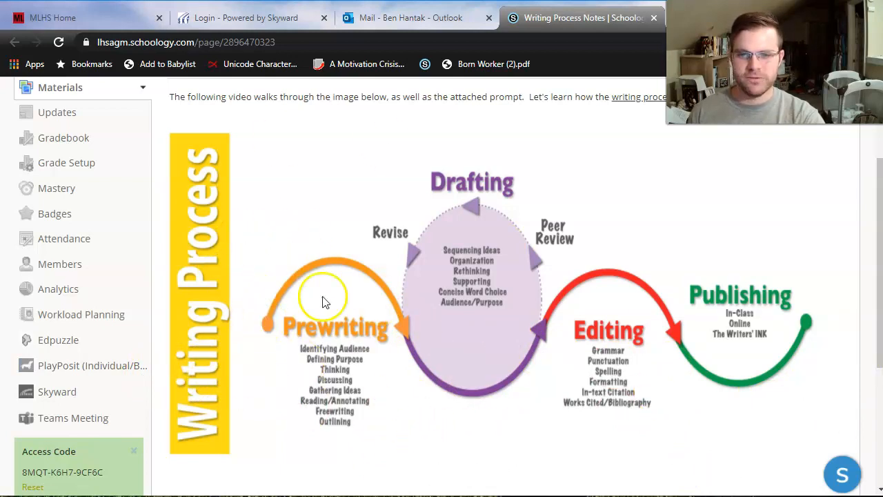
pyautogui.moveTo(428, 290)
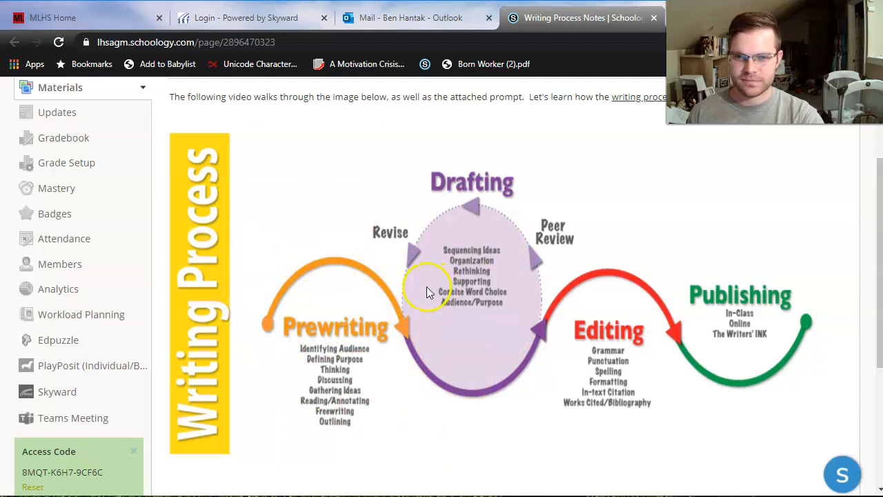
# Scroll past the writing process diagram and open the attached Who I Am Essay Prompt.docx
pyautogui.scroll(-3)
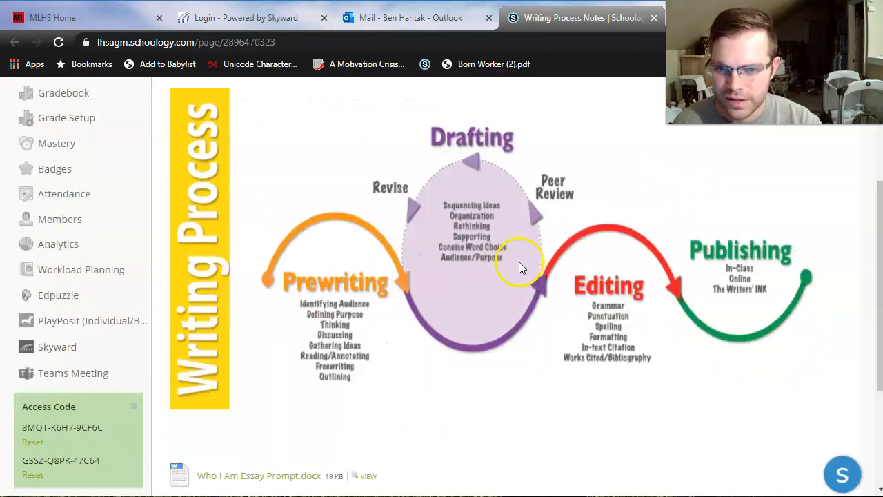
pyautogui.scroll(-3)
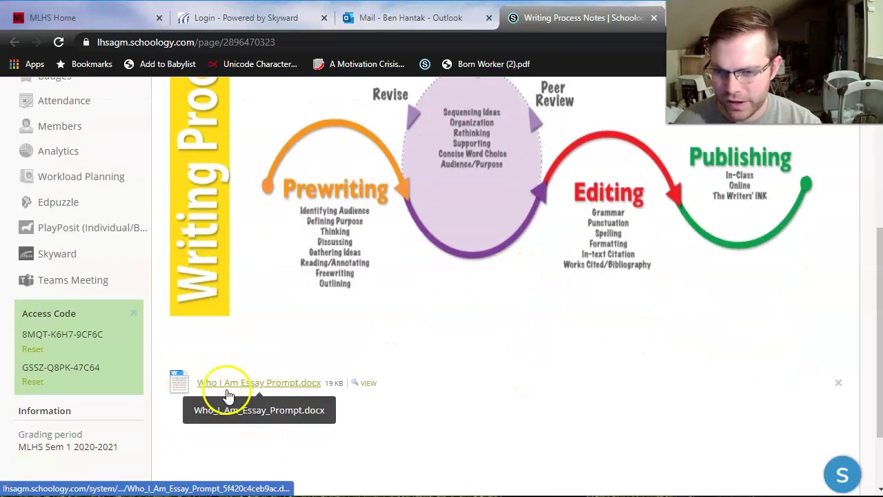
pyautogui.moveTo(369, 383)
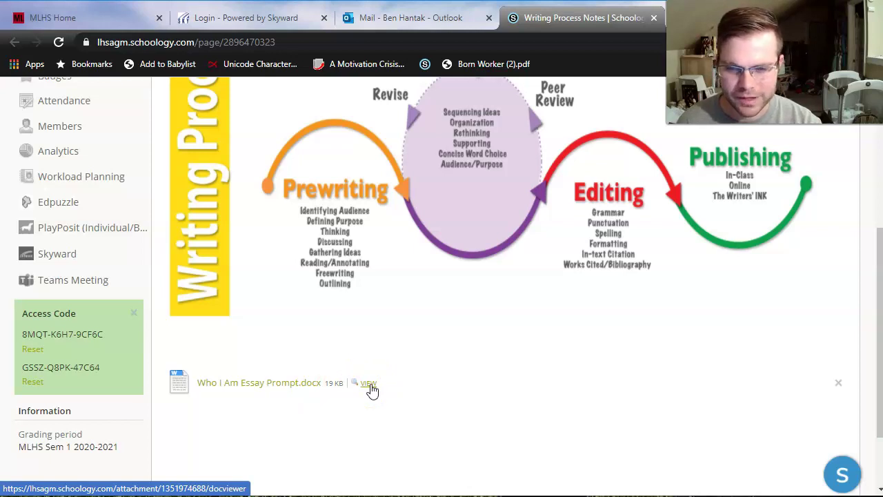
pyautogui.moveTo(259, 383)
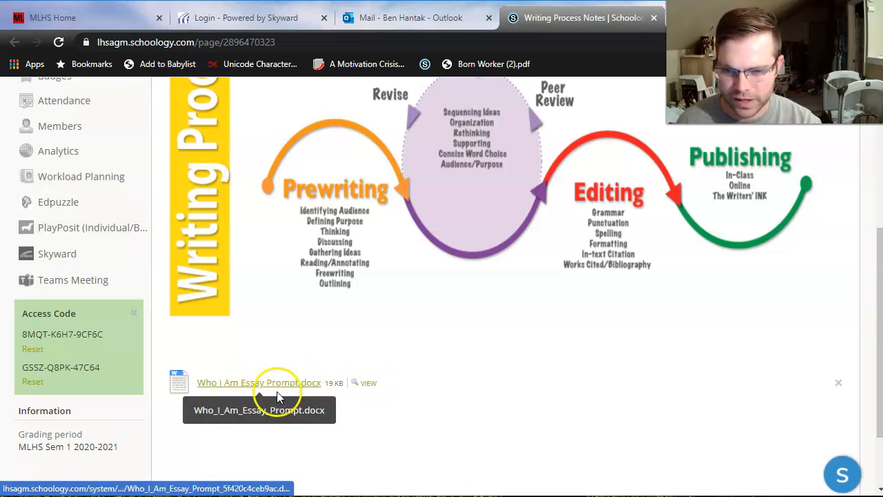
pyautogui.moveTo(255, 387)
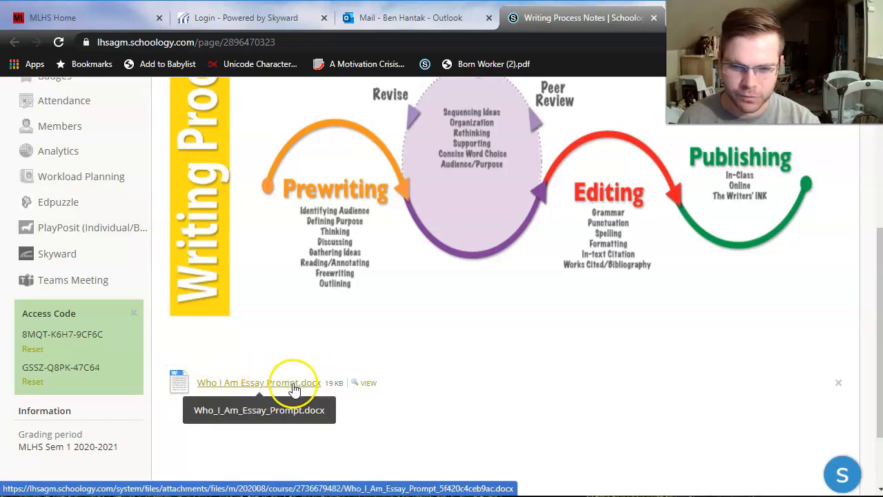
pyautogui.click(258, 382)
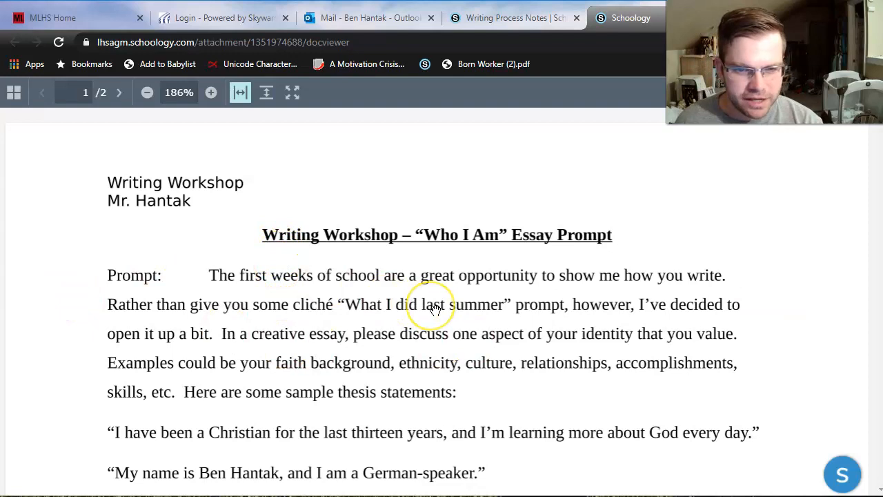
pyautogui.moveTo(449, 324)
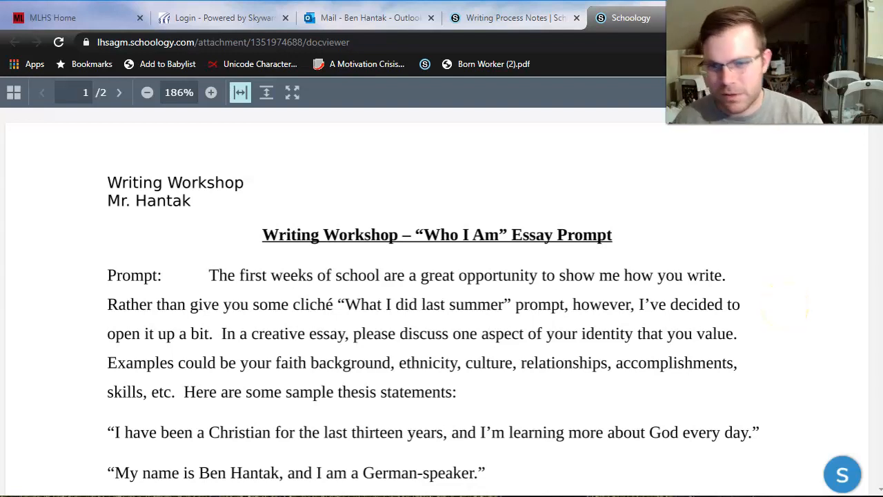
pyautogui.moveTo(583, 338)
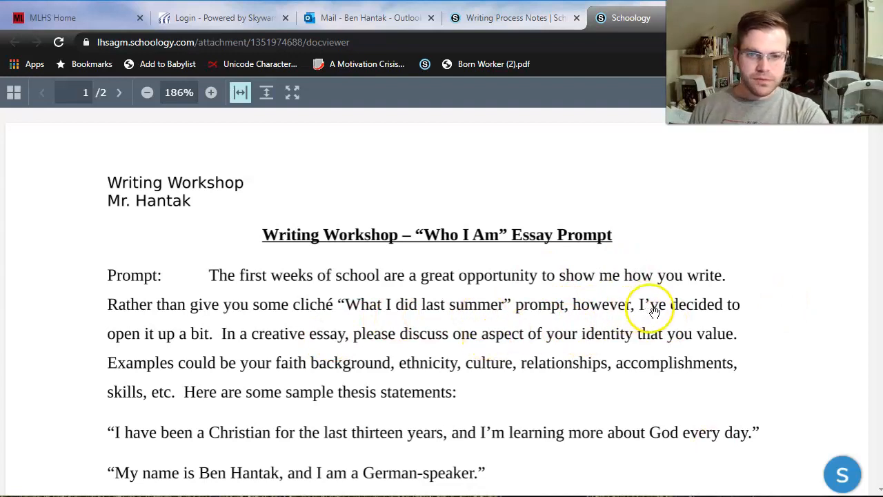
pyautogui.moveTo(217, 338)
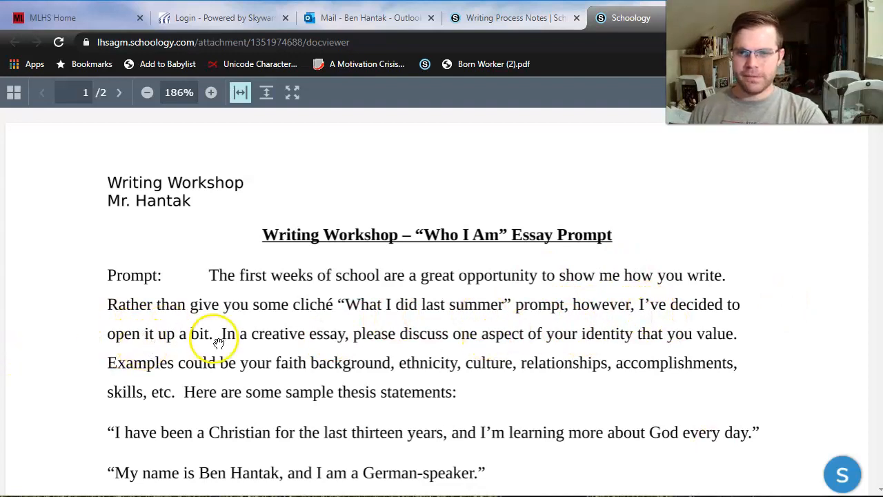
pyautogui.moveTo(307, 338)
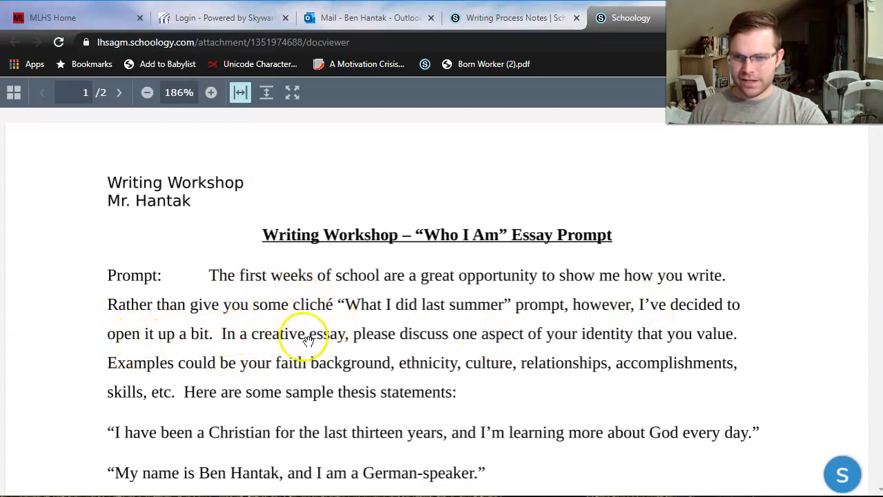
pyautogui.moveTo(331, 311)
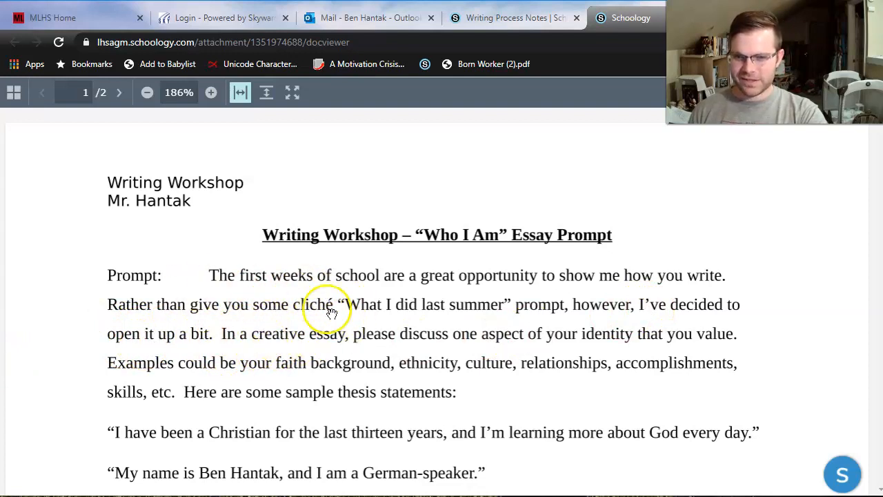
pyautogui.moveTo(314, 336)
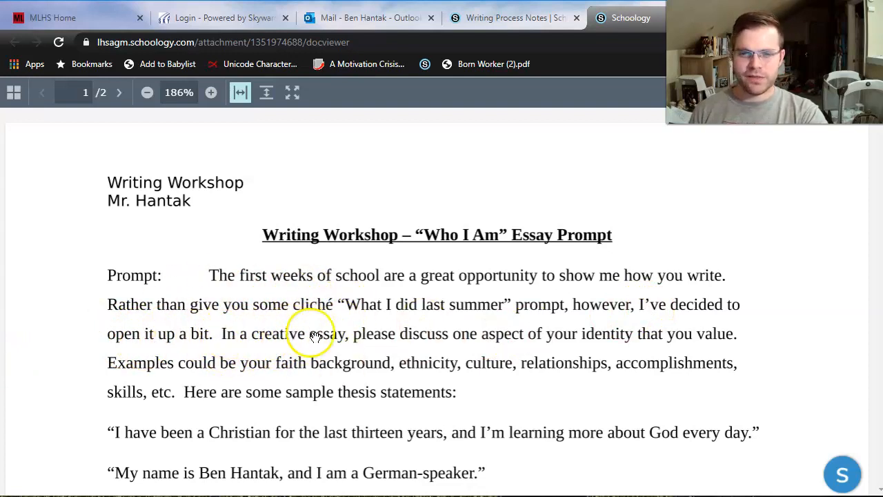
pyautogui.moveTo(576, 339)
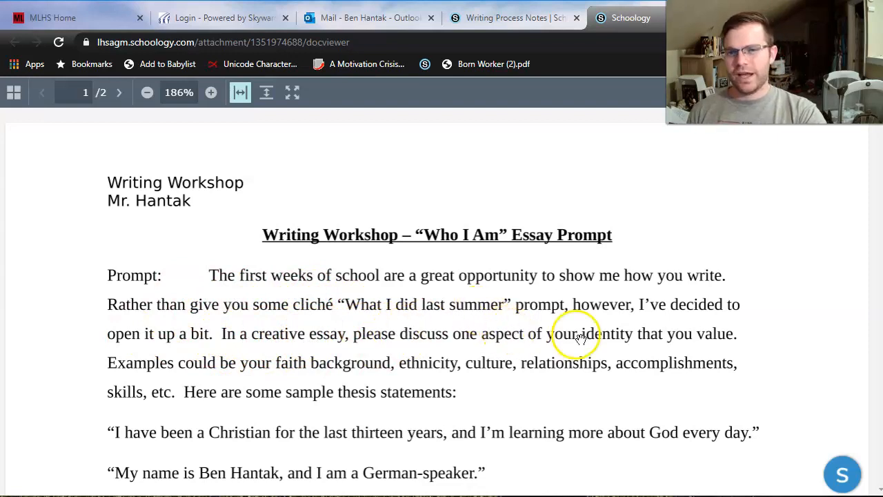
pyautogui.moveTo(699, 343)
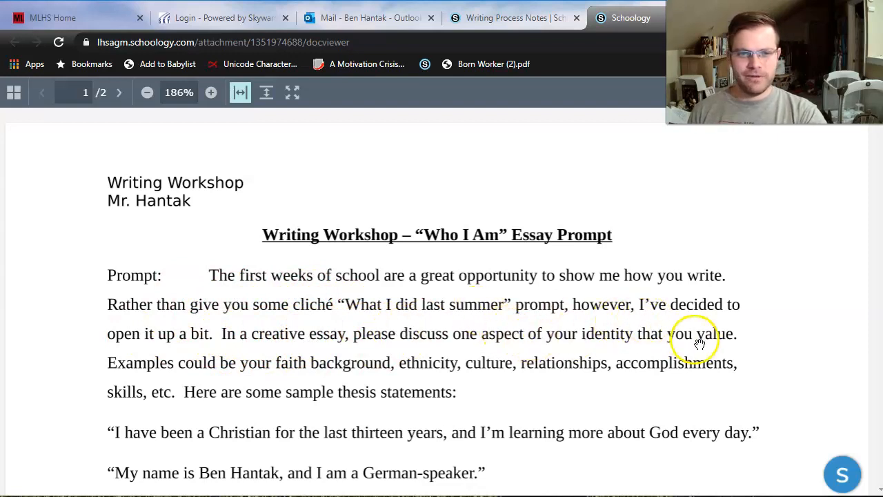
pyautogui.moveTo(777, 415)
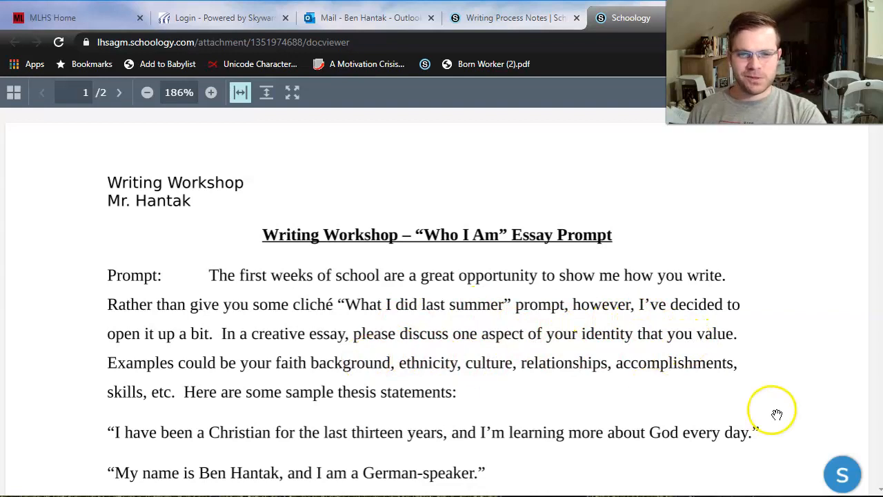
pyautogui.moveTo(130, 377)
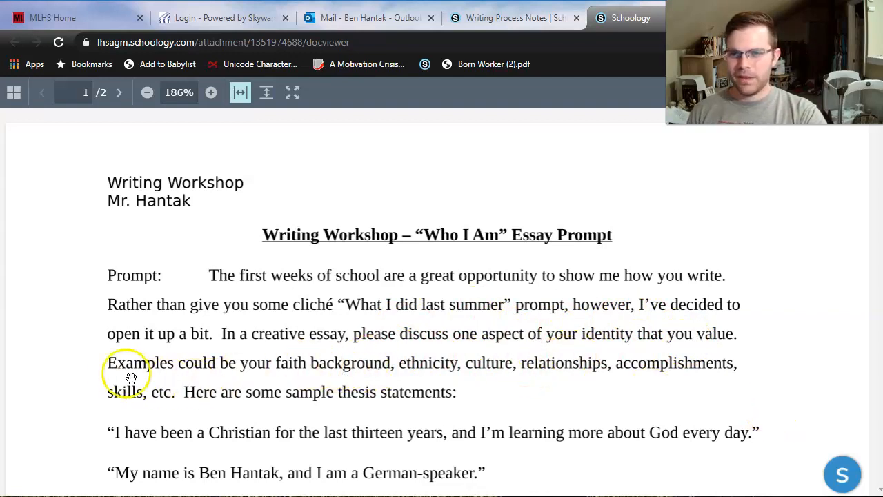
pyautogui.moveTo(204, 361)
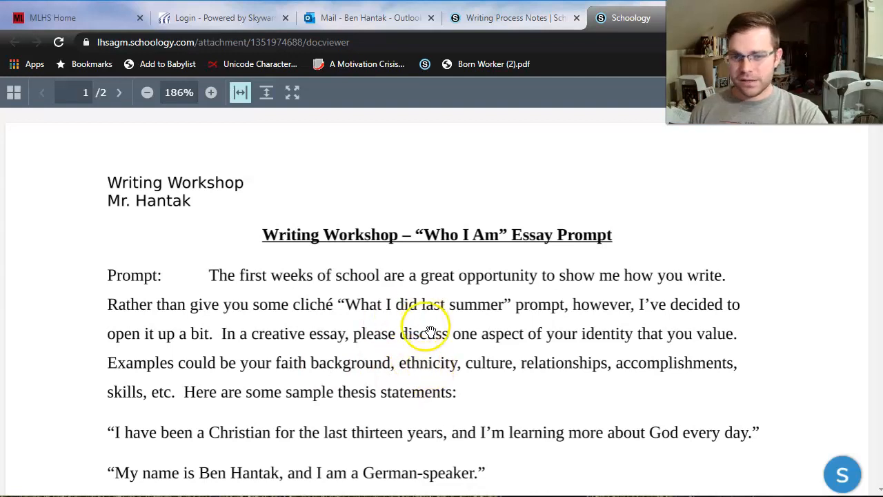
pyautogui.moveTo(423, 362)
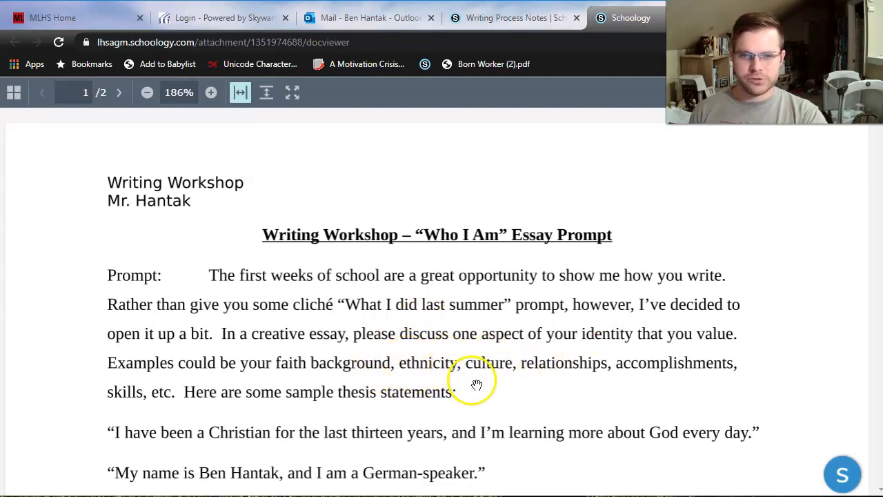
pyautogui.moveTo(440, 381)
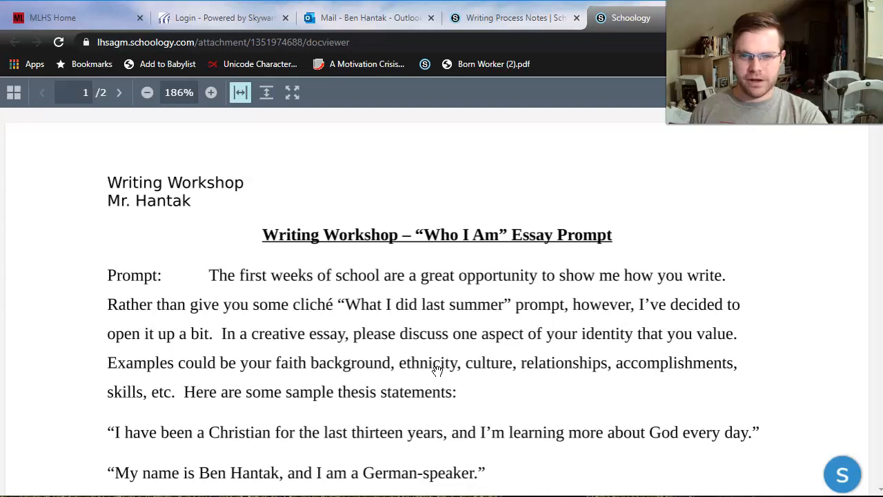
pyautogui.moveTo(497, 371)
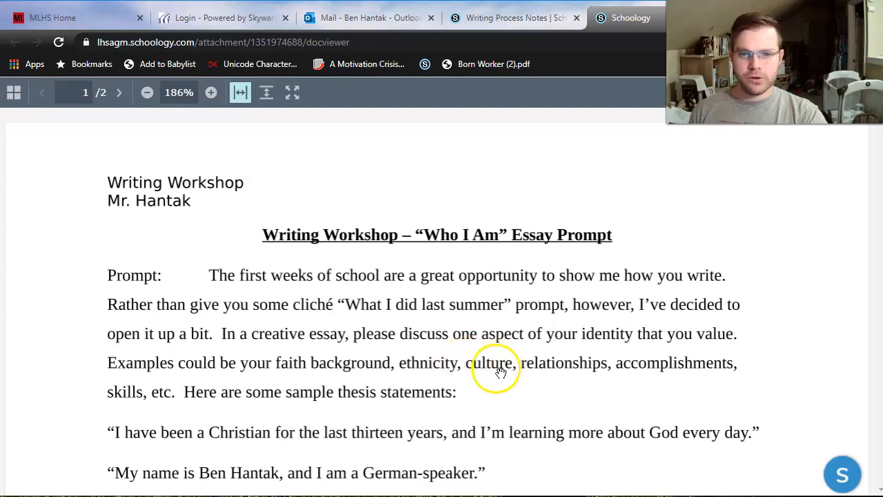
pyautogui.moveTo(477, 334)
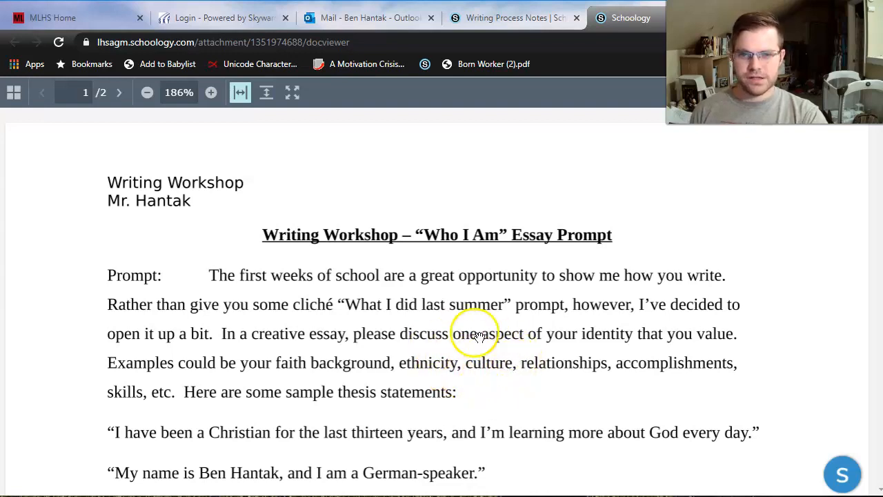
pyautogui.moveTo(466, 371)
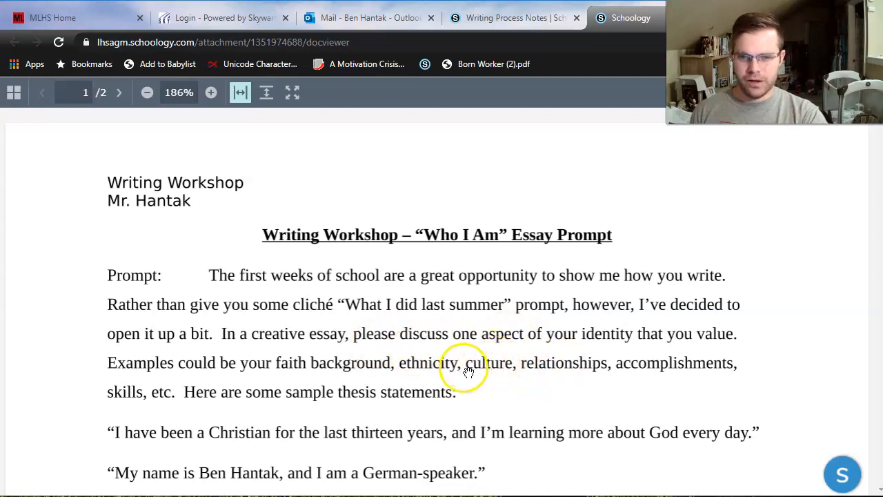
pyautogui.moveTo(452, 351)
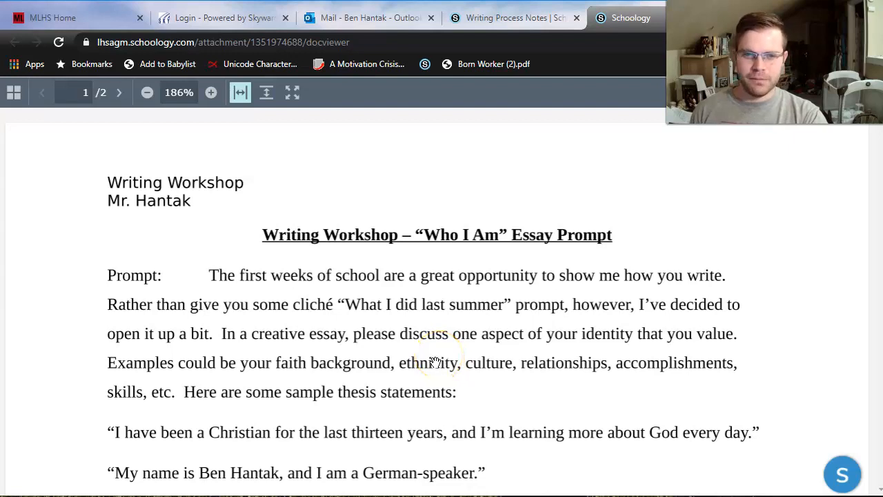
pyautogui.moveTo(437, 360)
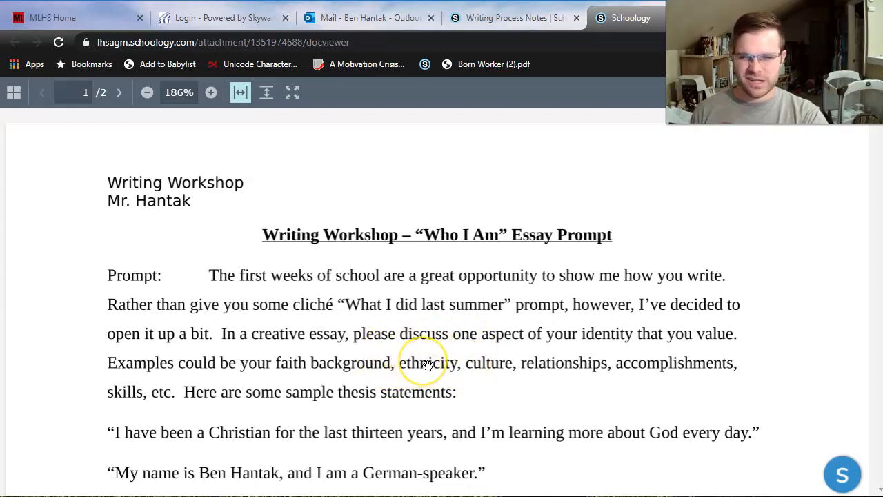
pyautogui.moveTo(504, 359)
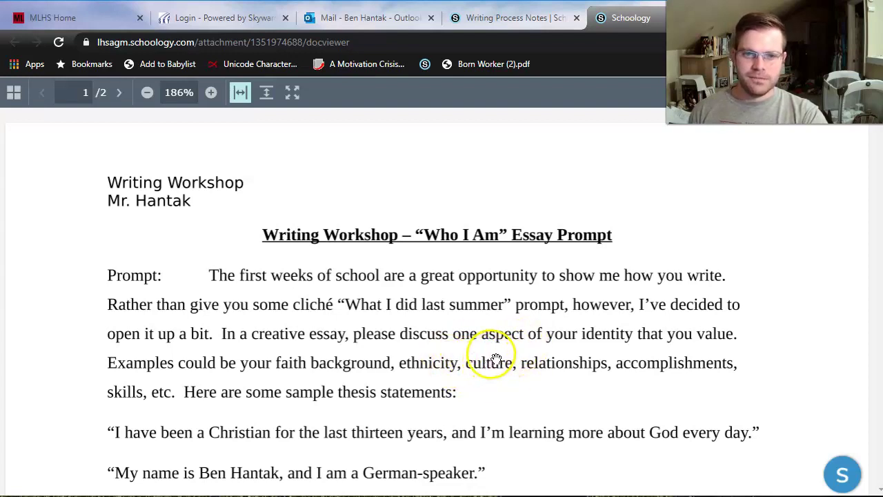
pyautogui.moveTo(459, 357)
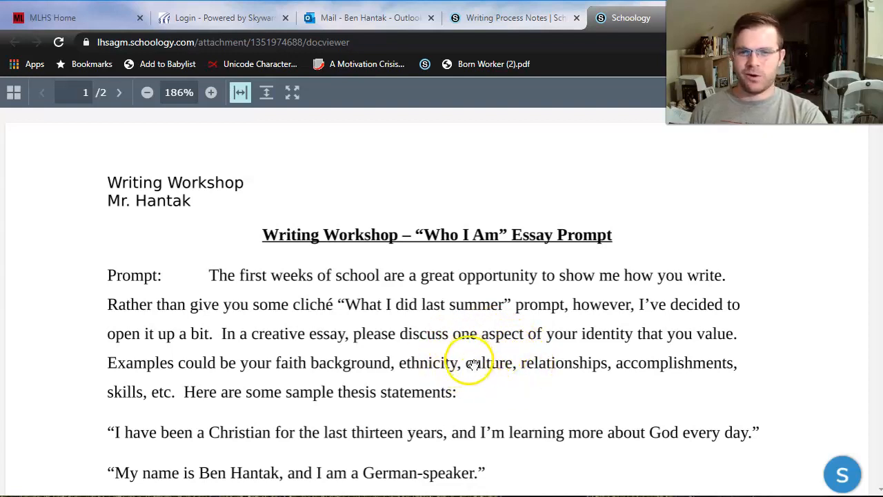
pyautogui.moveTo(501, 359)
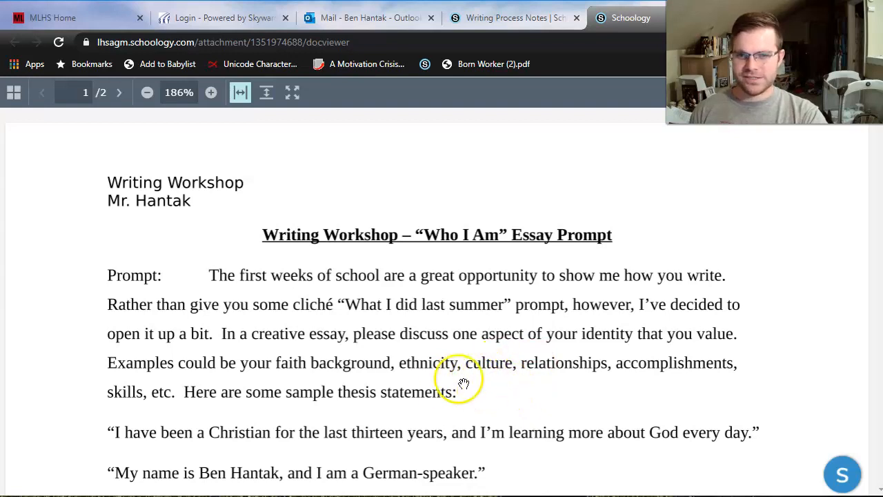
pyautogui.moveTo(504, 352)
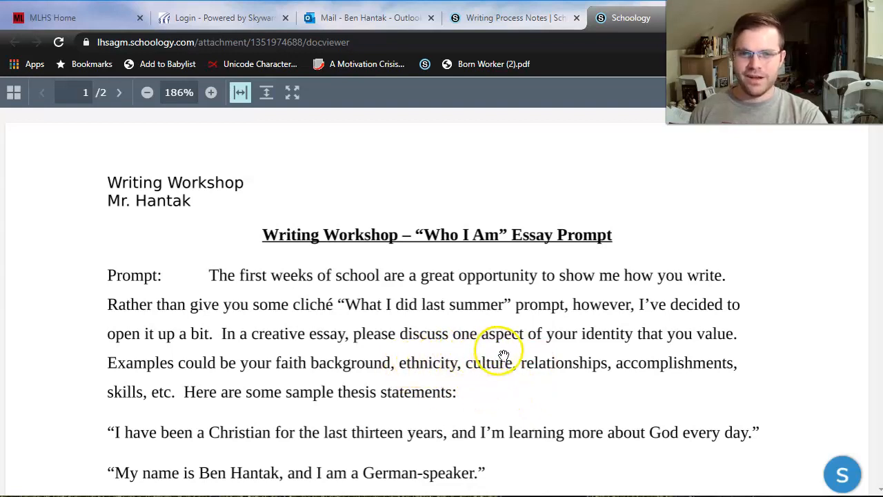
pyautogui.moveTo(496, 355)
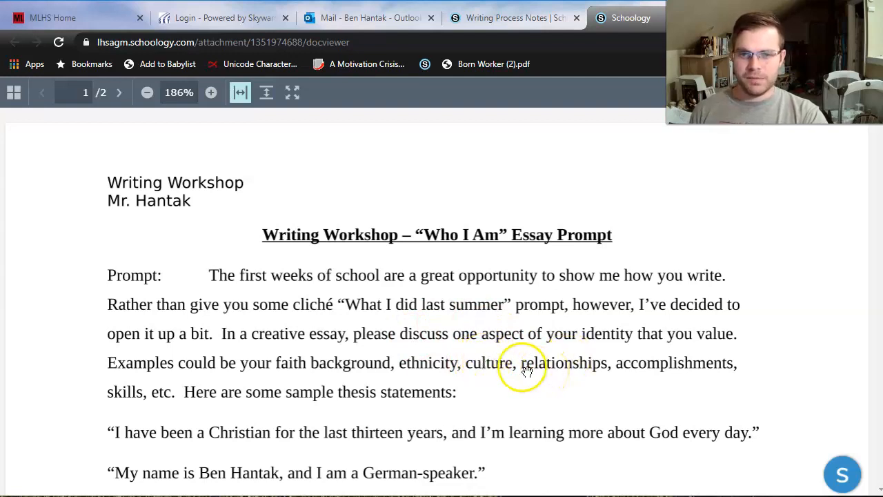
pyautogui.moveTo(565, 375)
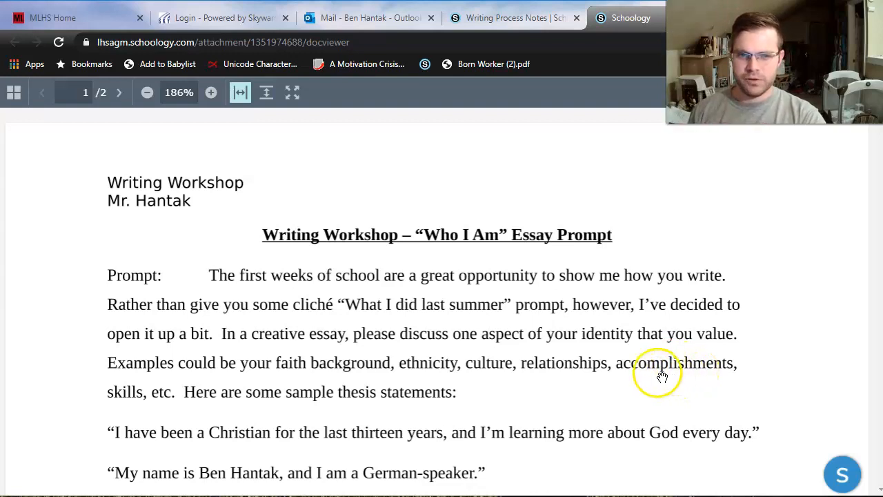
pyautogui.moveTo(647, 402)
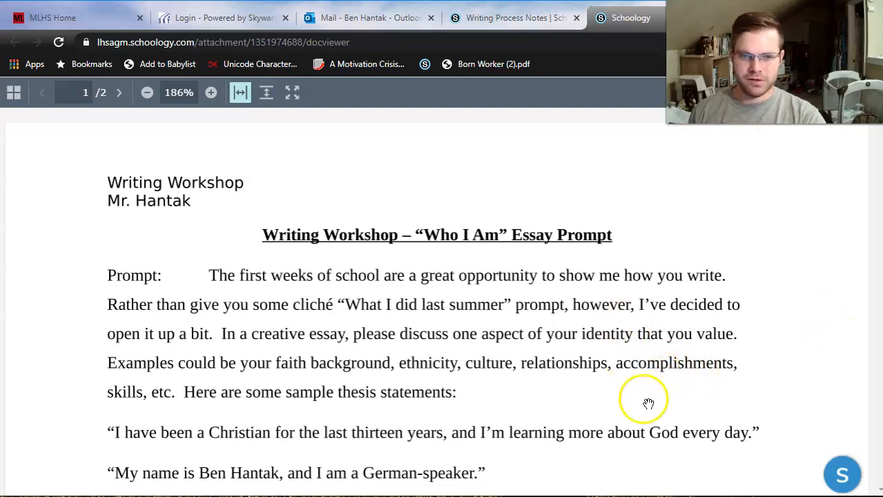
pyautogui.moveTo(78, 397)
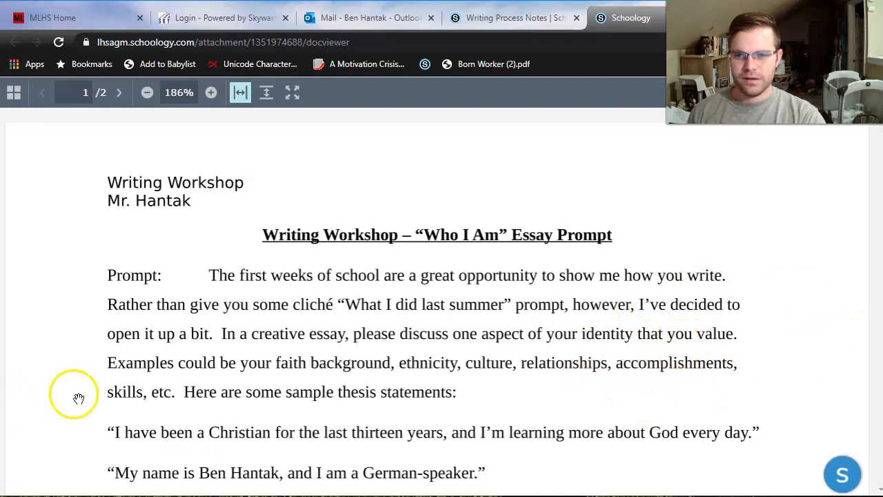
pyautogui.moveTo(625, 362)
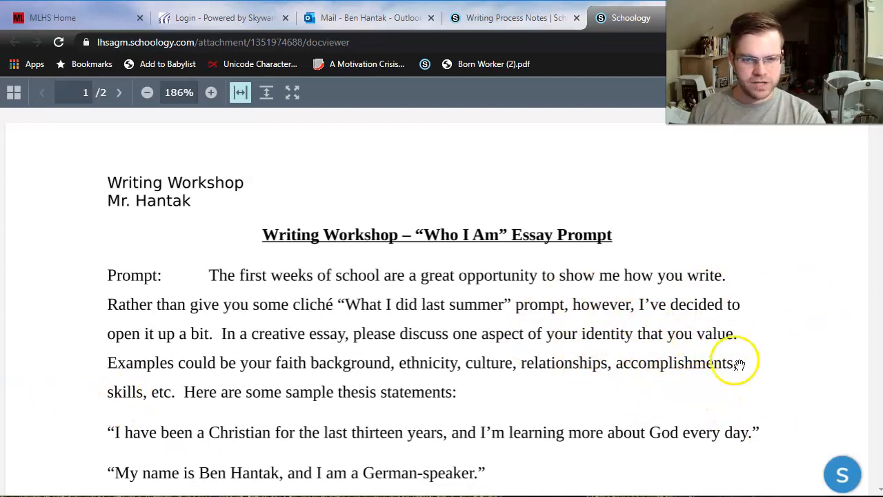
pyautogui.moveTo(83, 372)
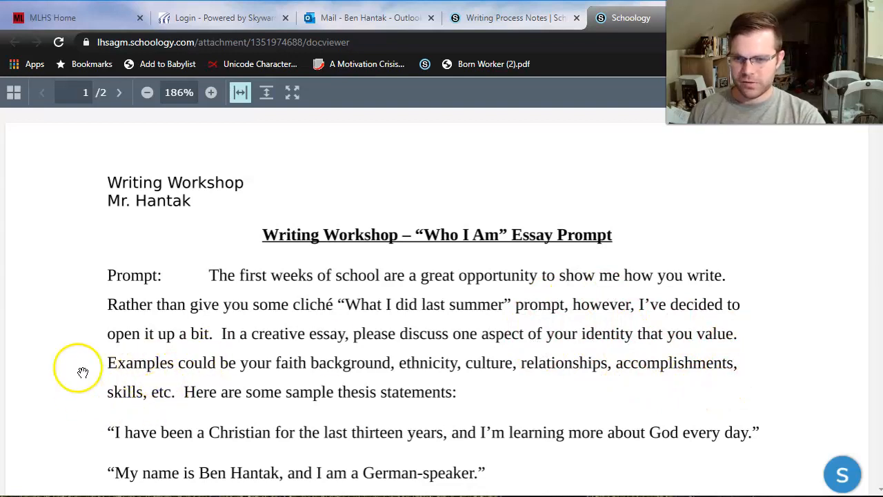
pyautogui.moveTo(162, 393)
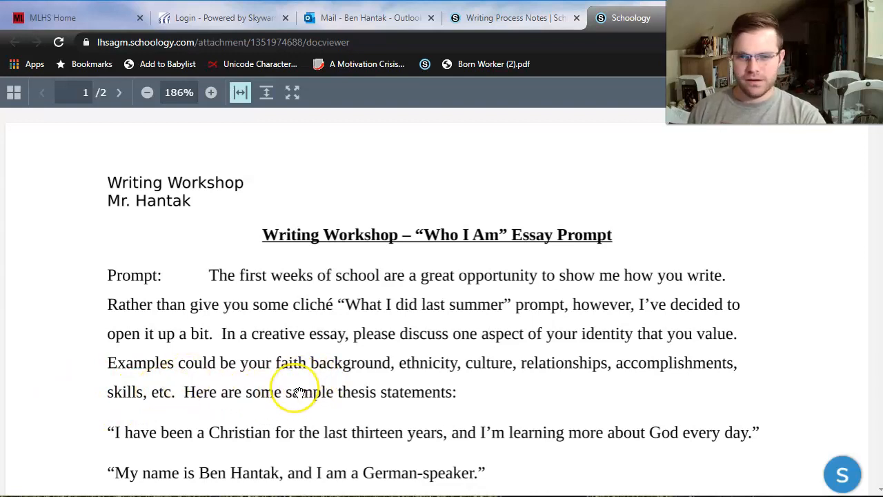
pyautogui.moveTo(355, 378)
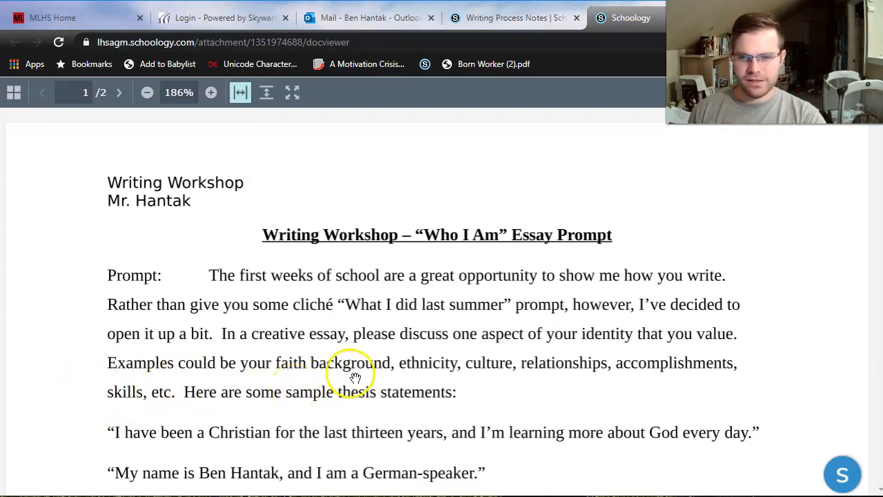
pyautogui.moveTo(563, 432)
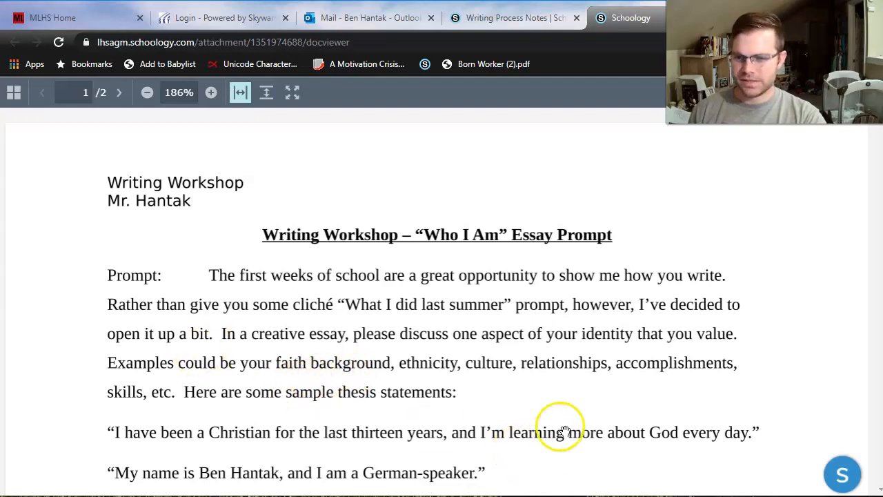
pyautogui.scroll(-3)
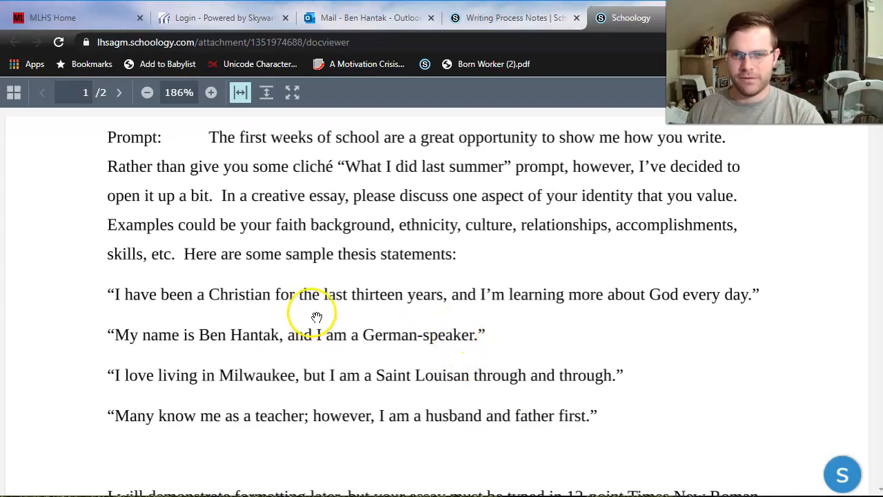
pyautogui.moveTo(343, 343)
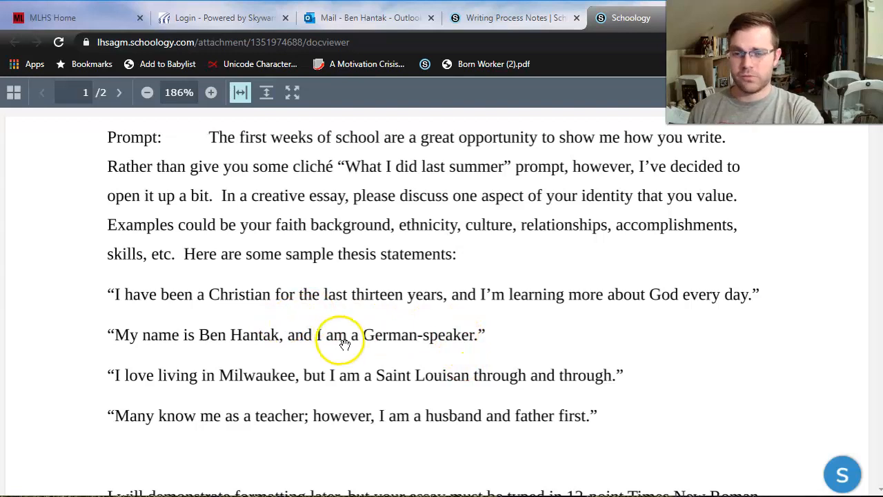
pyautogui.moveTo(489, 317)
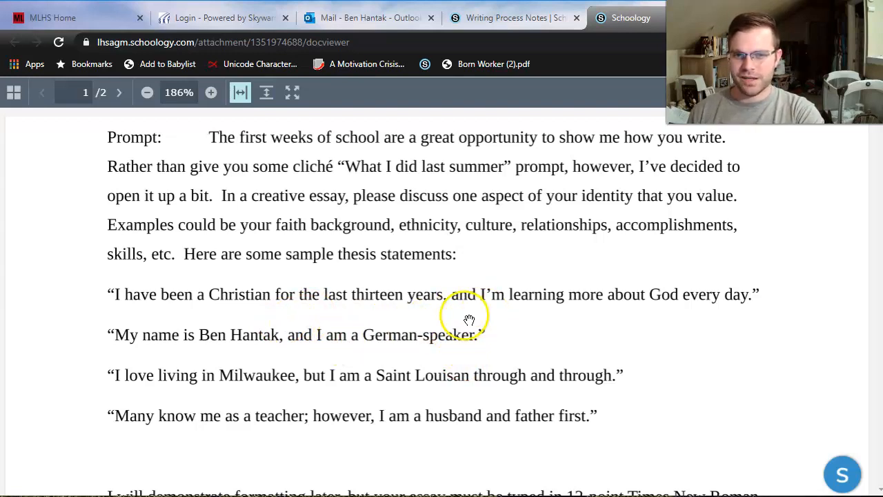
pyautogui.moveTo(473, 325)
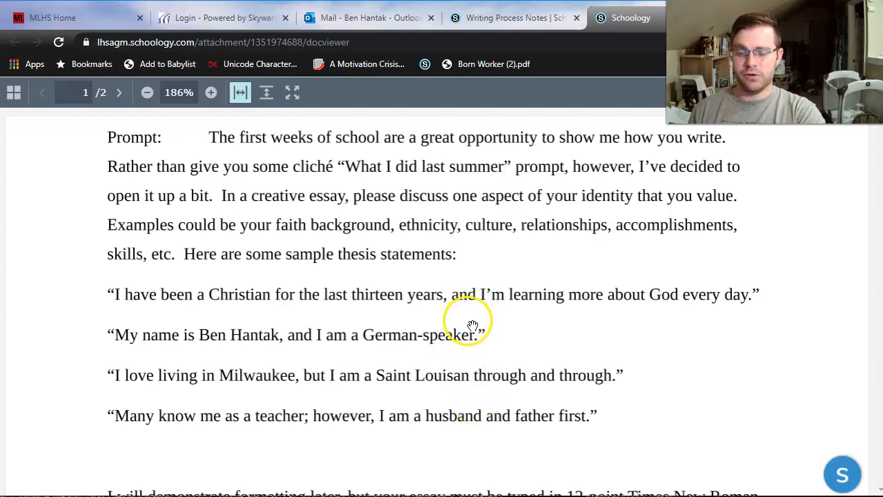
pyautogui.moveTo(473, 297)
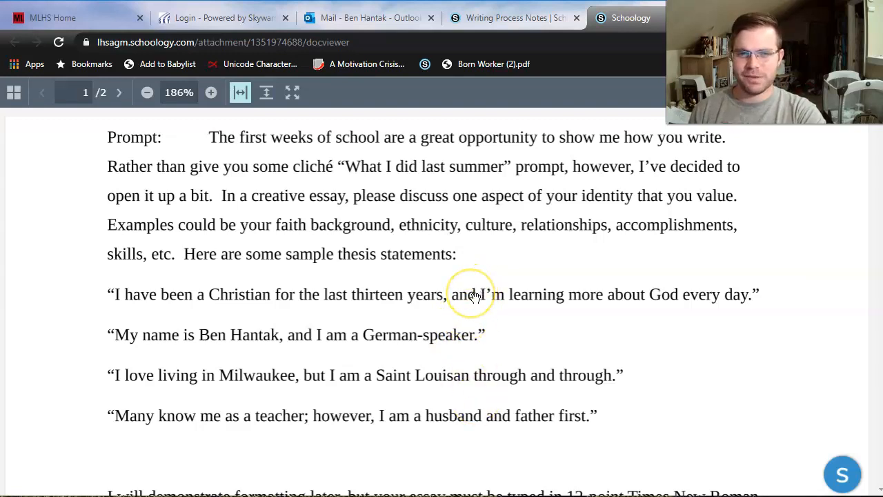
pyautogui.moveTo(473, 315)
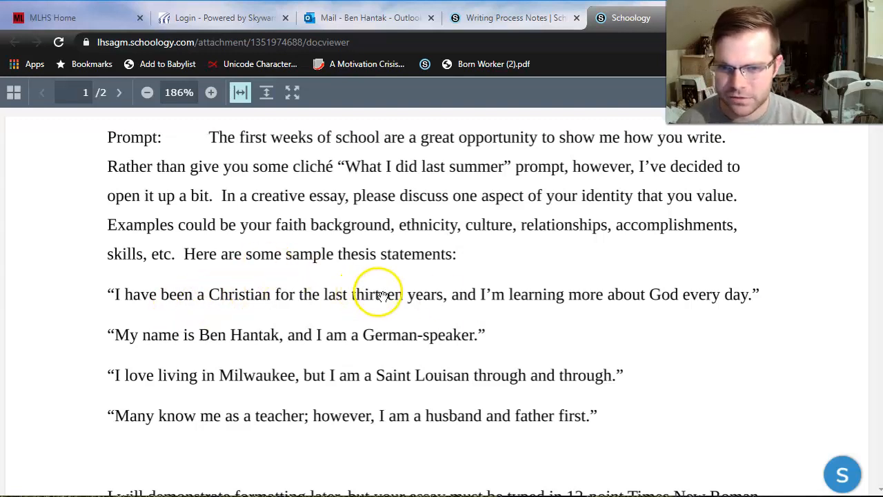
pyautogui.moveTo(749, 295)
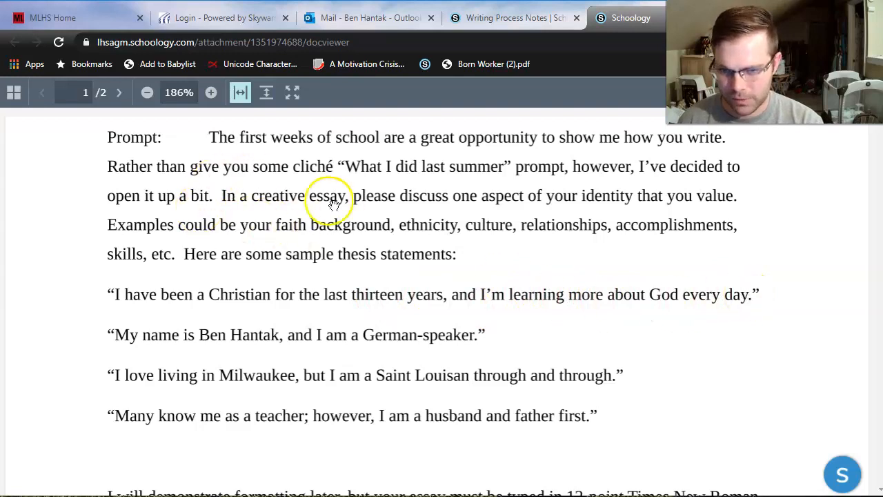
pyautogui.moveTo(316, 283)
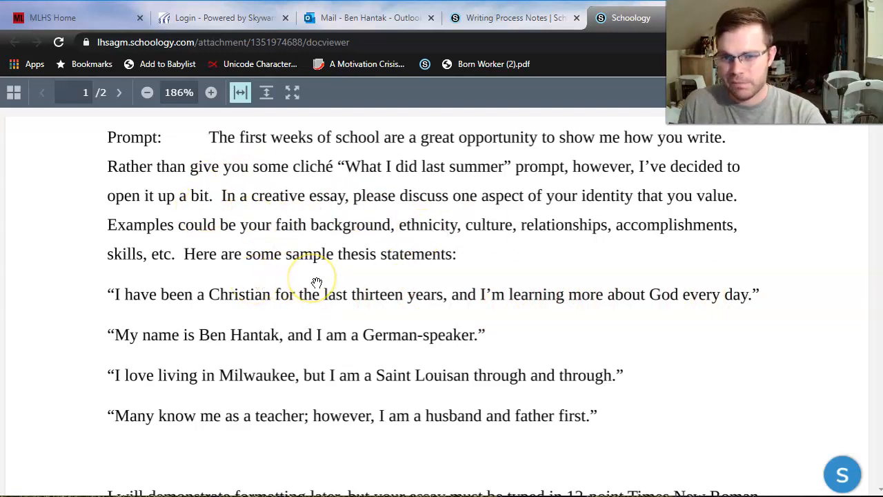
pyautogui.moveTo(361, 296)
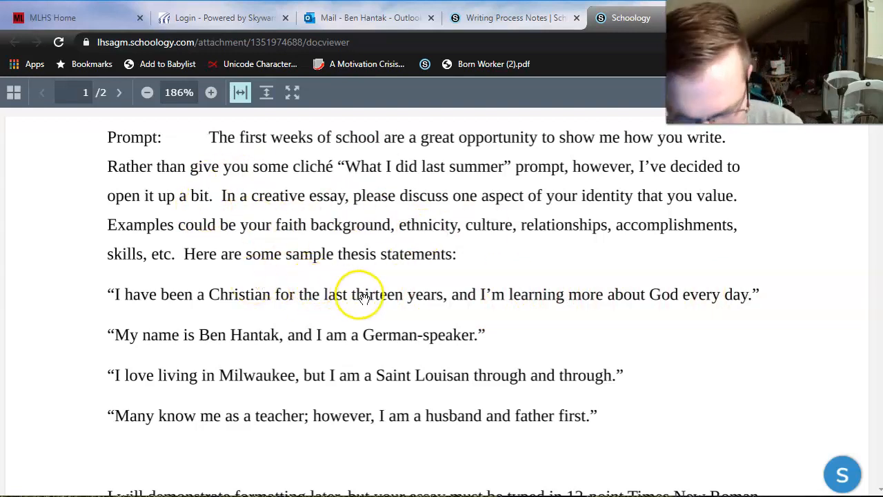
pyautogui.moveTo(397, 285)
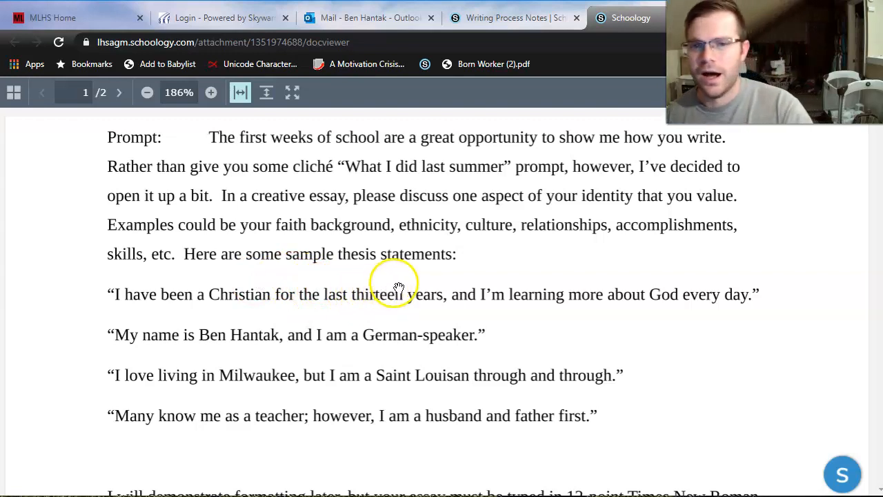
pyautogui.moveTo(745, 268)
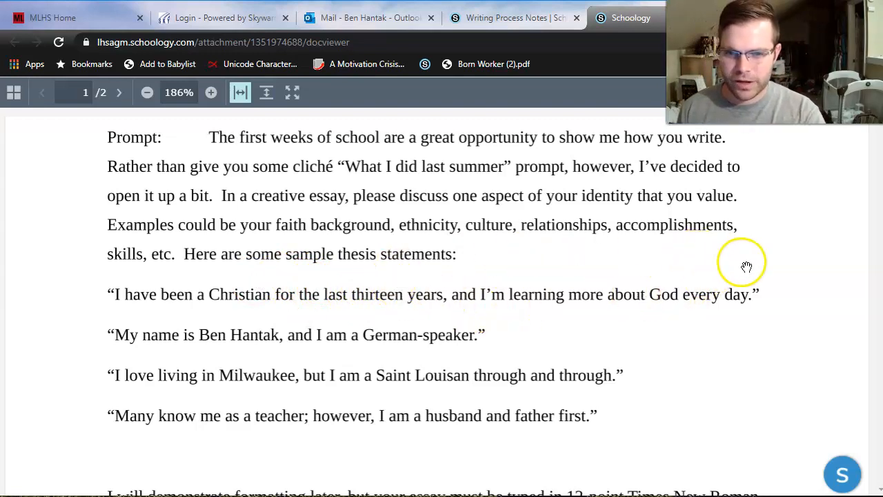
pyautogui.moveTo(764, 276)
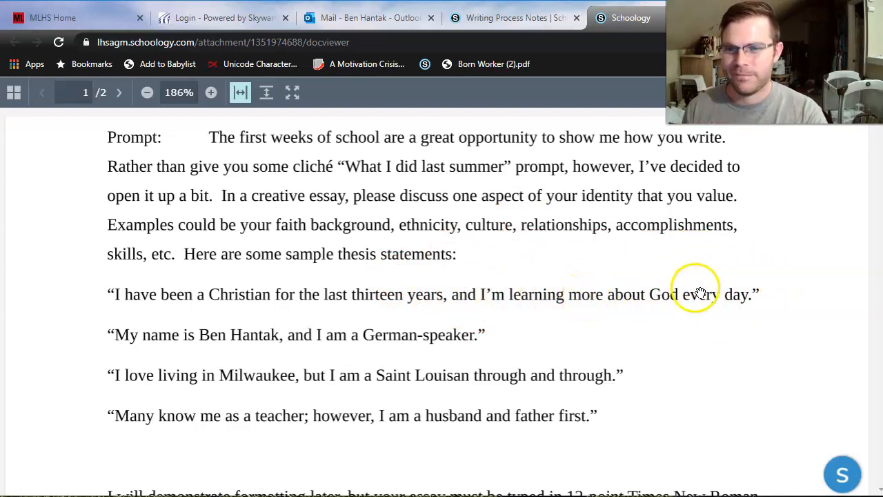
pyautogui.moveTo(204, 338)
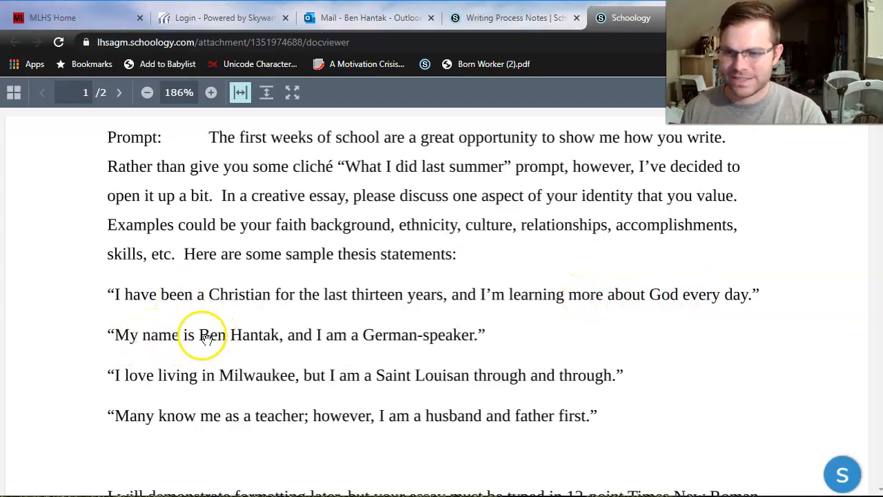
pyautogui.moveTo(238, 334)
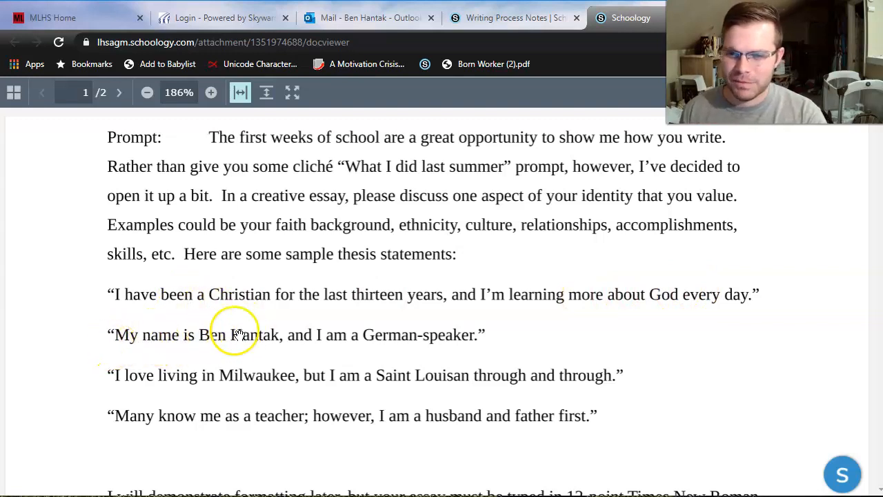
pyautogui.moveTo(490, 330)
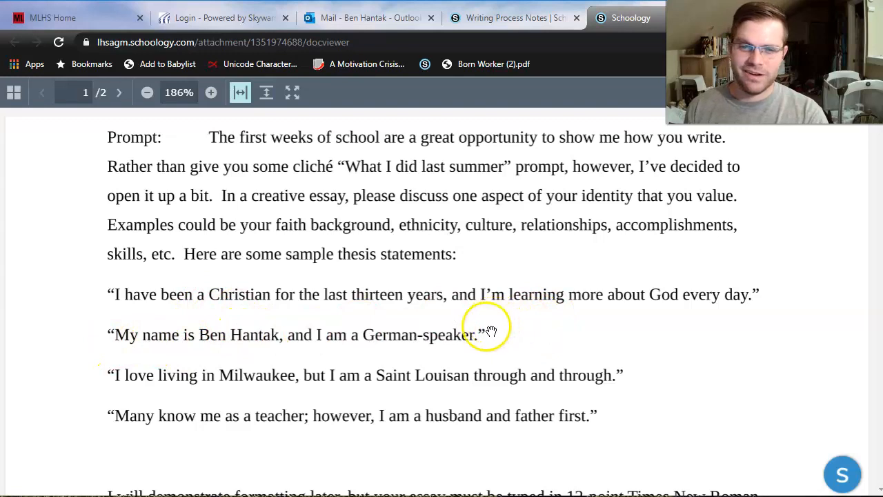
pyautogui.moveTo(304, 342)
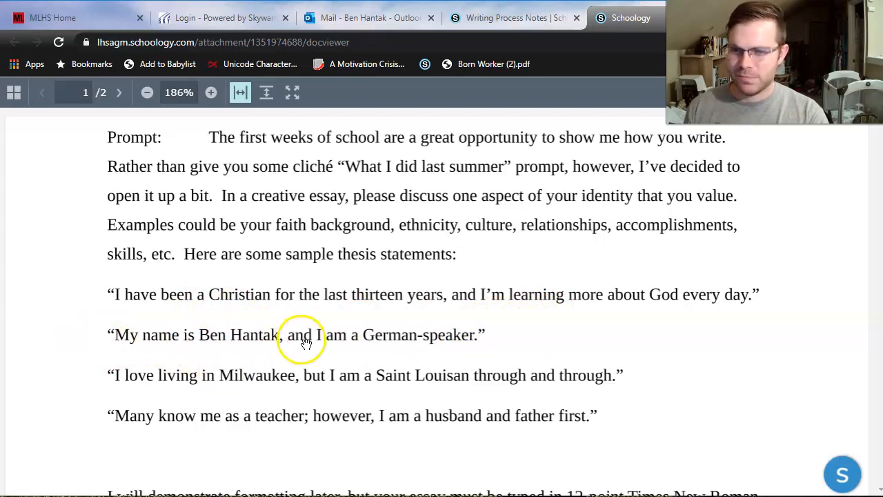
pyautogui.moveTo(316, 358)
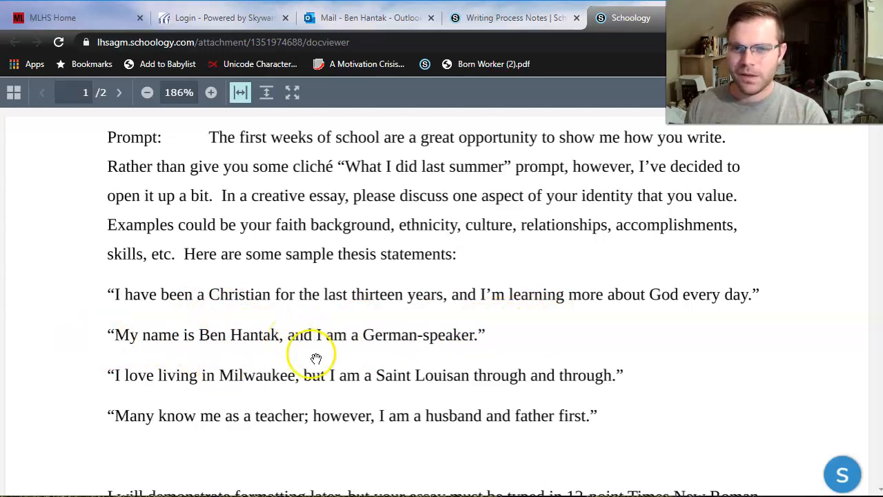
pyautogui.moveTo(350, 318)
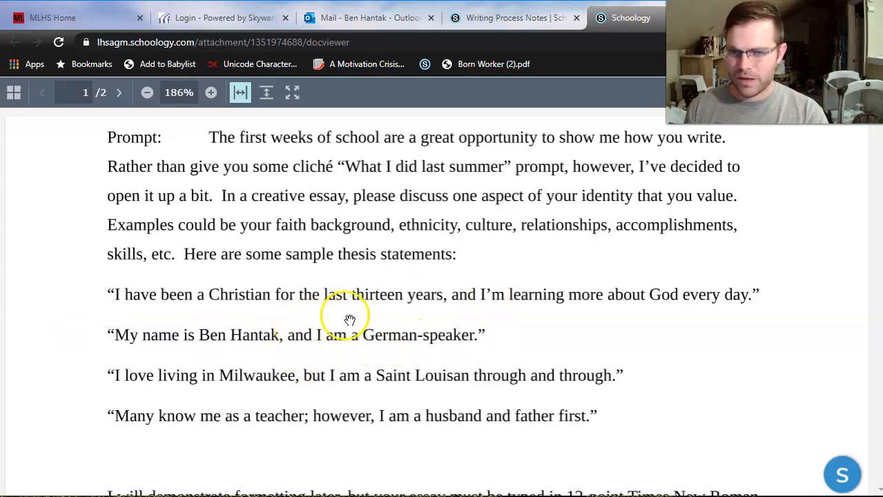
pyautogui.moveTo(542, 304)
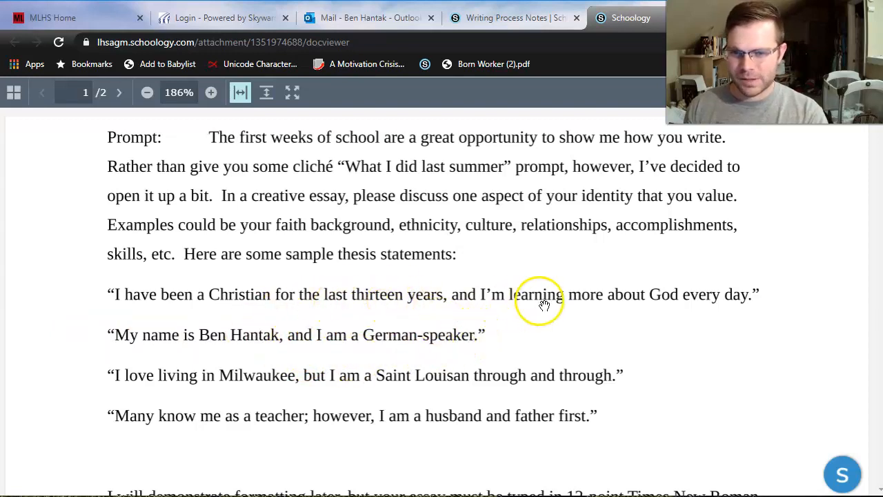
pyautogui.moveTo(397, 324)
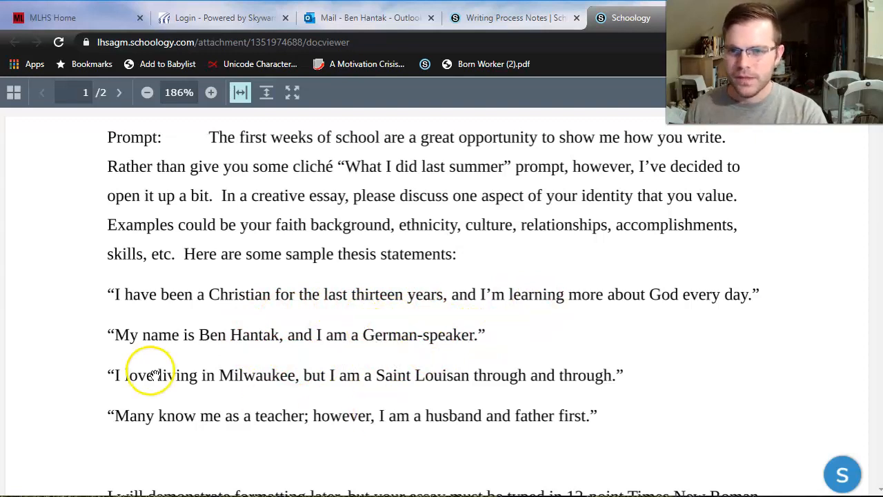
pyautogui.moveTo(239, 382)
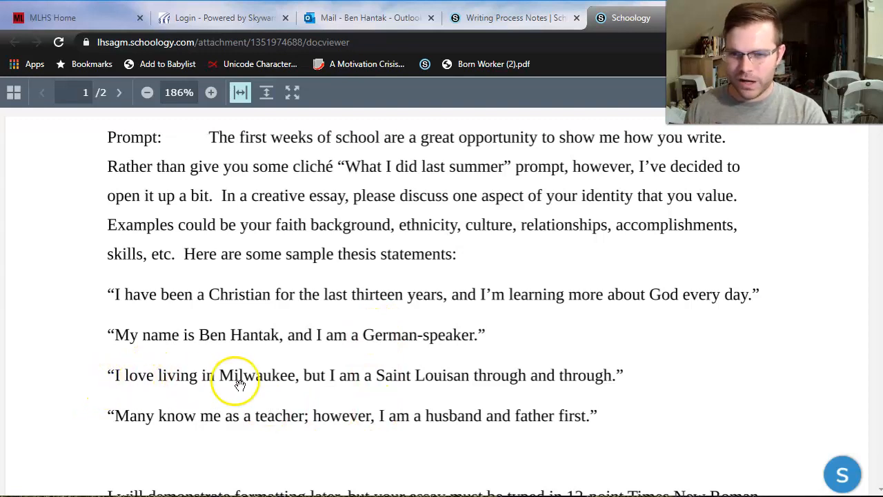
pyautogui.moveTo(521, 378)
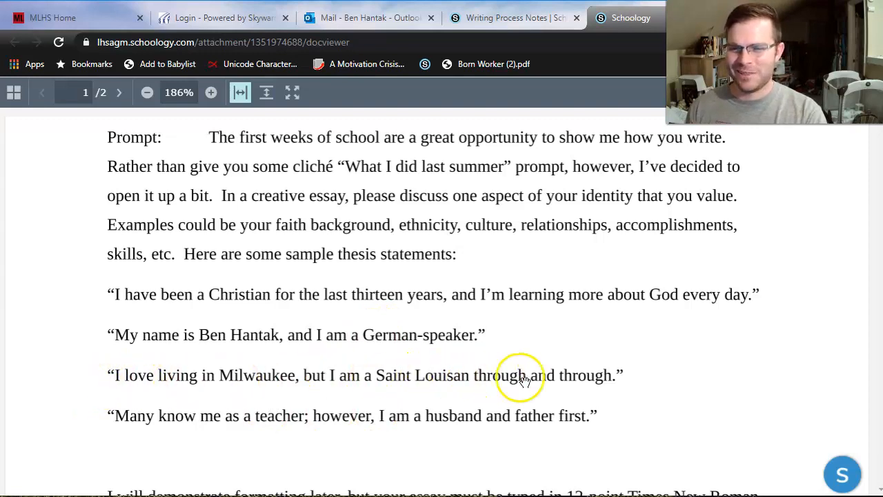
pyautogui.moveTo(542, 257)
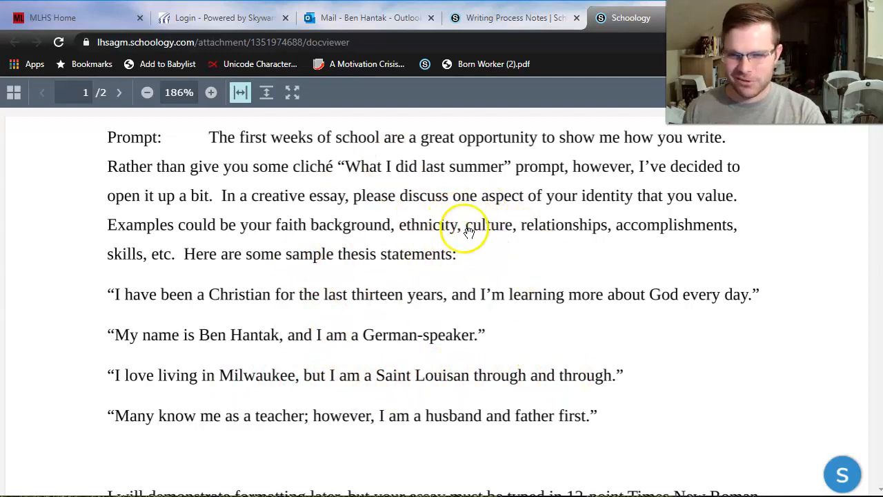
pyautogui.moveTo(642, 209)
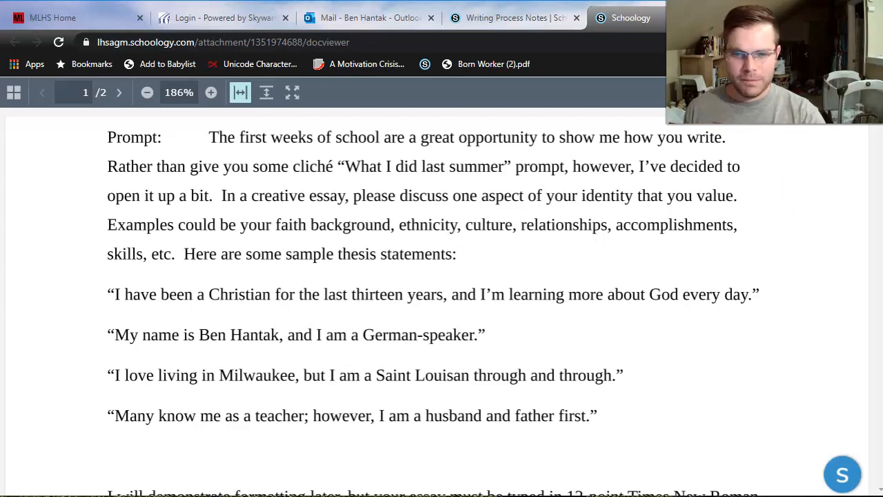
pyautogui.moveTo(289, 416)
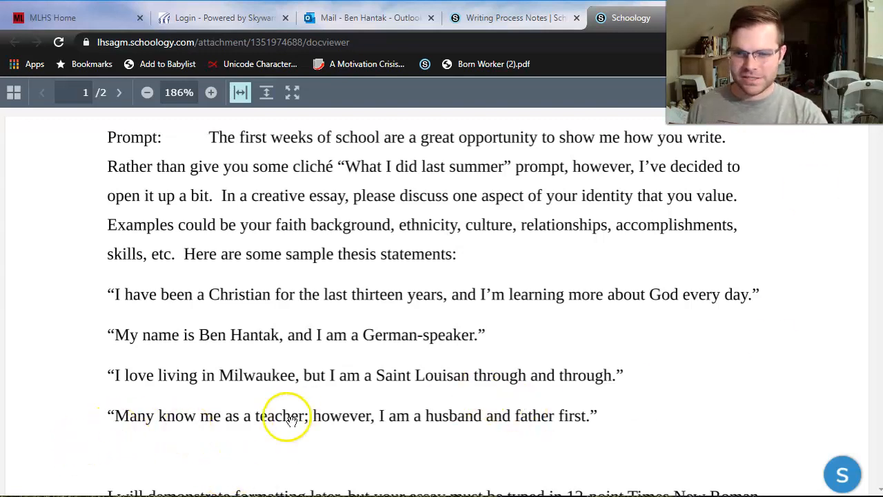
pyautogui.moveTo(488, 421)
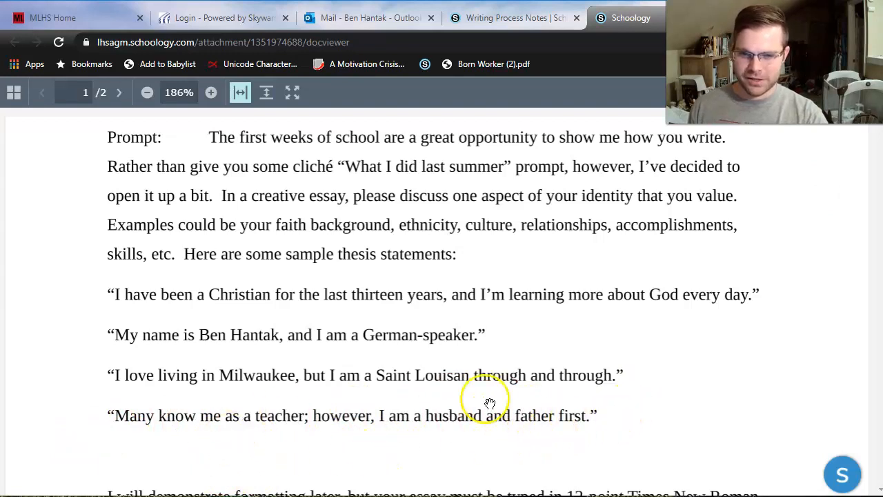
pyautogui.moveTo(573, 357)
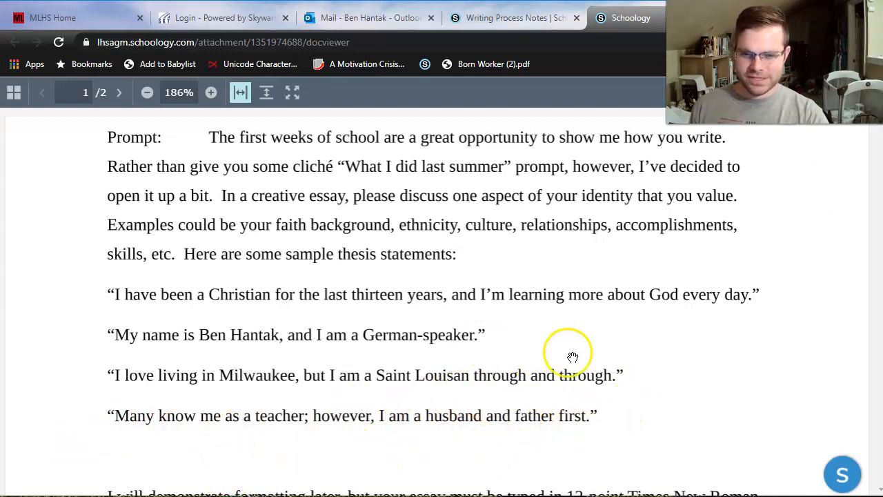
pyautogui.moveTo(542, 416)
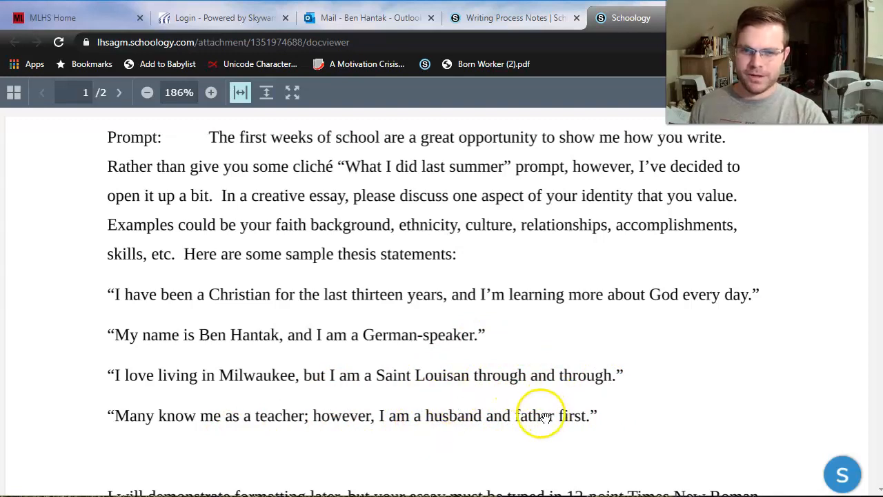
pyautogui.moveTo(411, 455)
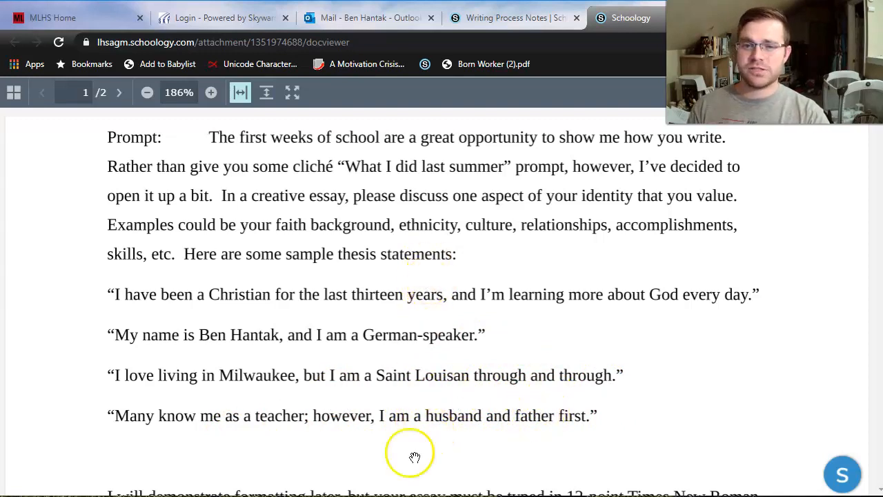
pyautogui.moveTo(366, 201)
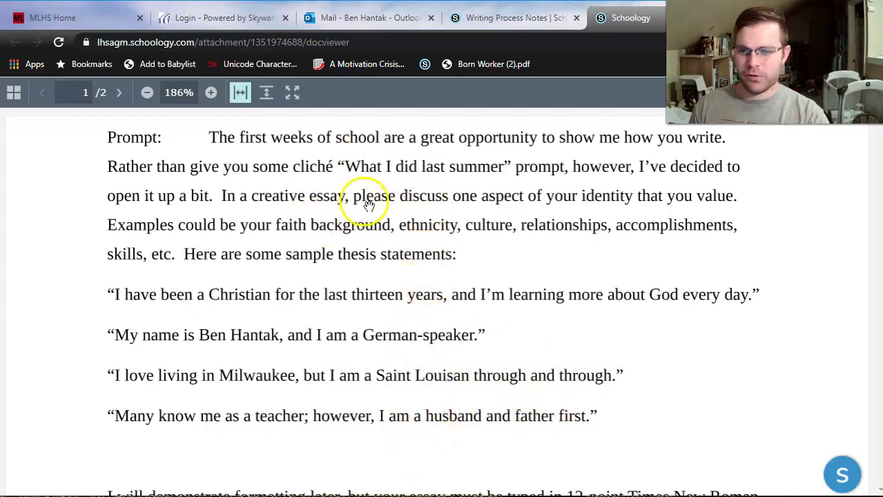
pyautogui.moveTo(414, 225)
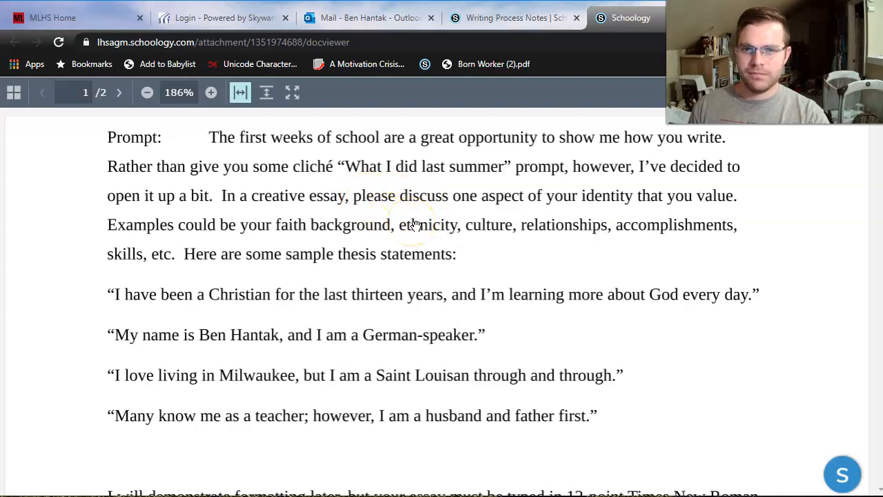
pyautogui.moveTo(411, 201)
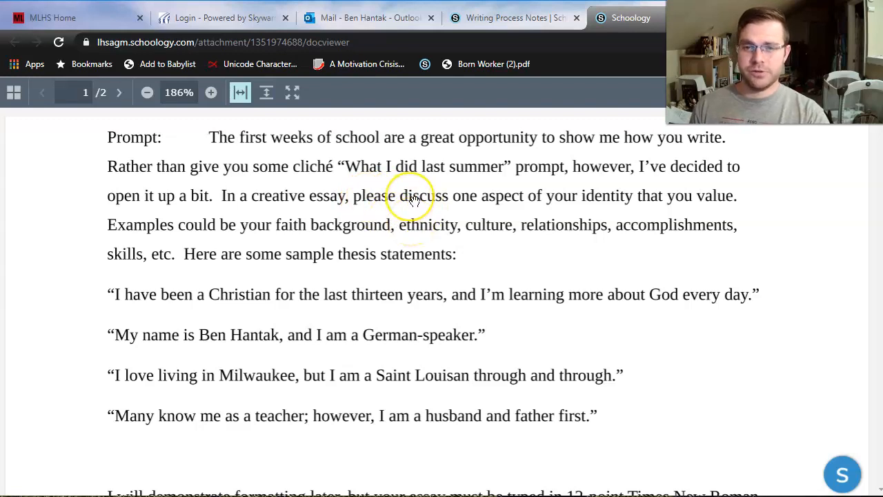
pyautogui.moveTo(556, 253)
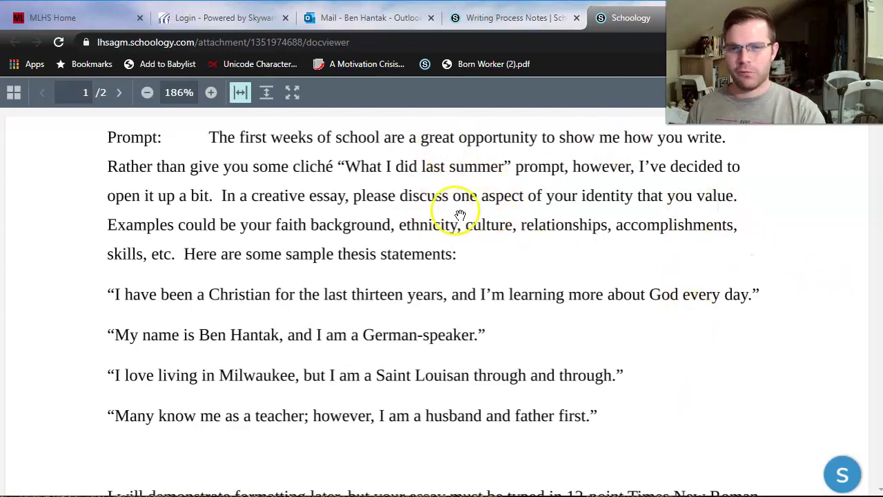
pyautogui.moveTo(495, 433)
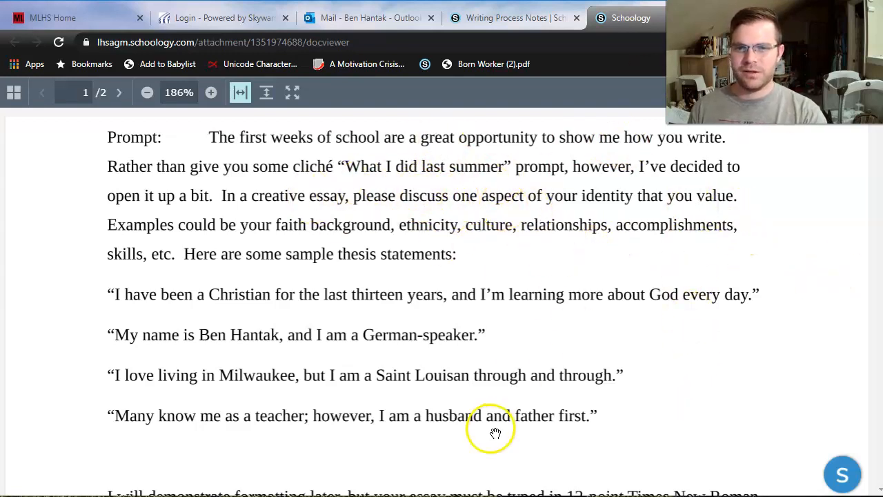
# Scroll to the prompt's formatting, 20-point grading and Turnitin submission paragraph
pyautogui.scroll(-3)
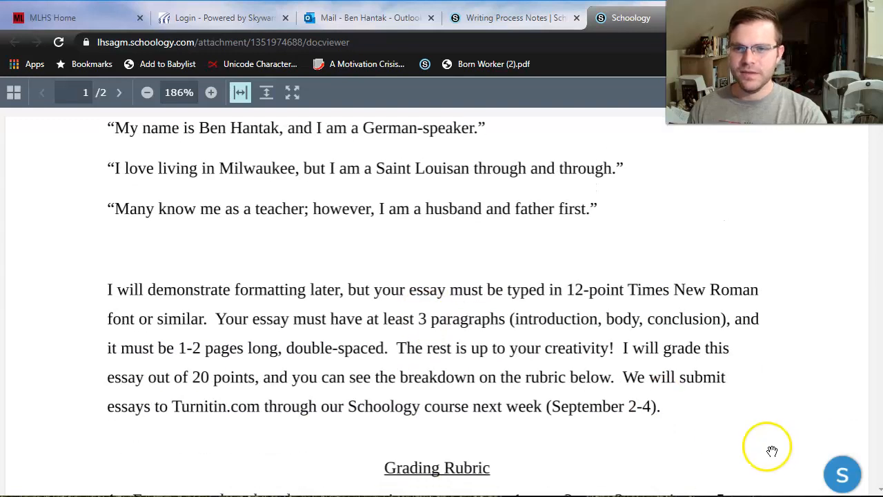
pyautogui.moveTo(223, 297)
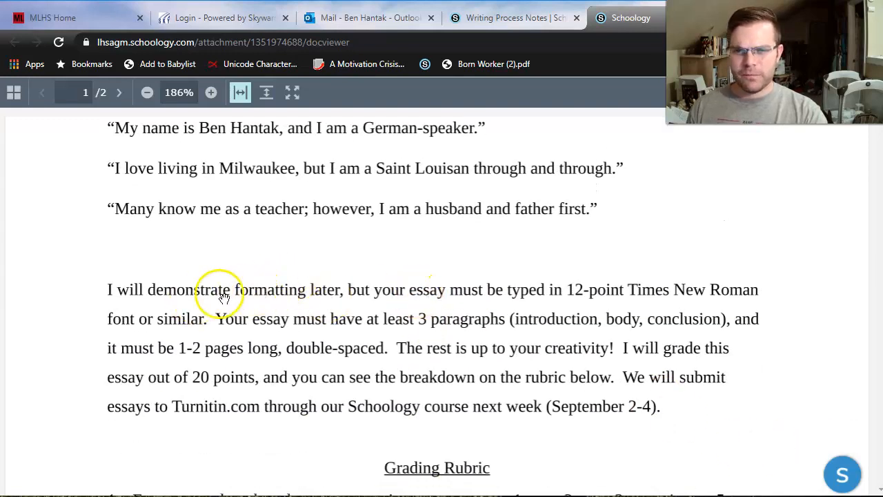
pyautogui.moveTo(297, 305)
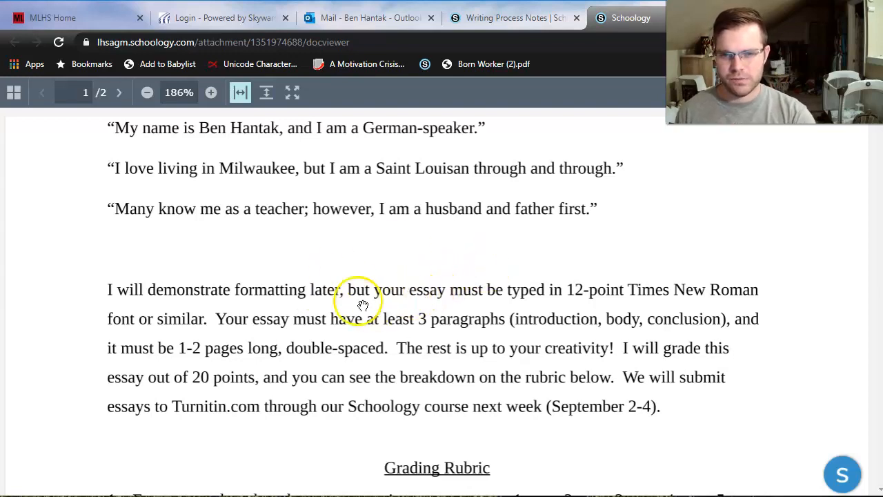
pyautogui.moveTo(500, 297)
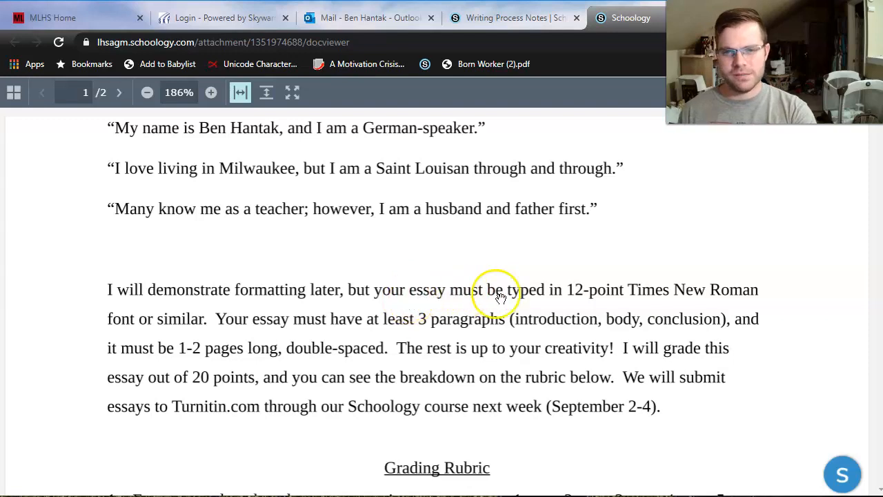
pyautogui.moveTo(724, 284)
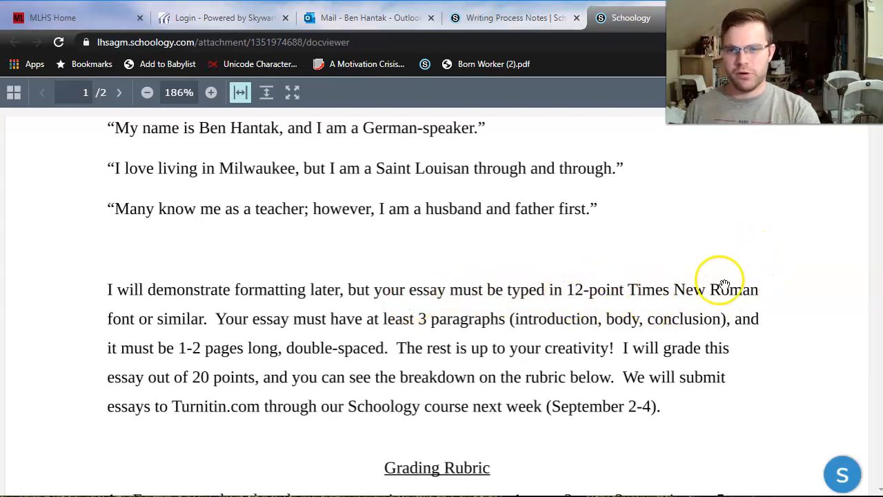
pyautogui.moveTo(154, 316)
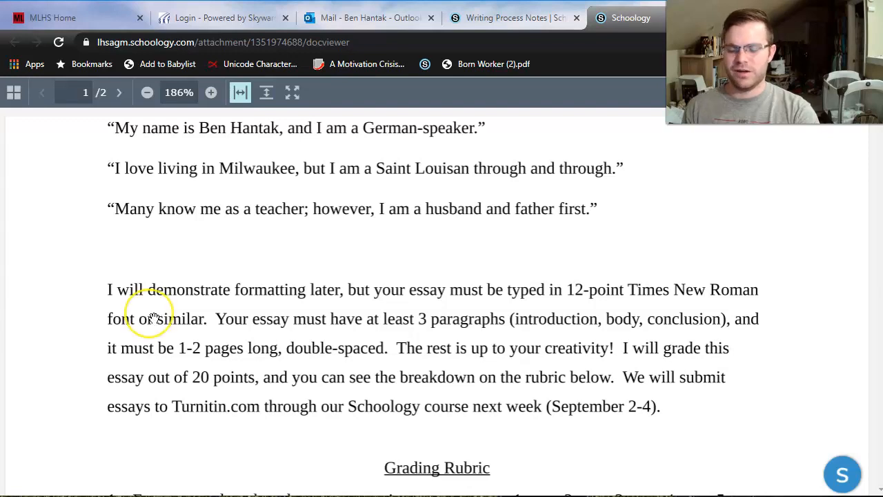
pyautogui.moveTo(261, 312)
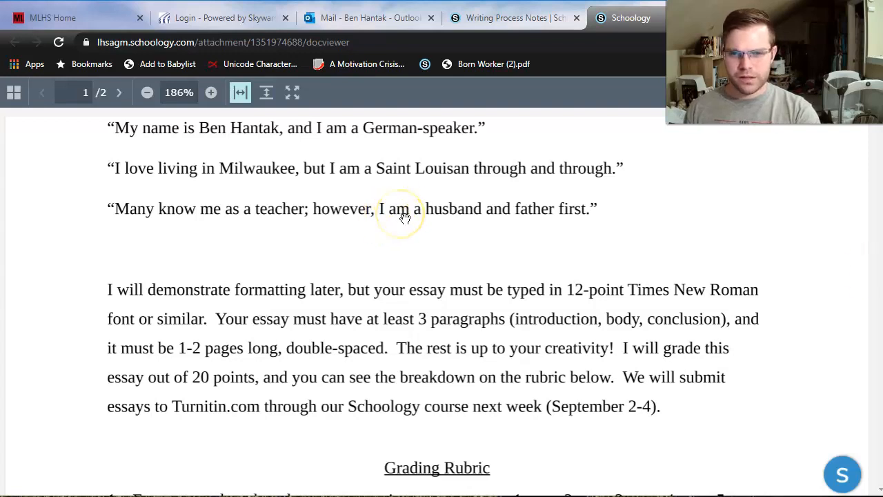
pyautogui.moveTo(300, 319)
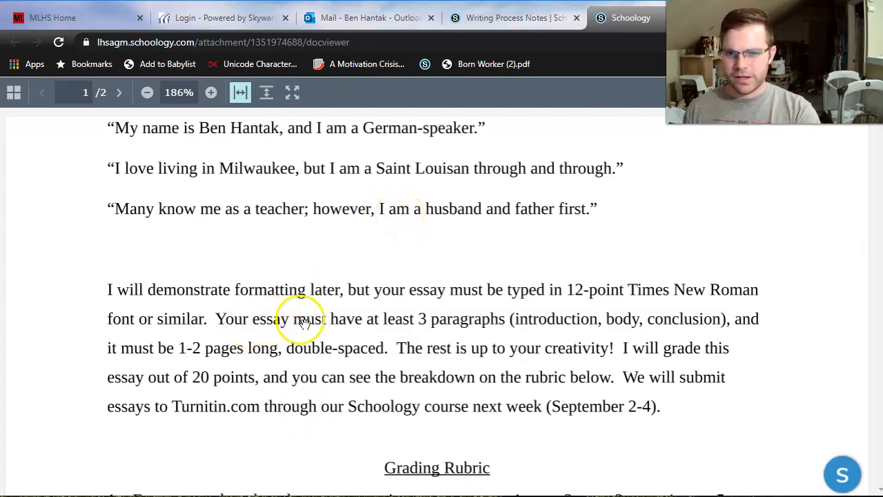
pyautogui.moveTo(549, 321)
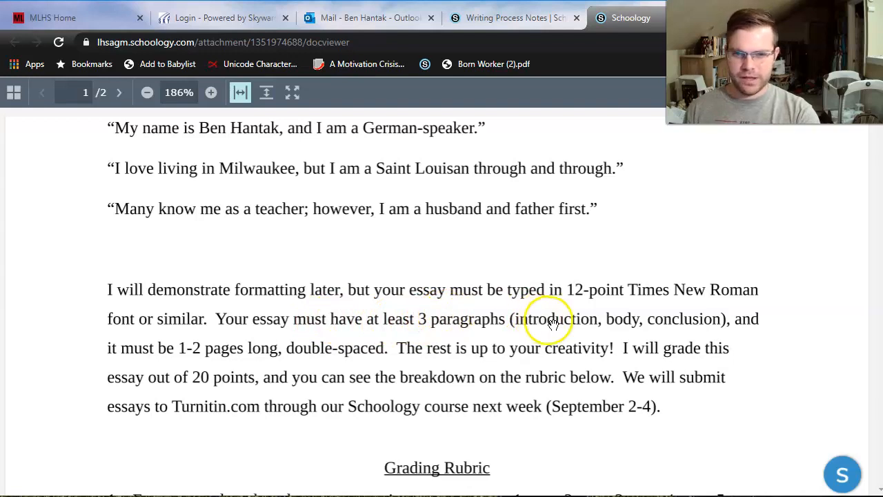
pyautogui.moveTo(686, 316)
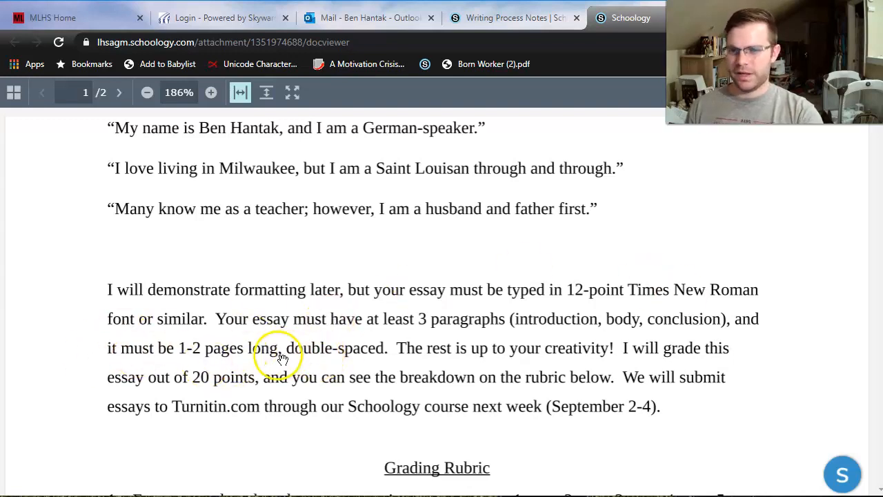
pyautogui.moveTo(289, 367)
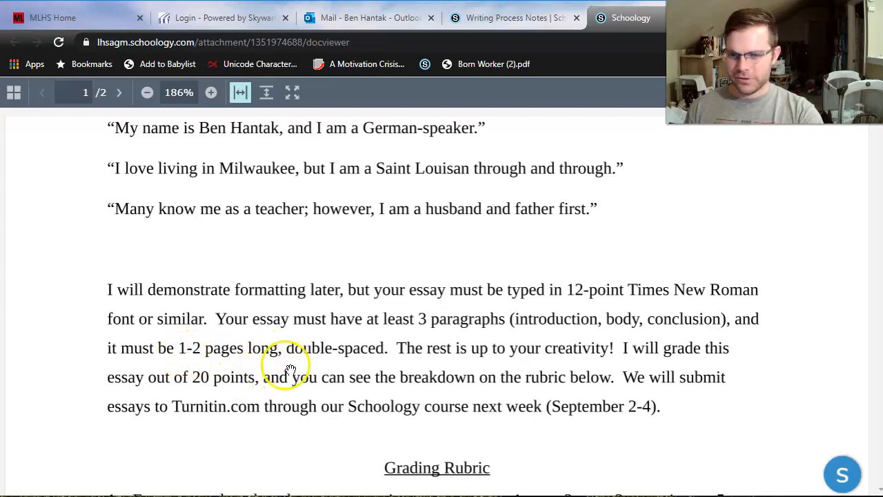
pyautogui.moveTo(357, 345)
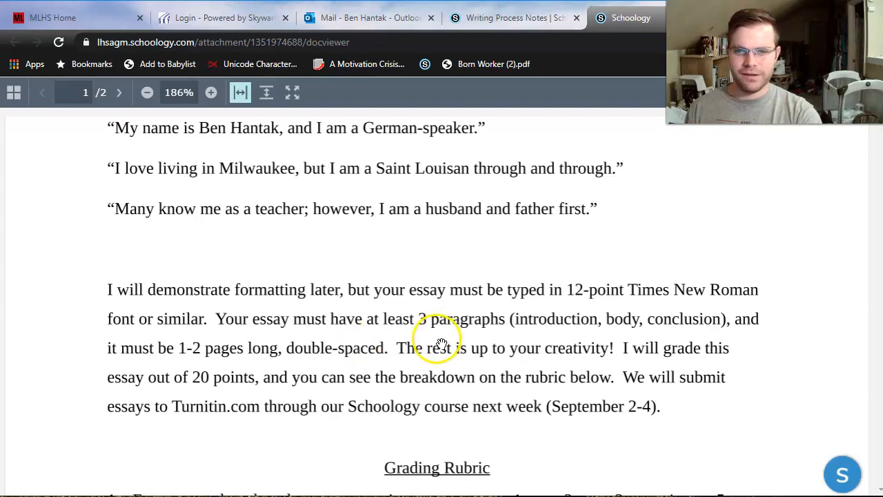
pyautogui.moveTo(562, 319)
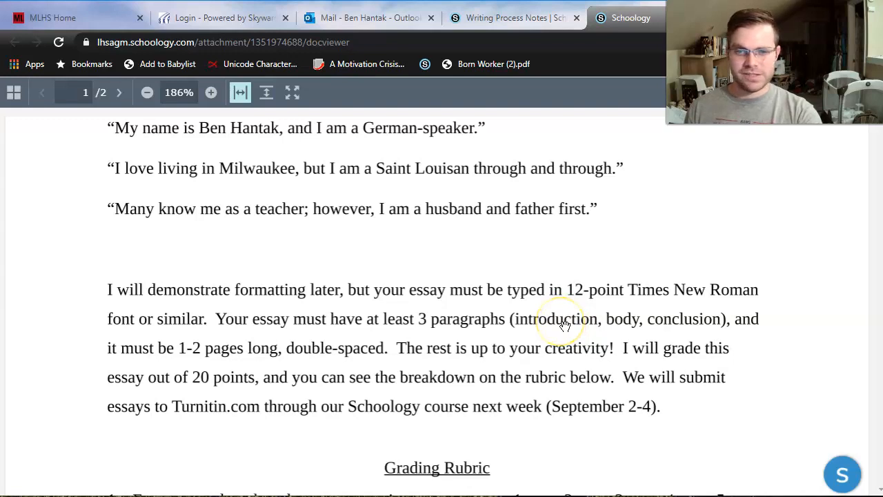
pyautogui.moveTo(400, 376)
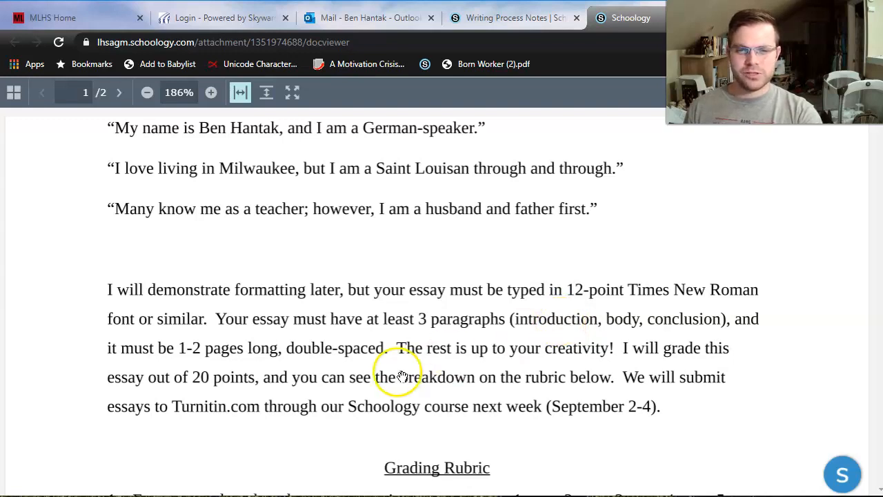
pyautogui.moveTo(559, 338)
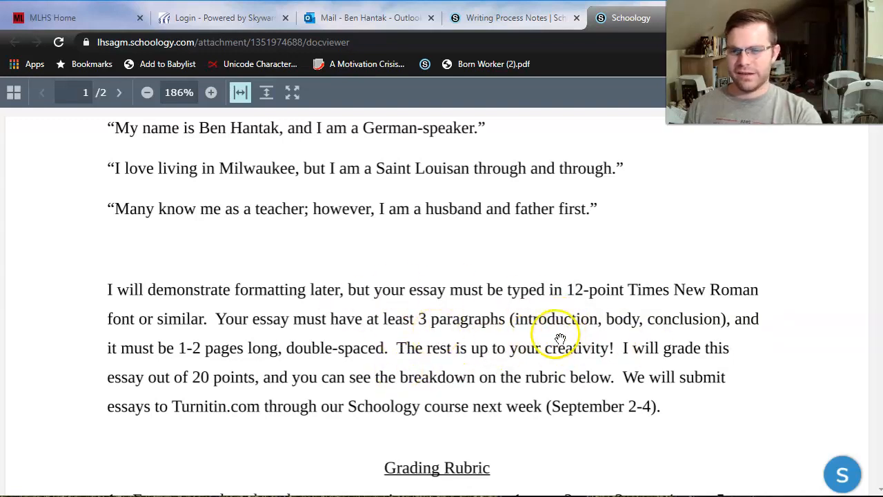
pyautogui.moveTo(590, 367)
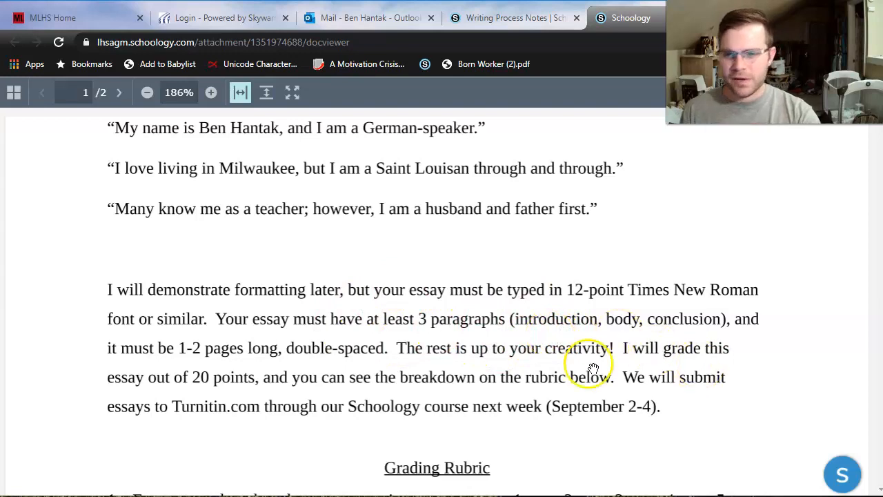
pyautogui.moveTo(301, 379)
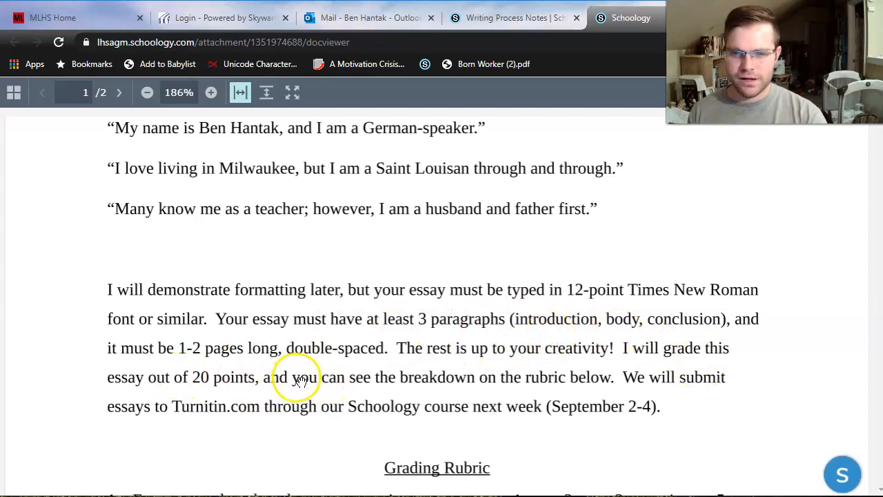
pyautogui.moveTo(508, 406)
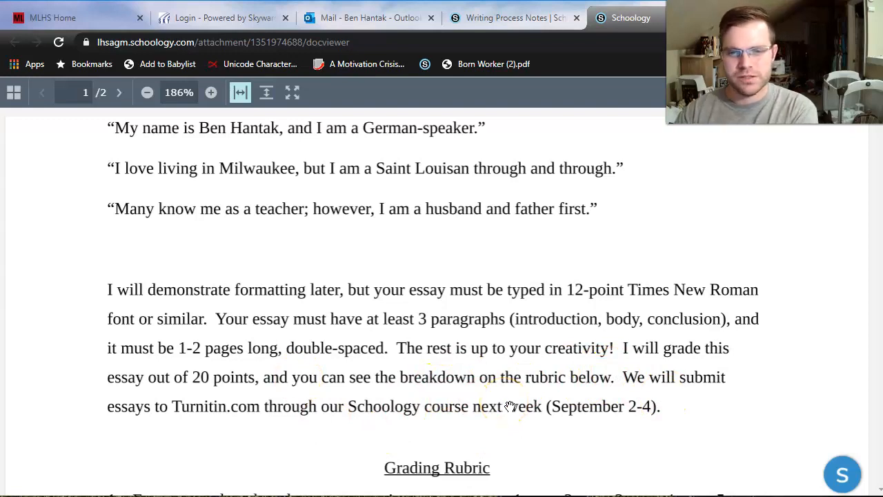
pyautogui.moveTo(605, 340)
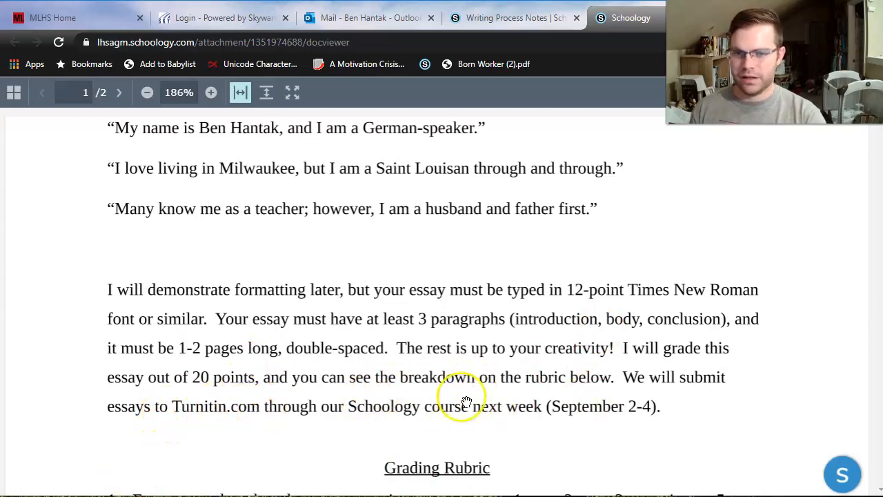
pyautogui.moveTo(617, 390)
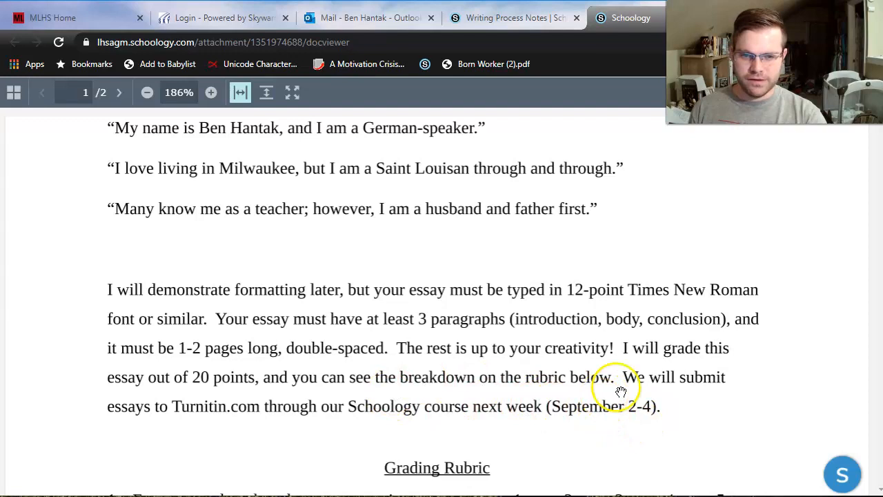
pyautogui.moveTo(597, 397)
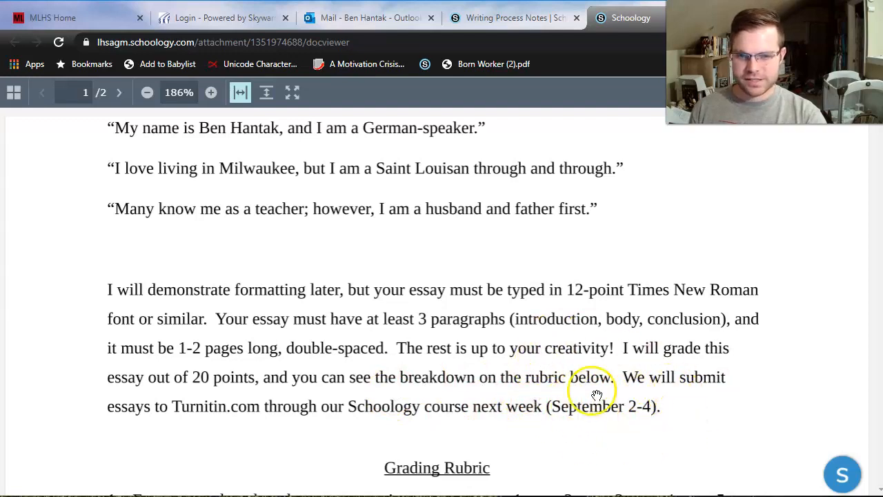
pyautogui.moveTo(652, 406)
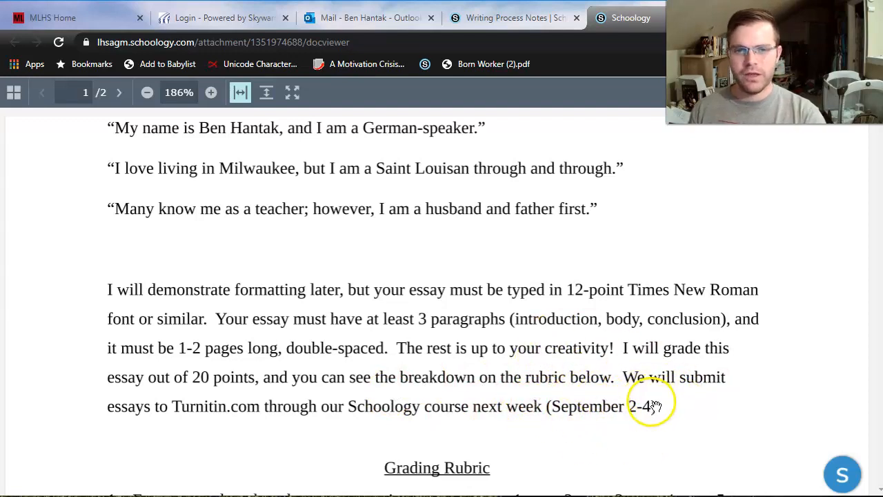
pyautogui.moveTo(652, 405)
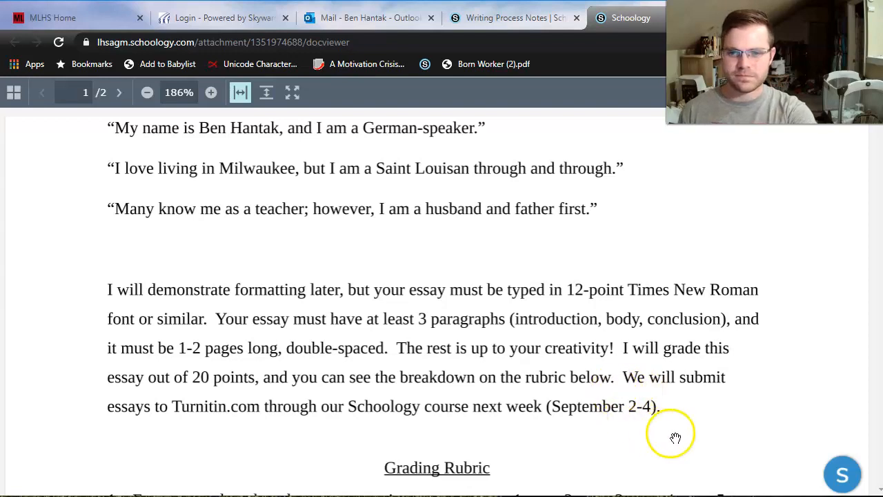
# Scroll further to show Grading Rubric criteria 1–4, each scored 1 to 5
pyautogui.scroll(-3)
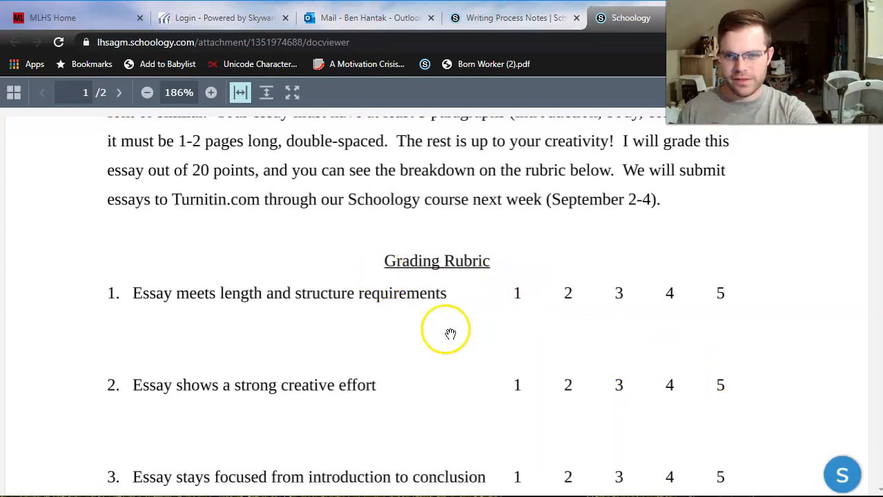
pyautogui.moveTo(416, 308)
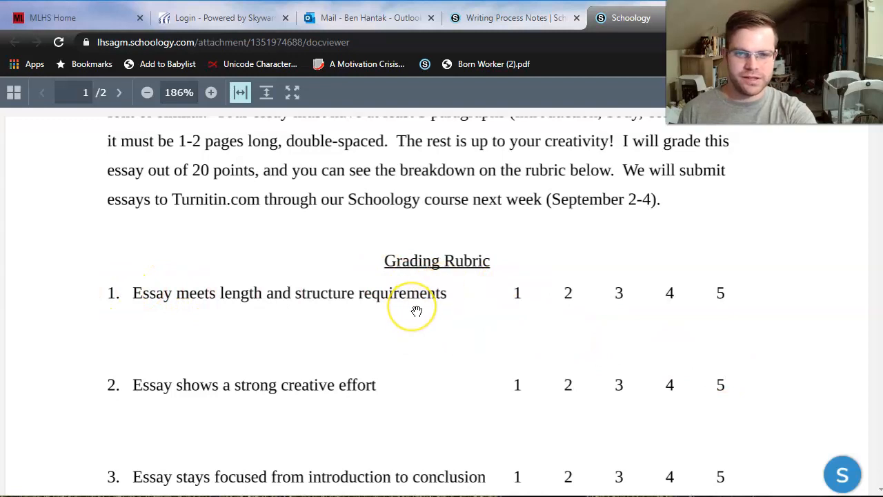
pyautogui.moveTo(416, 310)
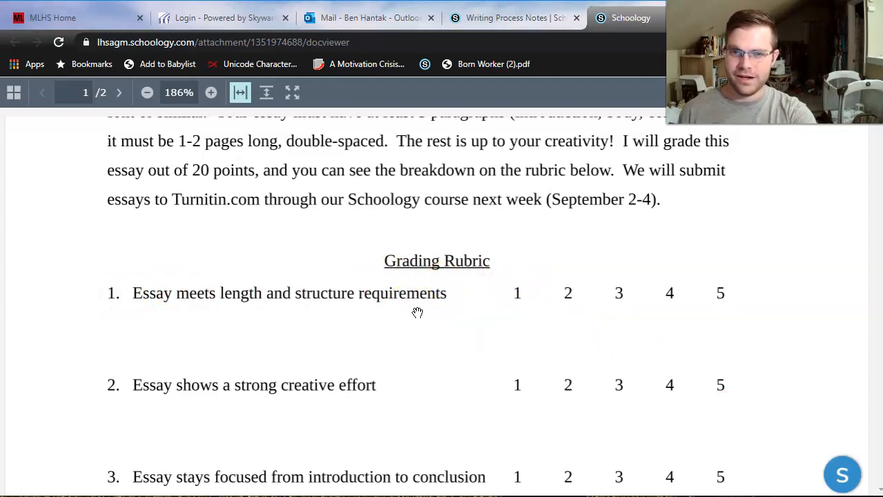
pyautogui.moveTo(442, 276)
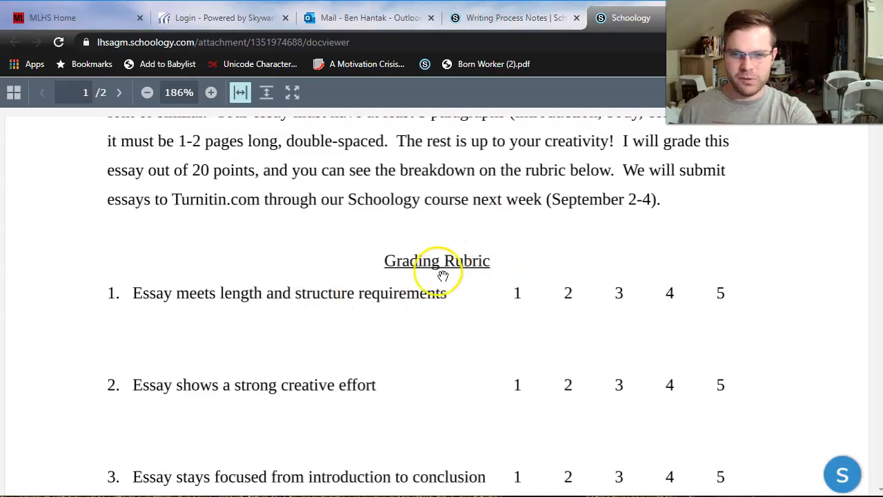
pyautogui.moveTo(334, 297)
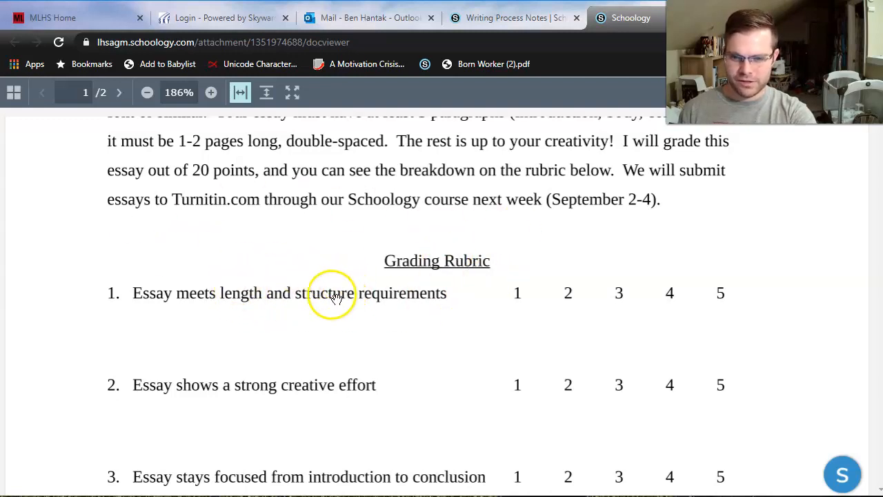
pyautogui.moveTo(190, 267)
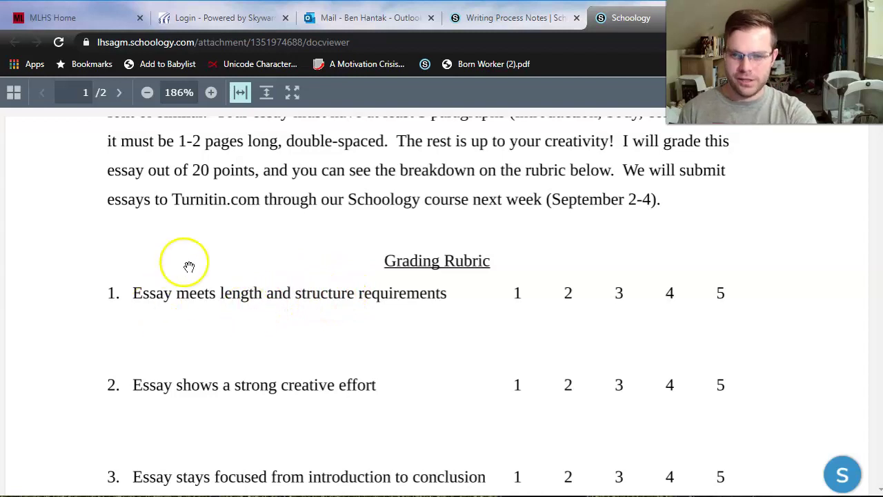
pyautogui.moveTo(307, 305)
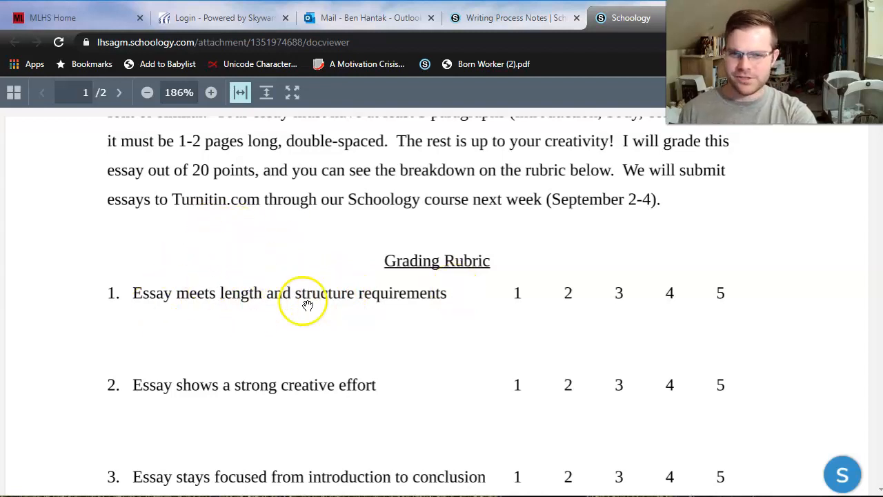
pyautogui.moveTo(236, 274)
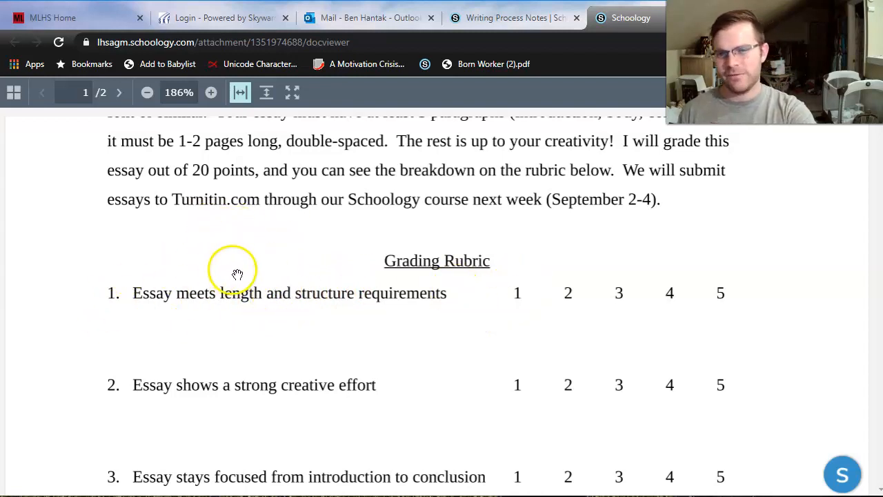
pyautogui.scroll(-3)
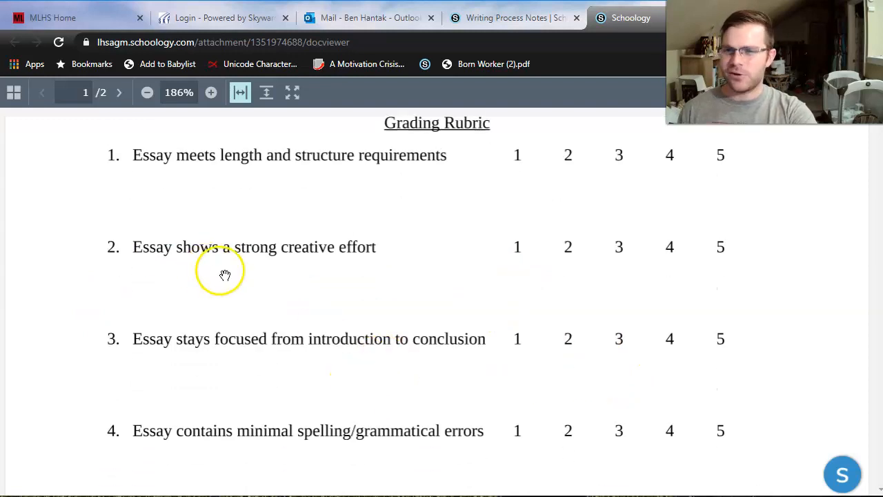
pyautogui.moveTo(402, 264)
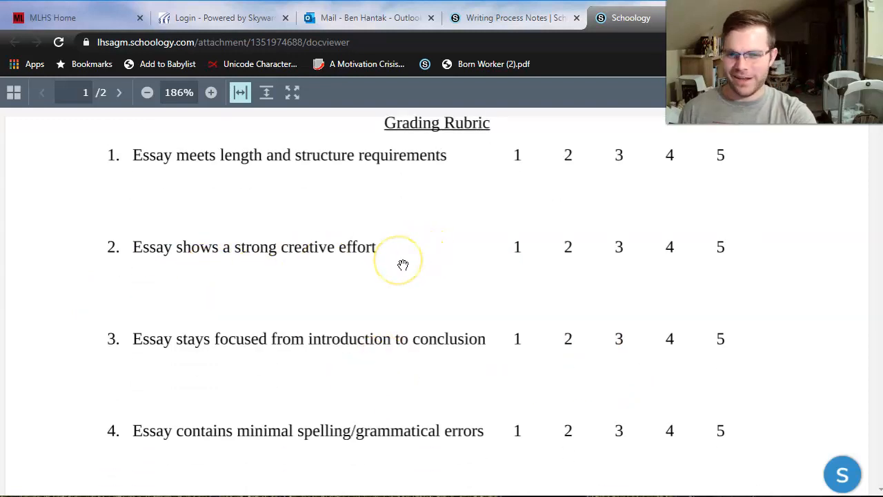
pyautogui.moveTo(390, 274)
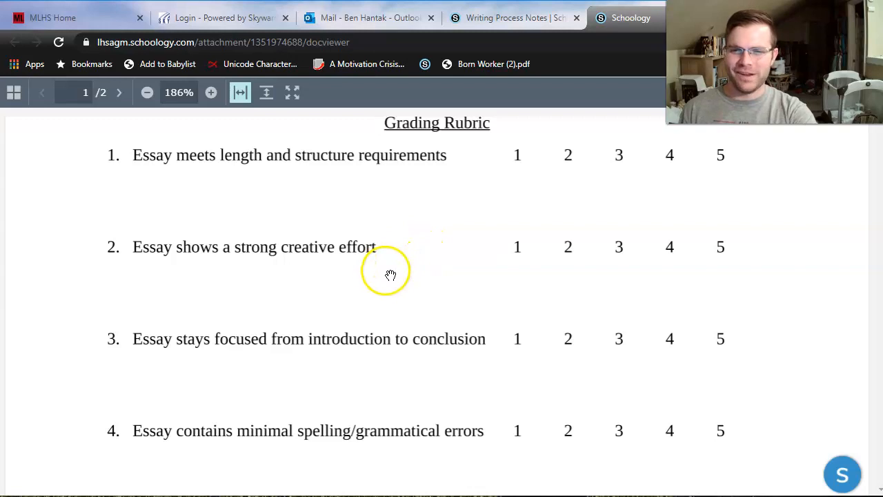
pyautogui.moveTo(338, 264)
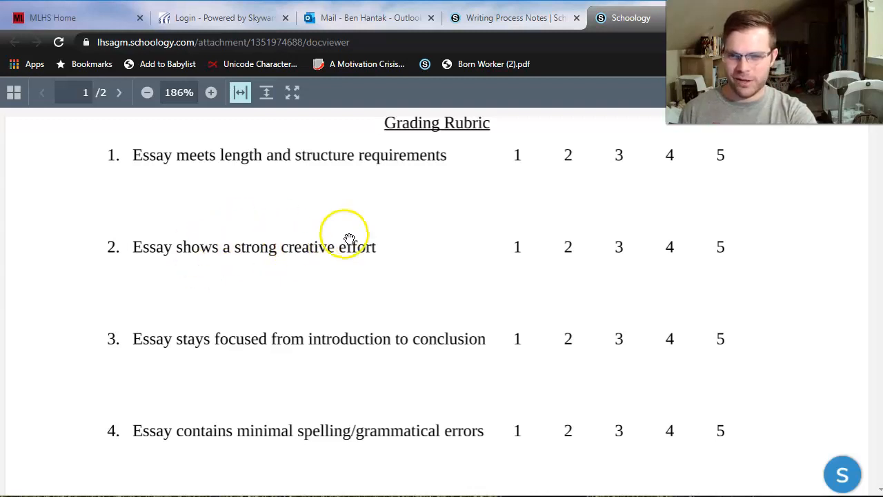
pyautogui.moveTo(186, 399)
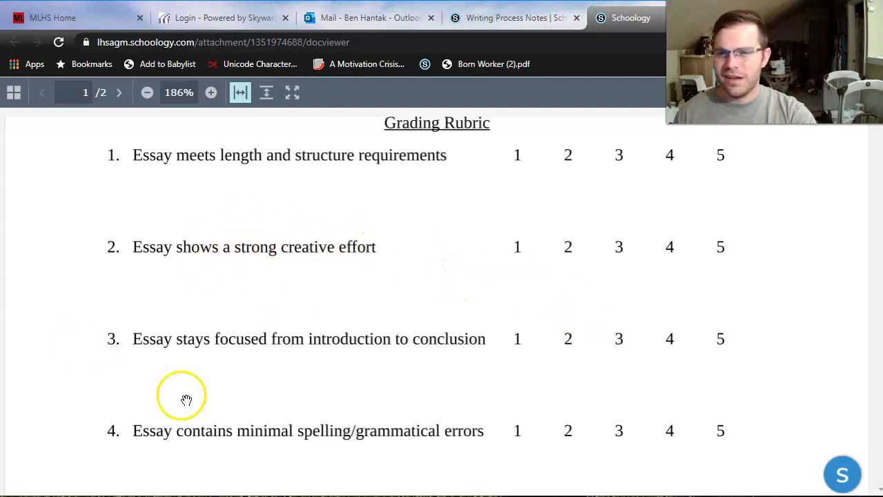
pyautogui.moveTo(409, 338)
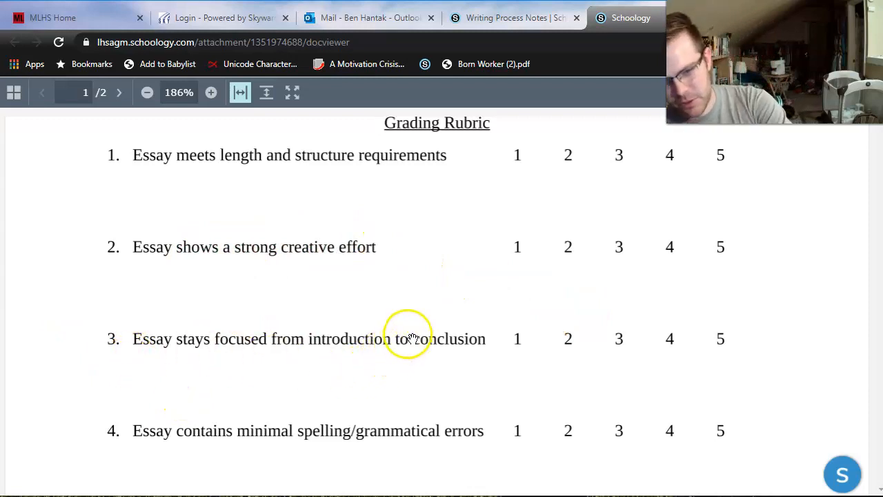
pyautogui.moveTo(518, 349)
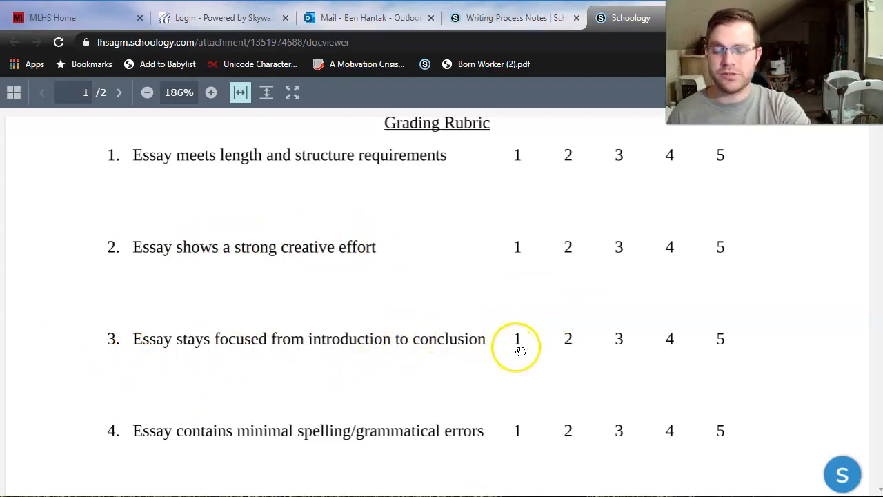
pyautogui.moveTo(619, 328)
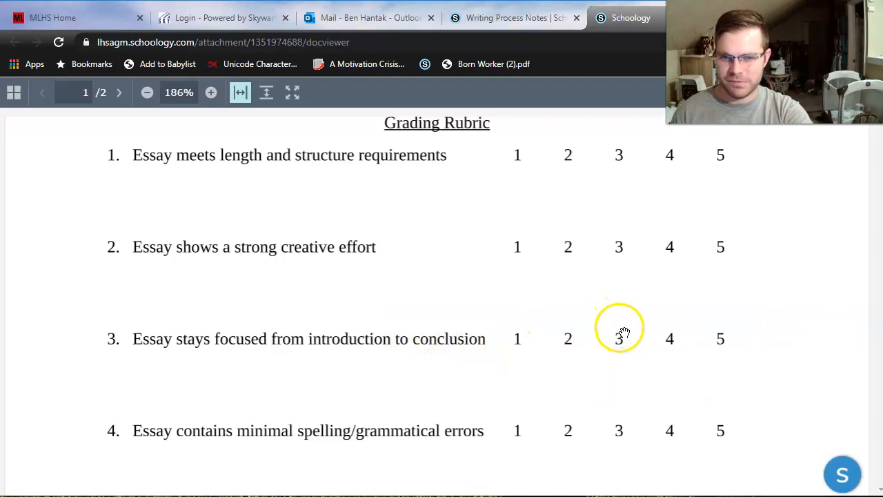
pyautogui.moveTo(740, 349)
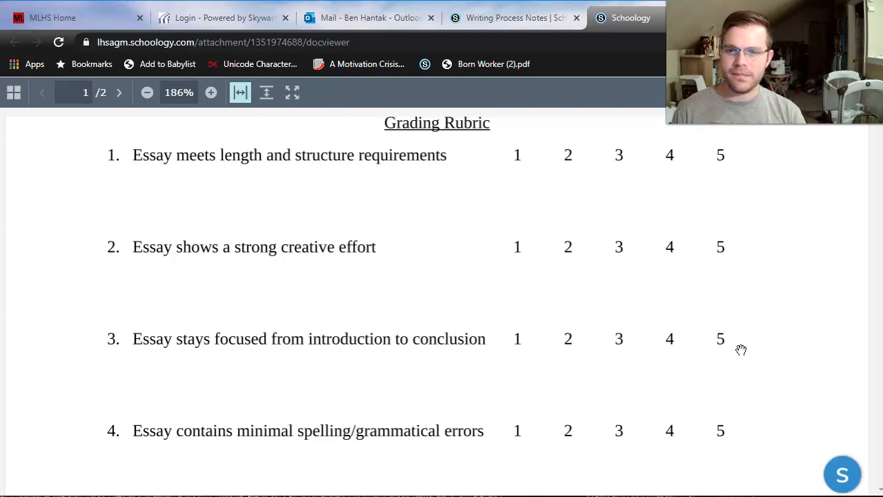
pyautogui.moveTo(218, 463)
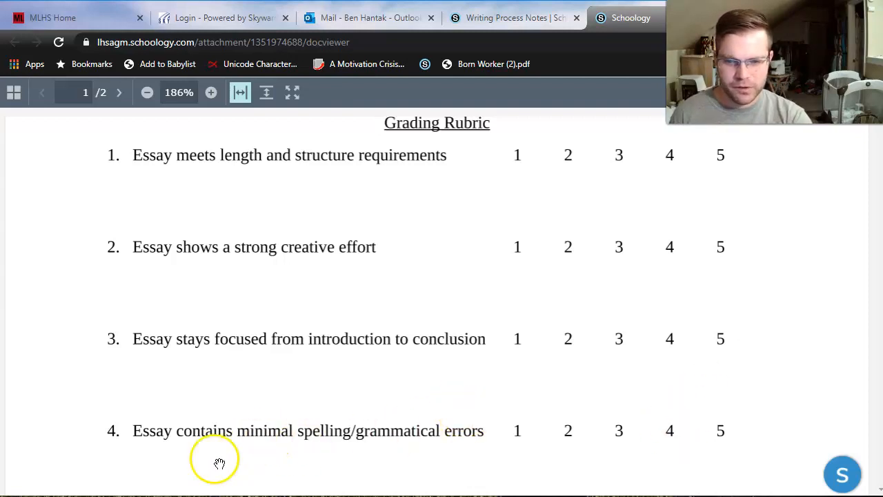
pyautogui.moveTo(303, 404)
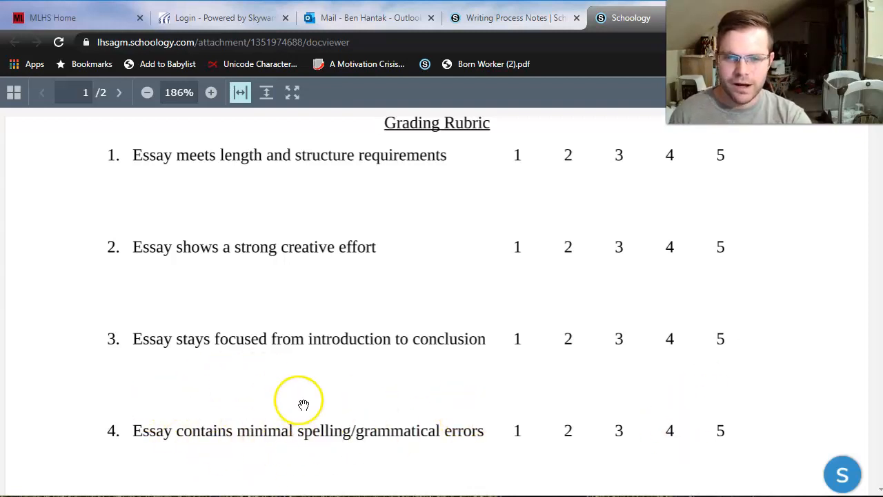
pyautogui.moveTo(336, 447)
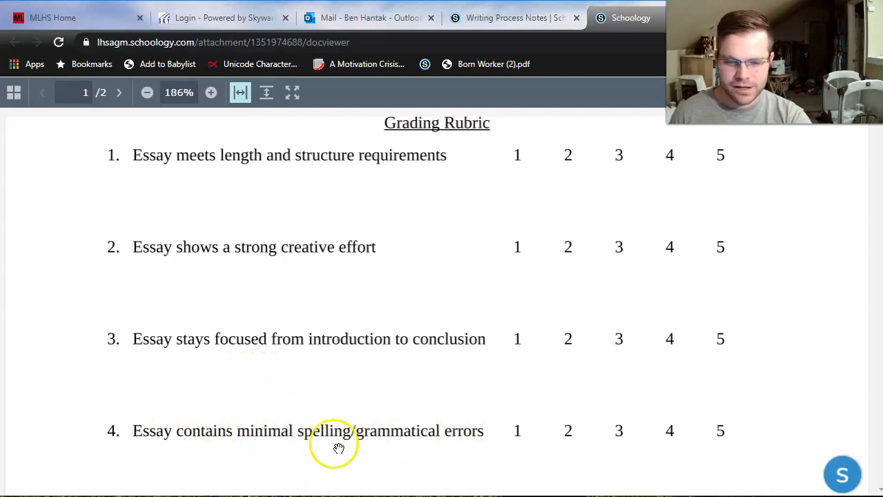
pyautogui.moveTo(426, 448)
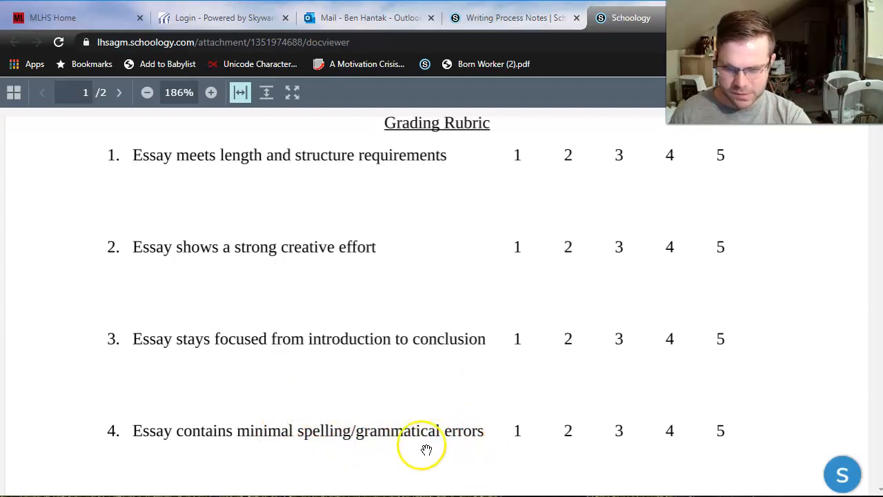
pyautogui.moveTo(473, 436)
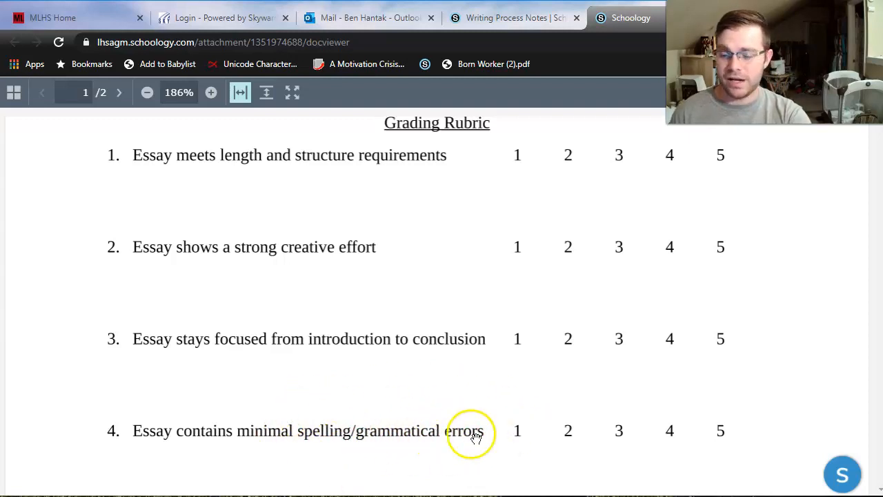
pyautogui.moveTo(621, 405)
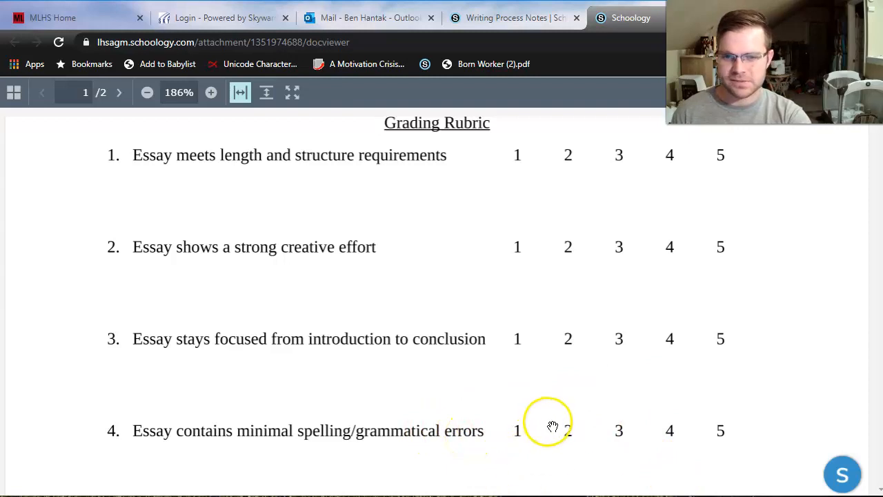
pyautogui.click(119, 92)
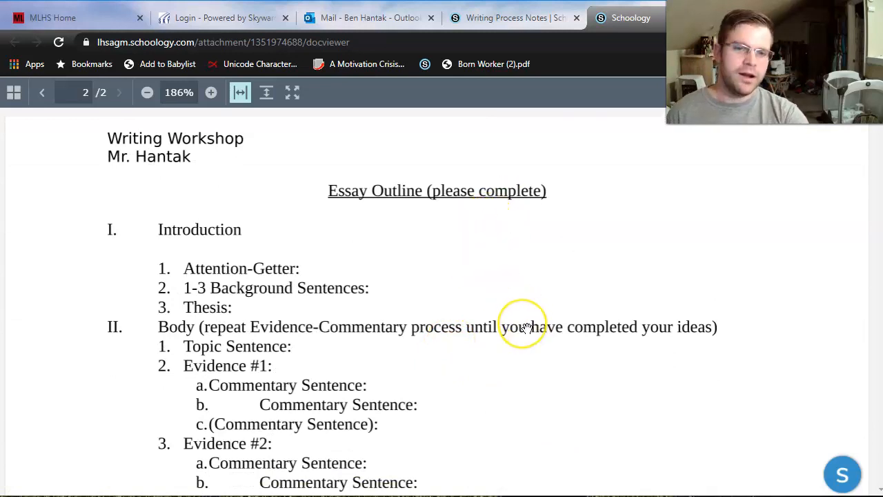
pyautogui.moveTo(528, 327)
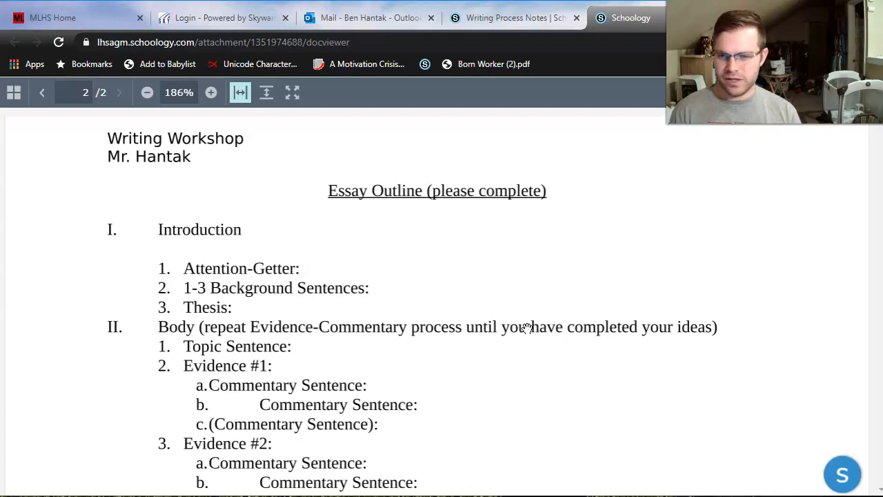
pyautogui.moveTo(877, 279)
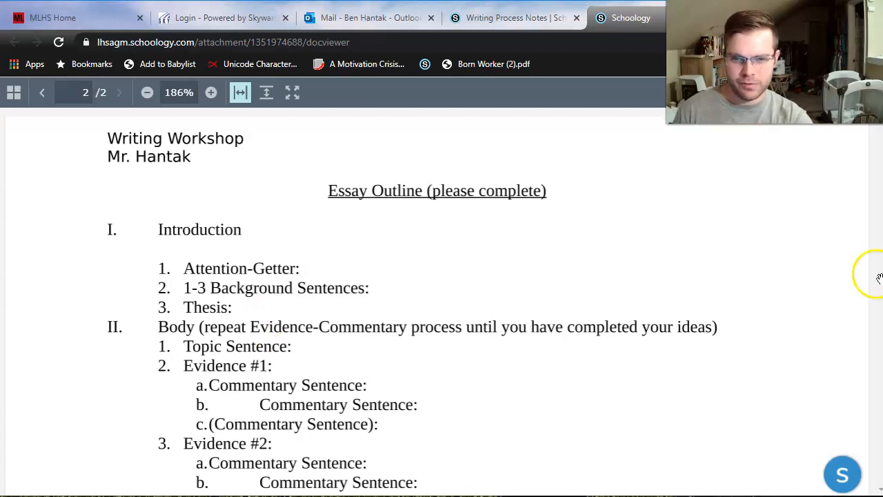
pyautogui.moveTo(381, 210)
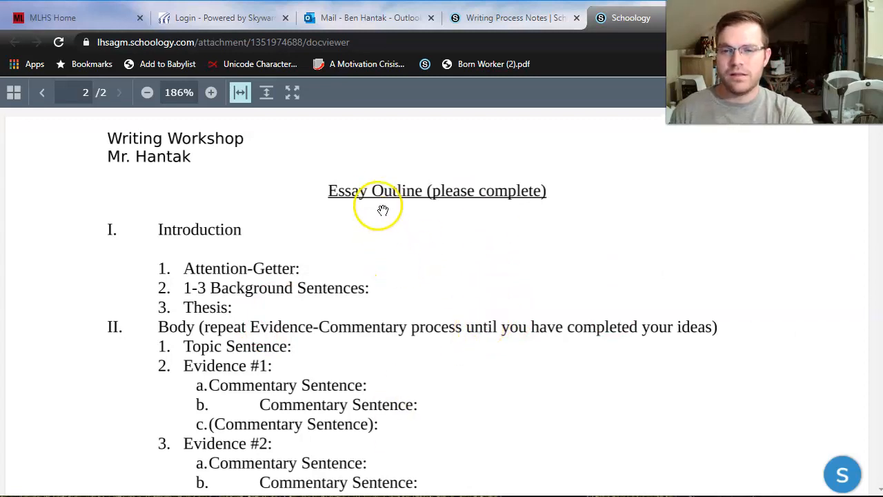
pyautogui.moveTo(399, 195)
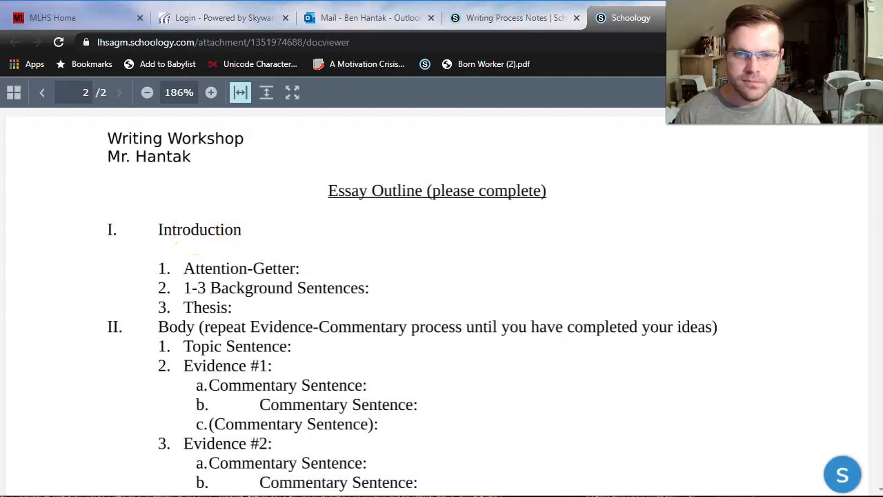
pyautogui.moveTo(281, 311)
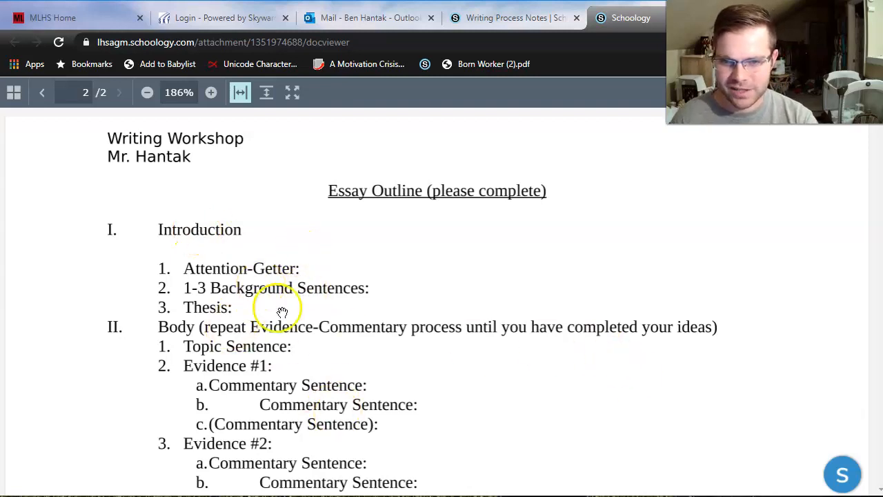
pyautogui.moveTo(308, 314)
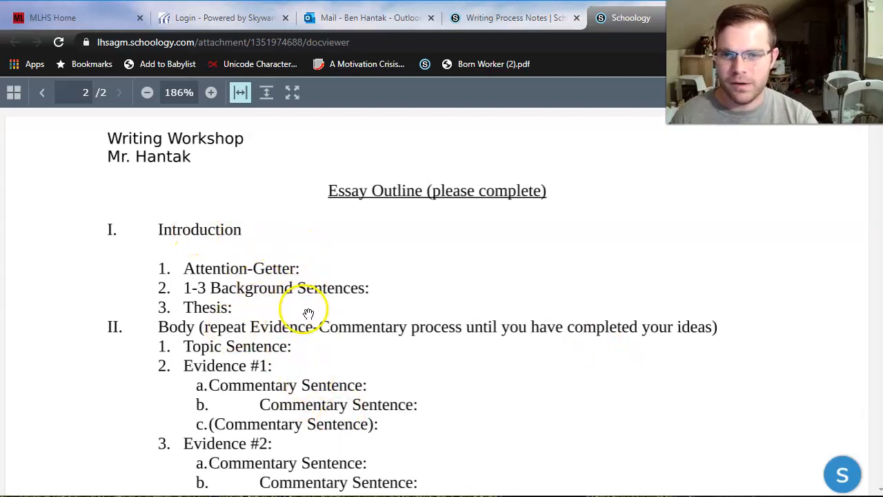
pyautogui.moveTo(347, 344)
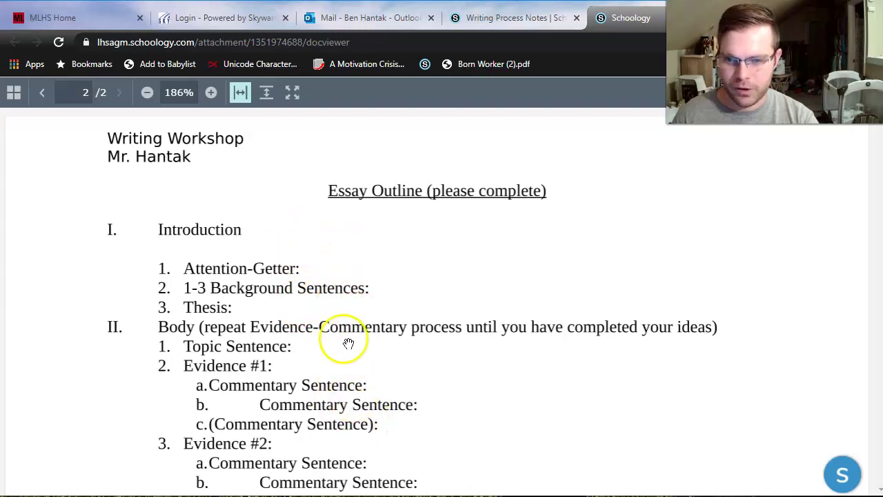
pyautogui.moveTo(533, 264)
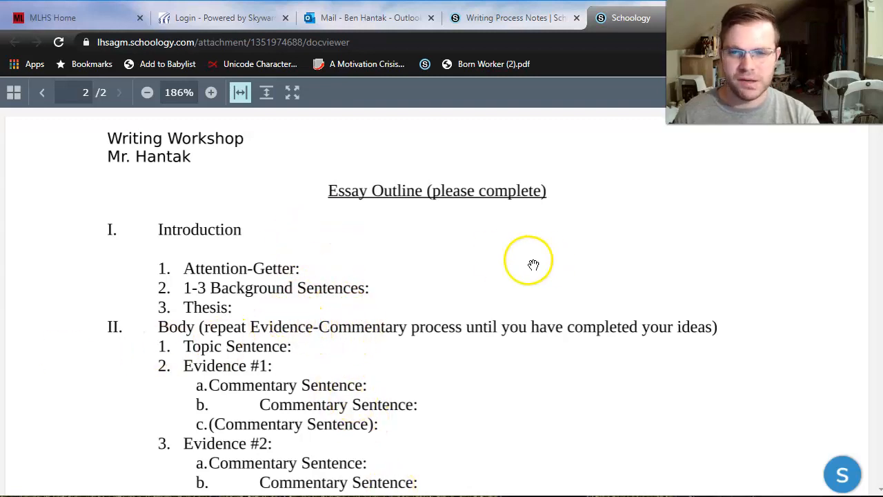
pyautogui.moveTo(338, 341)
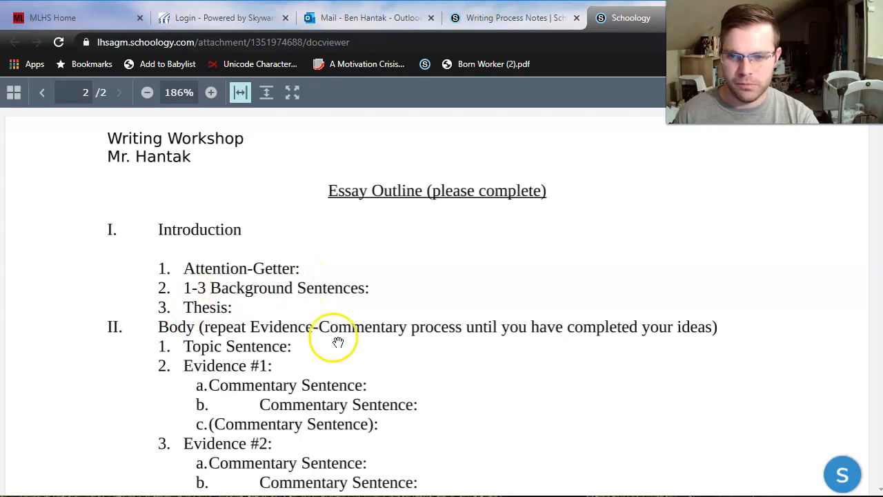
pyautogui.moveTo(333, 487)
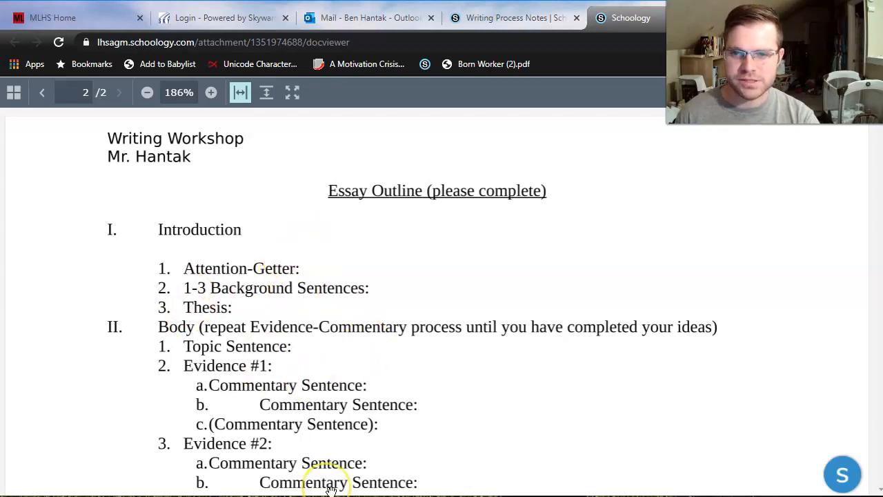
pyautogui.moveTo(305, 343)
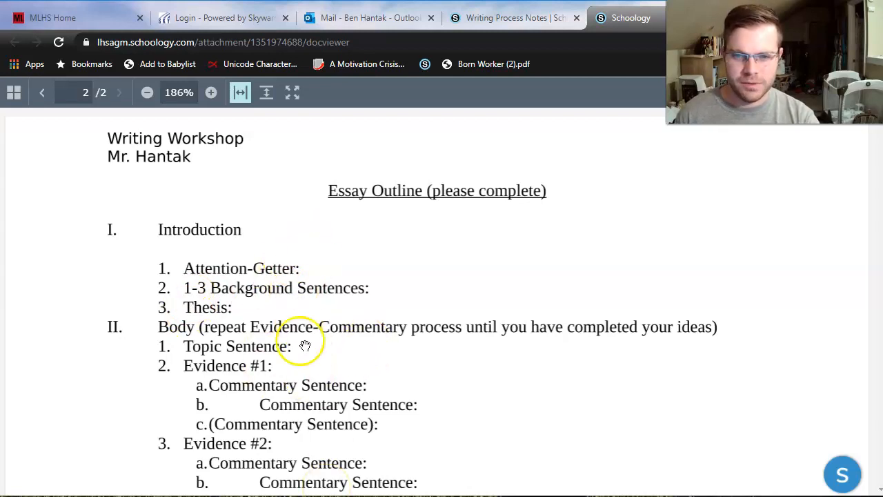
pyautogui.moveTo(383, 462)
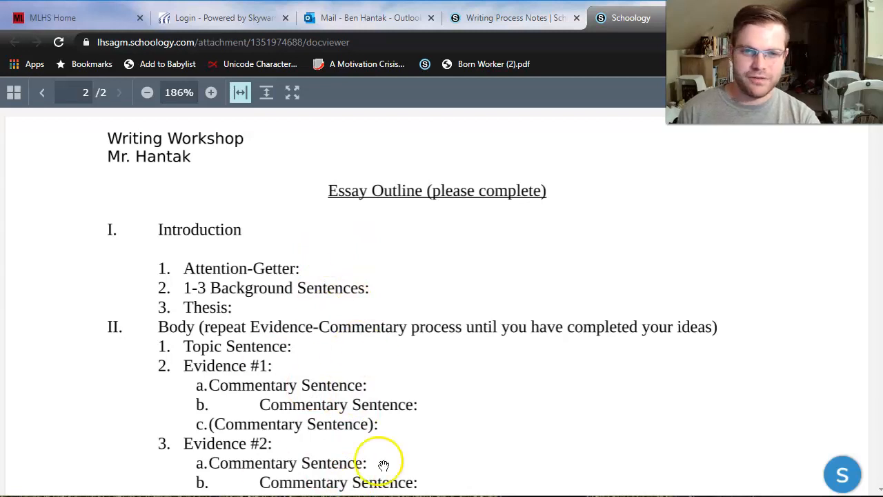
pyautogui.moveTo(747, 306)
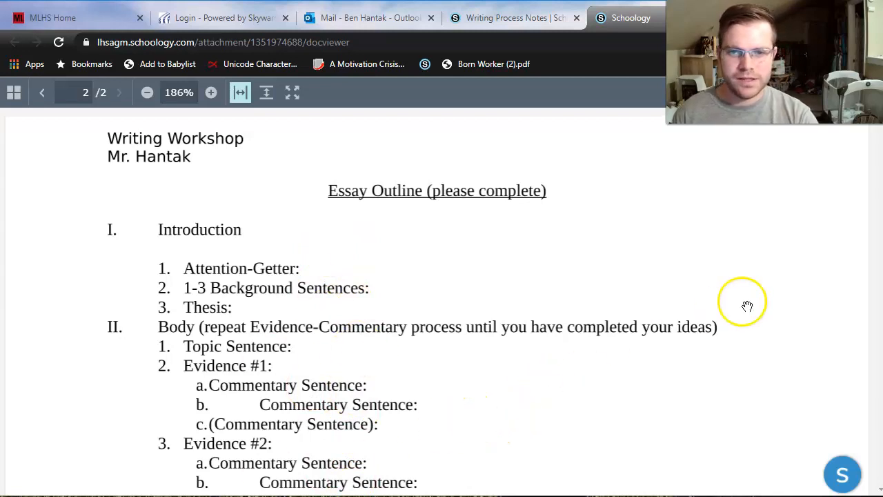
pyautogui.moveTo(255, 240)
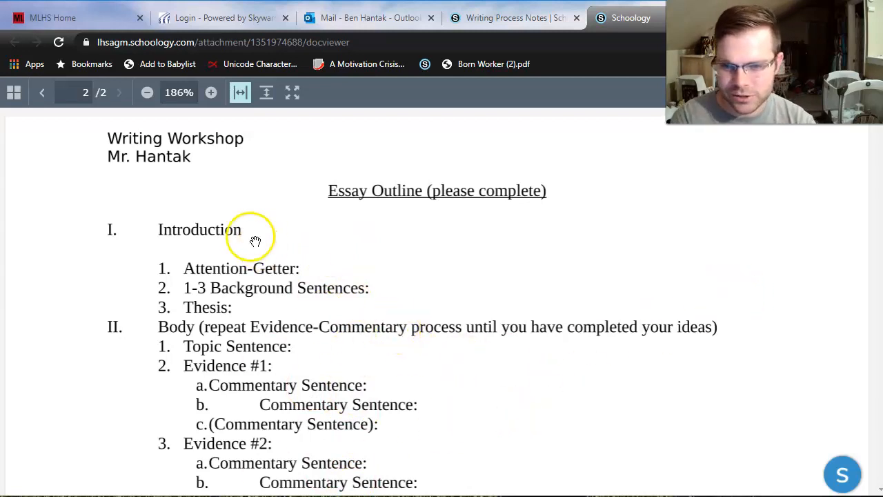
pyautogui.moveTo(181, 285)
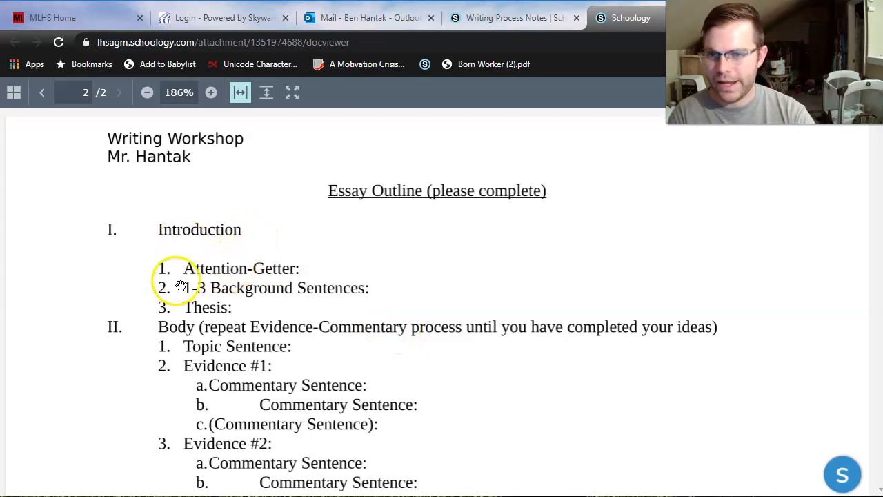
pyautogui.moveTo(300, 269)
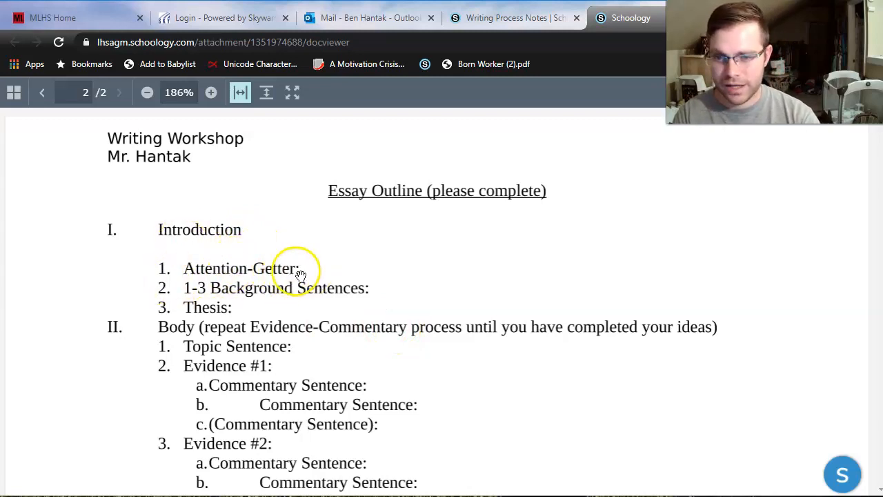
pyautogui.moveTo(322, 283)
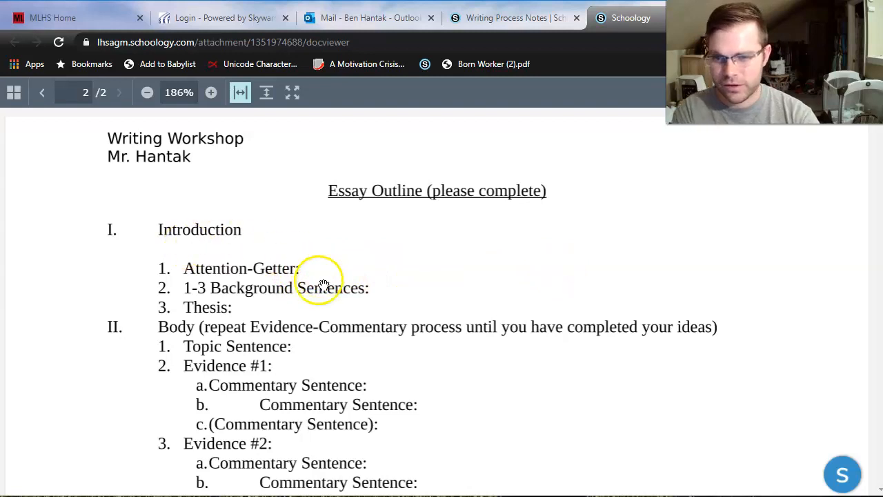
pyautogui.moveTo(445, 298)
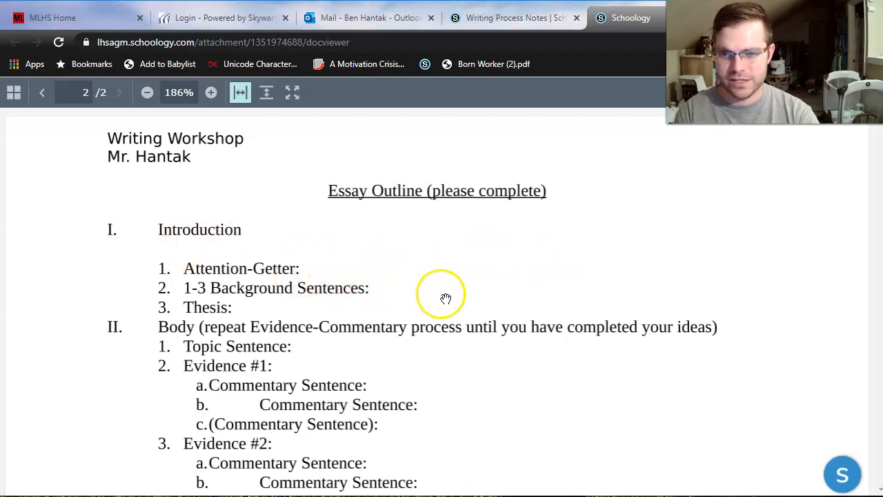
pyautogui.click(41, 91)
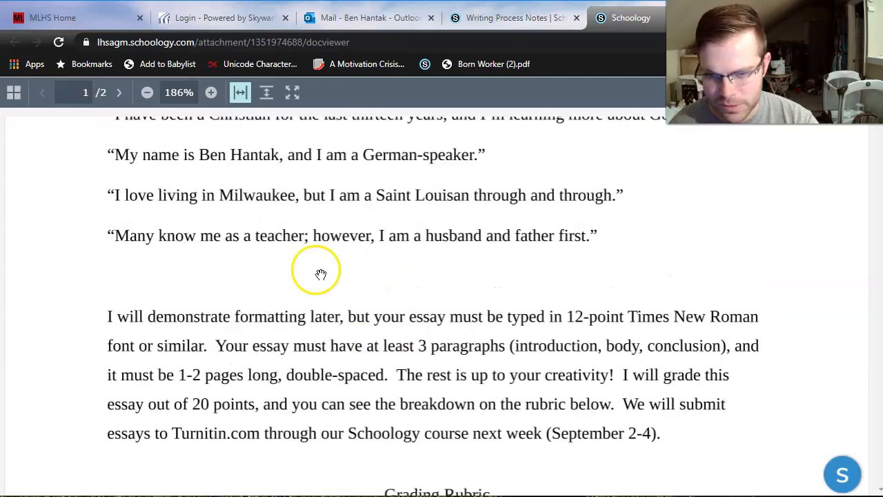
pyautogui.scroll(3)
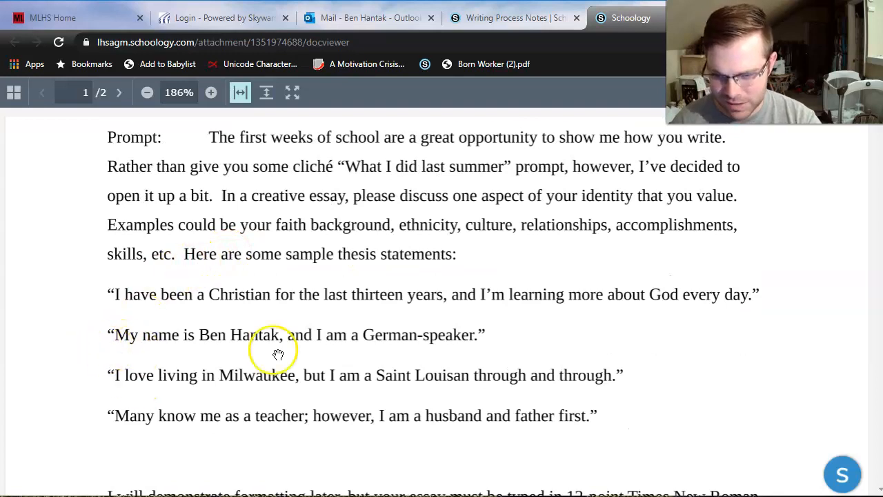
pyautogui.scroll(-3)
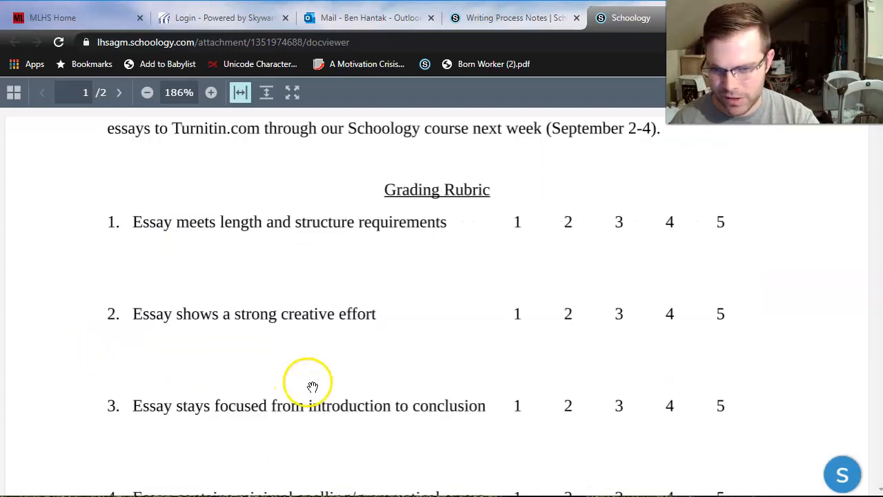
pyautogui.click(119, 93)
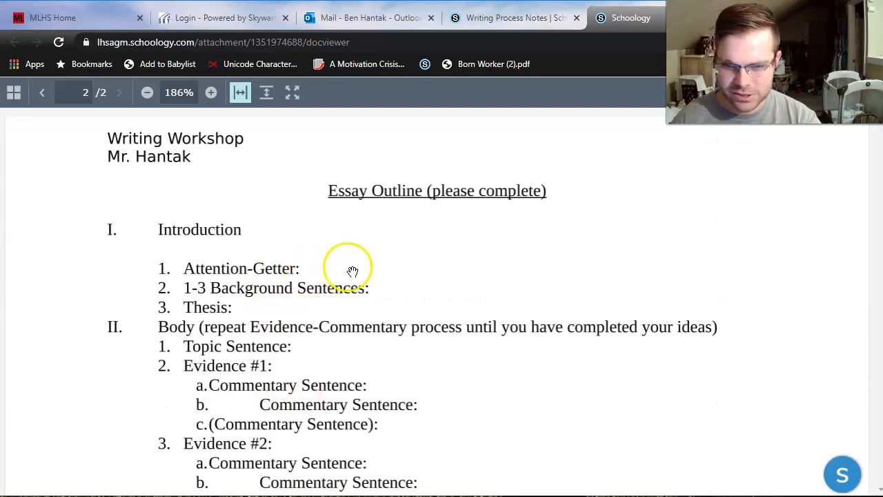
pyautogui.moveTo(320, 276)
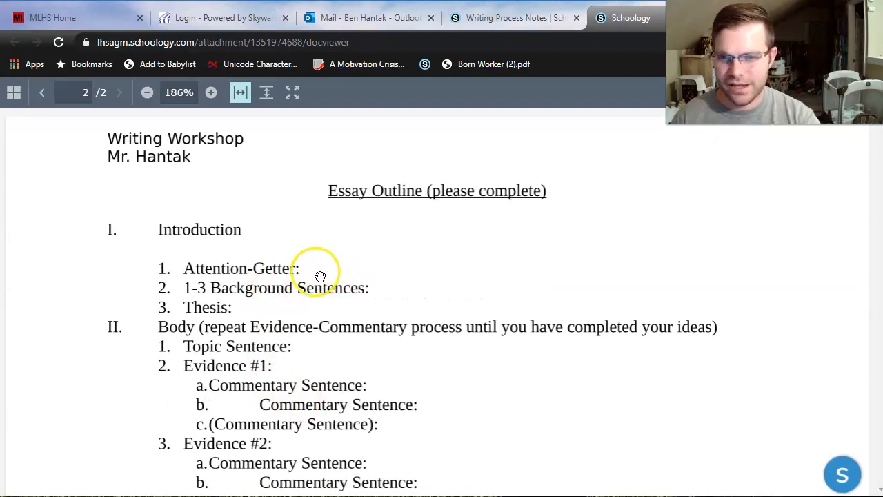
pyautogui.moveTo(474, 272)
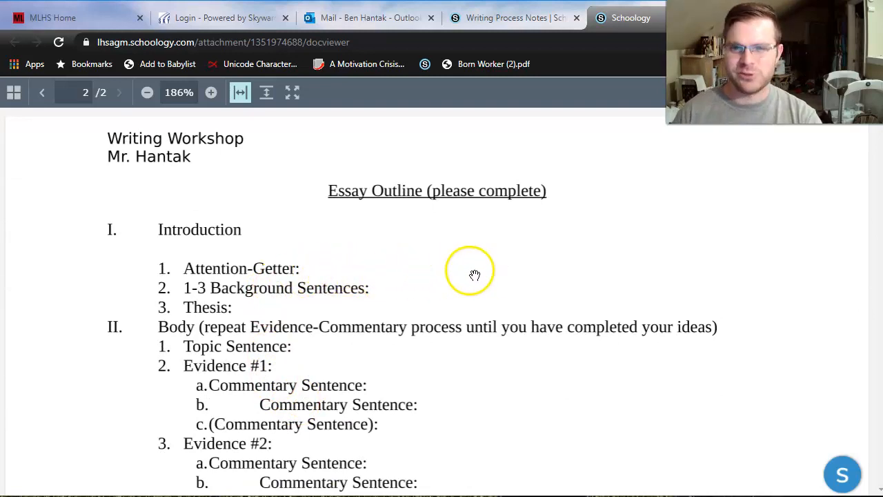
pyautogui.moveTo(475, 275)
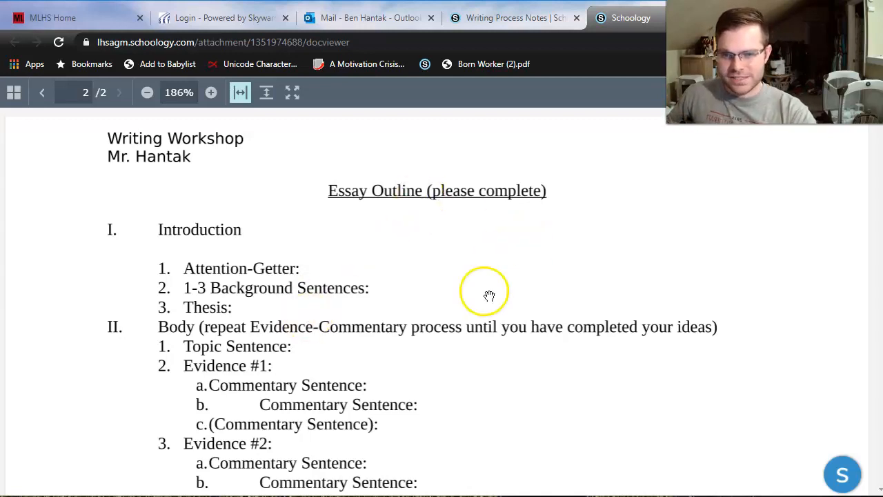
pyautogui.moveTo(197, 290)
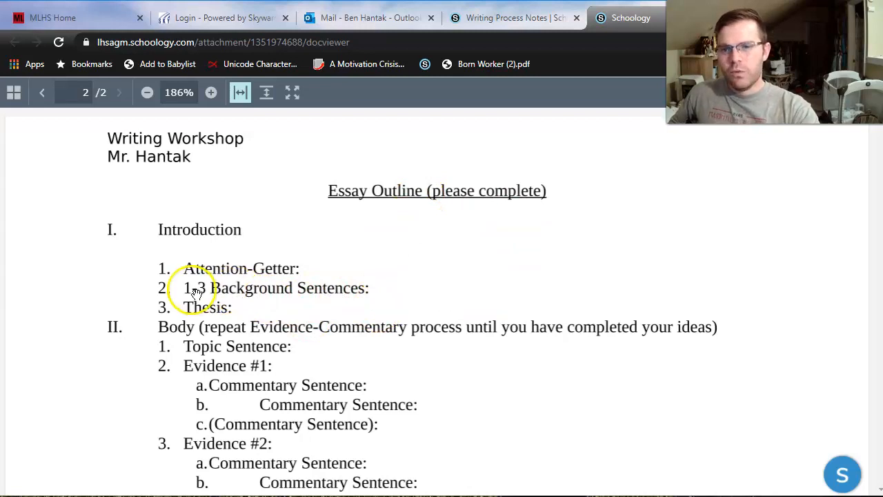
pyautogui.moveTo(276, 289)
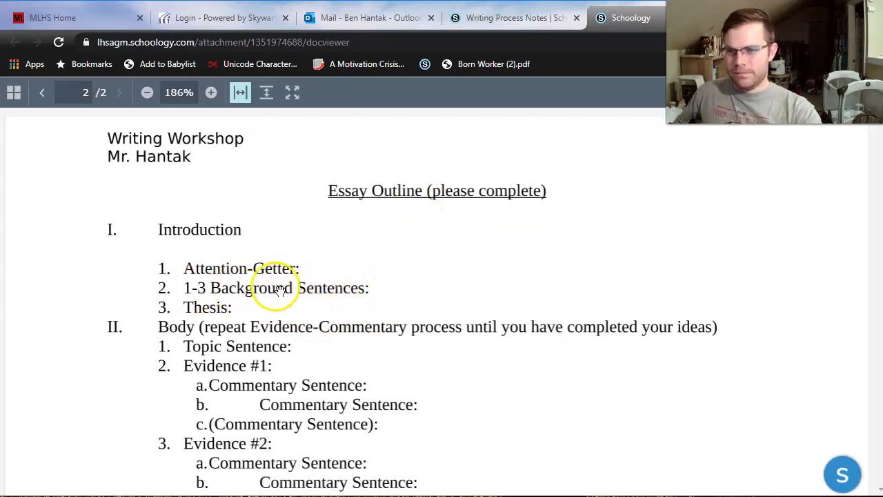
pyautogui.moveTo(431, 269)
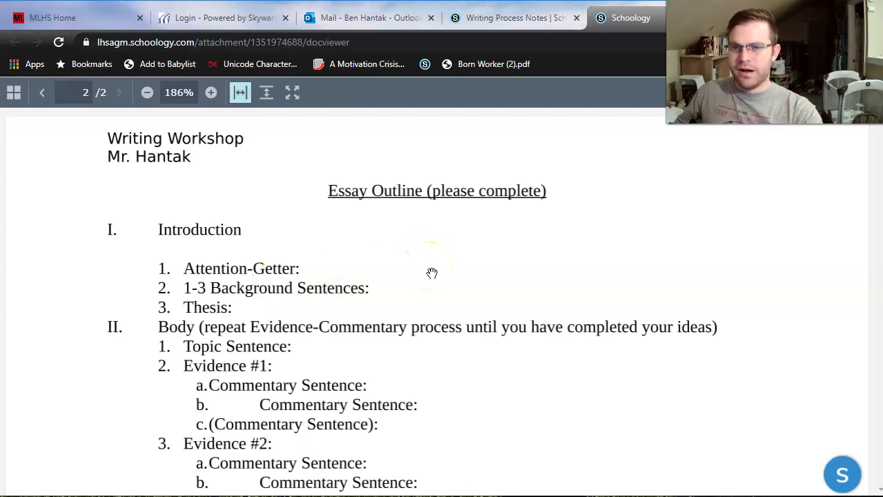
pyautogui.moveTo(293, 305)
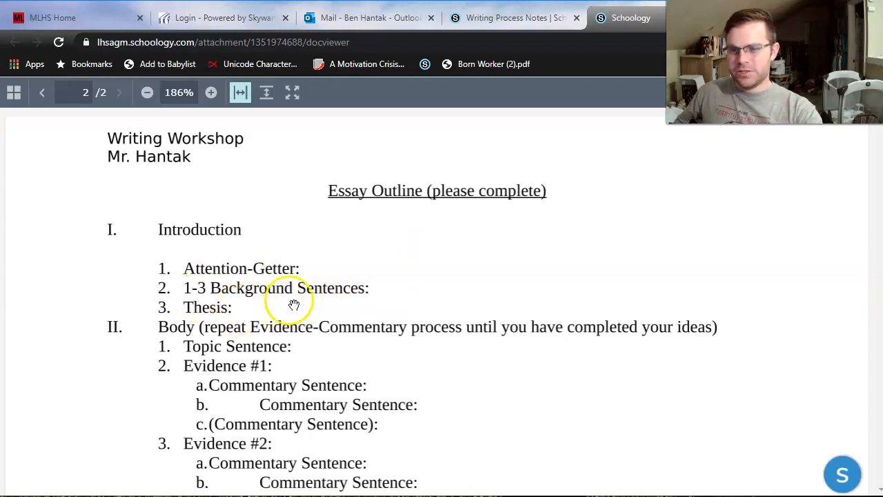
pyautogui.moveTo(302, 296)
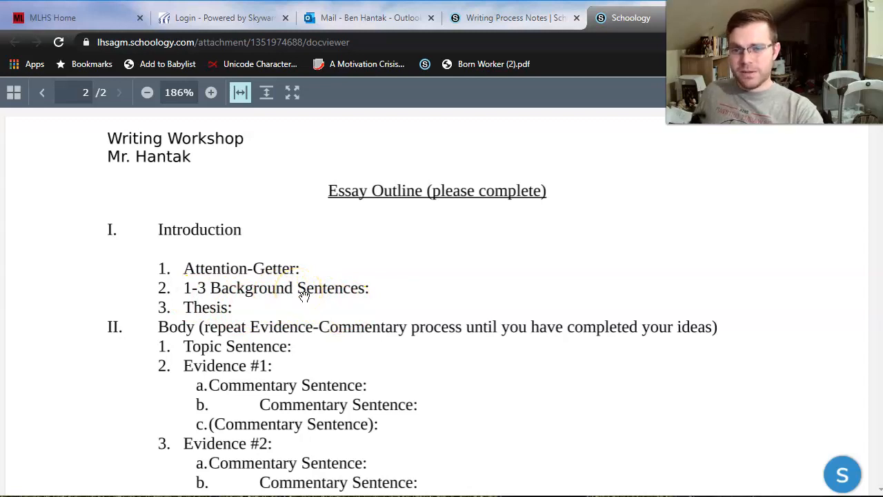
pyautogui.moveTo(356, 291)
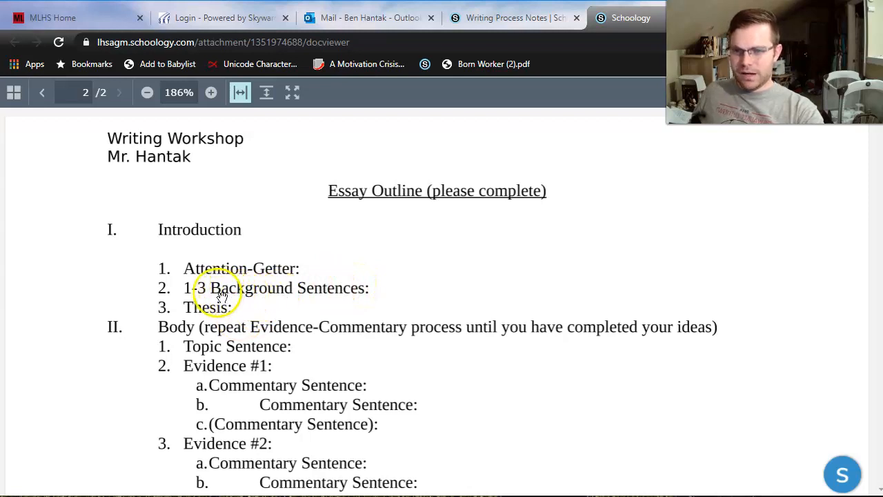
pyautogui.moveTo(357, 299)
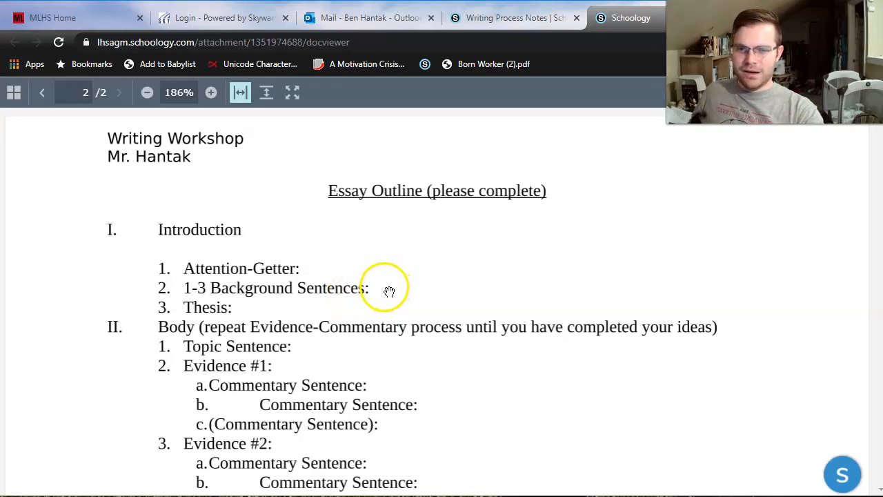
pyautogui.moveTo(378, 295)
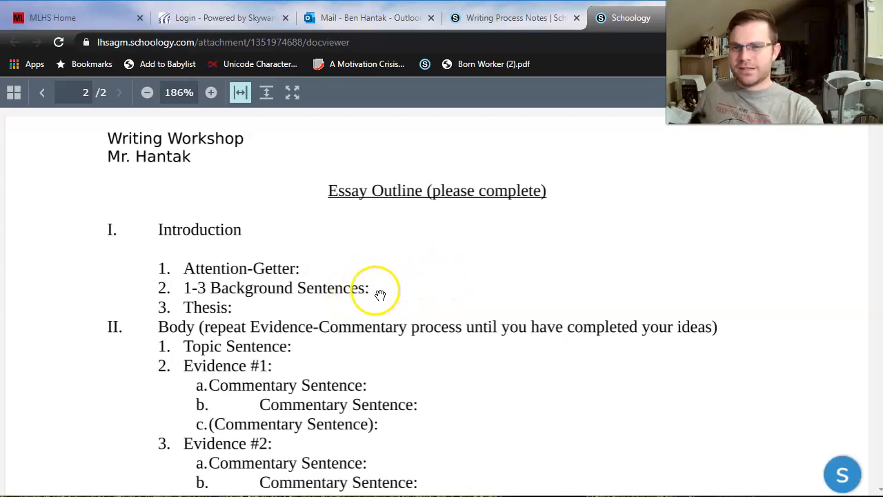
pyautogui.moveTo(446, 282)
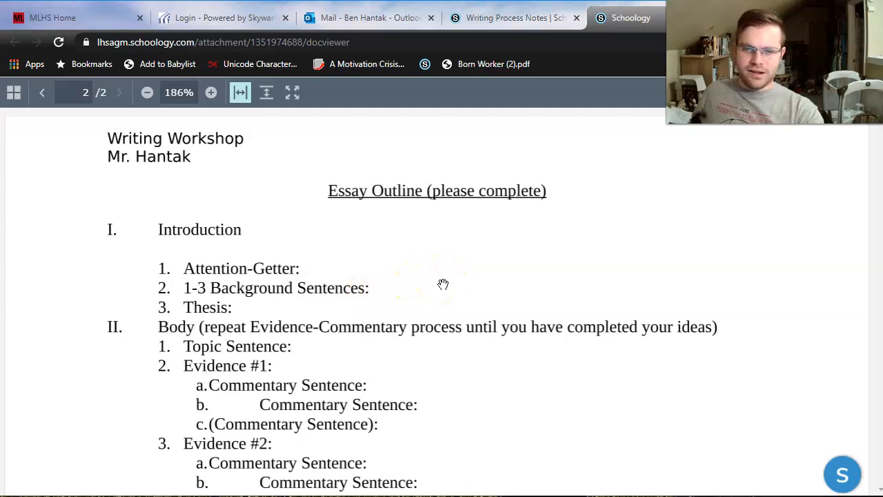
pyautogui.moveTo(440, 284)
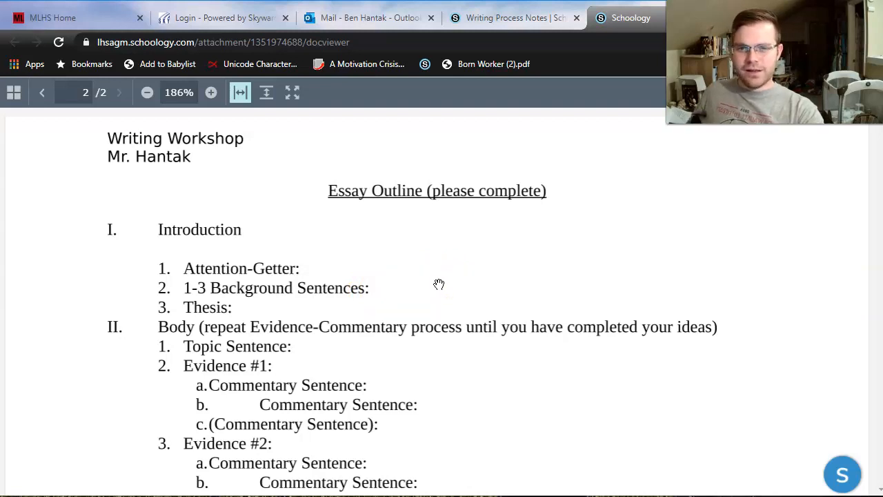
pyautogui.moveTo(414, 289)
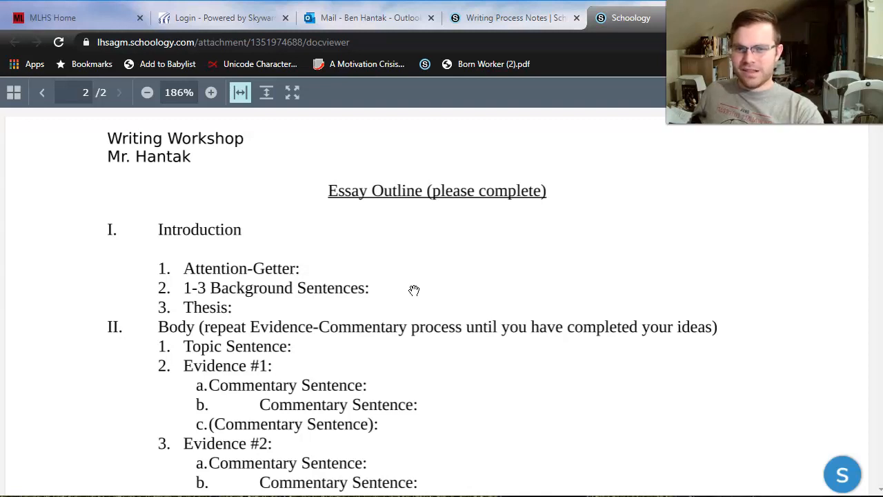
pyautogui.moveTo(76, 343)
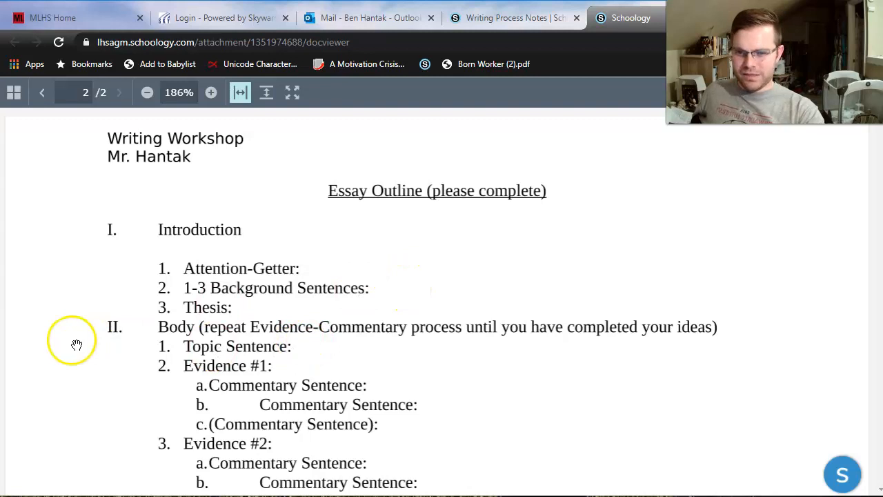
pyautogui.moveTo(356, 314)
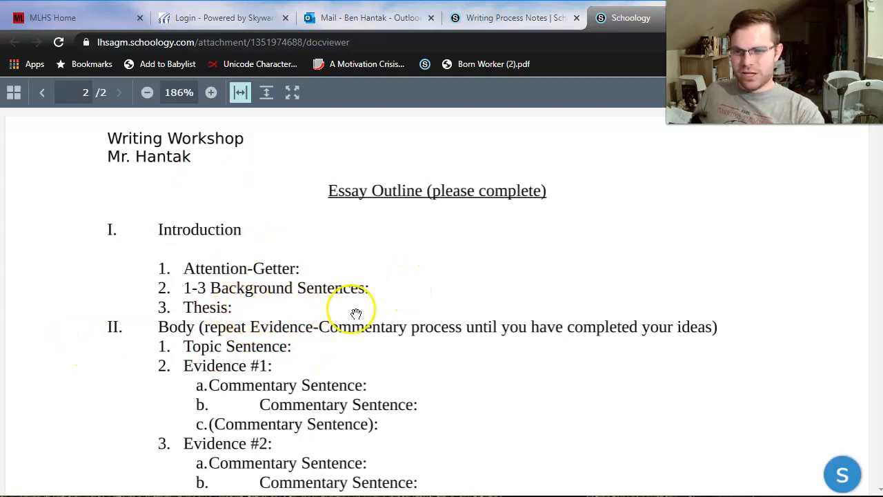
pyautogui.moveTo(338, 312)
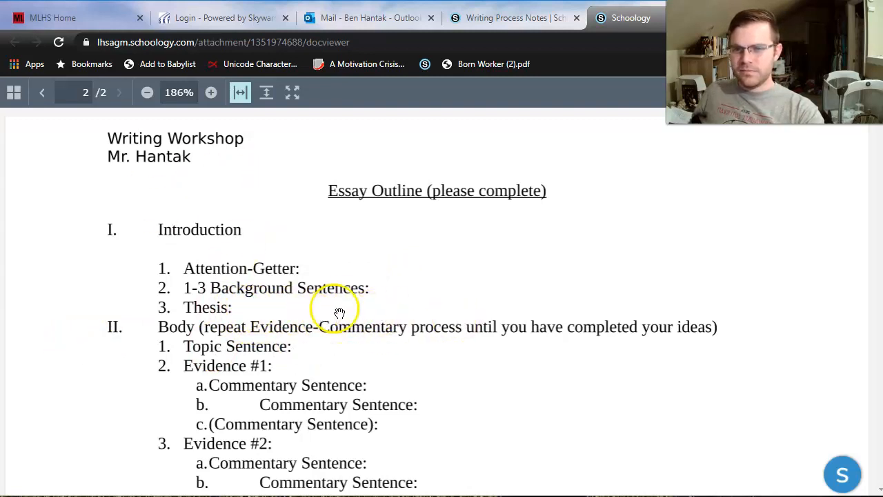
pyautogui.moveTo(200, 326)
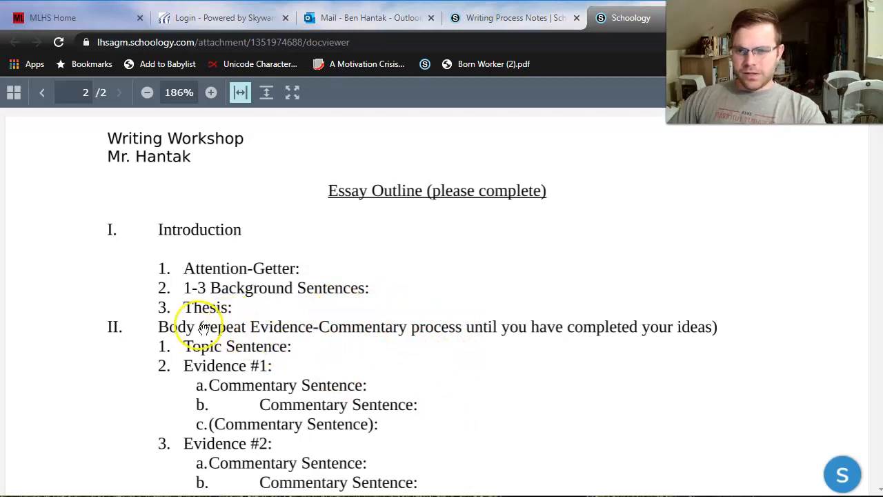
pyautogui.moveTo(296, 324)
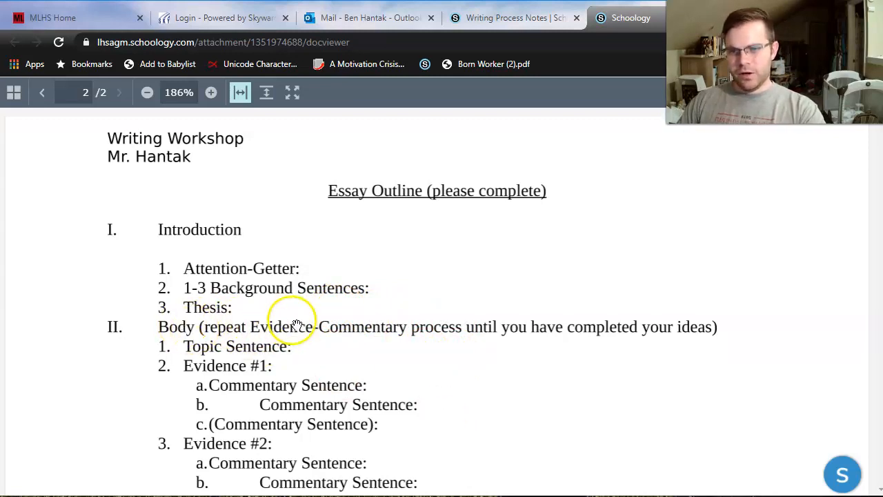
pyautogui.moveTo(534, 313)
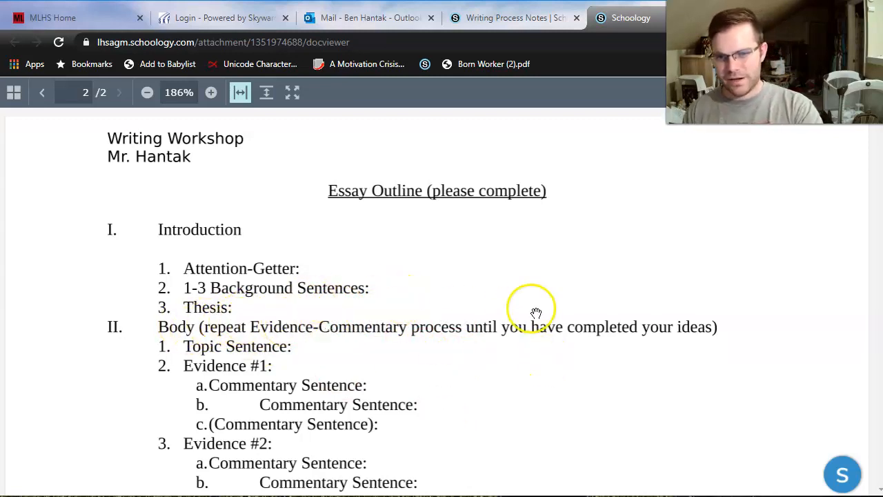
pyautogui.moveTo(563, 457)
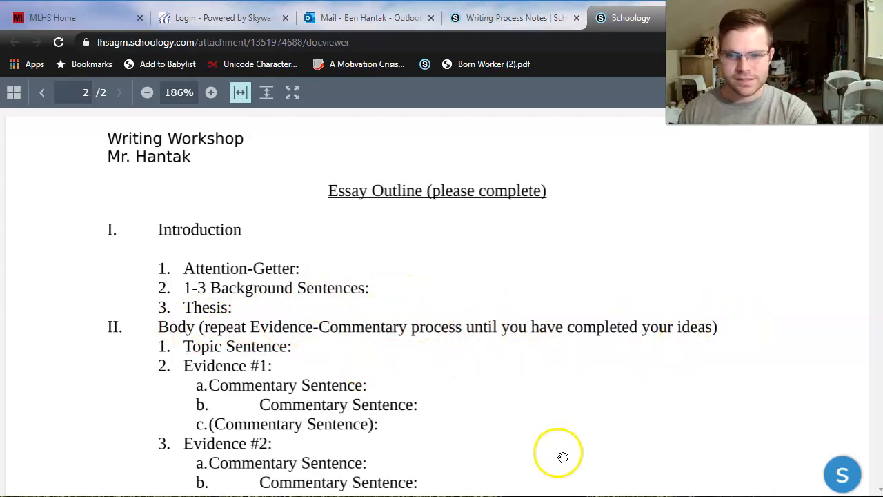
# Scroll to show the outline's Body, with two evidence-commentary sets, and Conclusion
pyautogui.scroll(-3)
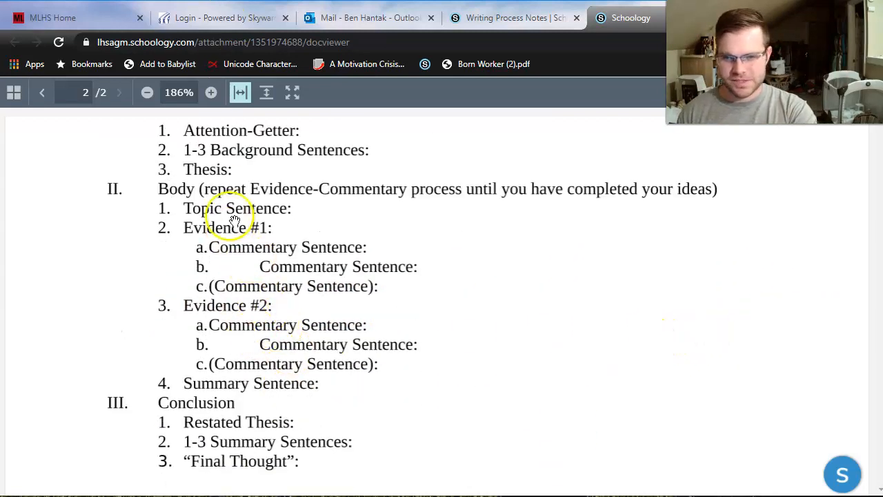
pyautogui.moveTo(249, 238)
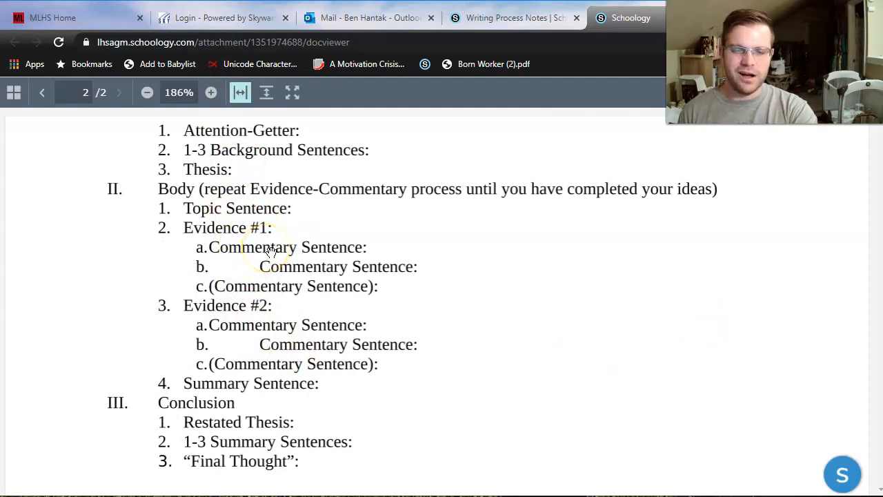
pyautogui.moveTo(519, 212)
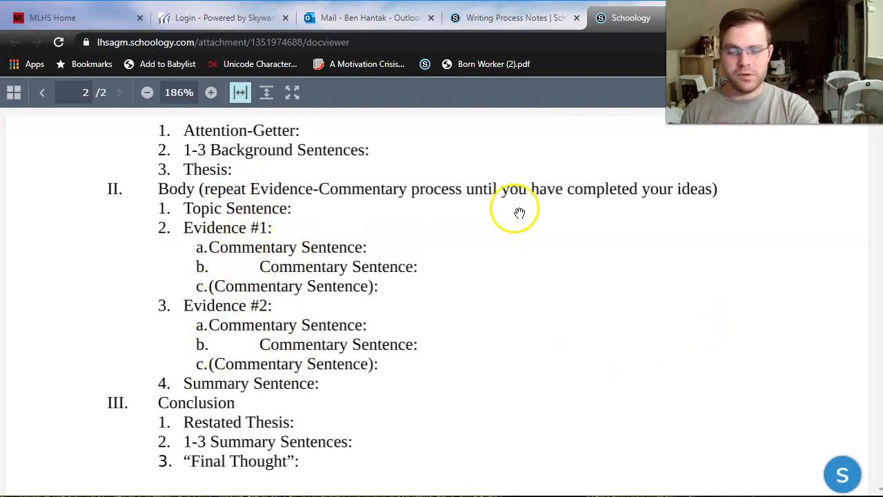
pyautogui.moveTo(261, 208)
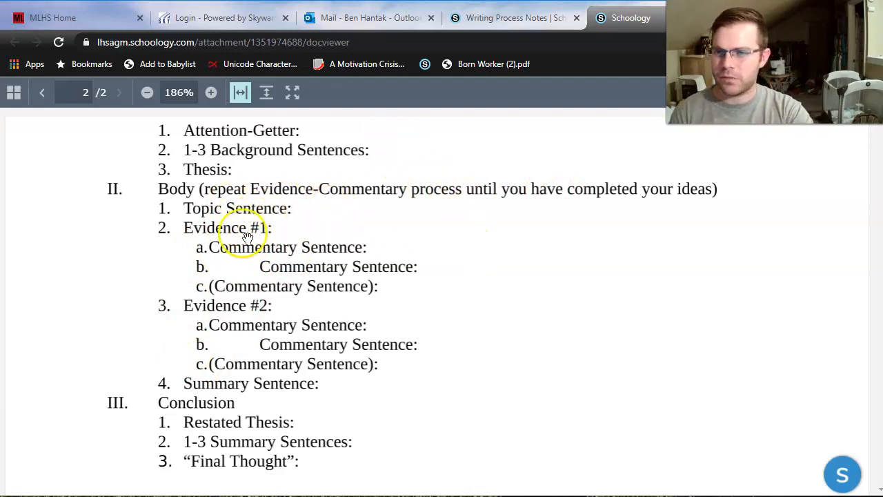
pyautogui.moveTo(310, 208)
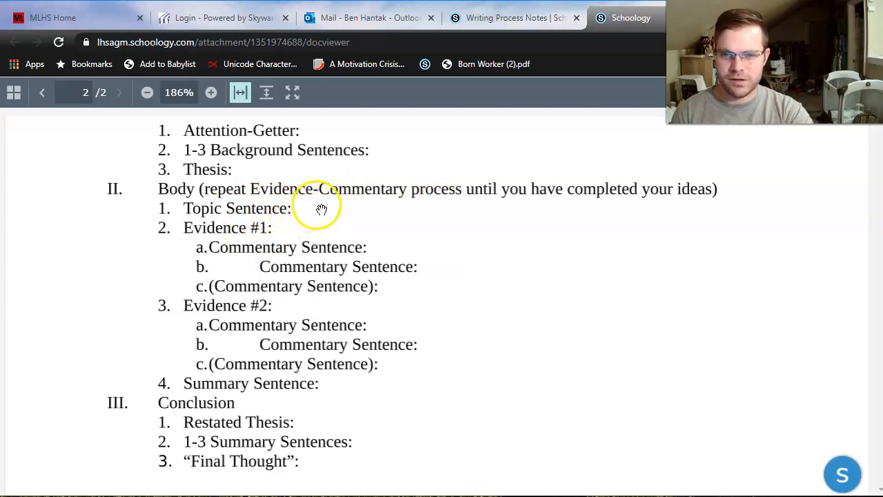
pyautogui.moveTo(364, 172)
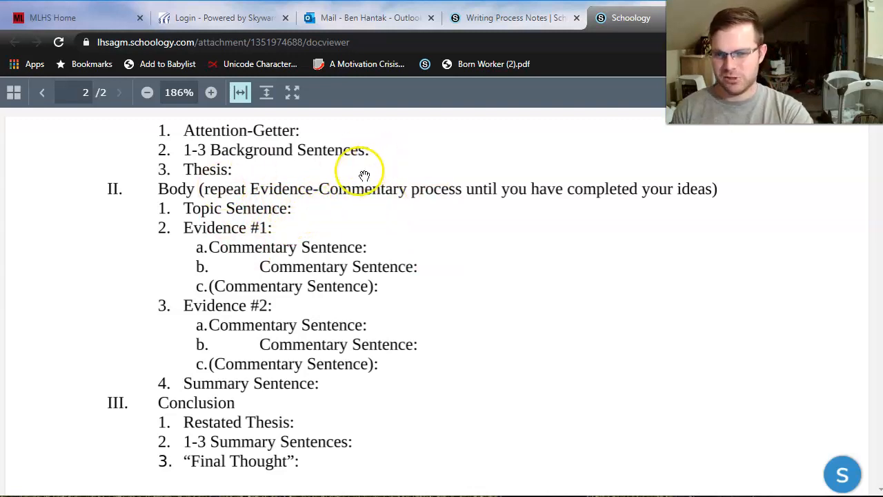
pyautogui.moveTo(322, 204)
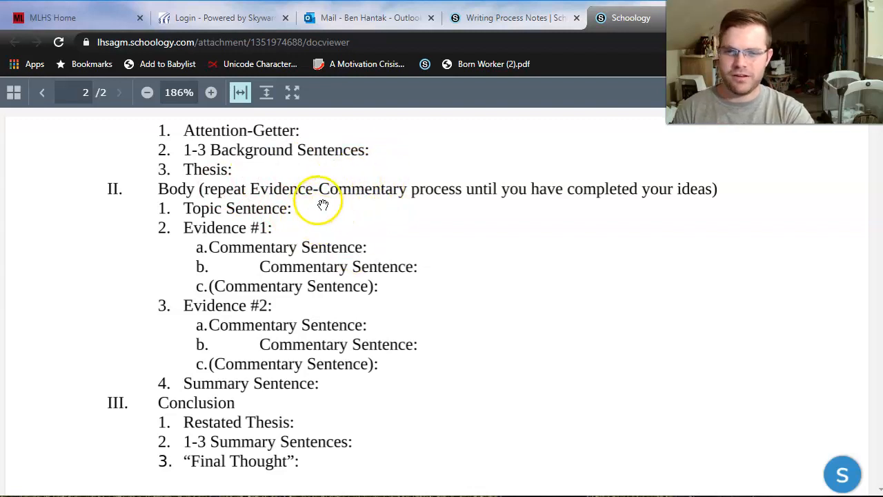
pyautogui.moveTo(242, 232)
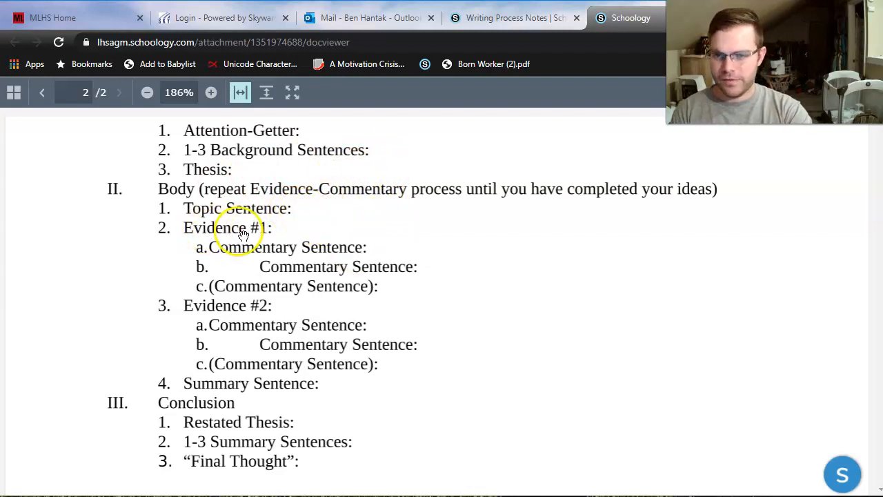
pyautogui.moveTo(266, 232)
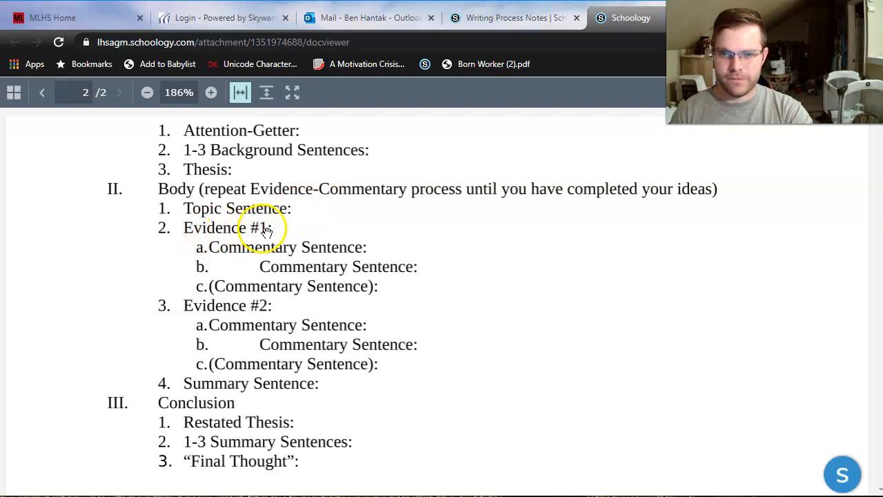
pyautogui.moveTo(266, 228)
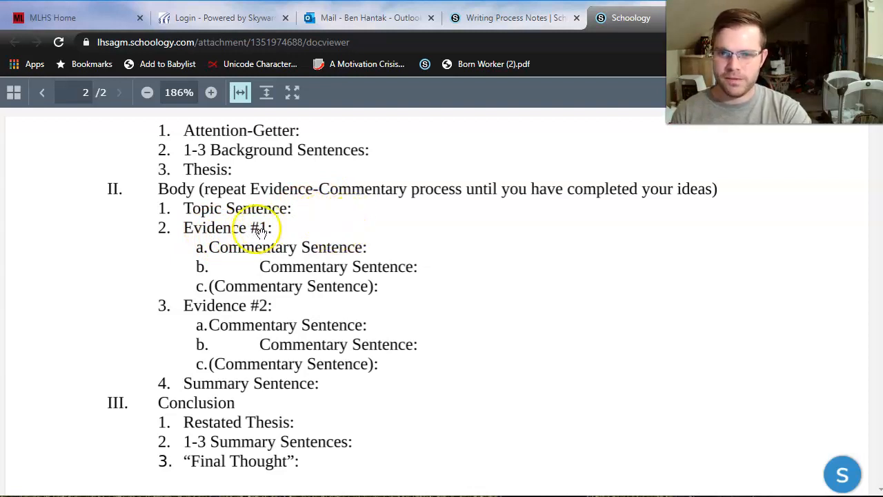
pyautogui.moveTo(345, 218)
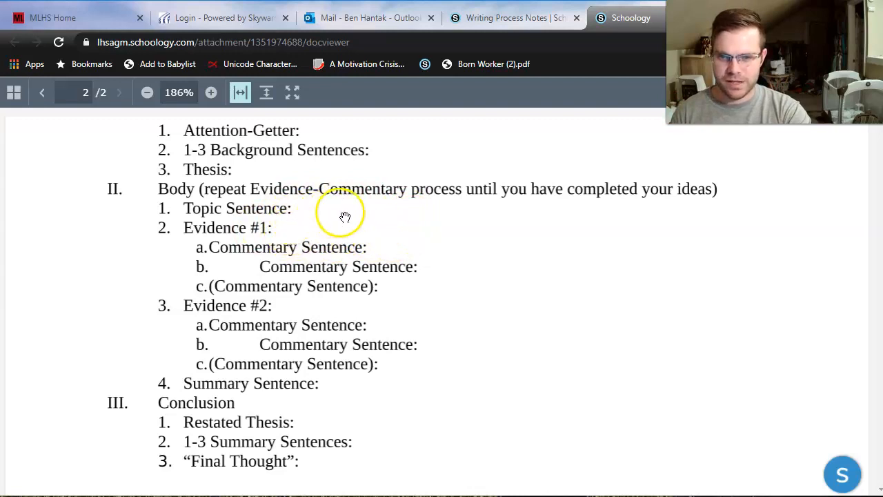
pyautogui.moveTo(307, 228)
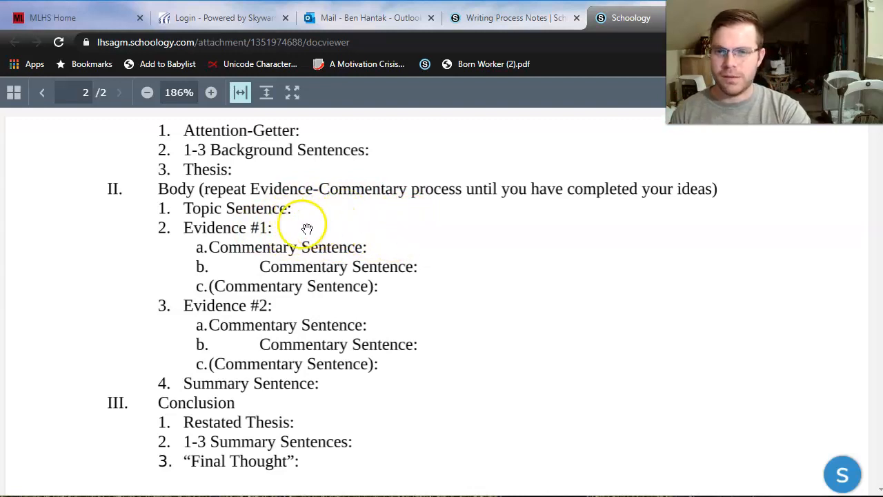
pyautogui.moveTo(396, 209)
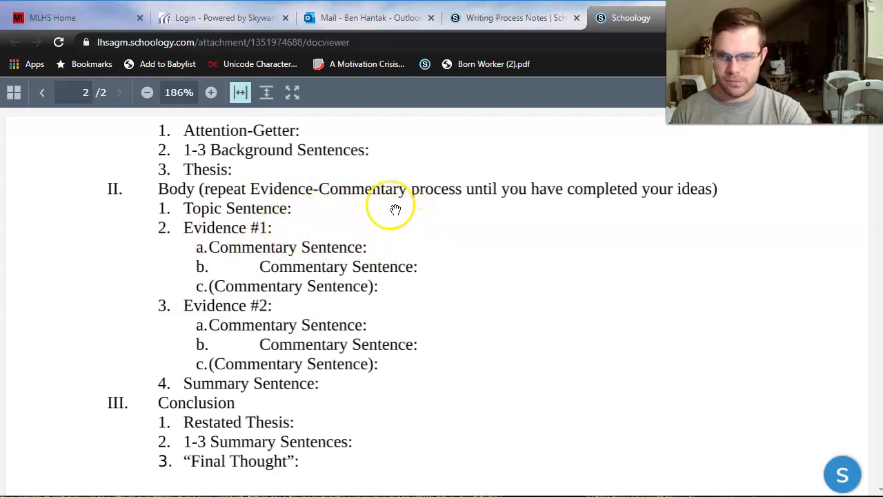
pyautogui.moveTo(347, 208)
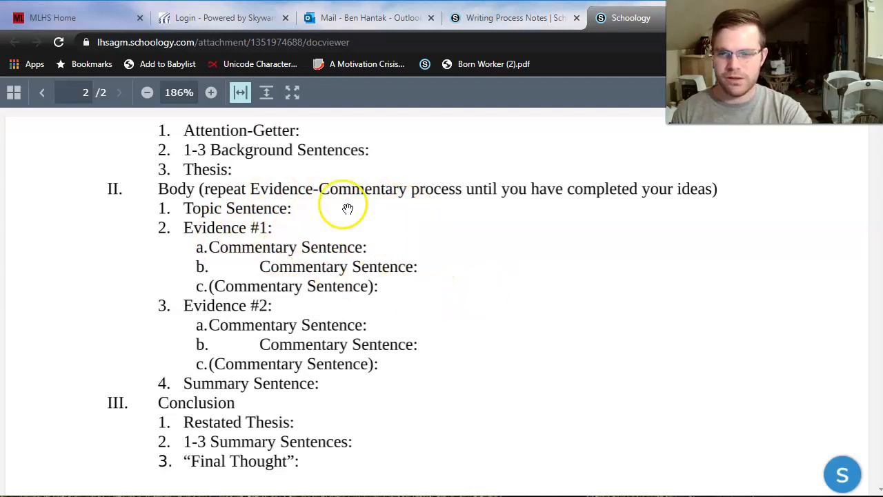
pyautogui.moveTo(297, 208)
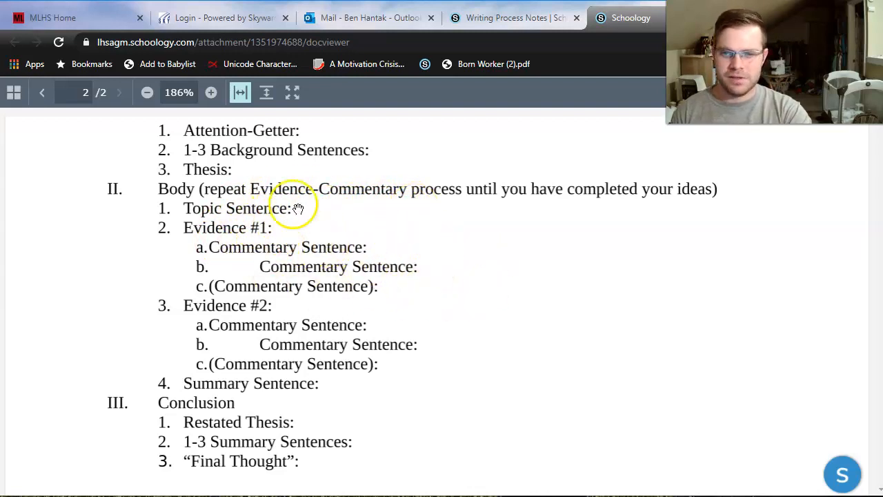
pyautogui.moveTo(391, 308)
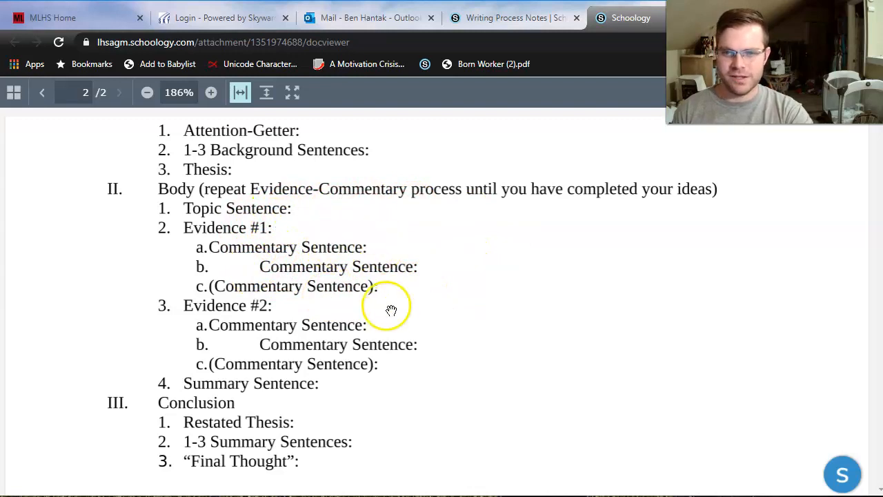
pyautogui.moveTo(250, 267)
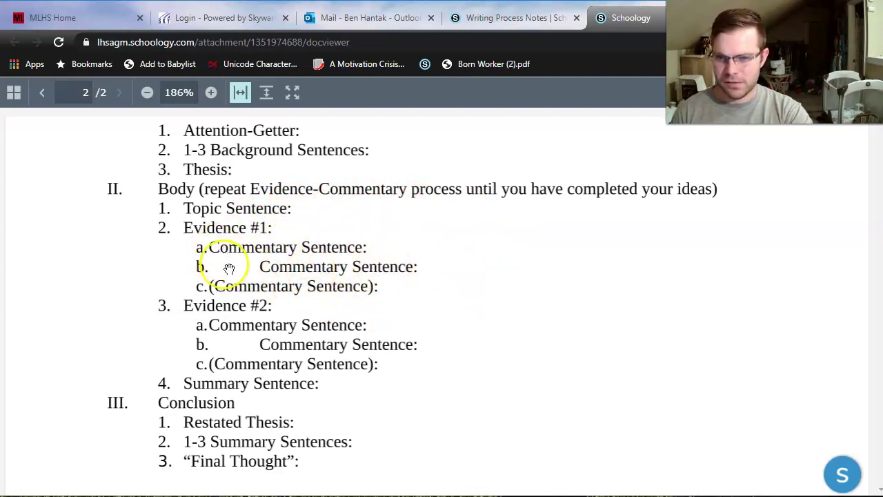
pyautogui.moveTo(545, 332)
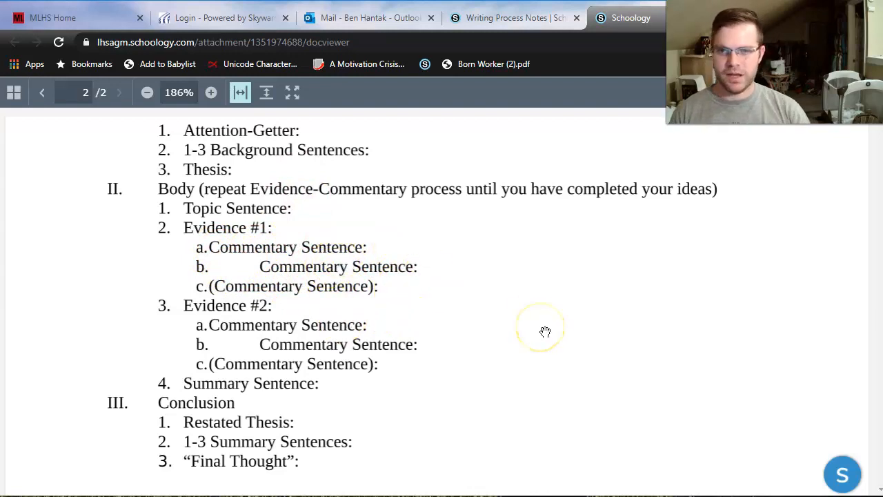
pyautogui.moveTo(545, 331)
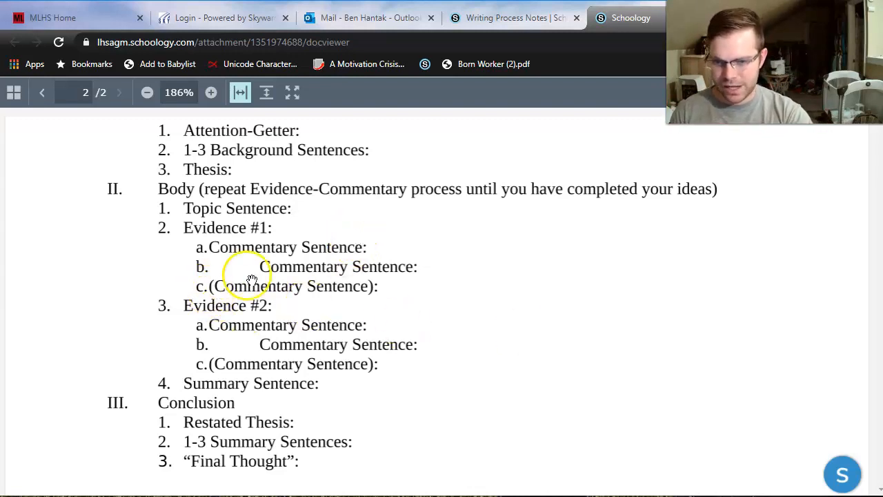
pyautogui.moveTo(176, 299)
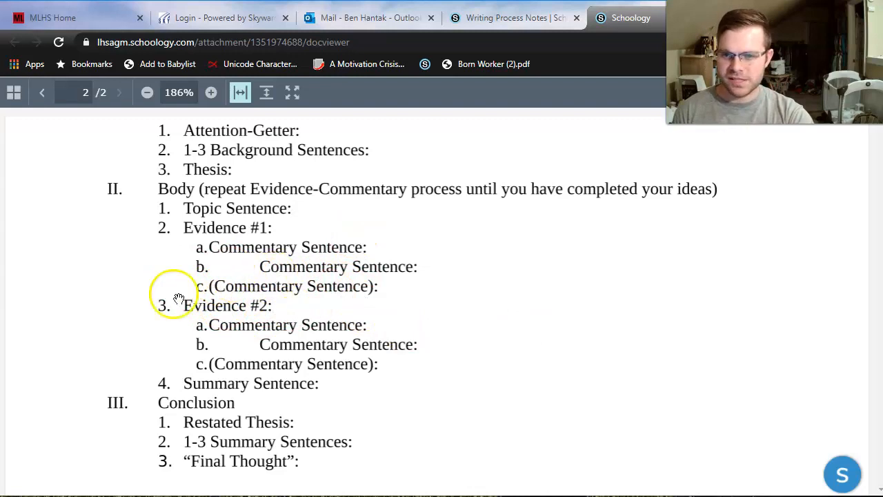
pyautogui.moveTo(338, 286)
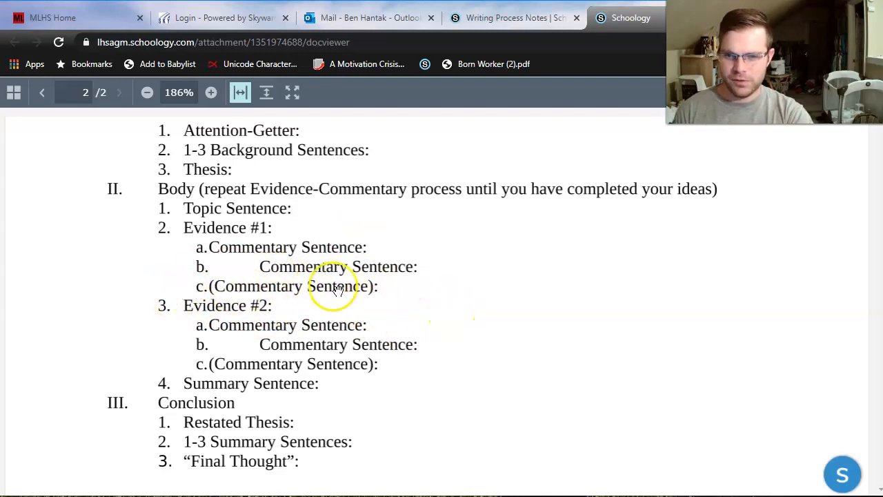
pyautogui.moveTo(514, 283)
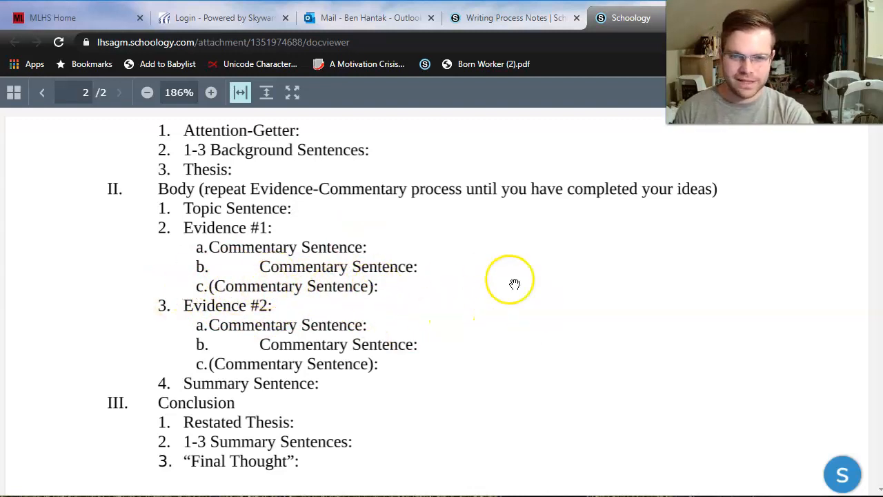
pyautogui.moveTo(408, 287)
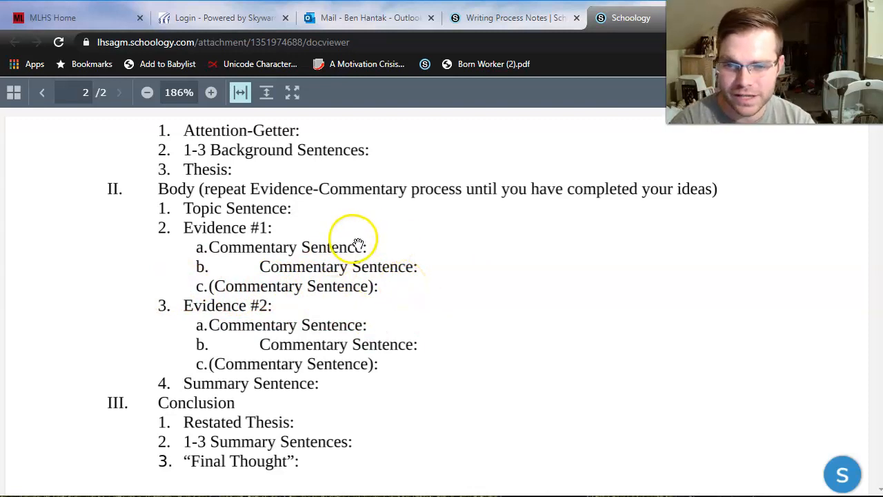
pyautogui.moveTo(321, 239)
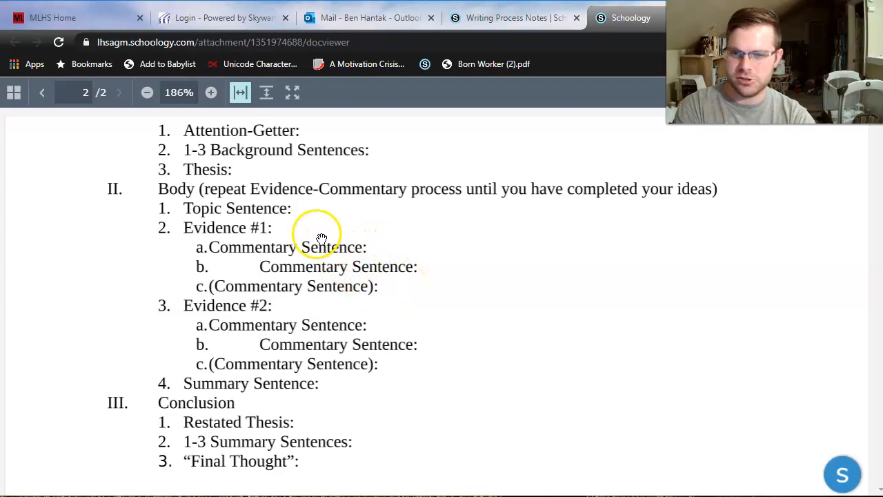
pyautogui.moveTo(370, 230)
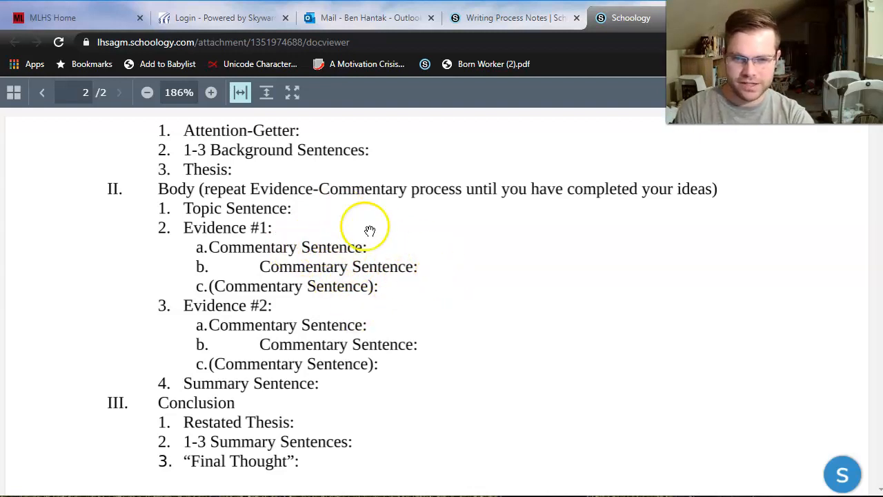
pyautogui.moveTo(370, 265)
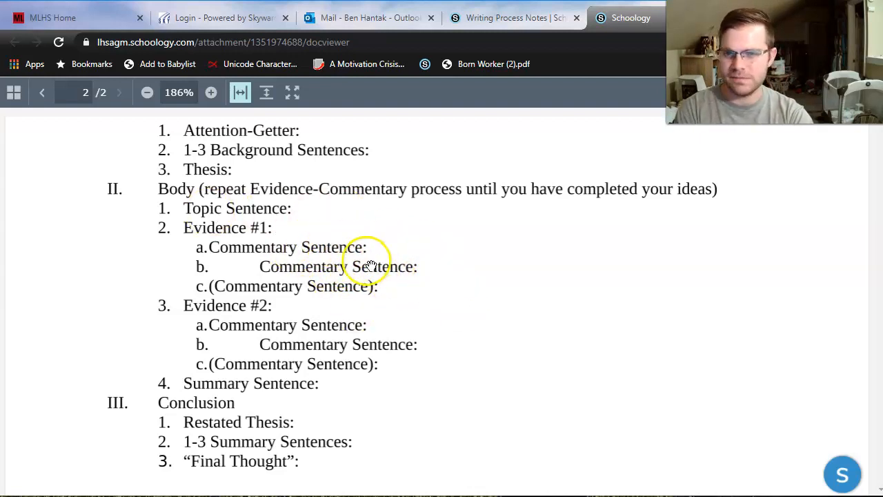
pyautogui.moveTo(276, 324)
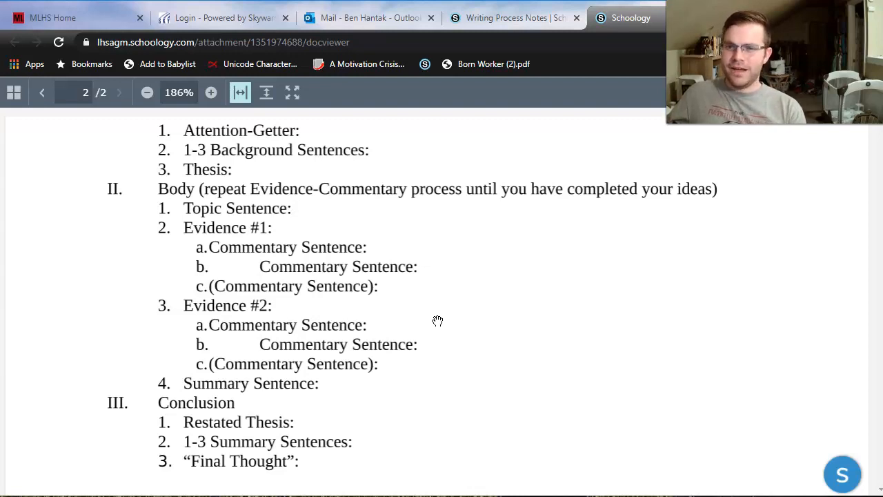
pyautogui.moveTo(255, 338)
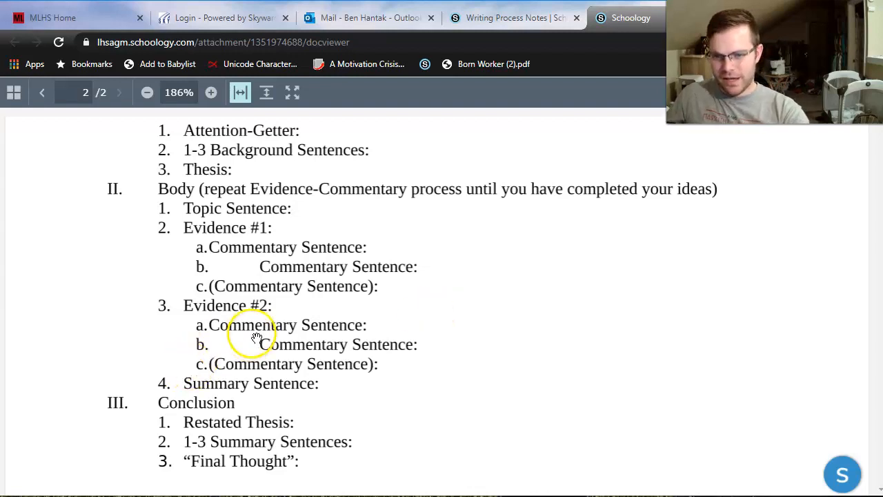
pyautogui.moveTo(283, 345)
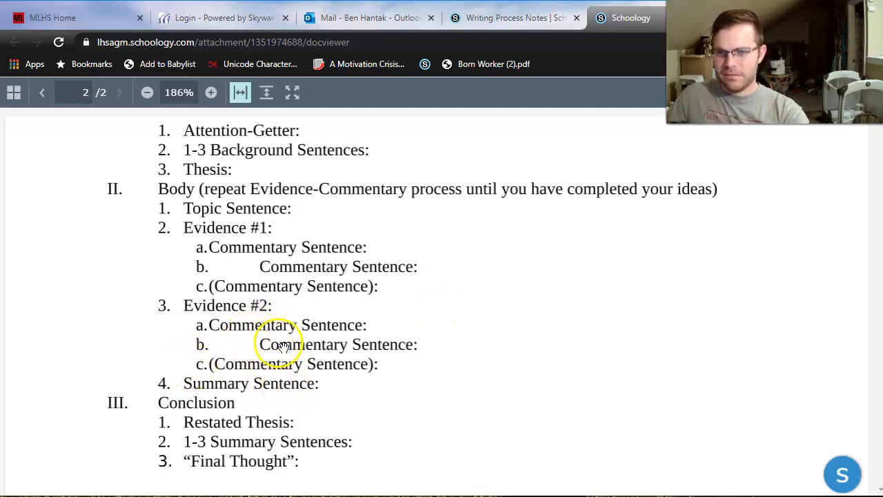
pyautogui.moveTo(14, 406)
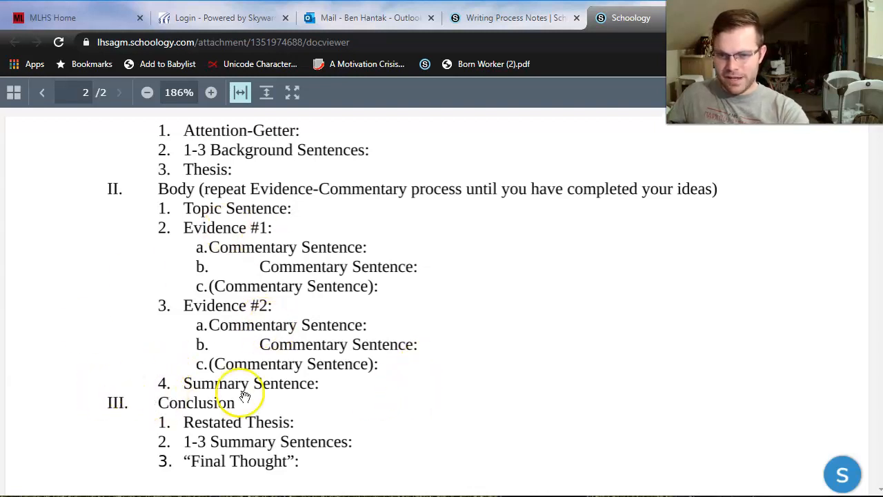
pyautogui.moveTo(61, 228)
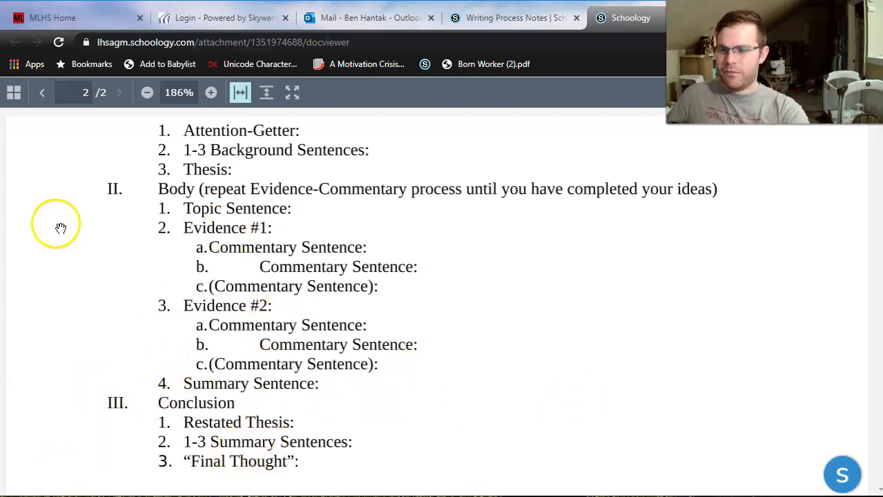
pyautogui.moveTo(259, 327)
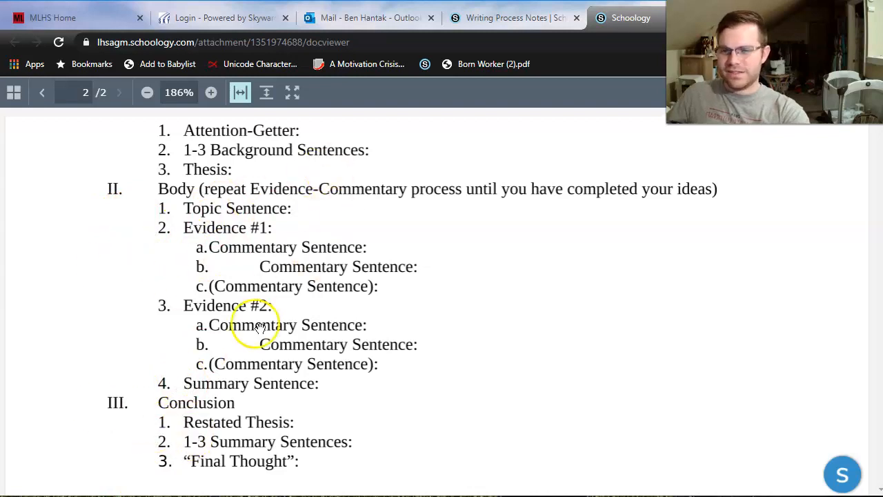
pyautogui.moveTo(389, 336)
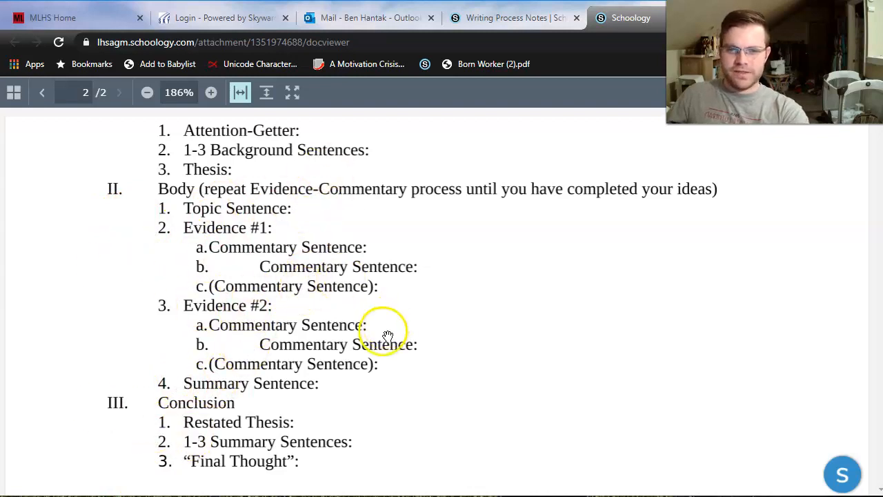
pyautogui.moveTo(232, 228)
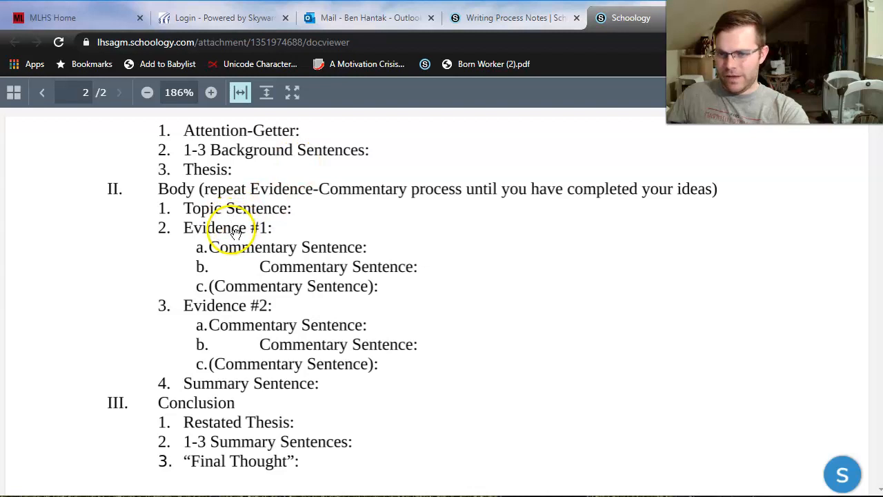
pyautogui.moveTo(348, 246)
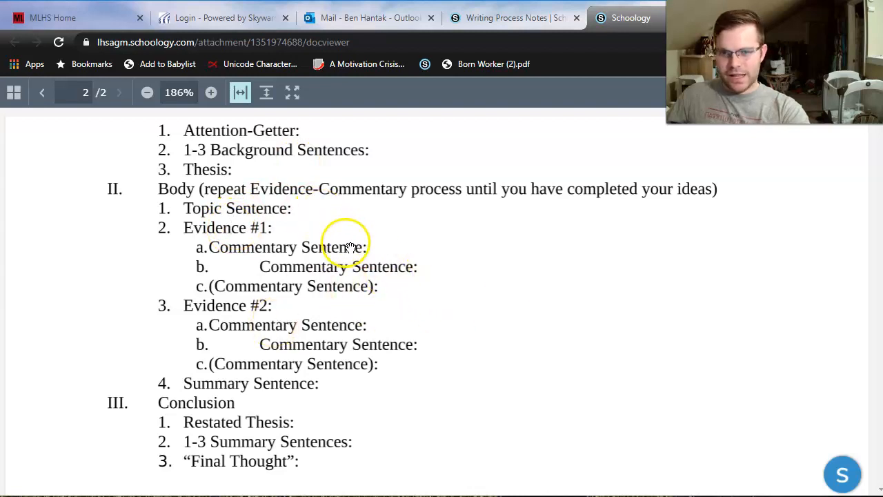
pyautogui.moveTo(321, 345)
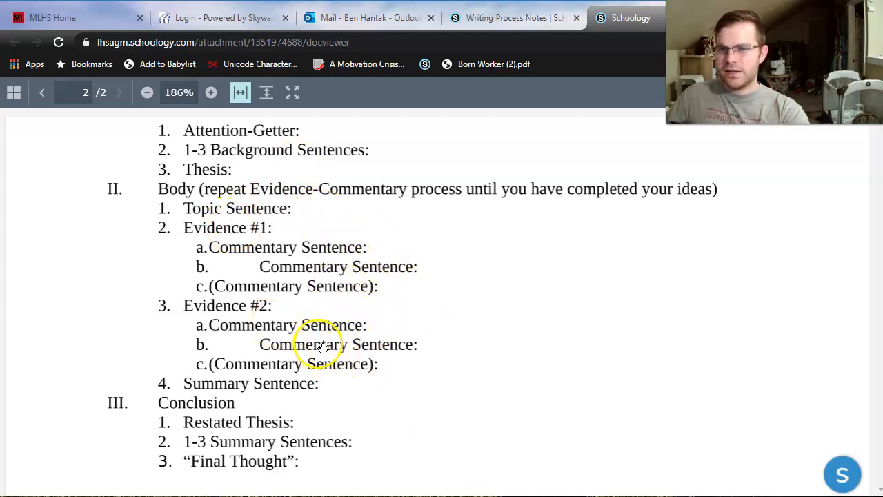
pyautogui.moveTo(369, 333)
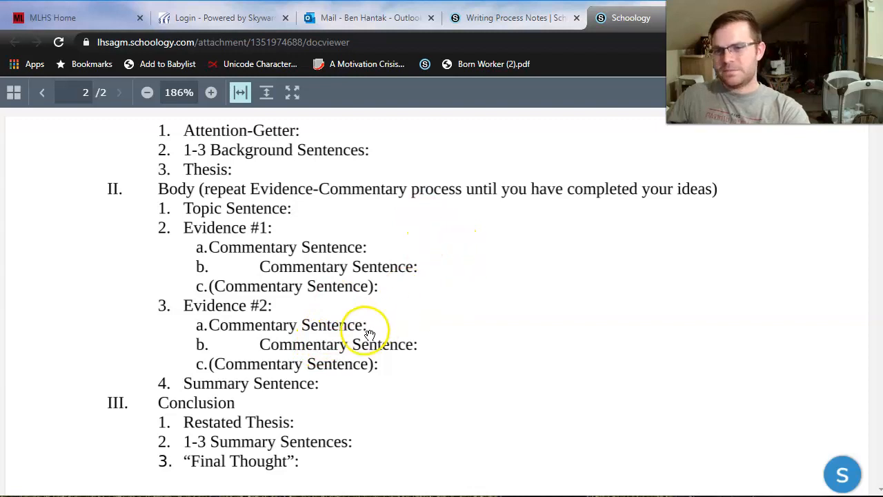
pyautogui.moveTo(180, 442)
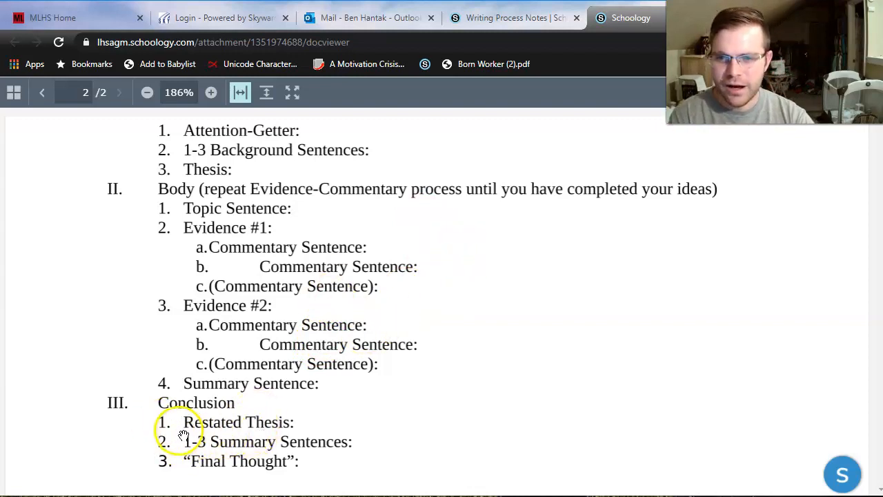
pyautogui.moveTo(369, 429)
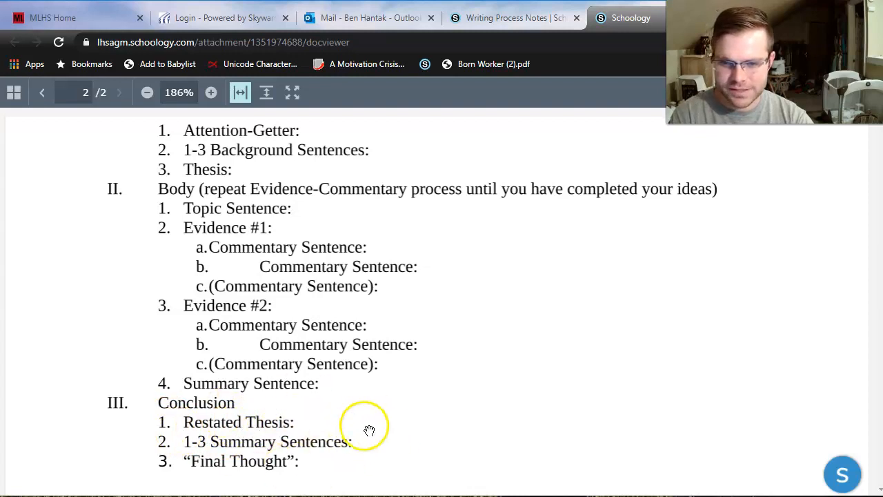
pyautogui.moveTo(297, 325)
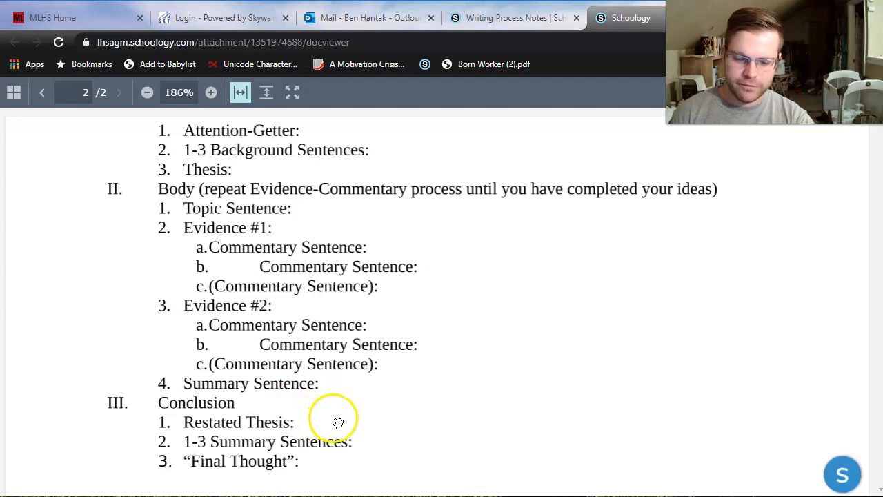
pyautogui.moveTo(323, 421)
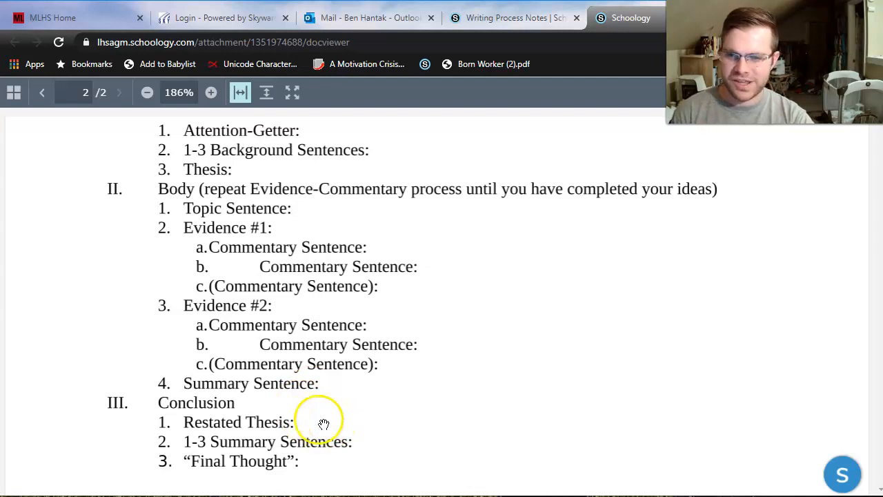
pyautogui.moveTo(378, 426)
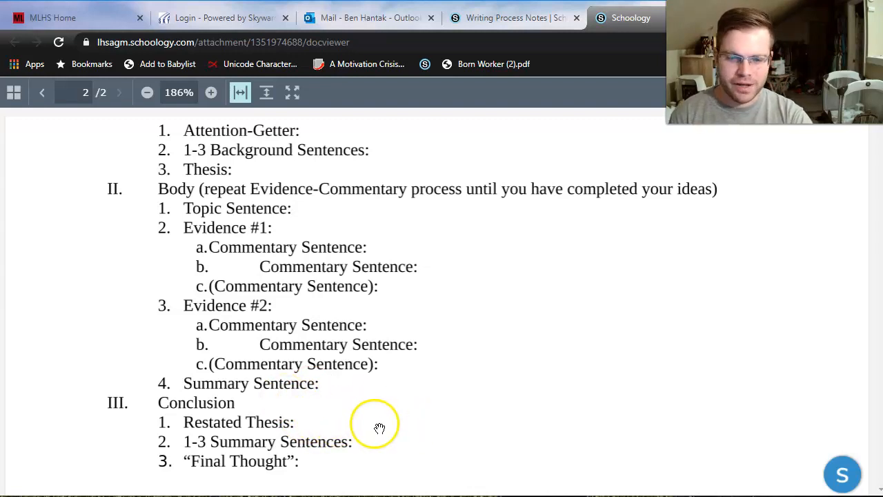
pyautogui.moveTo(512, 405)
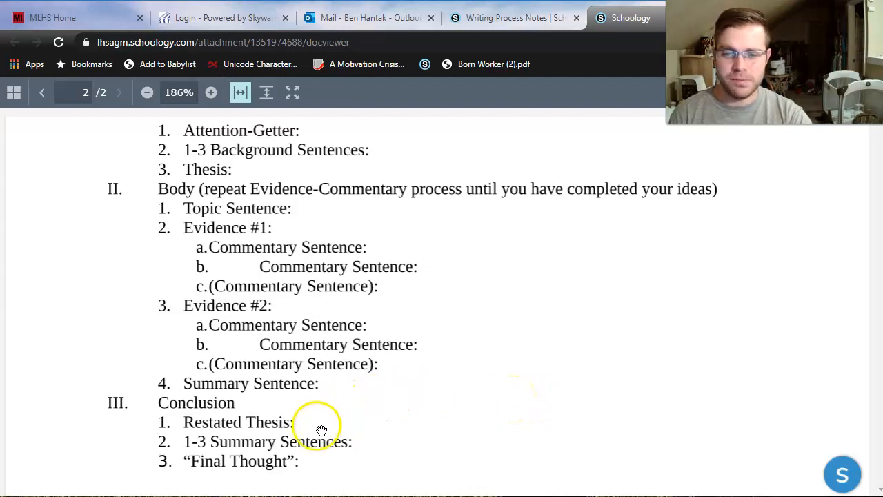
pyautogui.moveTo(492, 417)
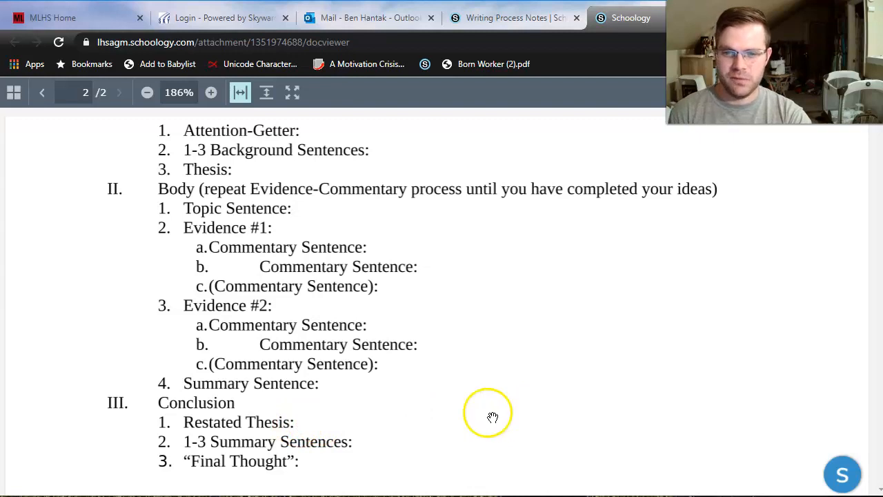
pyautogui.moveTo(454, 429)
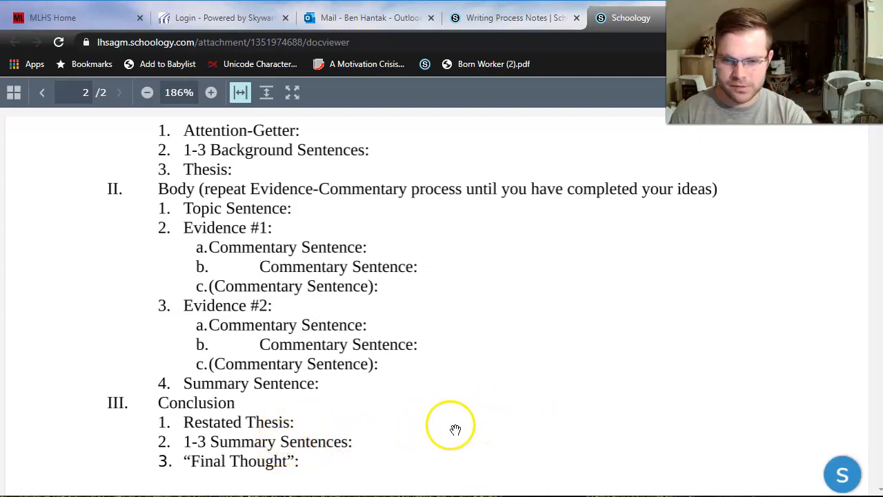
pyautogui.moveTo(338, 414)
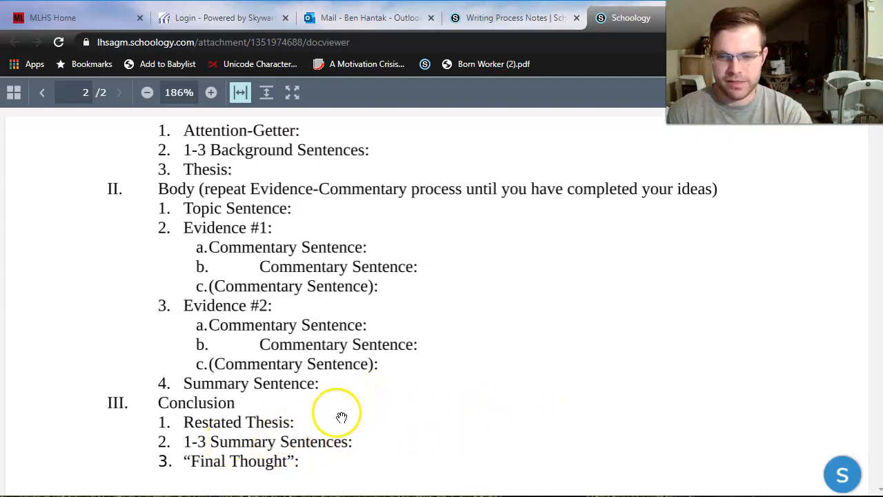
pyautogui.moveTo(352, 457)
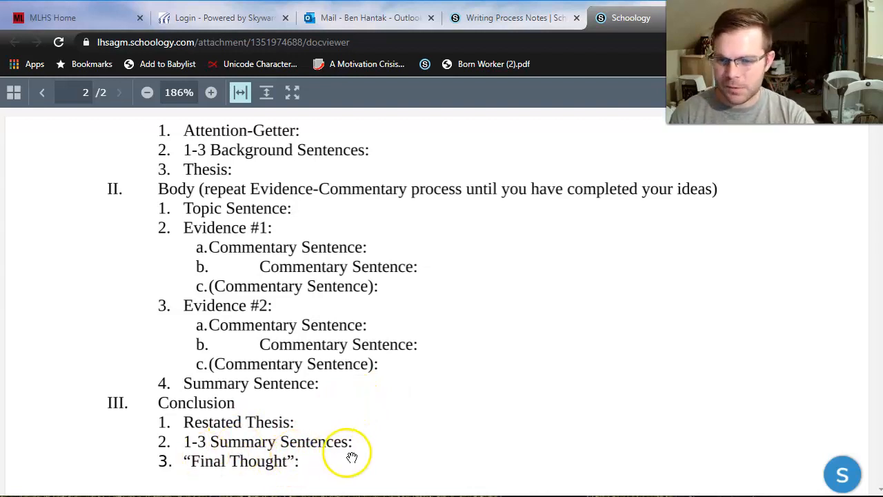
pyautogui.moveTo(218, 449)
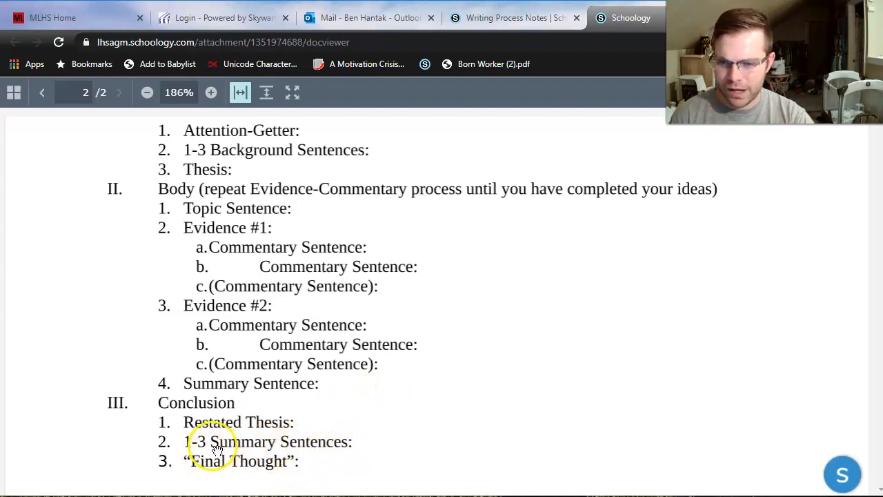
pyautogui.moveTo(270, 324)
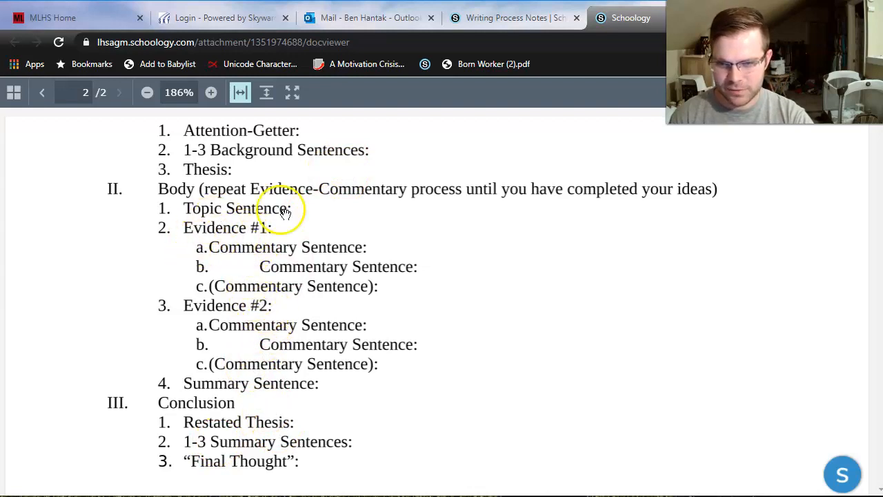
pyautogui.moveTo(221, 358)
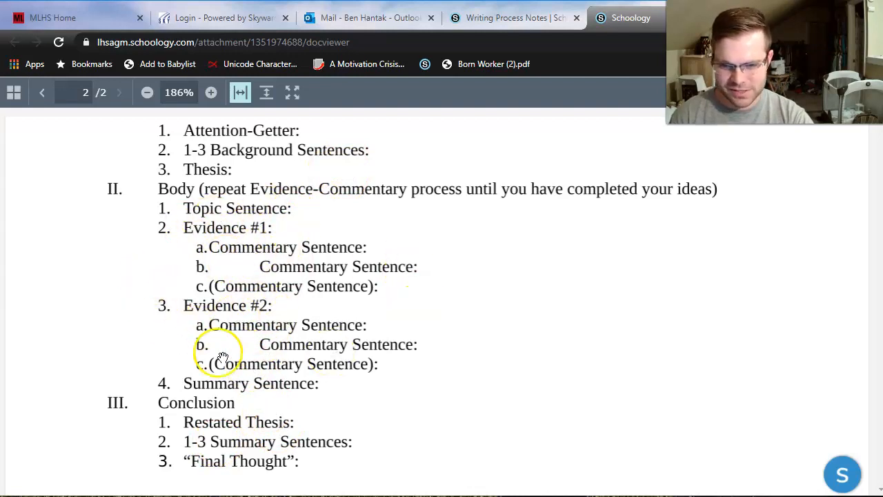
pyautogui.moveTo(583, 459)
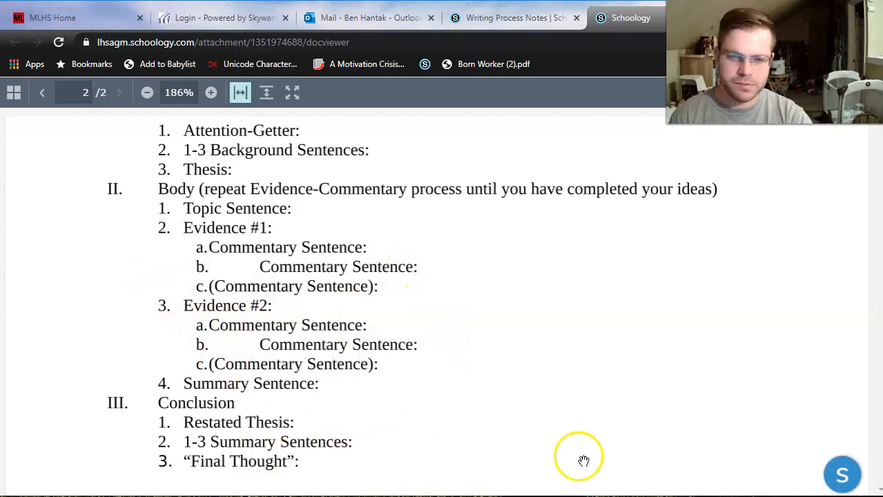
pyautogui.moveTo(514, 468)
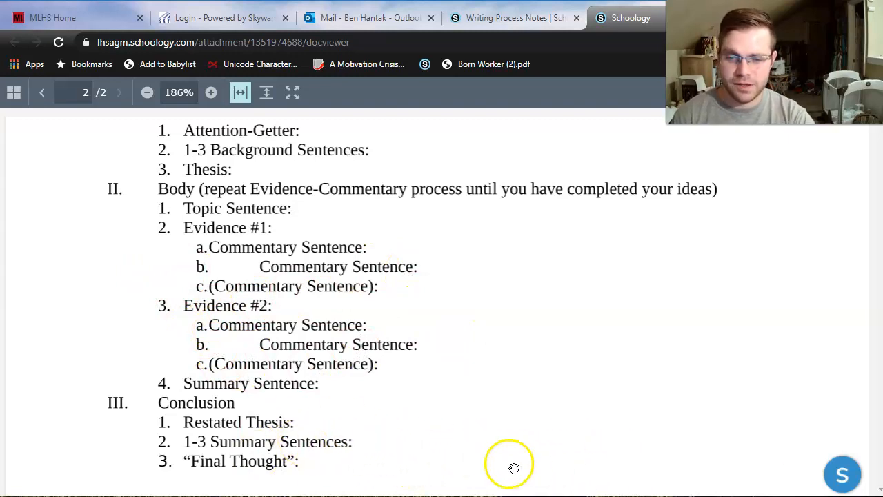
pyautogui.moveTo(562, 490)
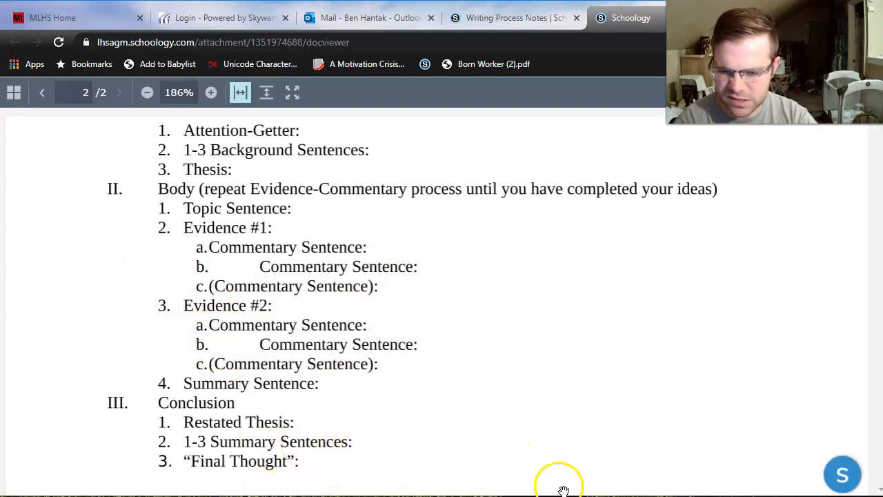
pyautogui.moveTo(379, 462)
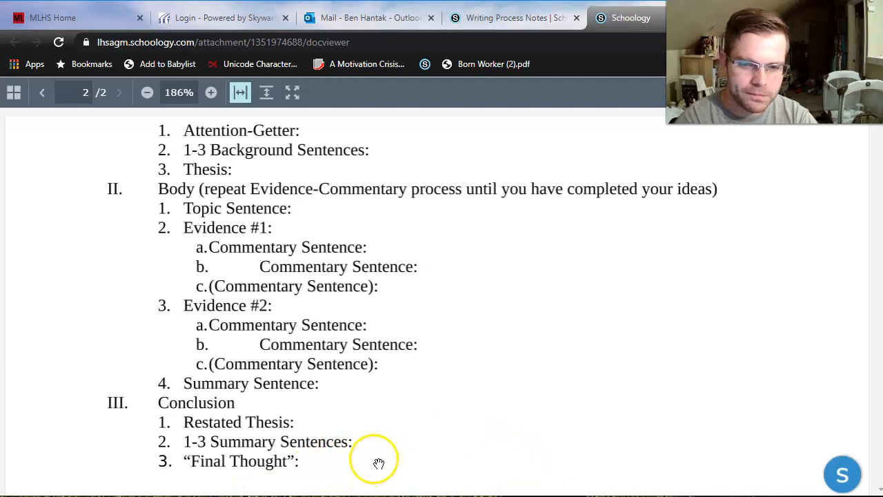
pyautogui.moveTo(338, 414)
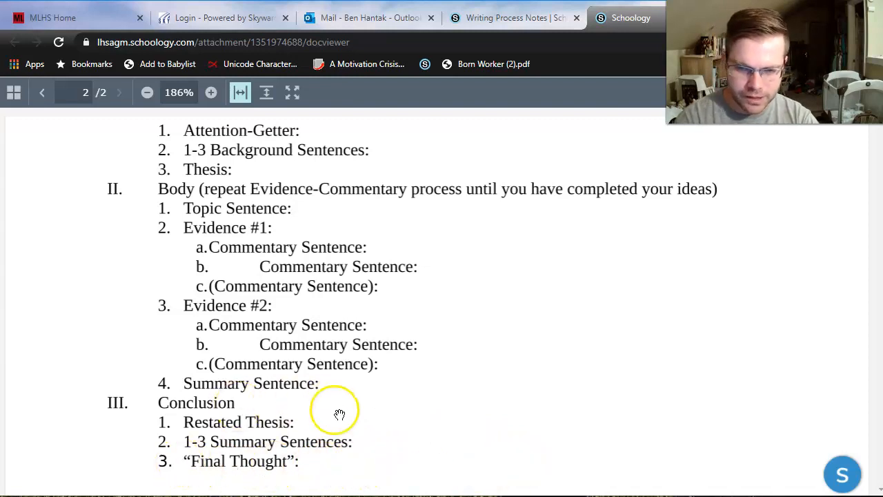
pyautogui.moveTo(304, 476)
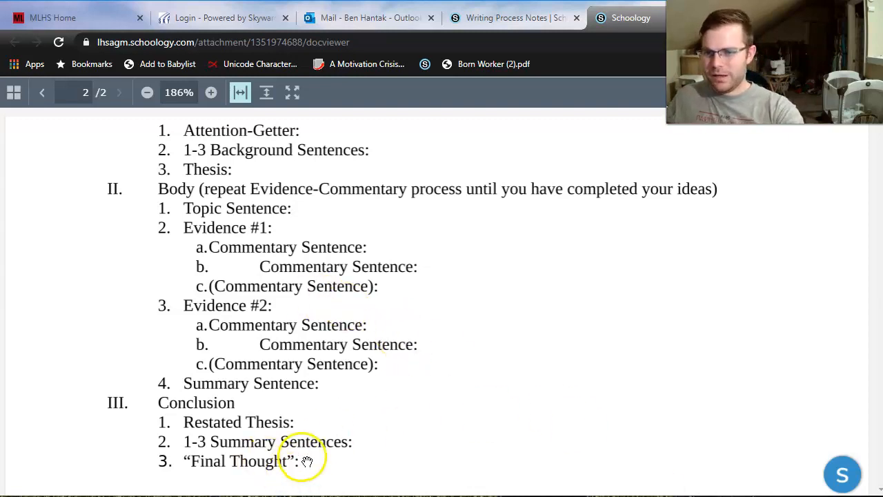
pyautogui.scroll(3)
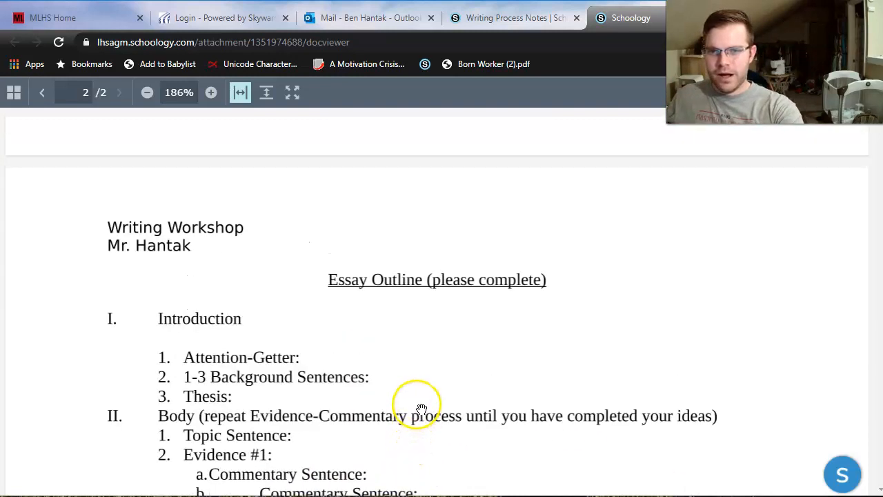
pyautogui.click(42, 91)
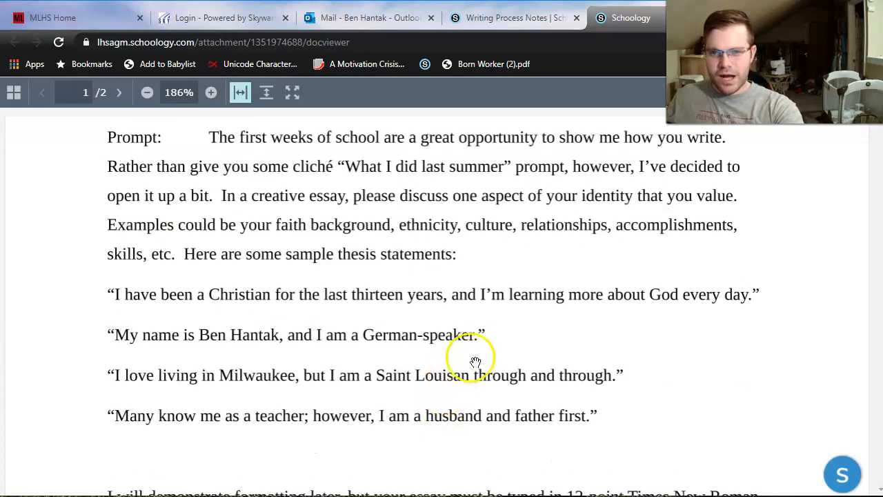
pyautogui.moveTo(326, 335)
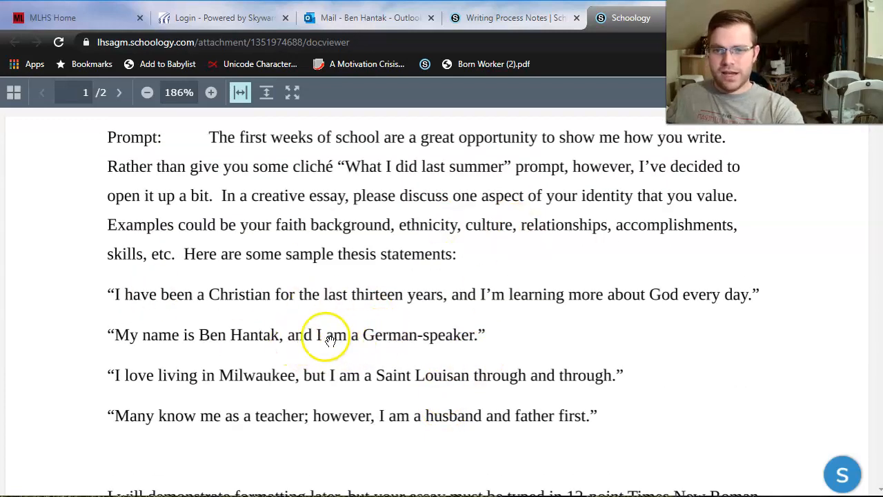
pyautogui.moveTo(330, 375)
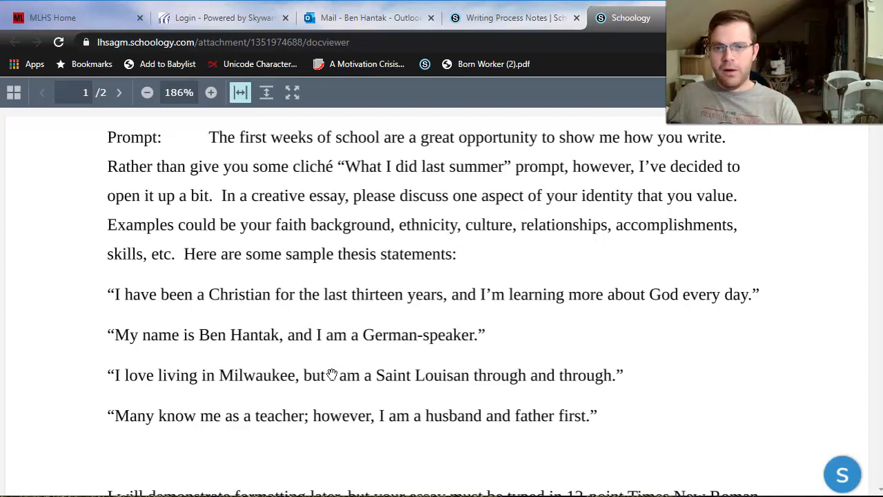
pyautogui.moveTo(567, 342)
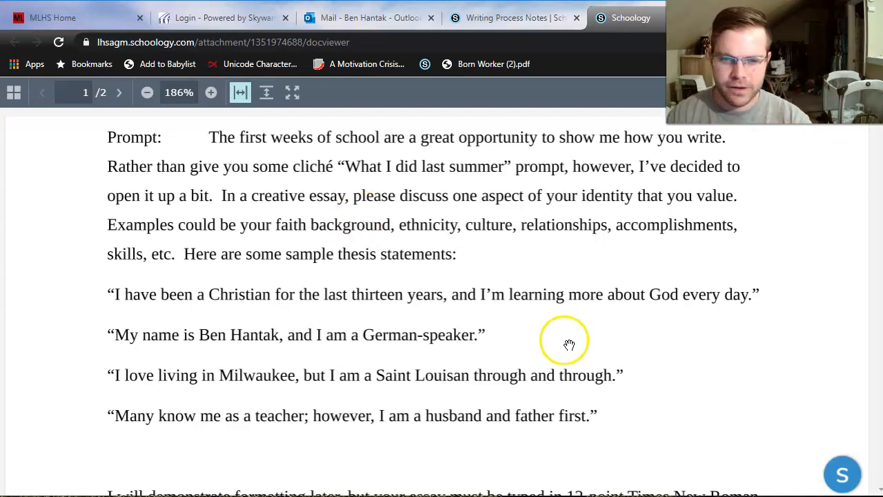
# Review the outline on page two, then open the 'Who I Am' Essay Outline assignment from the Day 2 folder
pyautogui.click(119, 91)
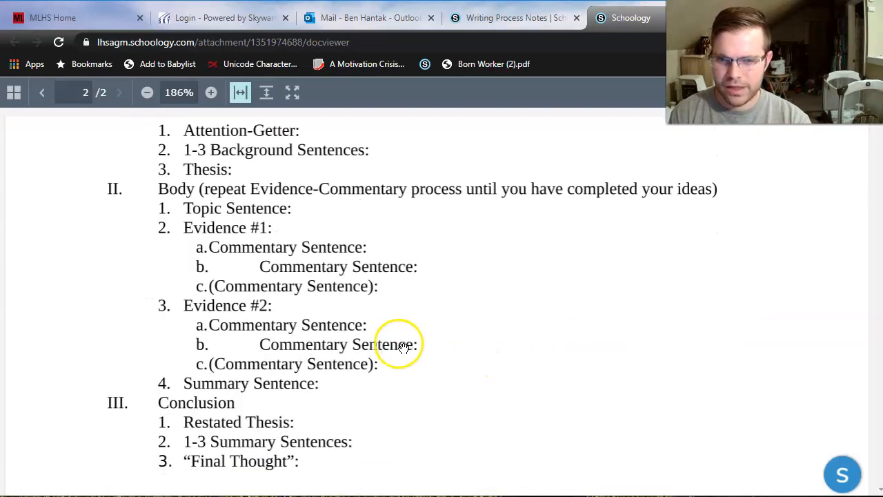
pyautogui.scroll(-3)
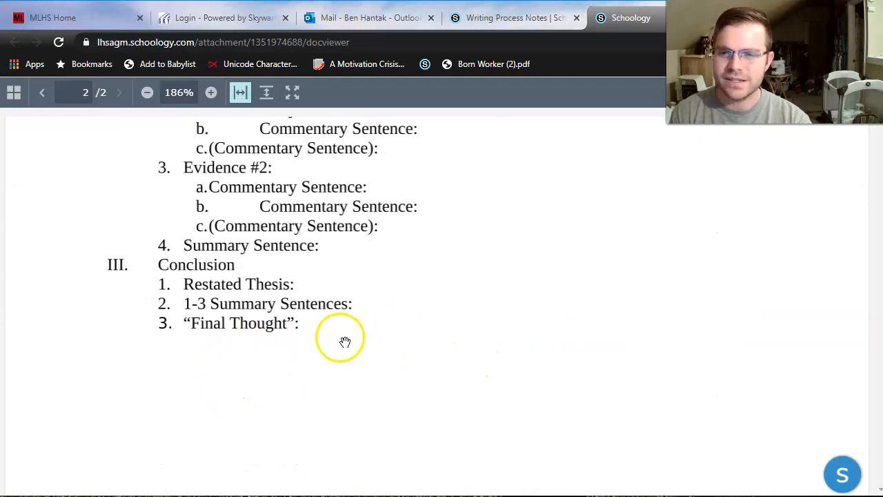
pyautogui.moveTo(412, 334)
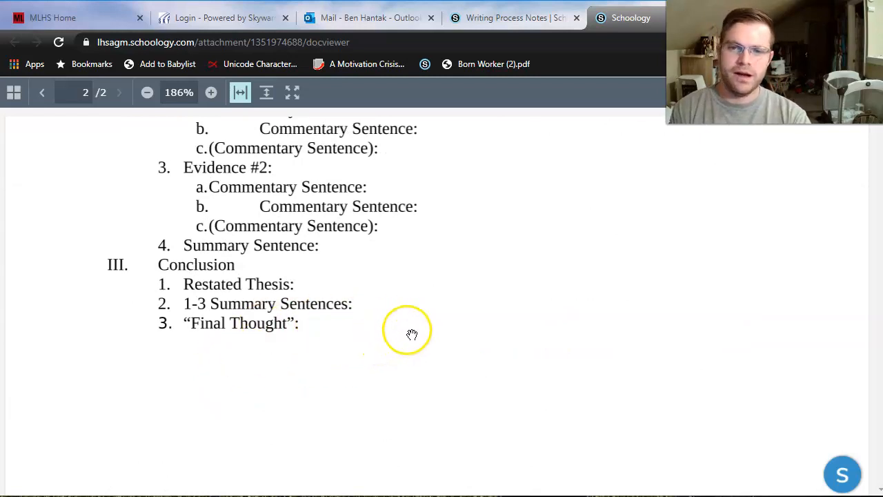
pyautogui.moveTo(377, 306)
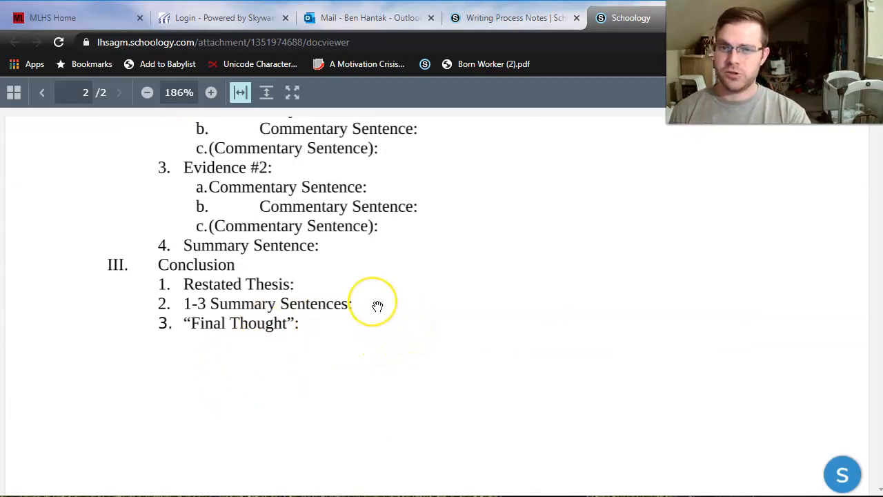
pyautogui.moveTo(377, 305)
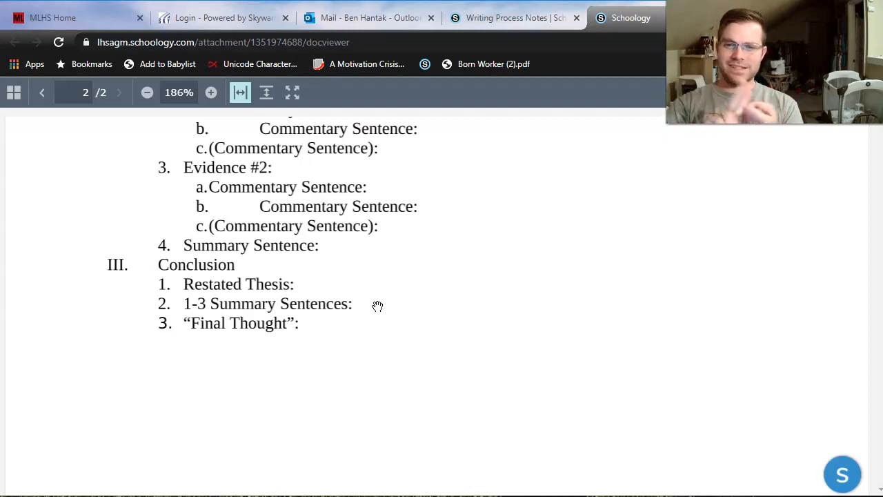
pyautogui.scroll(3)
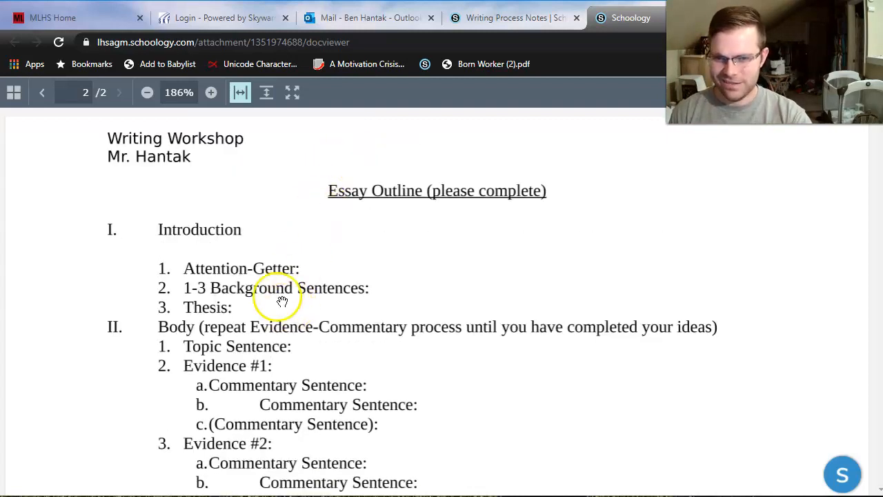
pyautogui.scroll(-3)
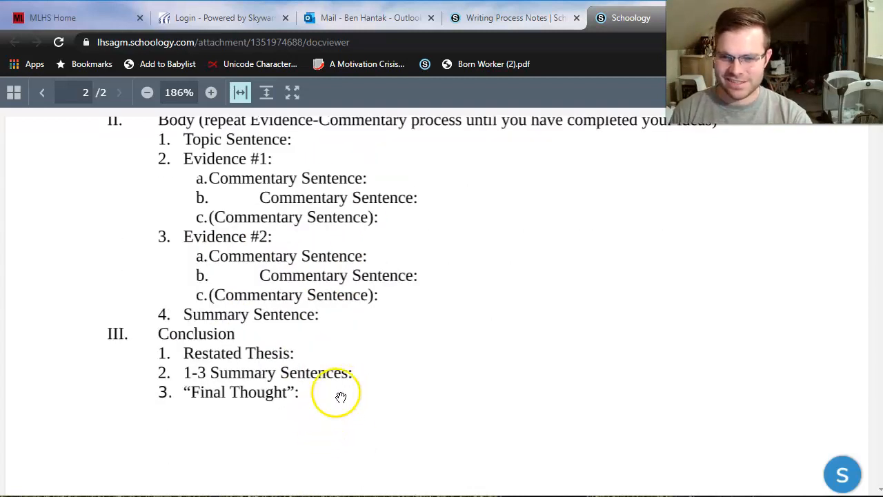
pyautogui.moveTo(435, 408)
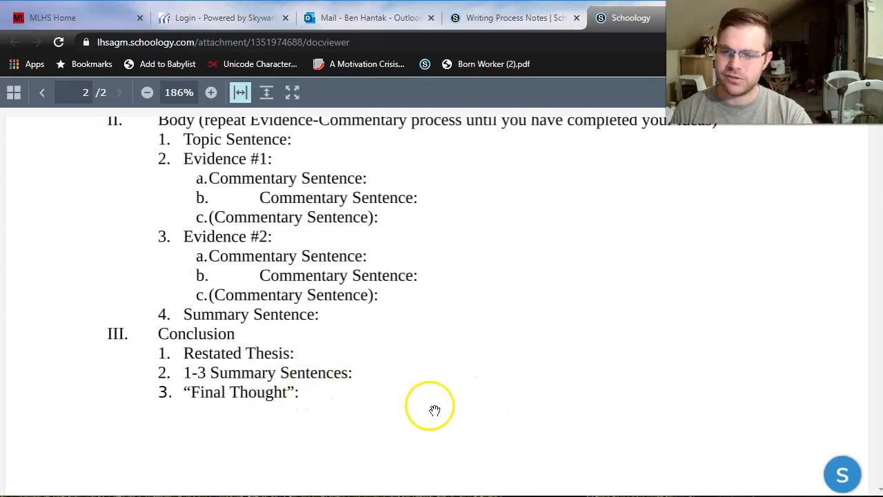
pyautogui.moveTo(403, 413)
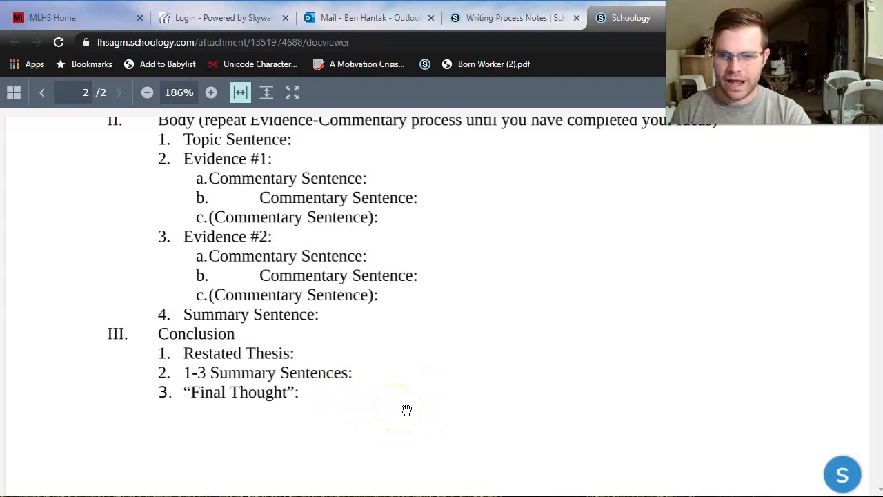
pyautogui.moveTo(740, 210)
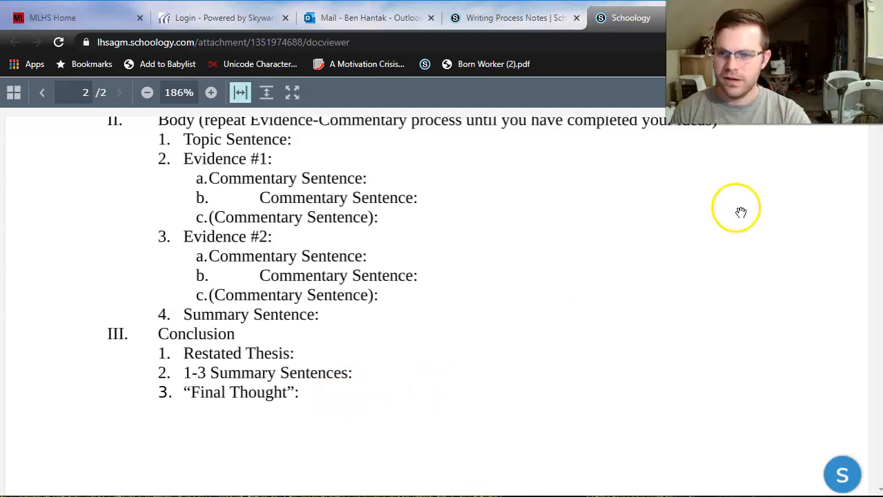
pyautogui.moveTo(515, 17)
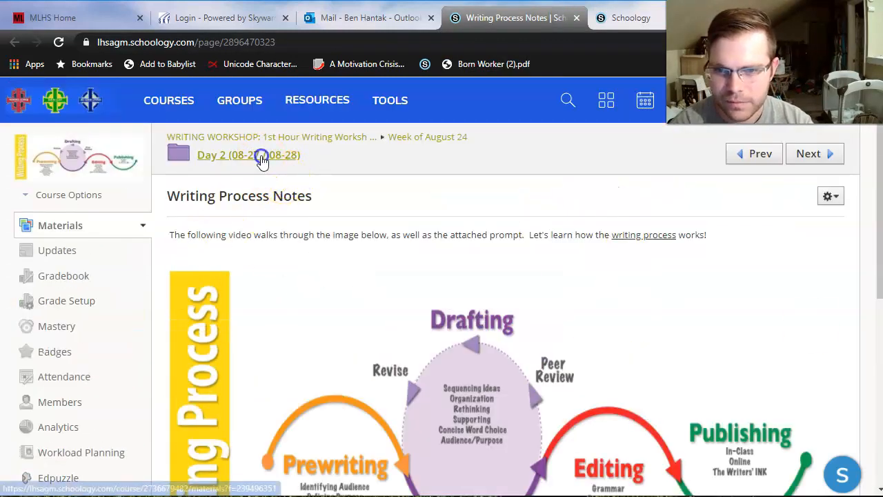
pyautogui.click(249, 154)
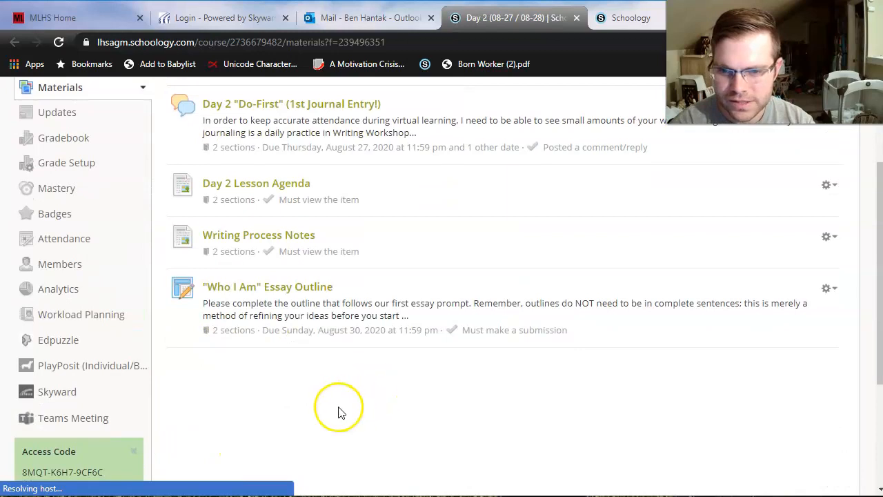
pyautogui.click(268, 286)
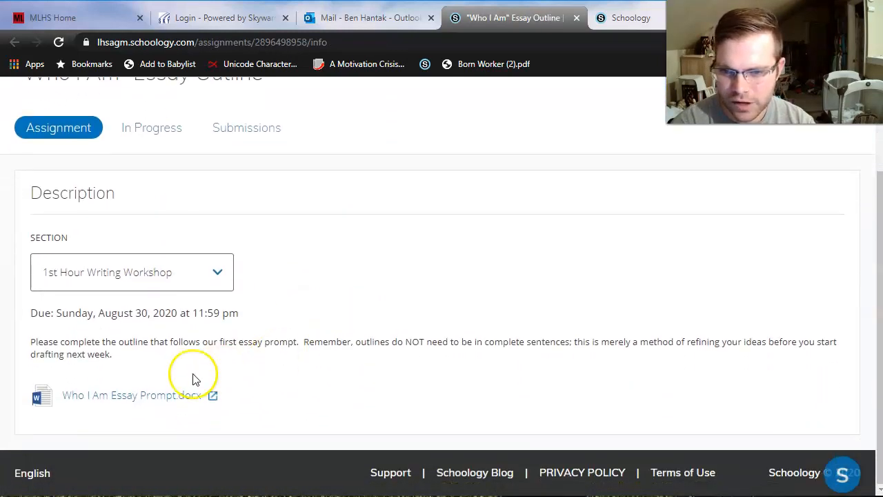
pyautogui.moveTo(121, 403)
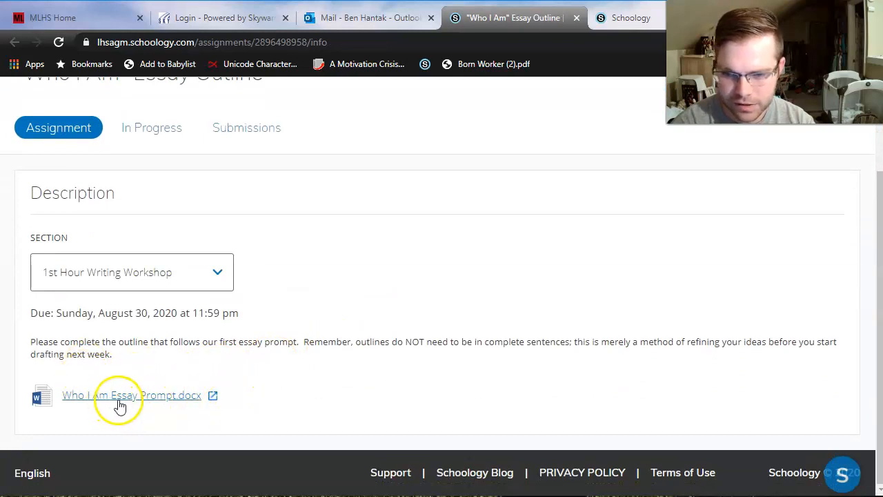
pyautogui.moveTo(138, 400)
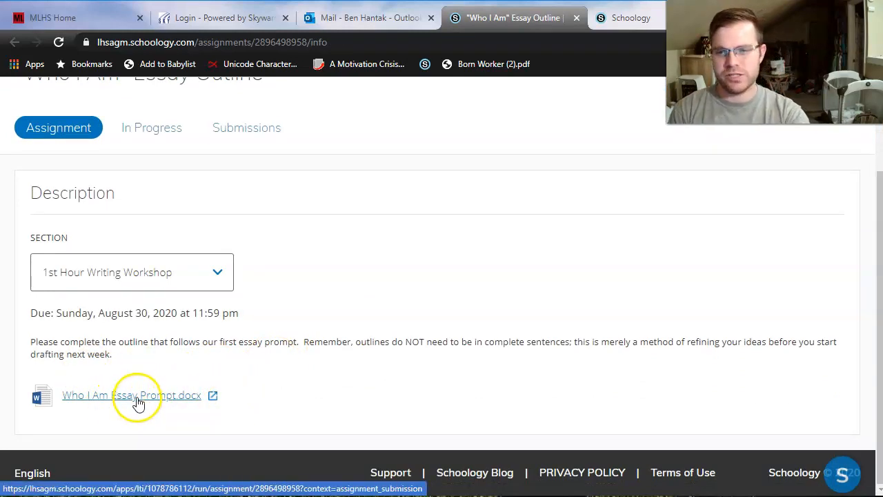
pyautogui.moveTo(127, 404)
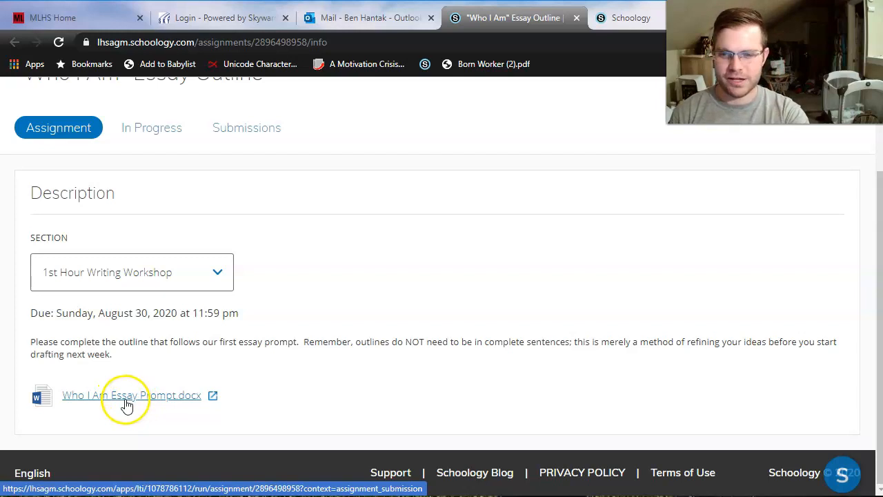
pyautogui.moveTo(138, 401)
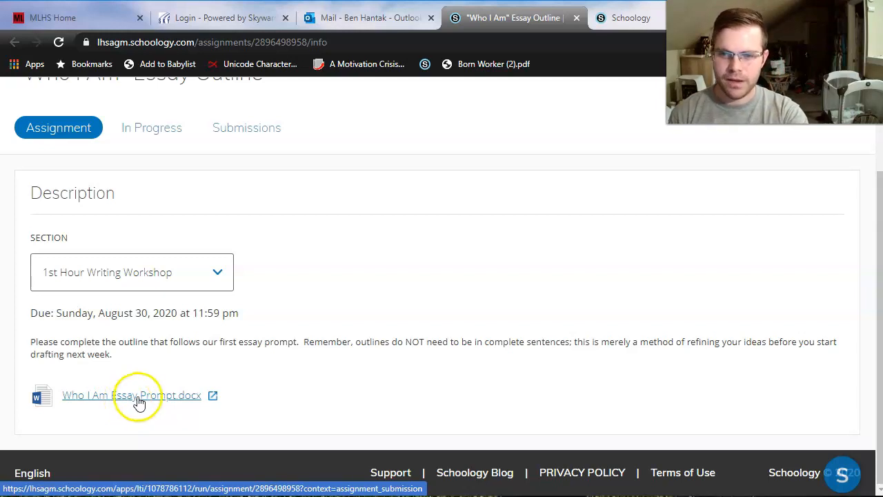
pyautogui.moveTo(100, 421)
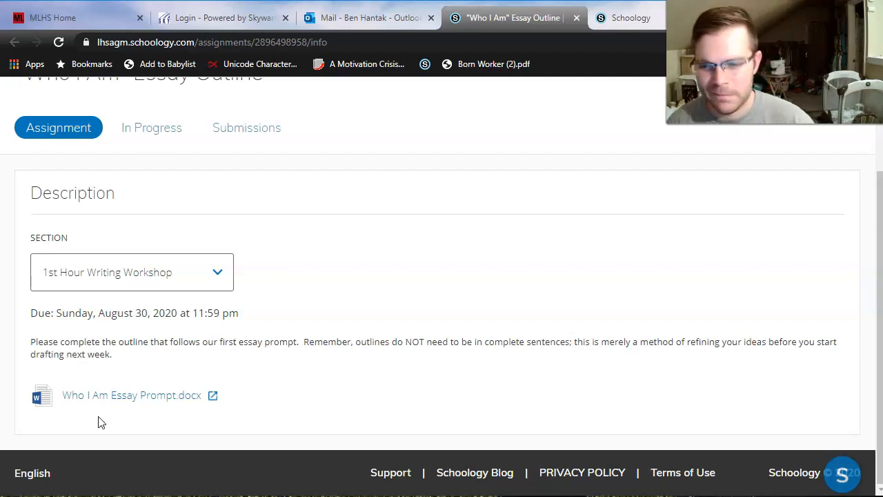
pyautogui.moveTo(447, 354)
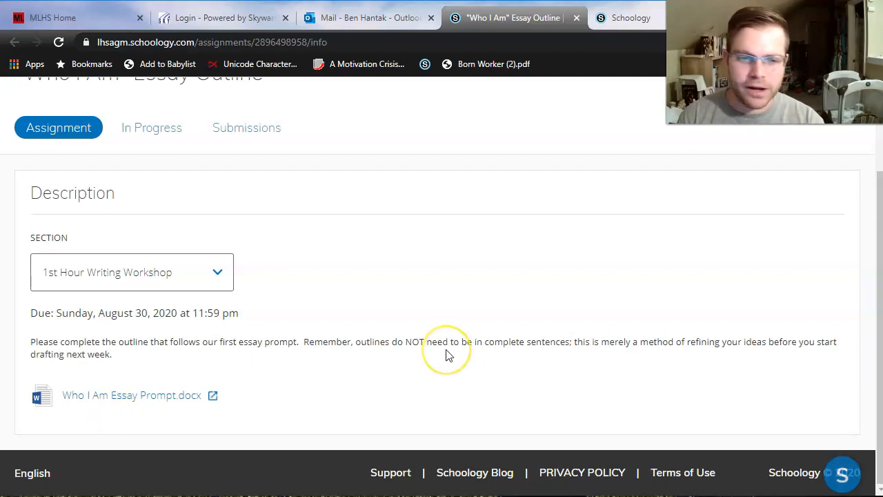
pyautogui.moveTo(447, 353)
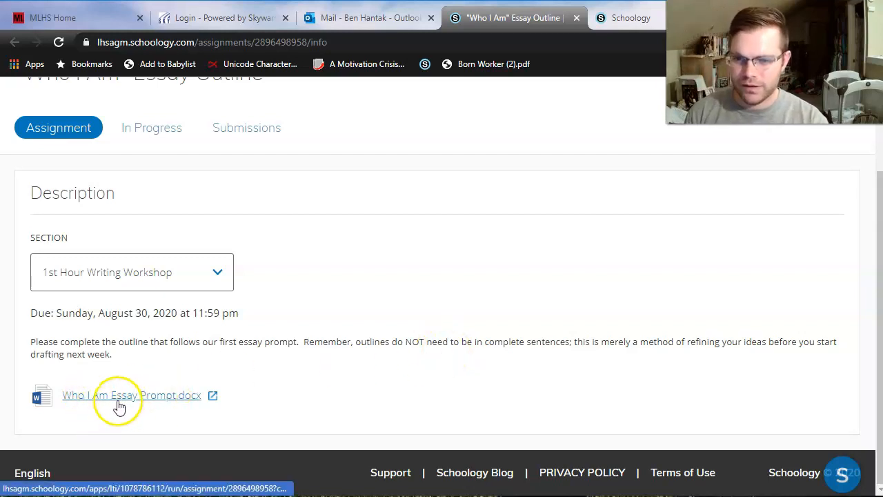
pyautogui.moveTo(162, 404)
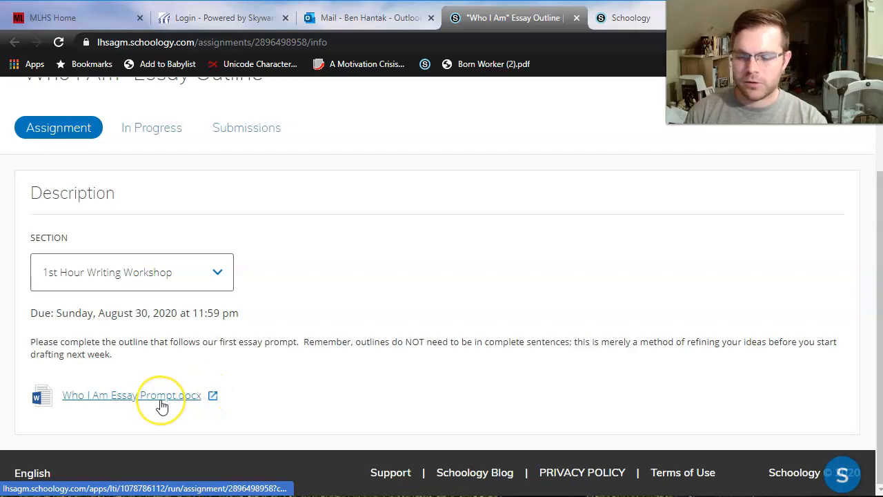
pyautogui.moveTo(191, 385)
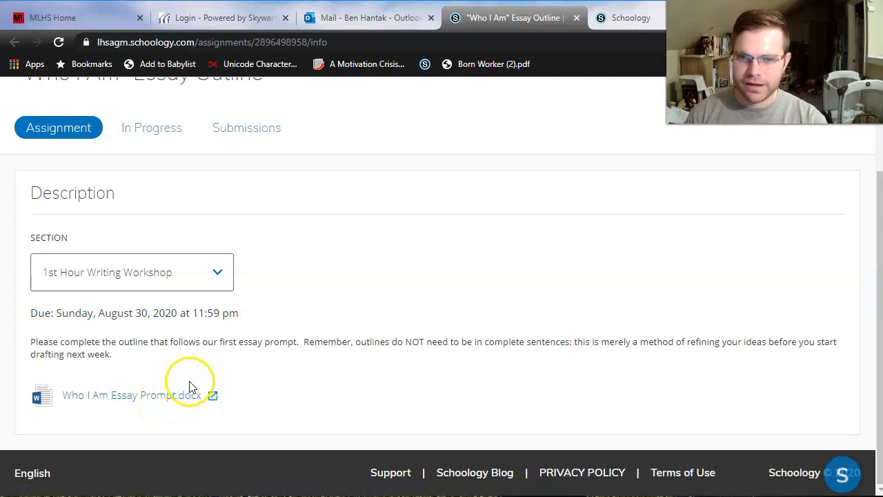